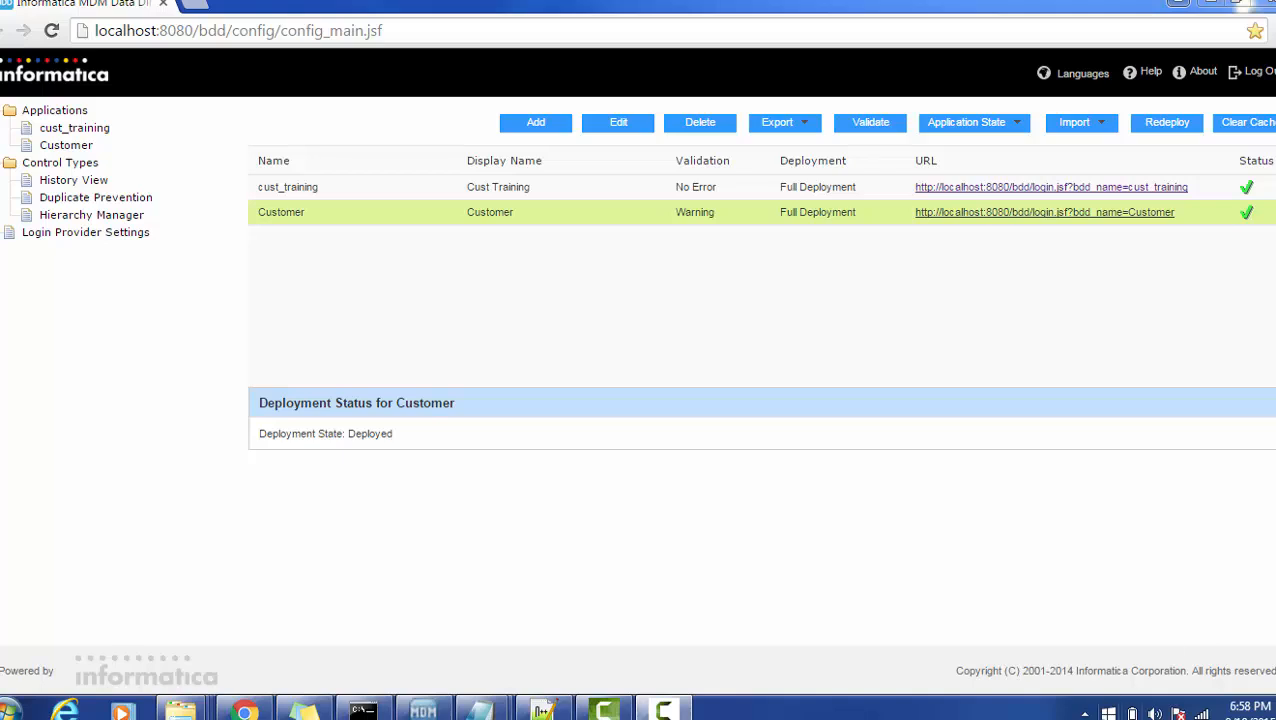
mouse_move(424, 710)
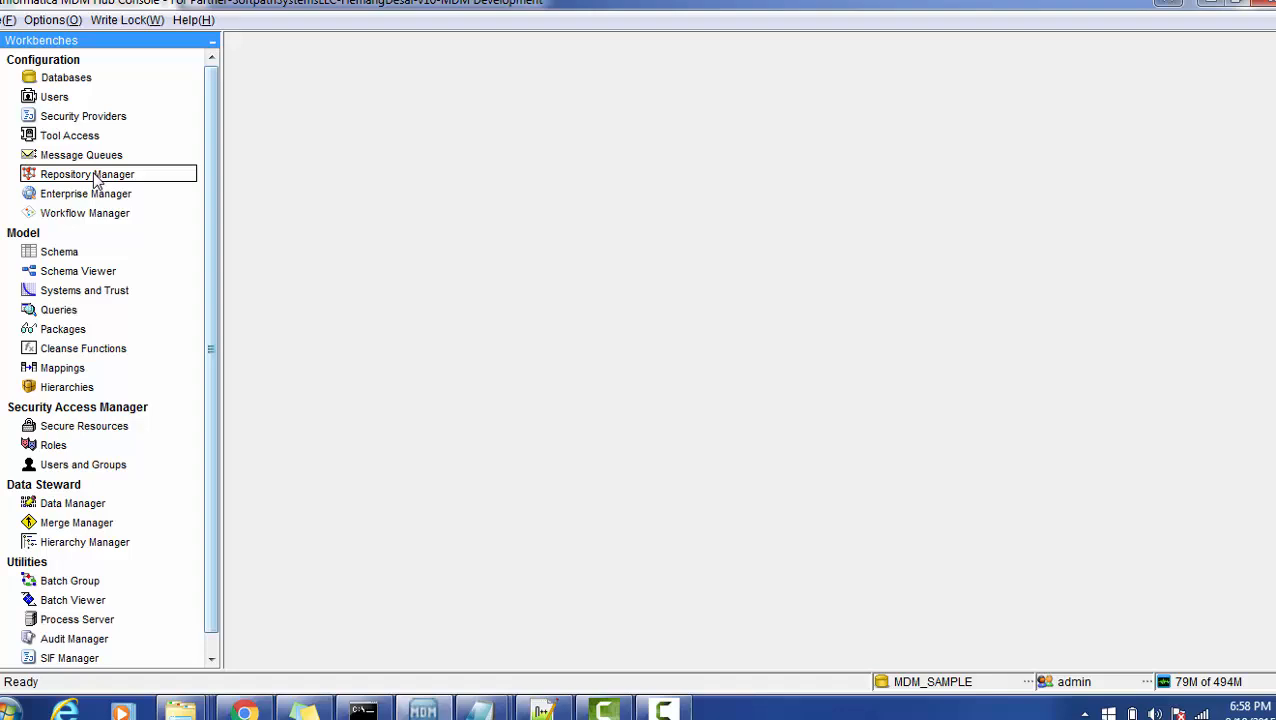
Step: Show the MDM_SAMPLE schema diagram via Systems and Trust > Schema Viewer and inspect the Party table
left_click(84, 290)
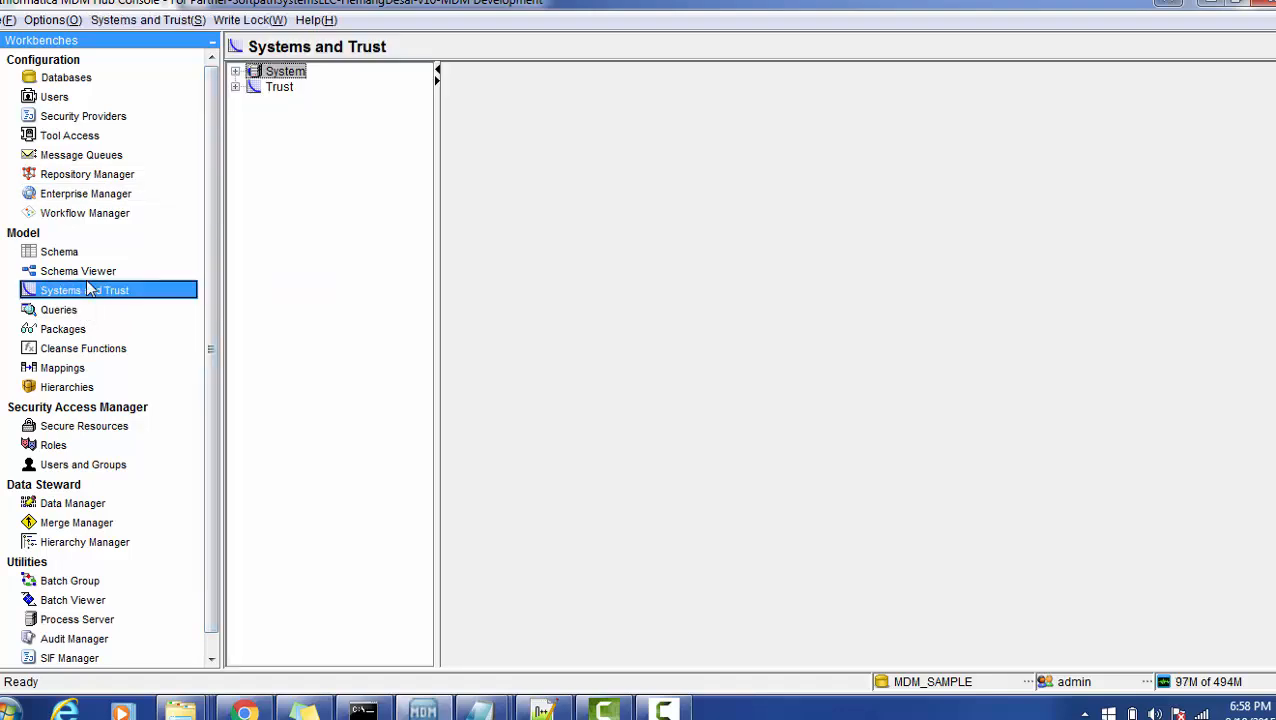
left_click(78, 272)
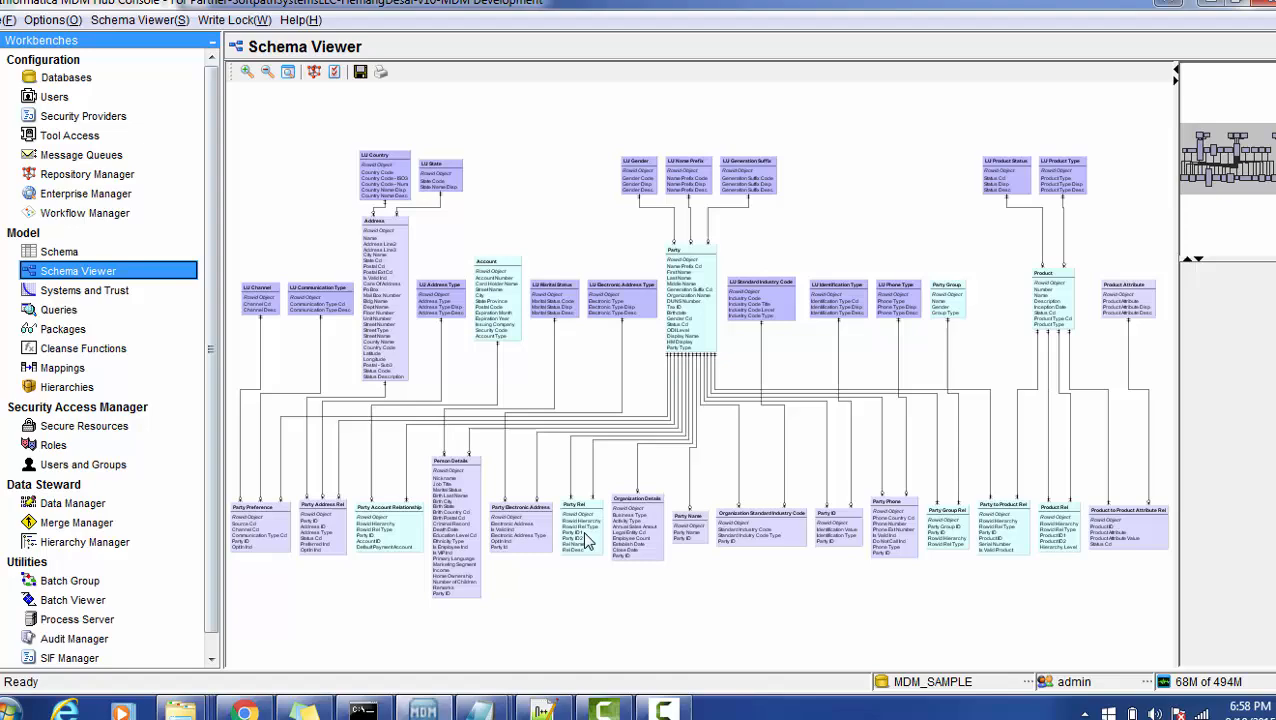
mouse_move(576, 640)
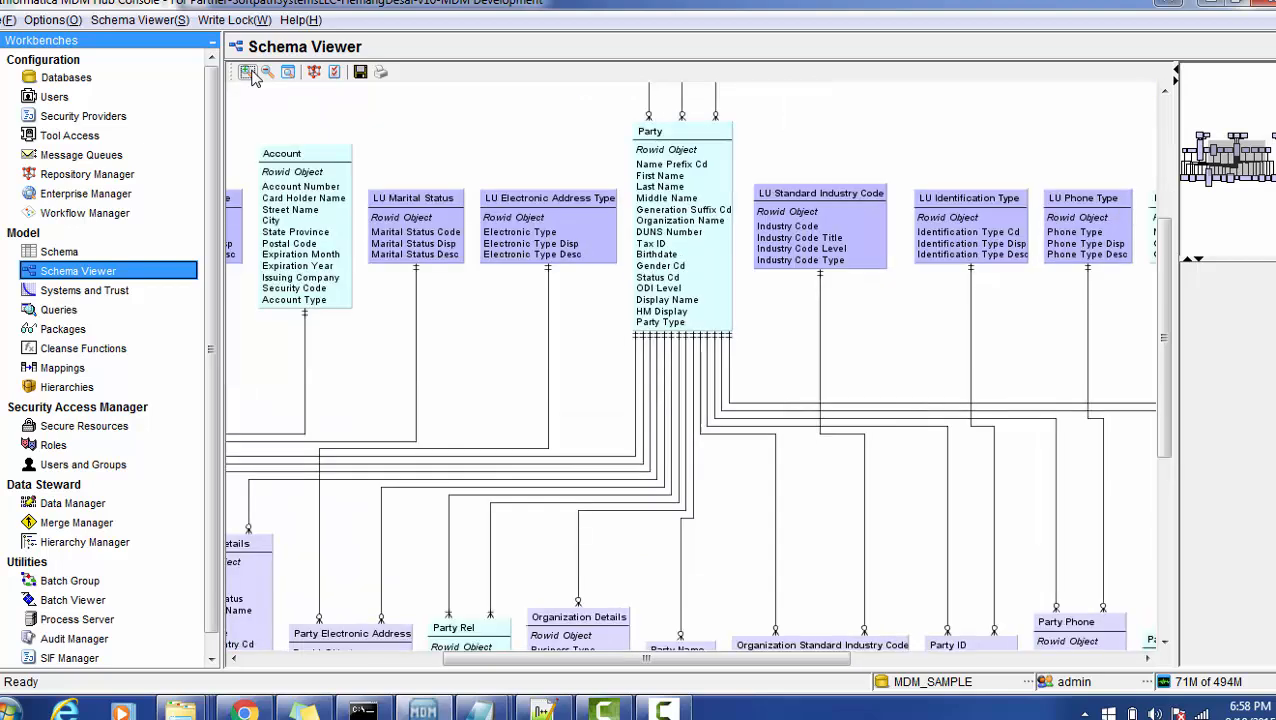
mouse_move(690, 216)
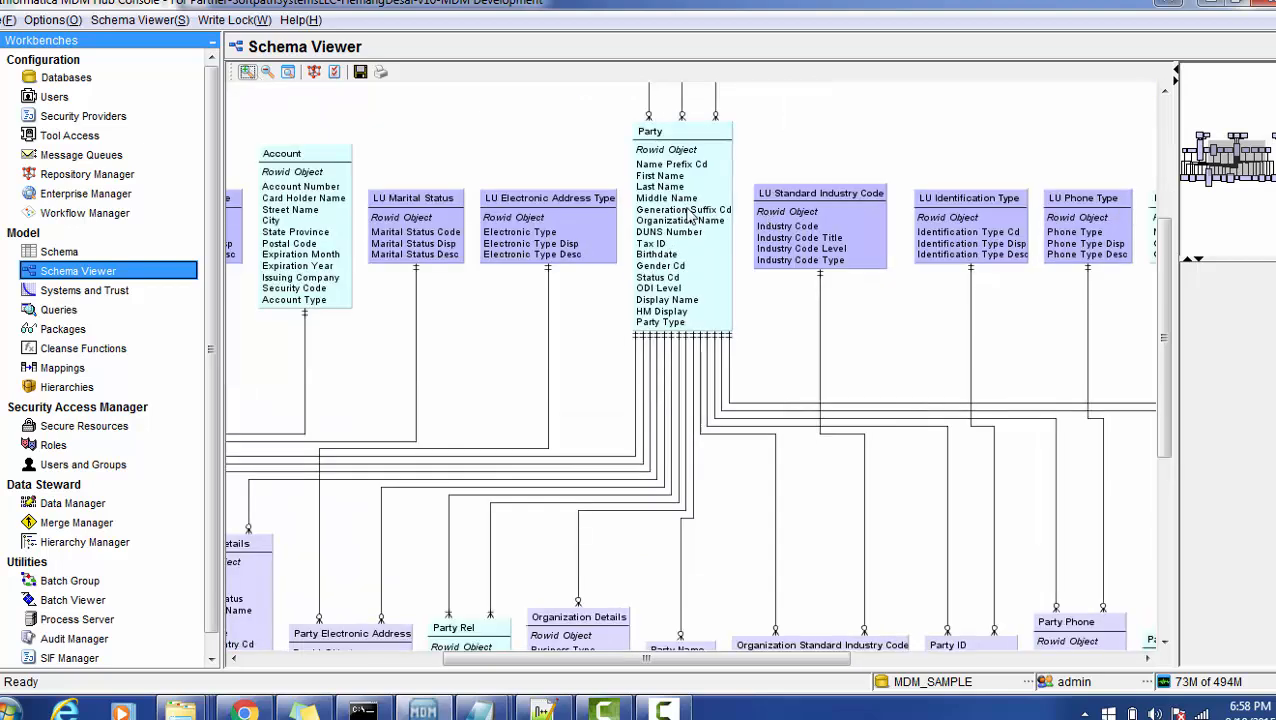
mouse_move(678, 216)
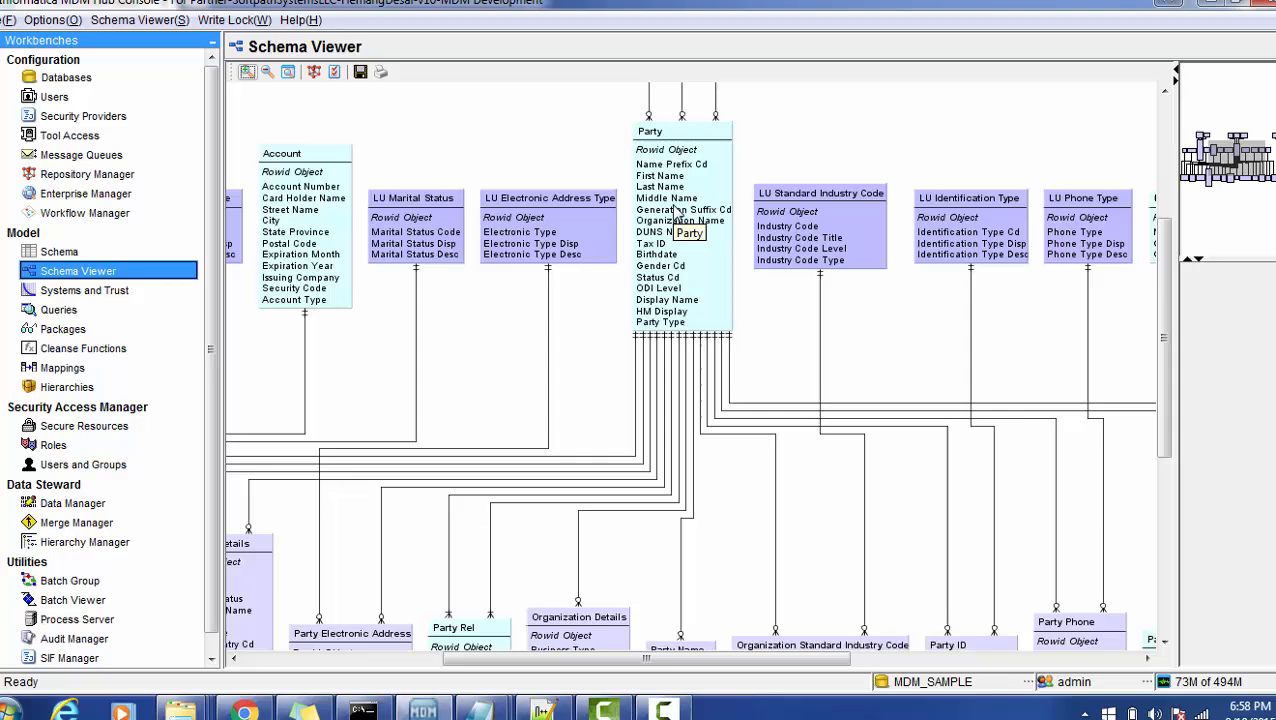
mouse_move(532, 492)
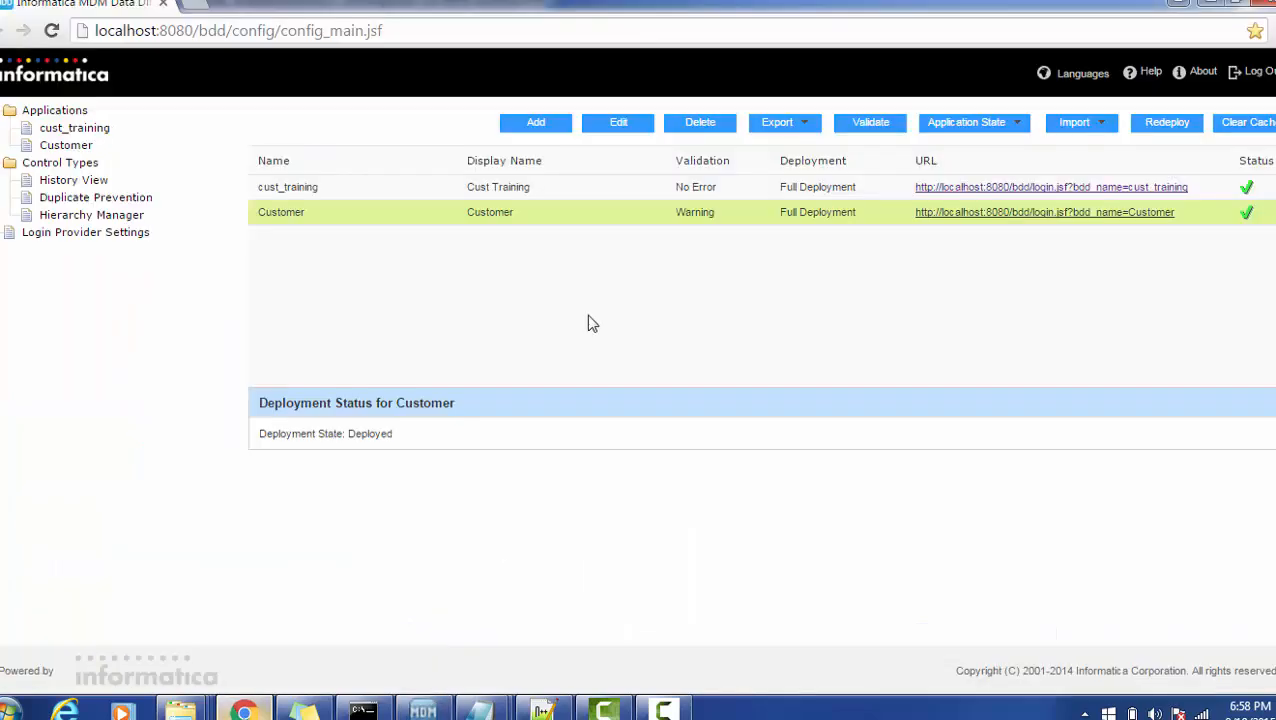
mouse_move(604, 320)
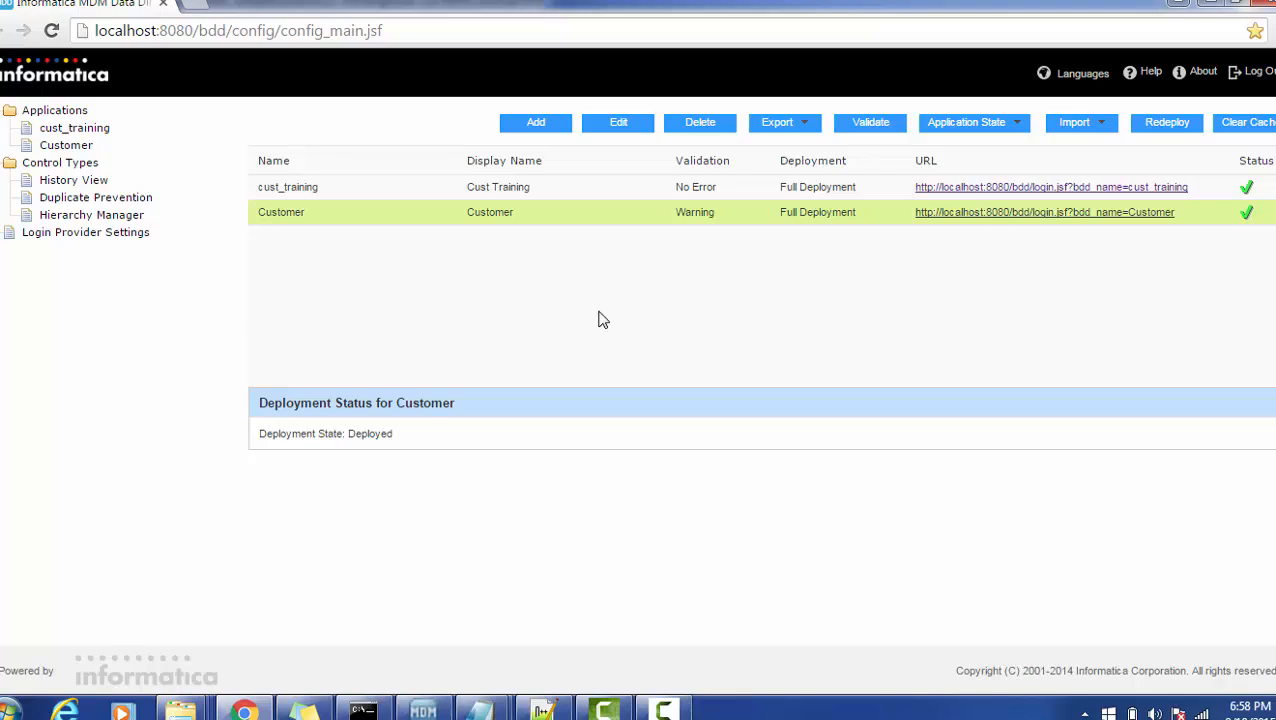
mouse_move(698, 248)
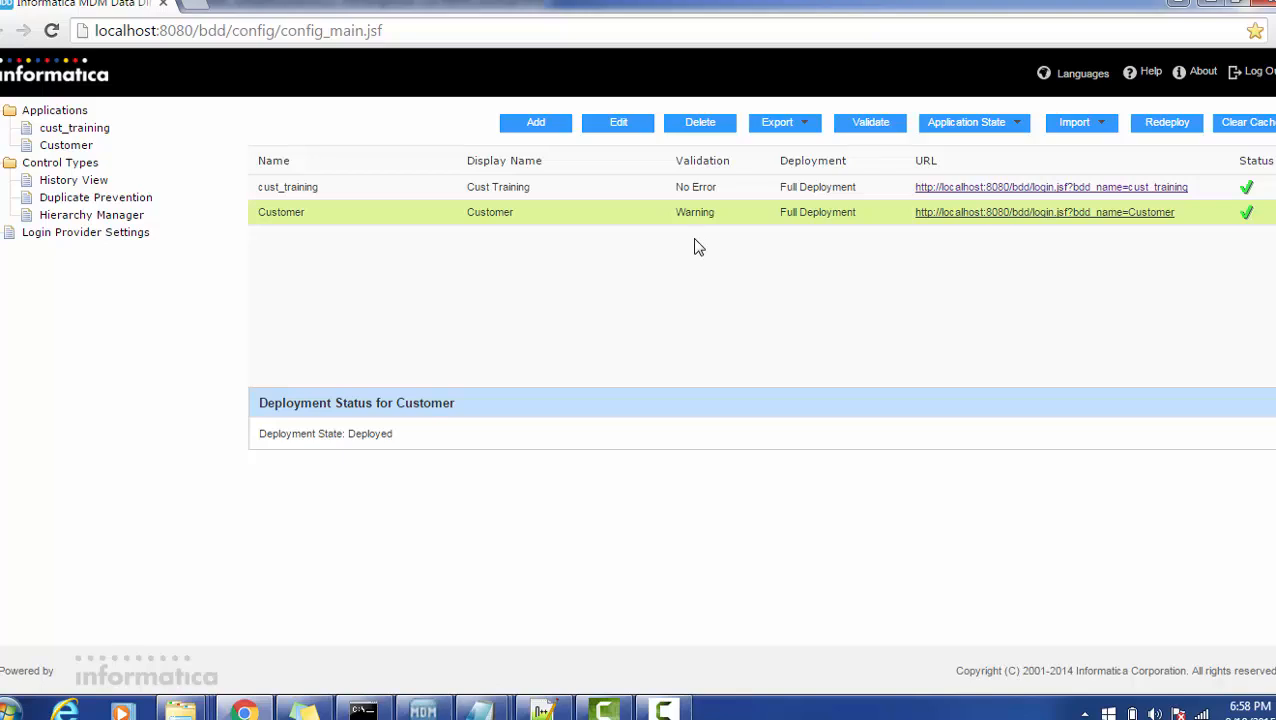
mouse_move(810, 234)
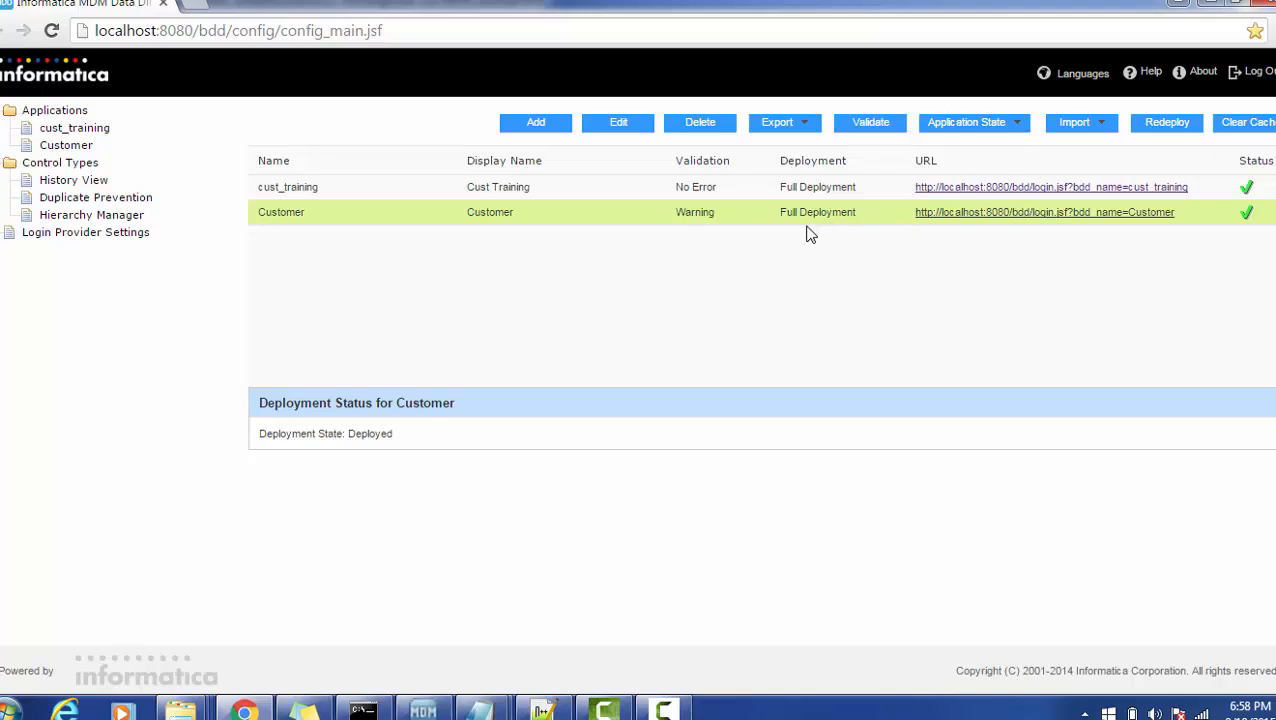
mouse_move(978, 224)
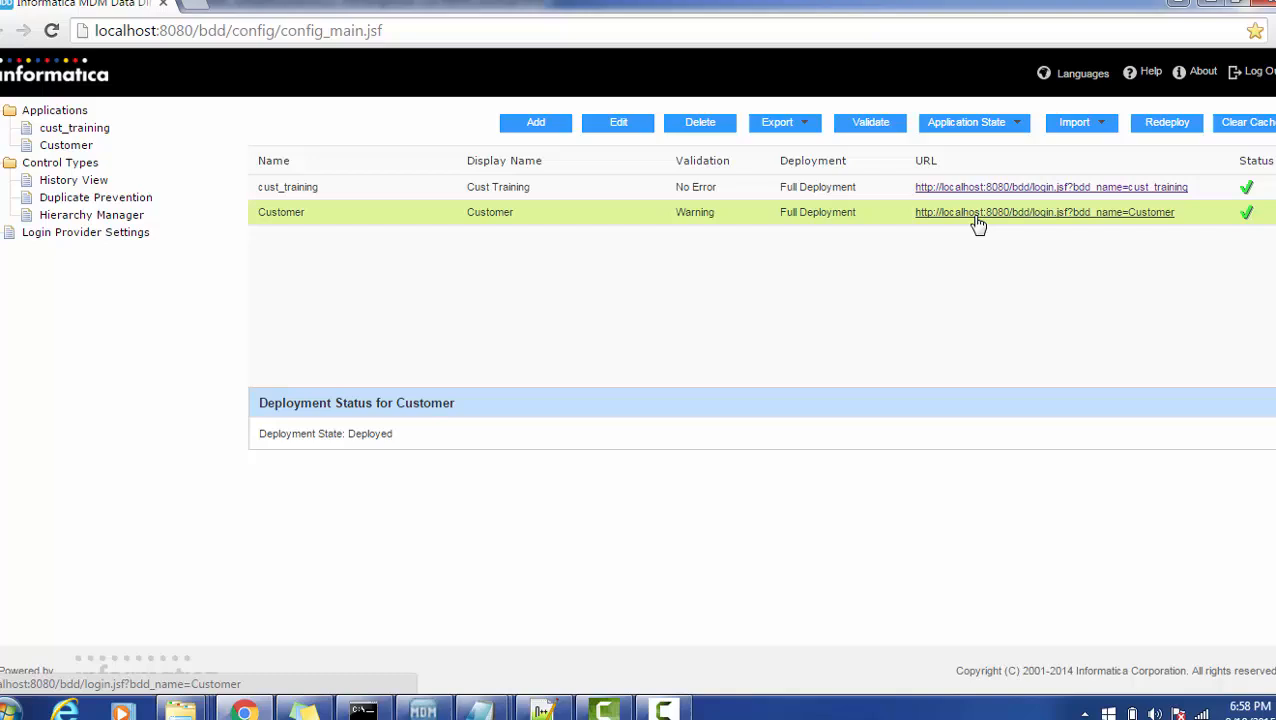
Step: Launch the deployed Customer application from its URL link on the configuration page
left_click(1044, 212)
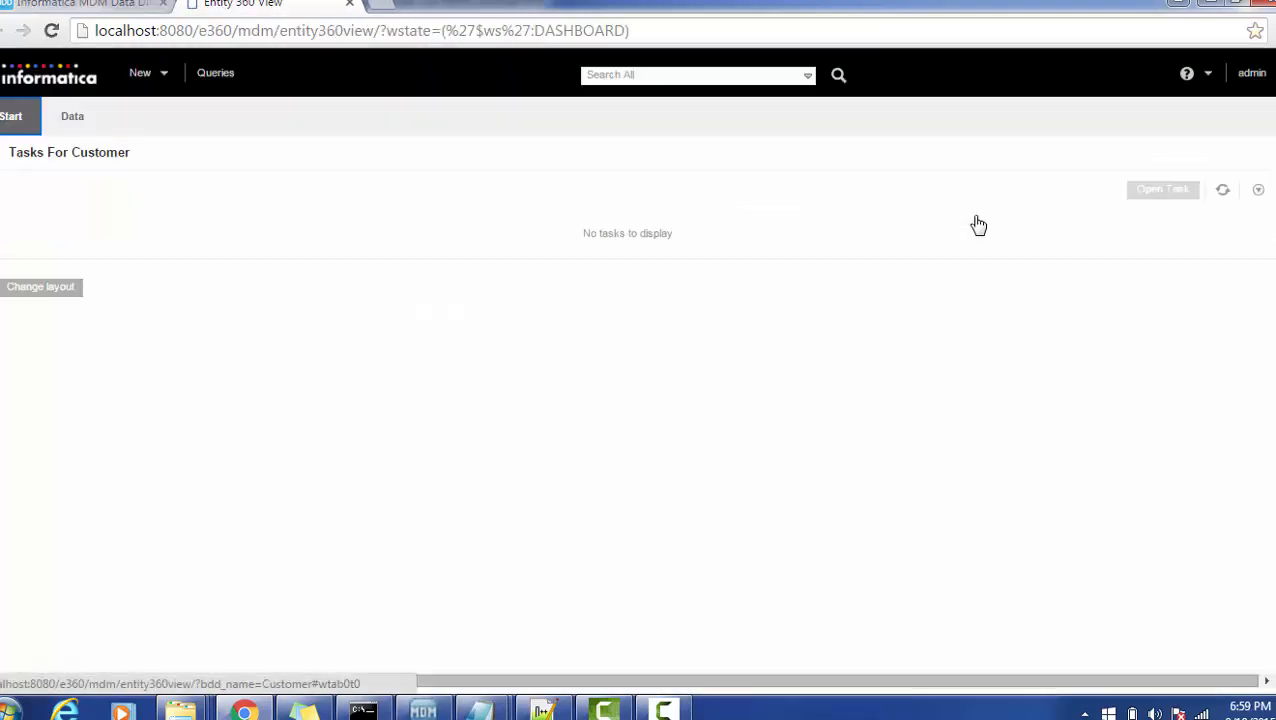
mouse_move(216, 72)
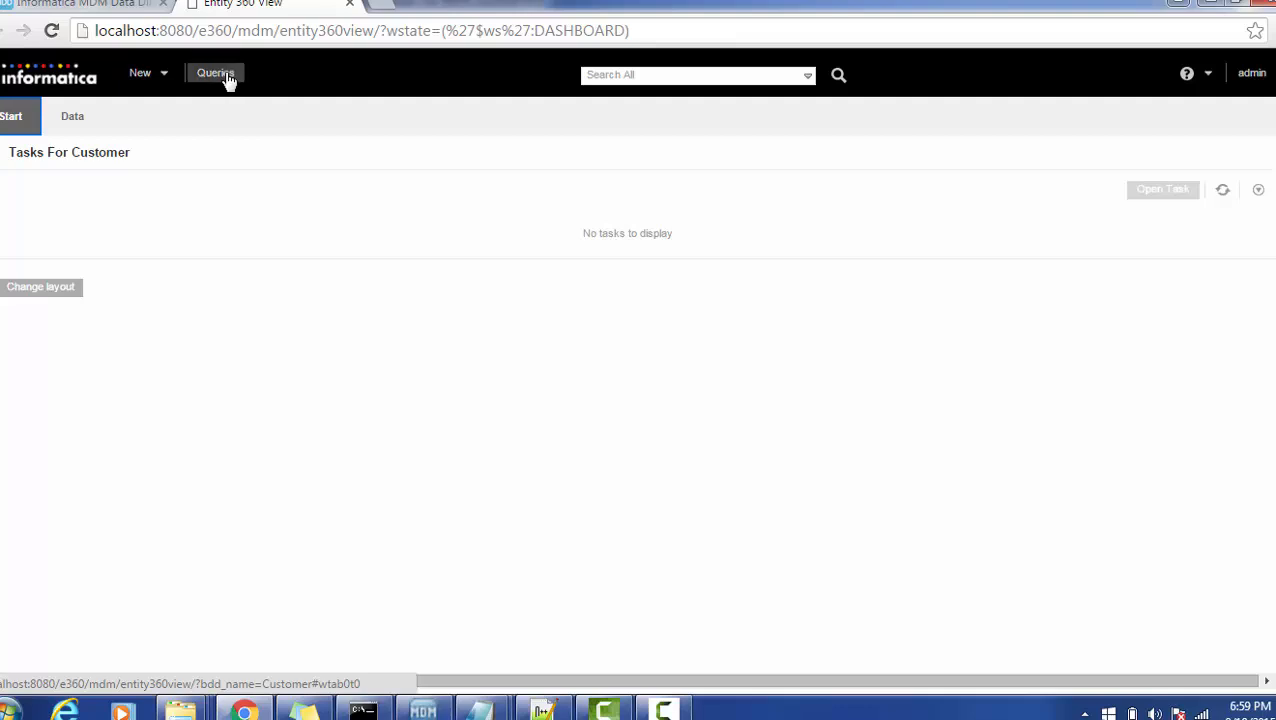
Step: Start a New Query on the Customer subject area in the Data workspace
left_click(216, 72)
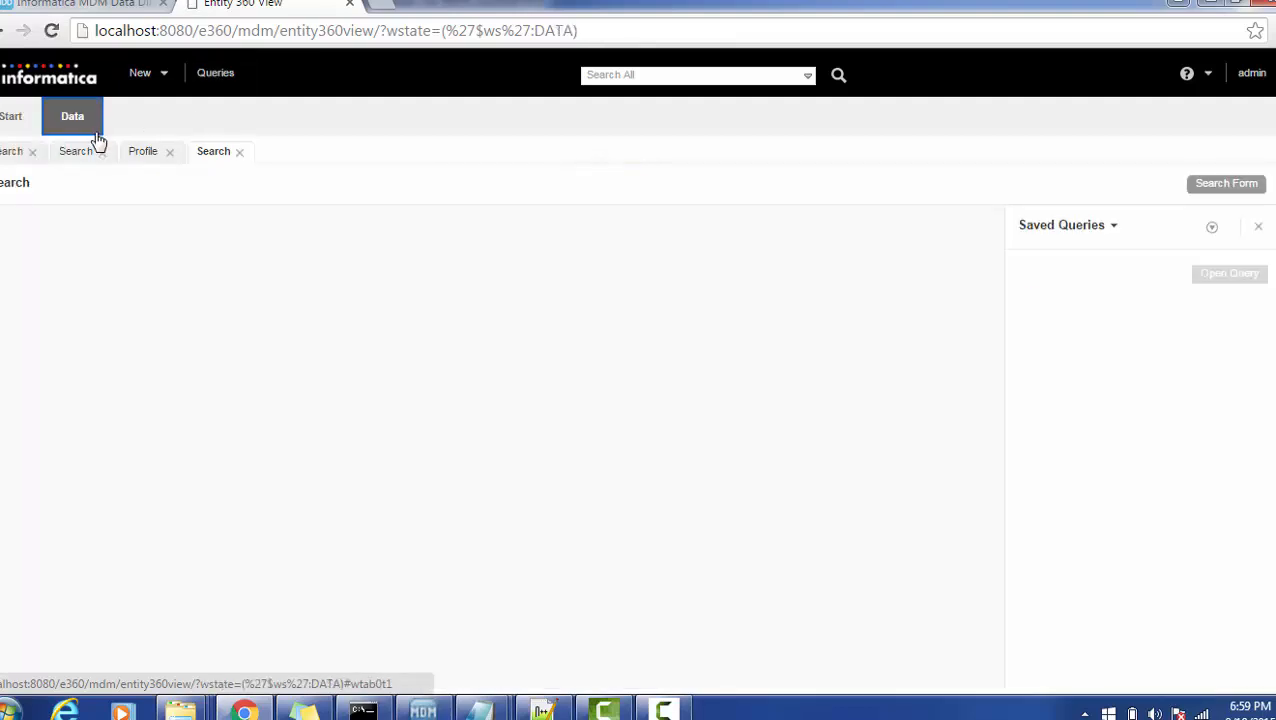
mouse_move(964, 200)
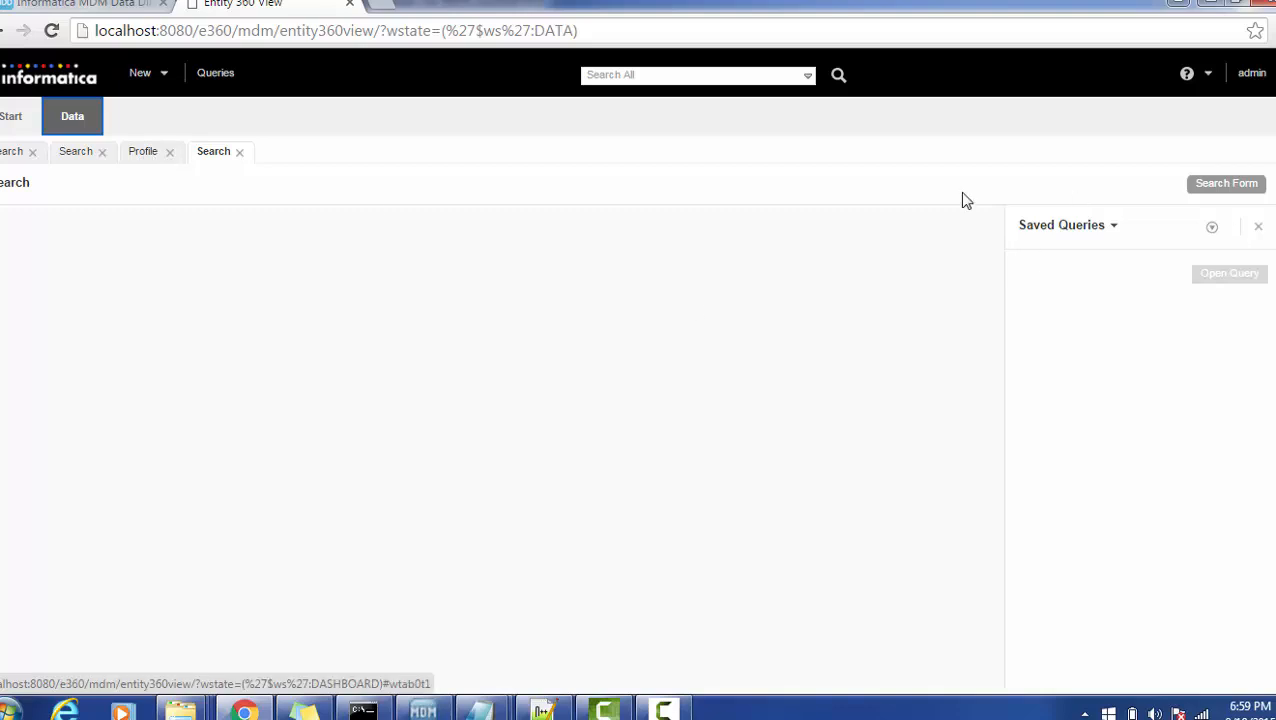
mouse_move(1112, 232)
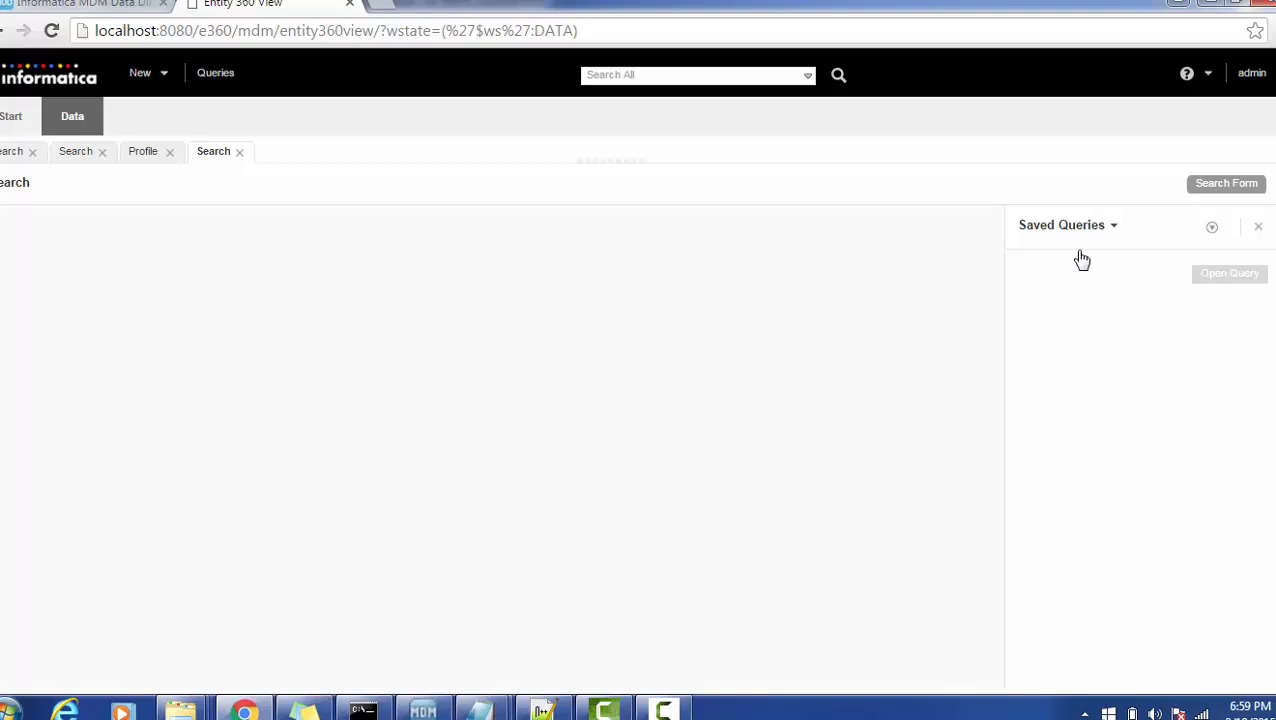
left_click(1212, 226)
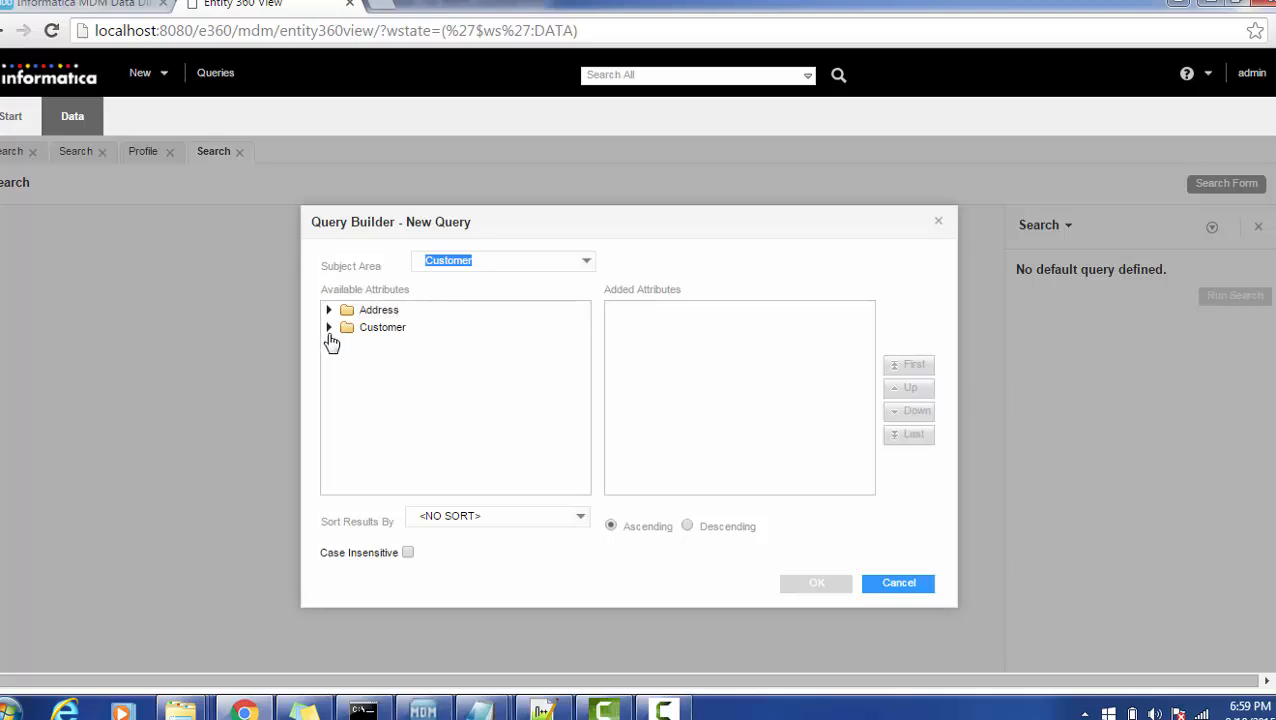
Step: Add Display Name from the Customer attributes as the query's search field
left_click(328, 328)
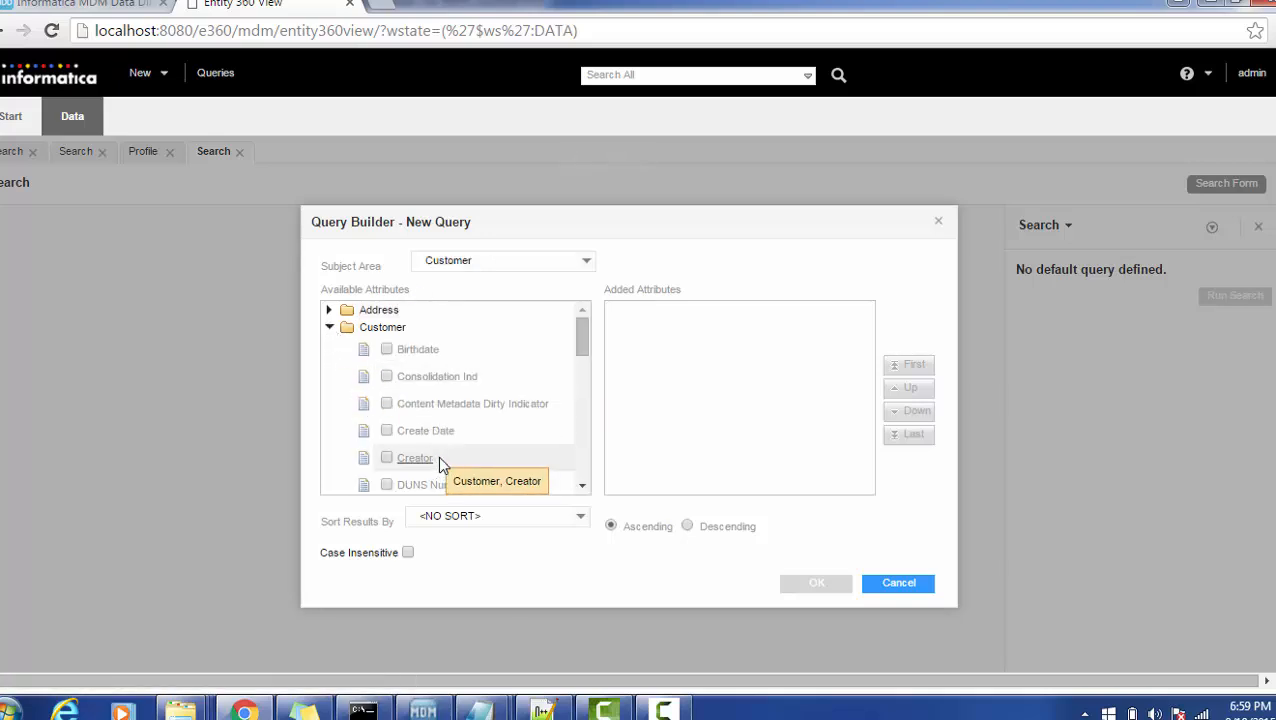
mouse_move(584, 376)
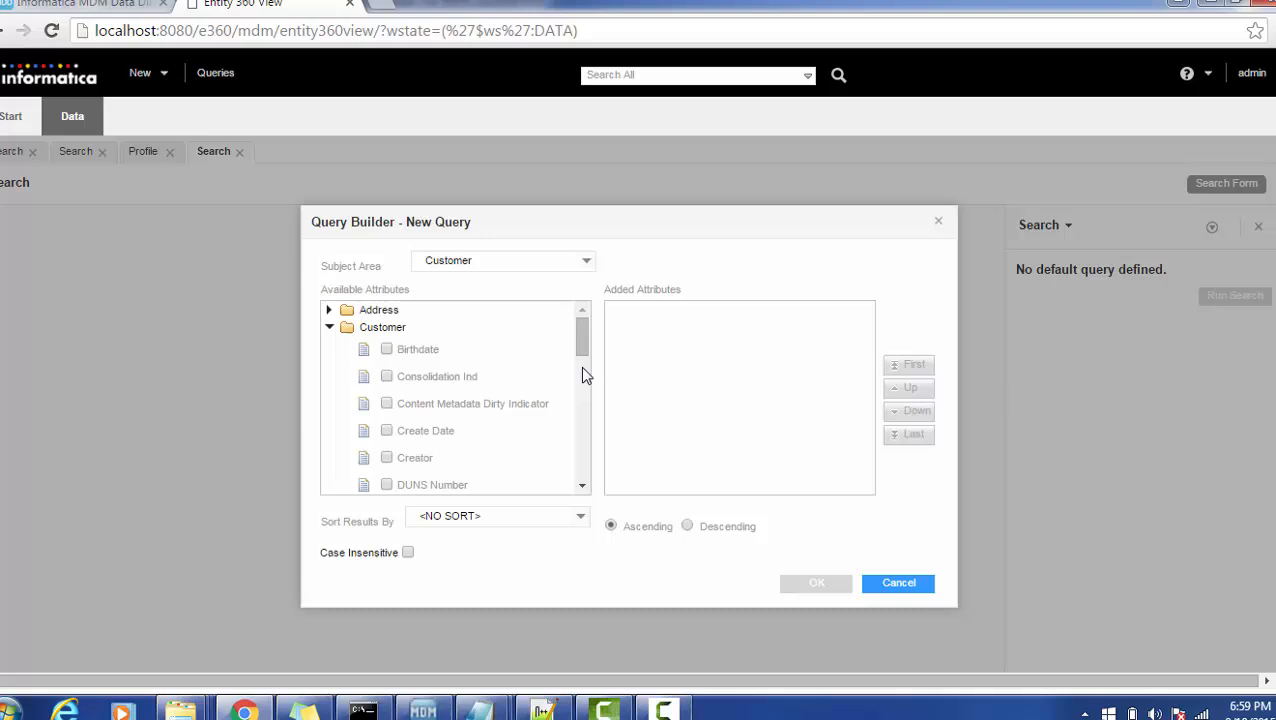
scroll("down", 3)
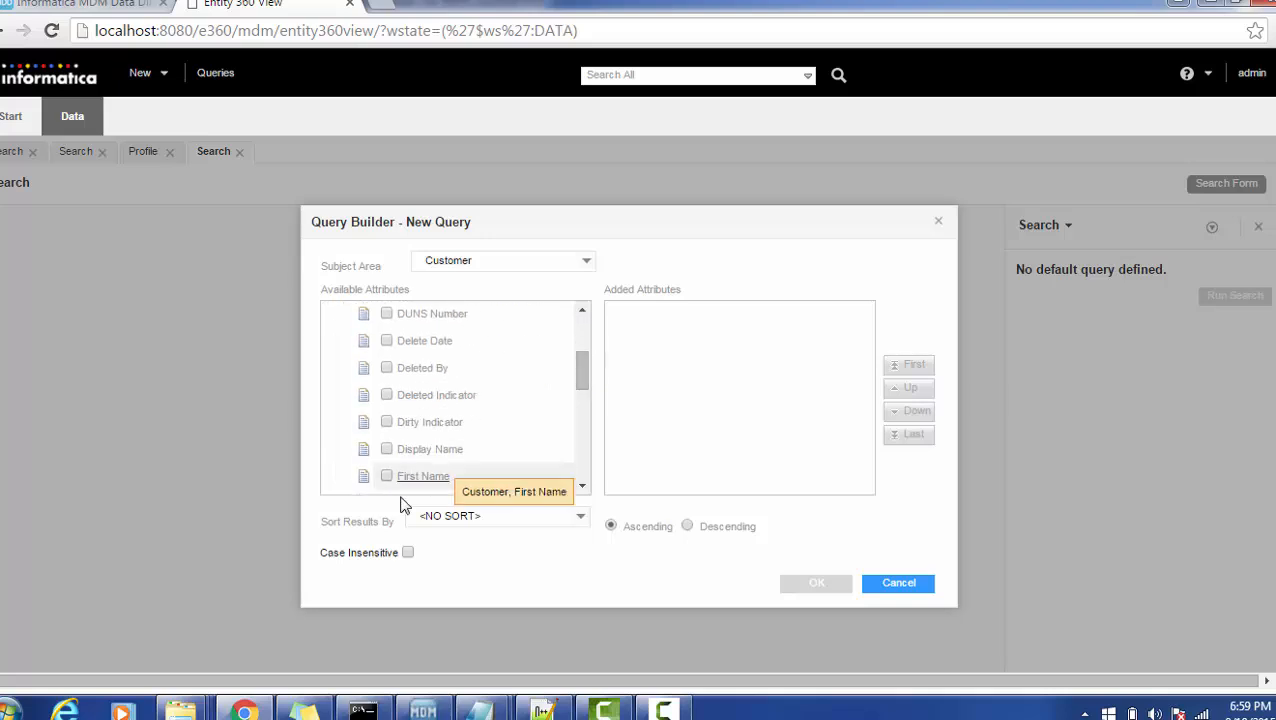
left_click(386, 448)
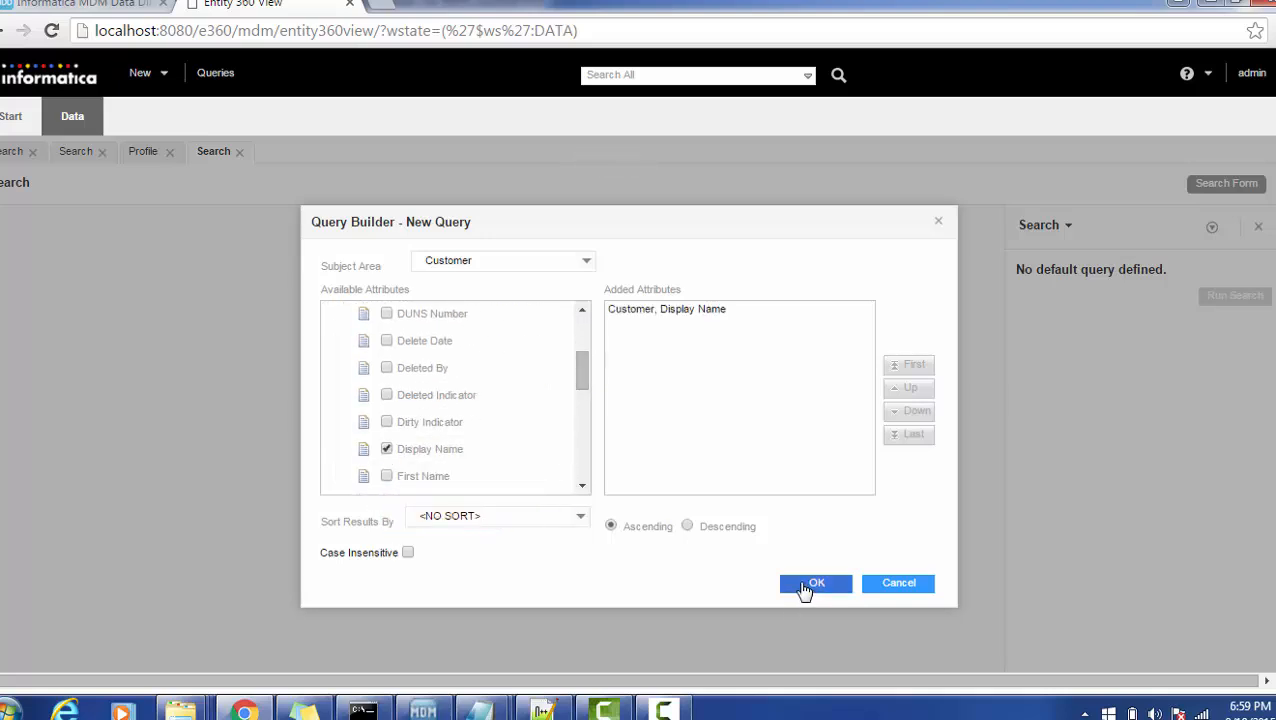
left_click(816, 584)
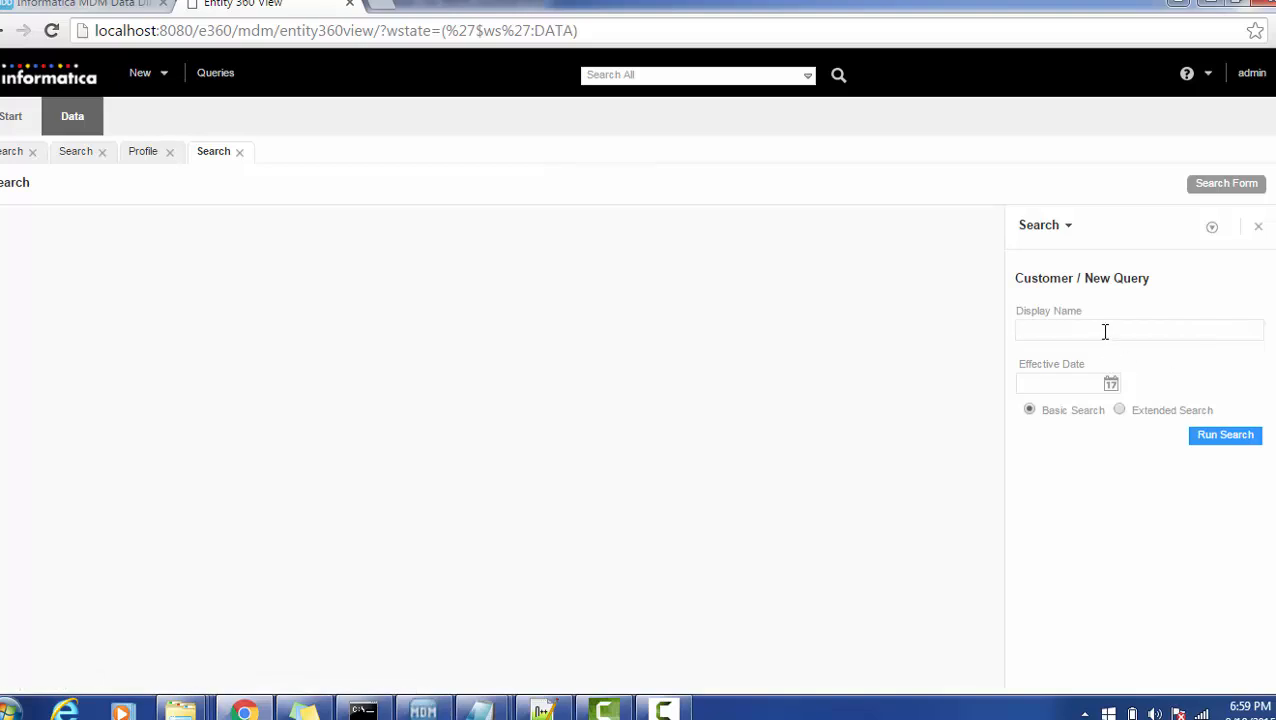
Step: Search customers with Display Name M*, returning 49 matching records
type("M*")
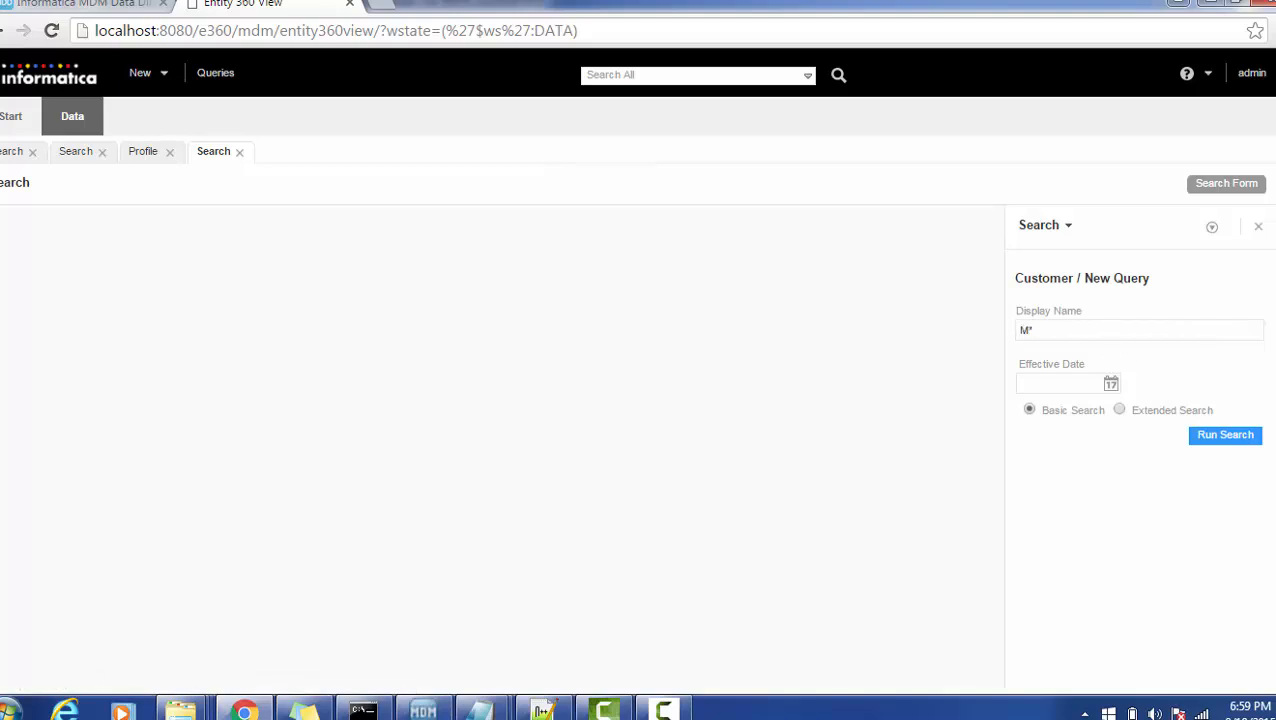
left_click(1224, 436)
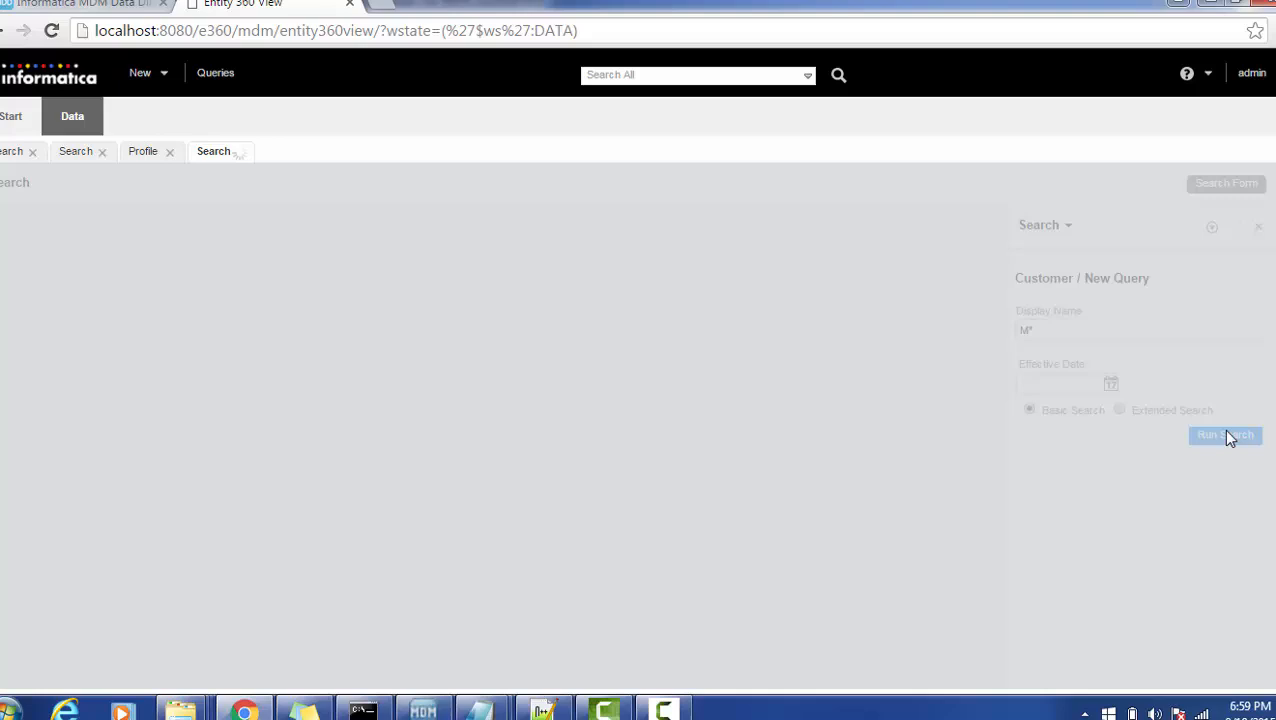
left_click(1224, 434)
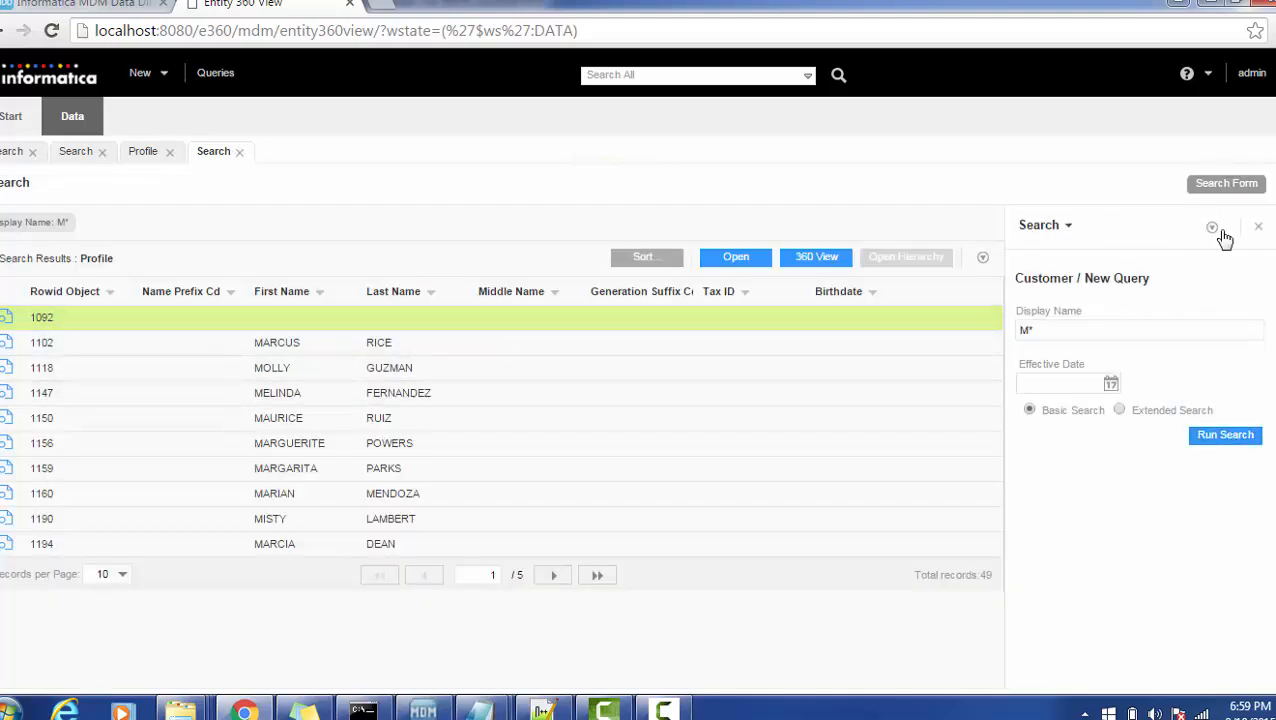
Step: Save the search as a public query named Cust Search
left_click(1212, 226)
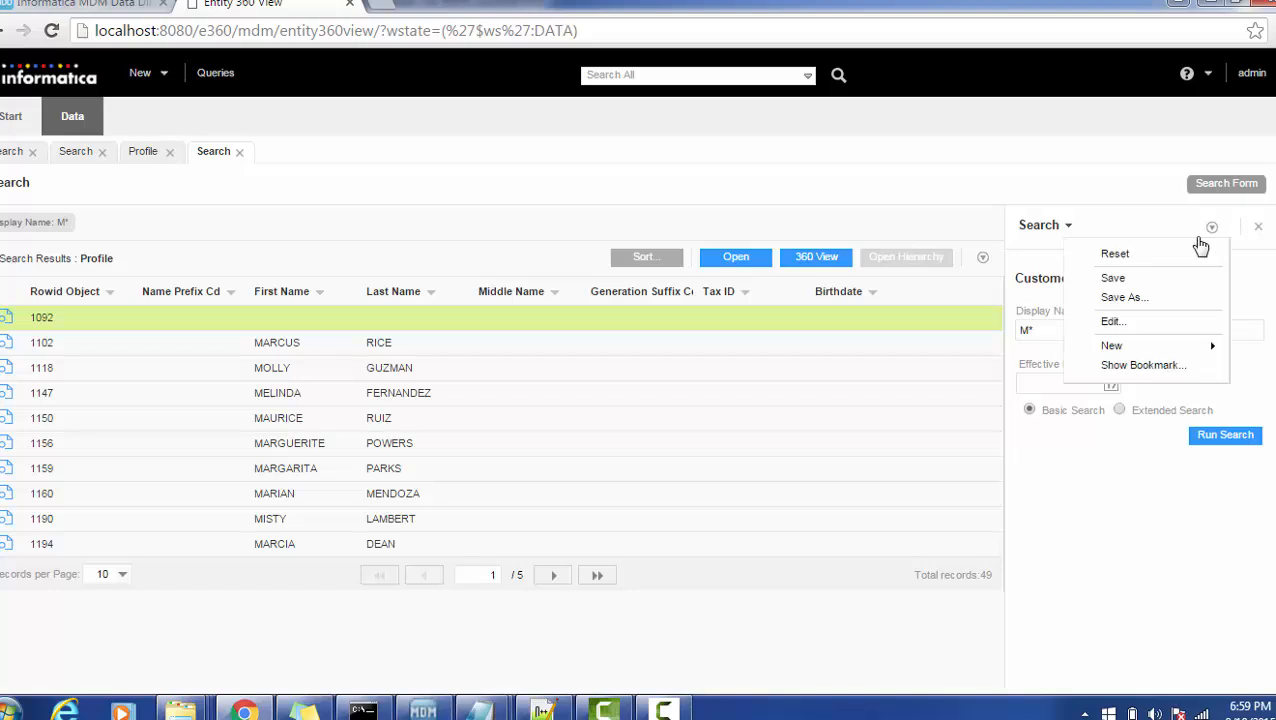
left_click(1124, 296)
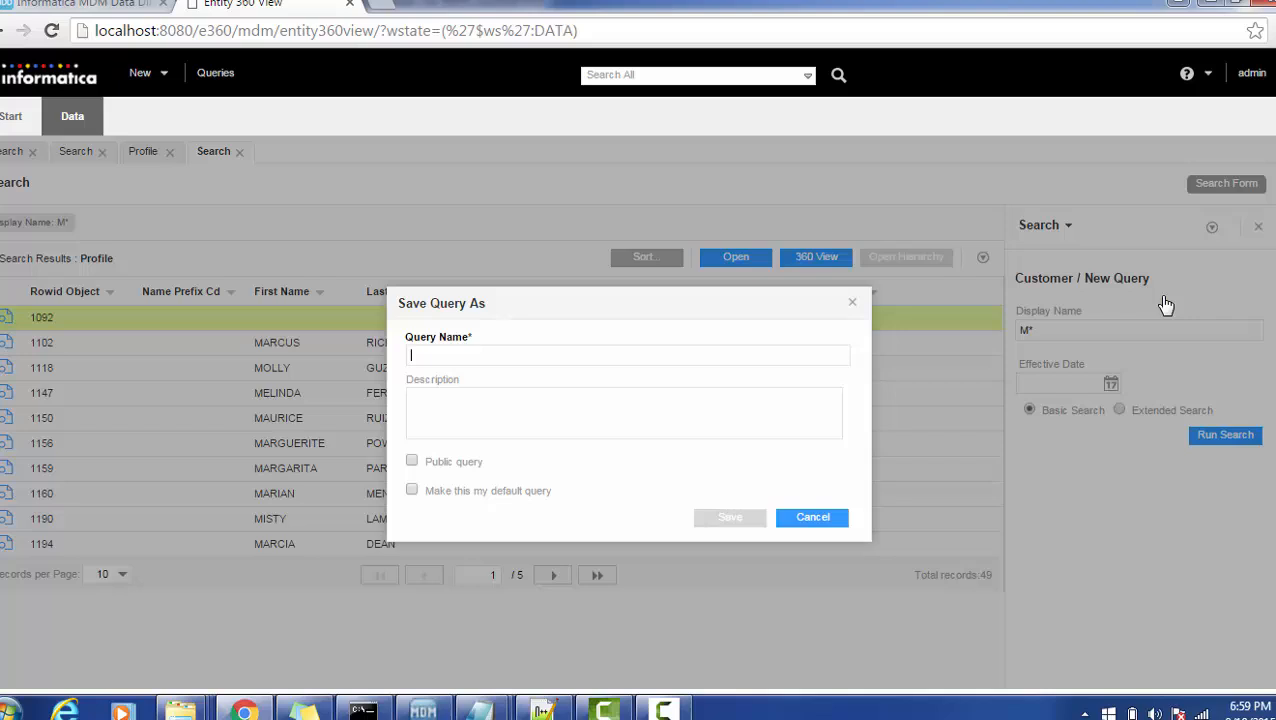
type("Cust Search")
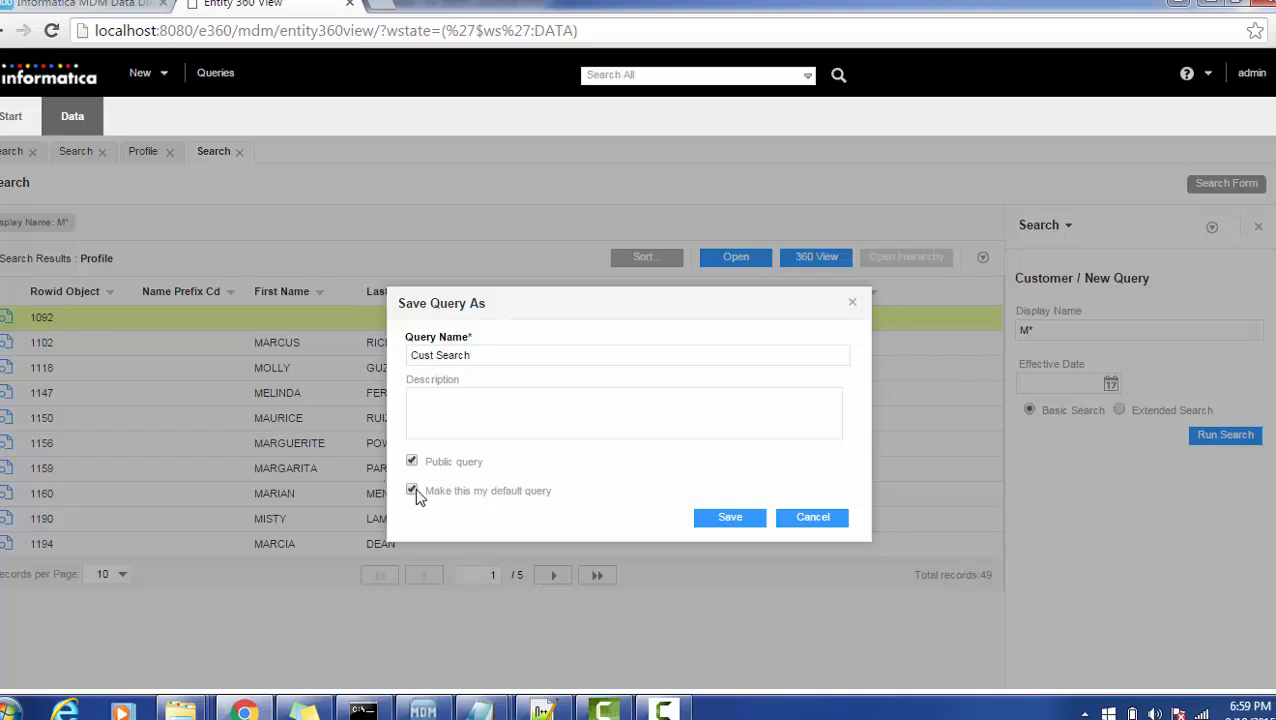
left_click(730, 516)
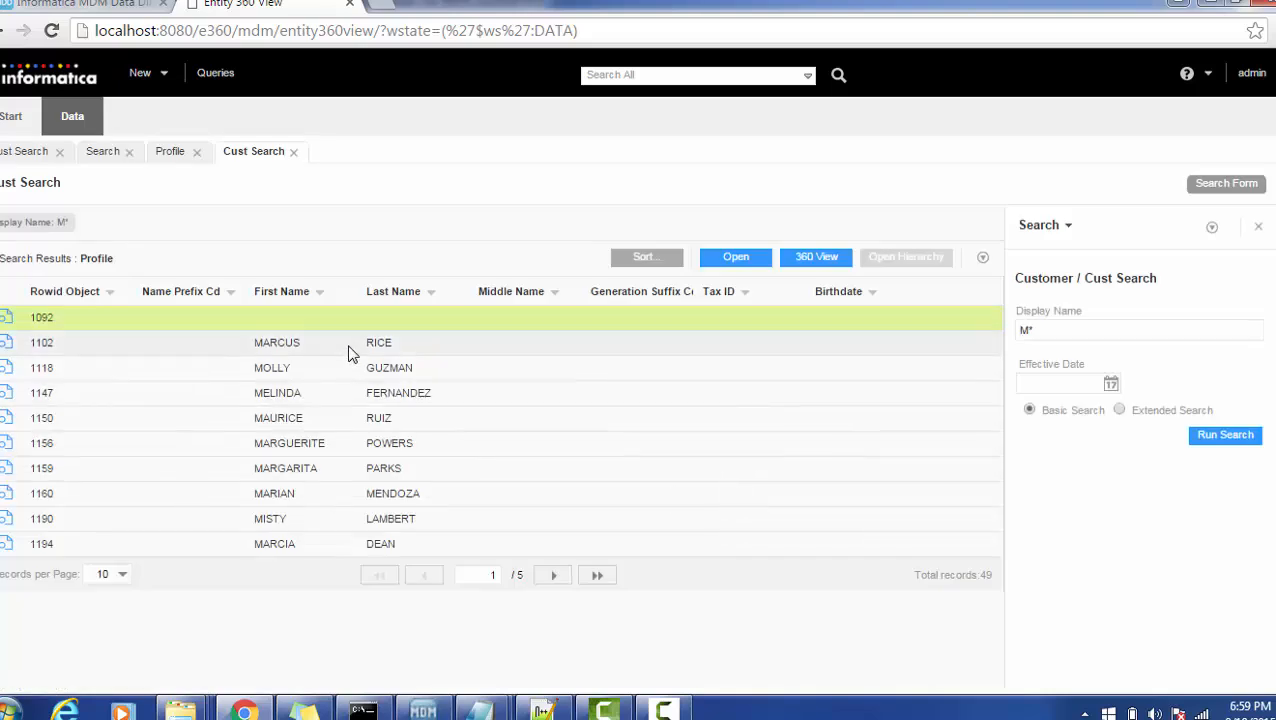
Step: Dismiss the already-open profile warning and close the old Profile and Search tabs
left_click(736, 256)
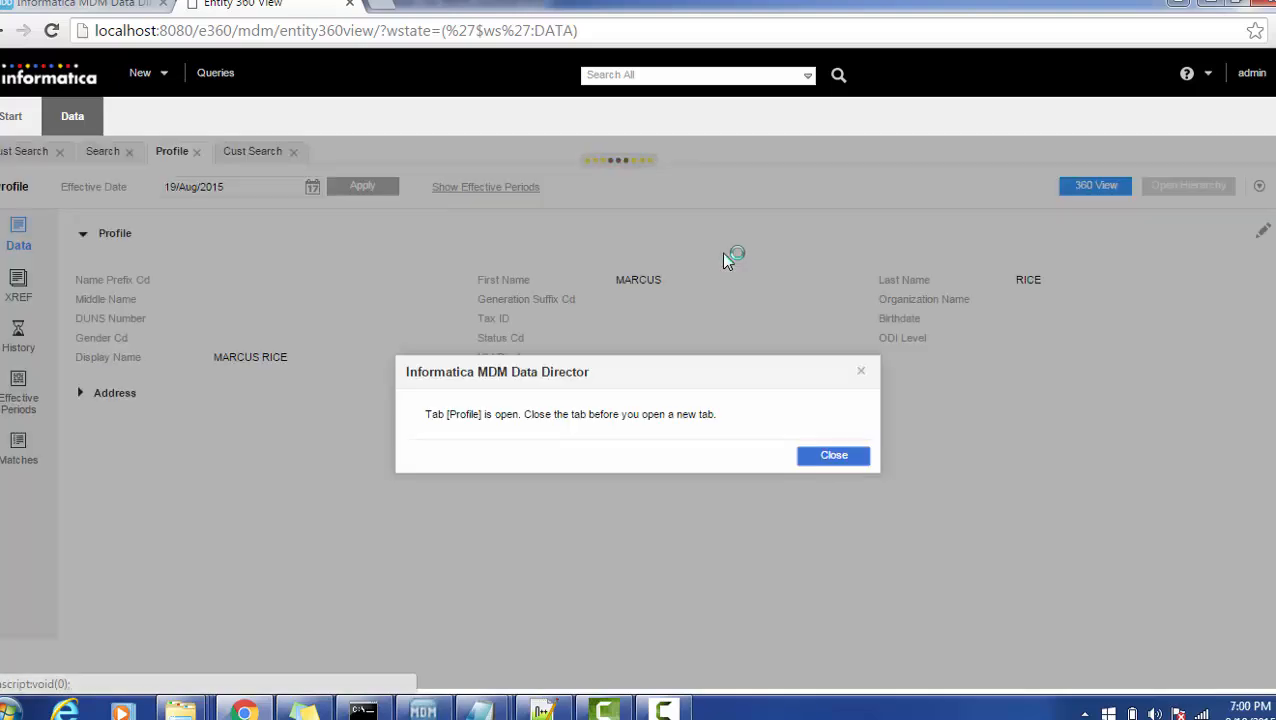
mouse_move(524, 438)
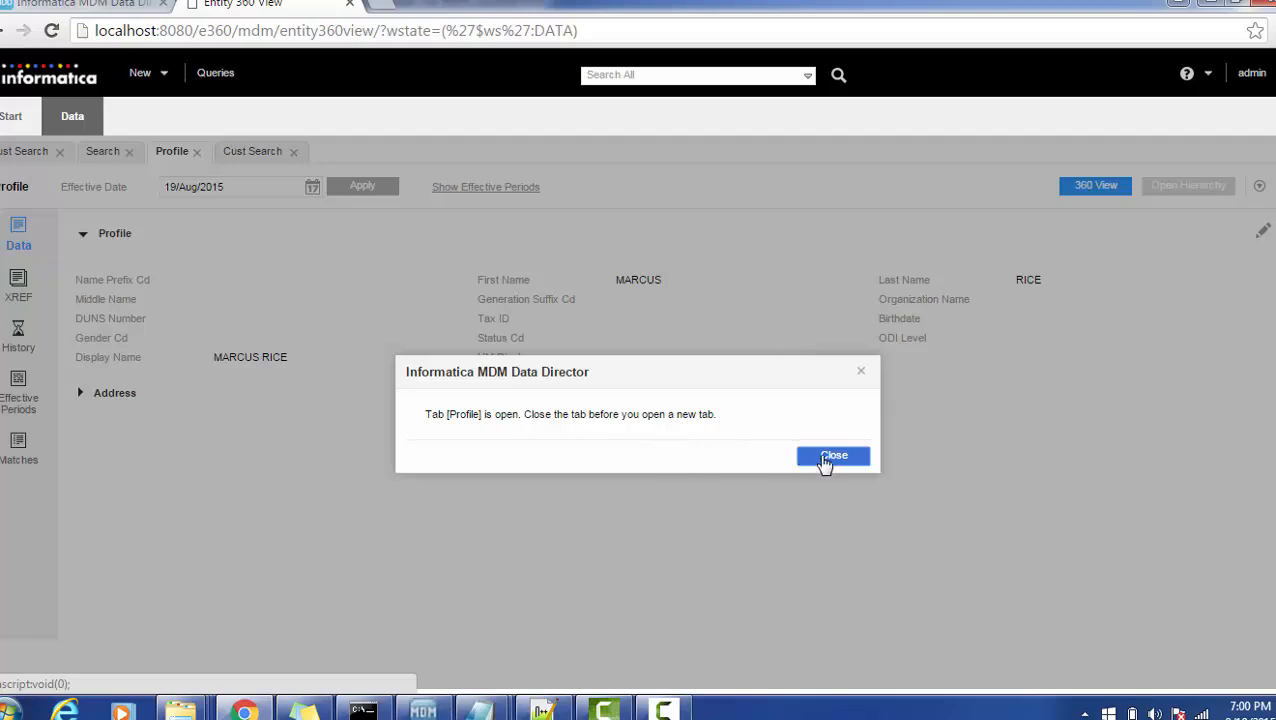
left_click(834, 456)
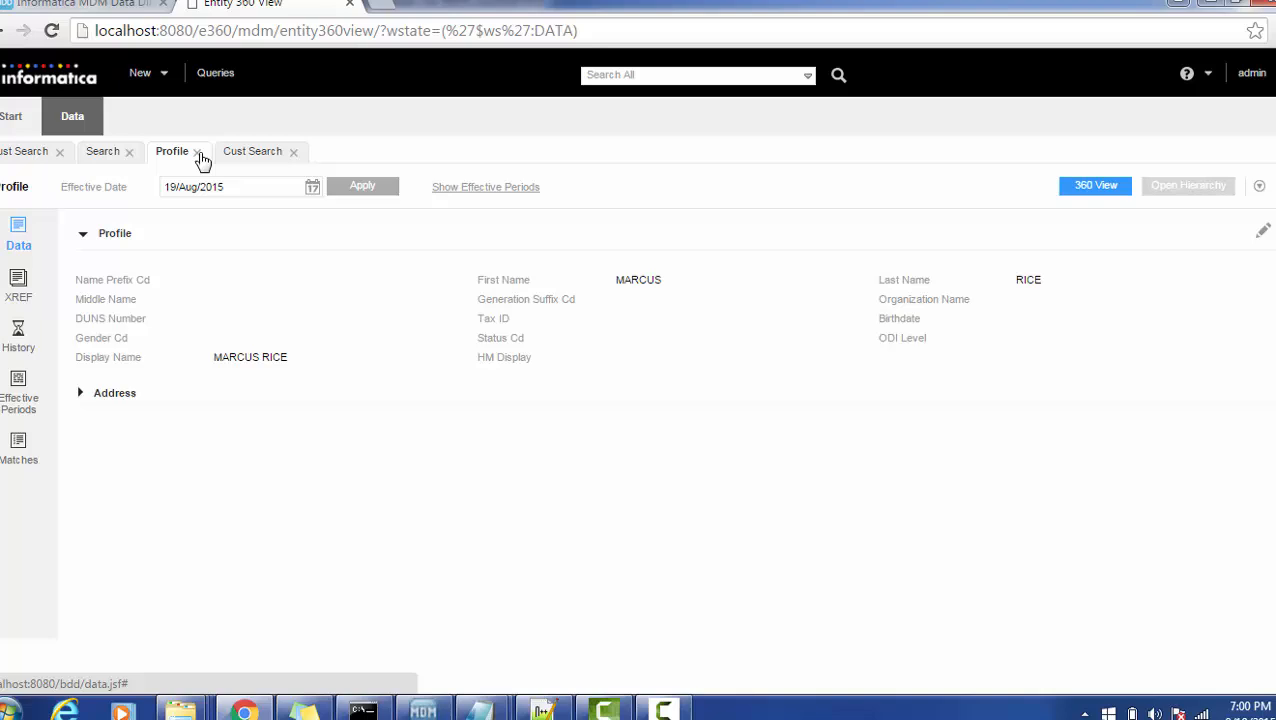
left_click(200, 152)
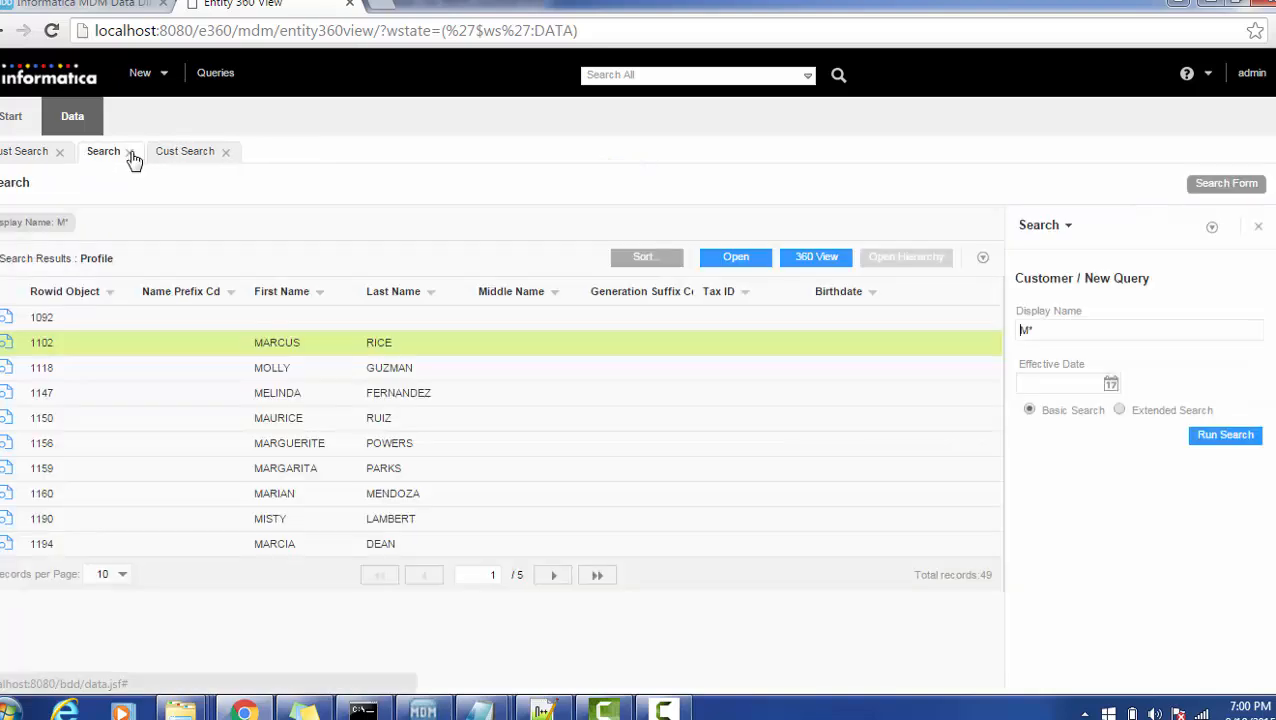
left_click(116, 152)
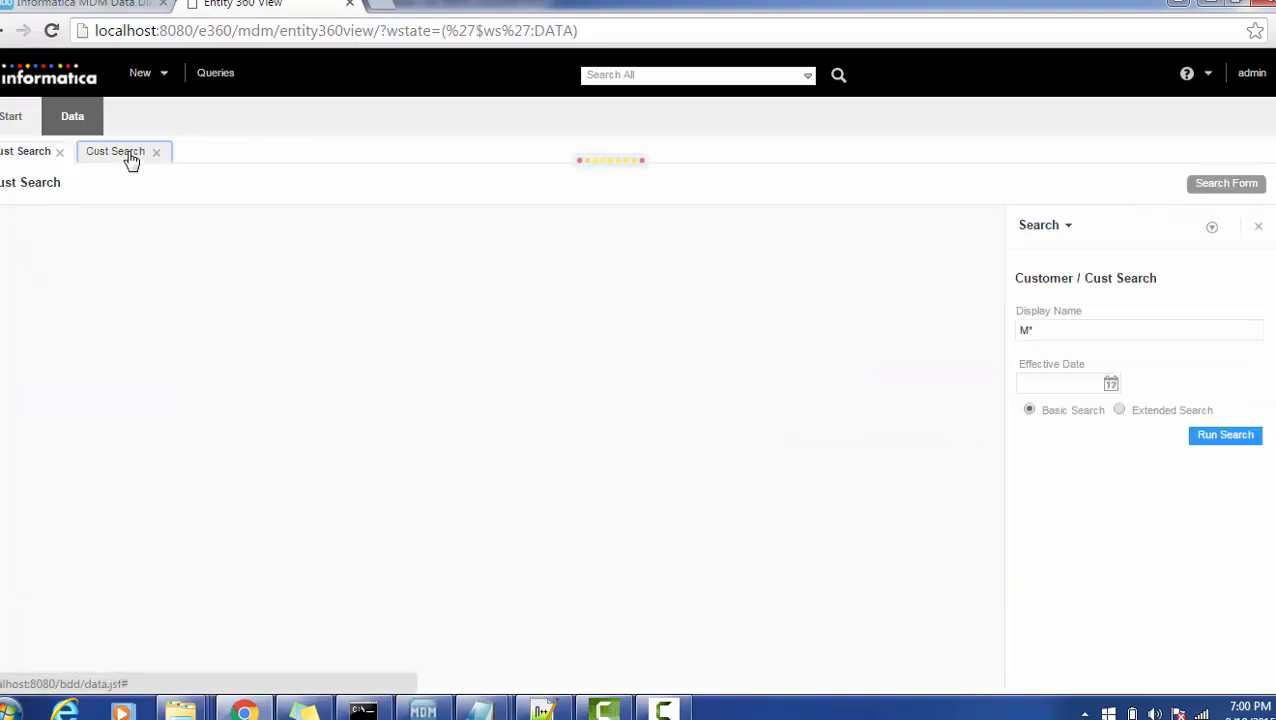
left_click(1224, 434)
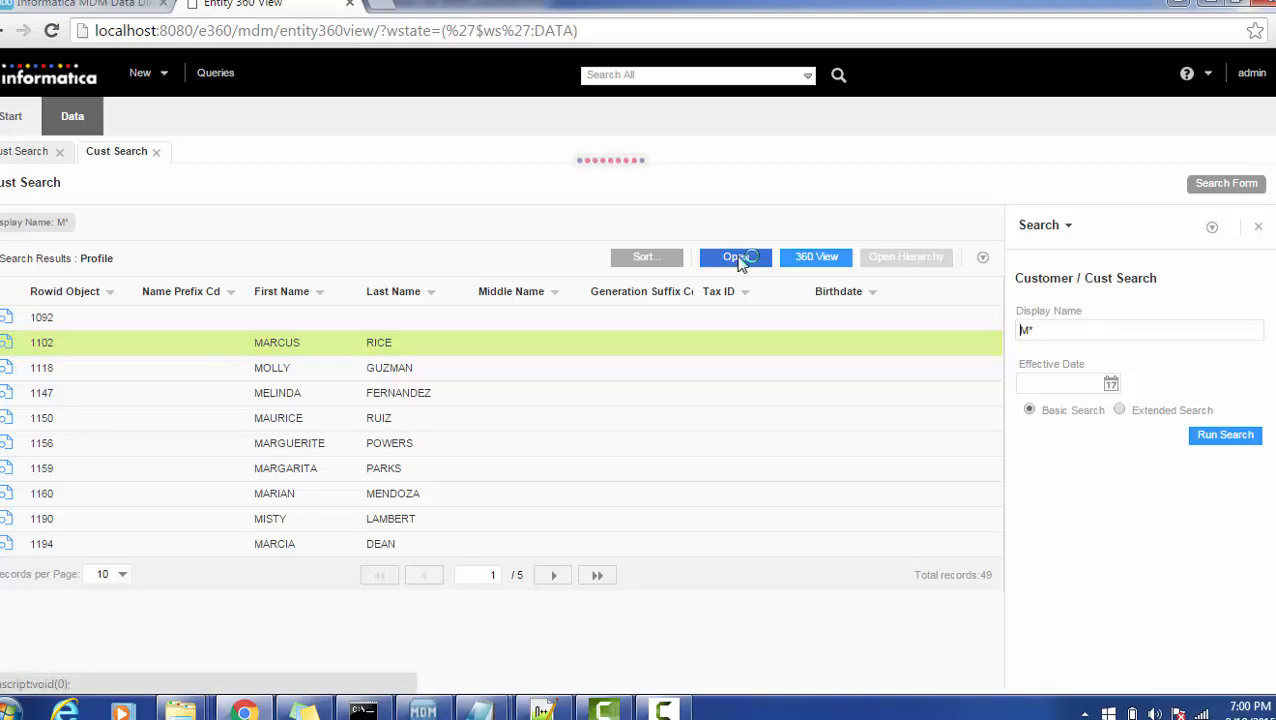
left_click(736, 256)
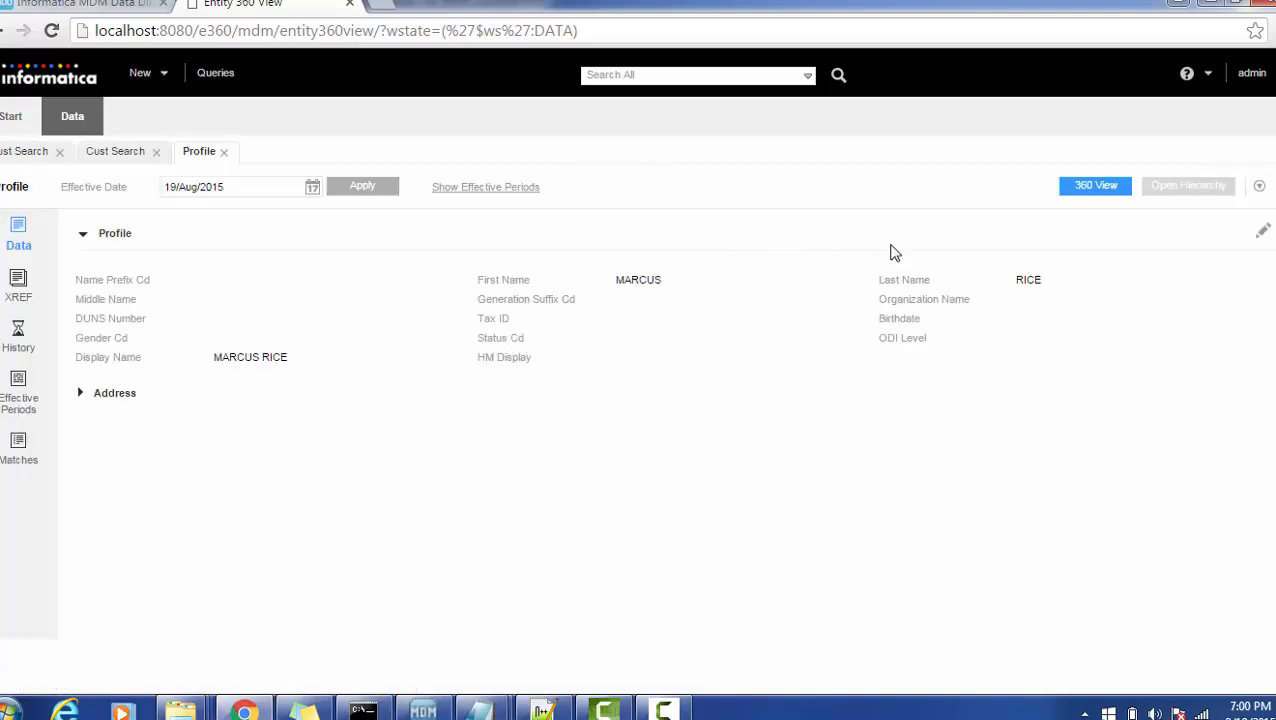
Step: Review the profile's actions menu (no external link), then return to the configuration page
left_click(1260, 186)
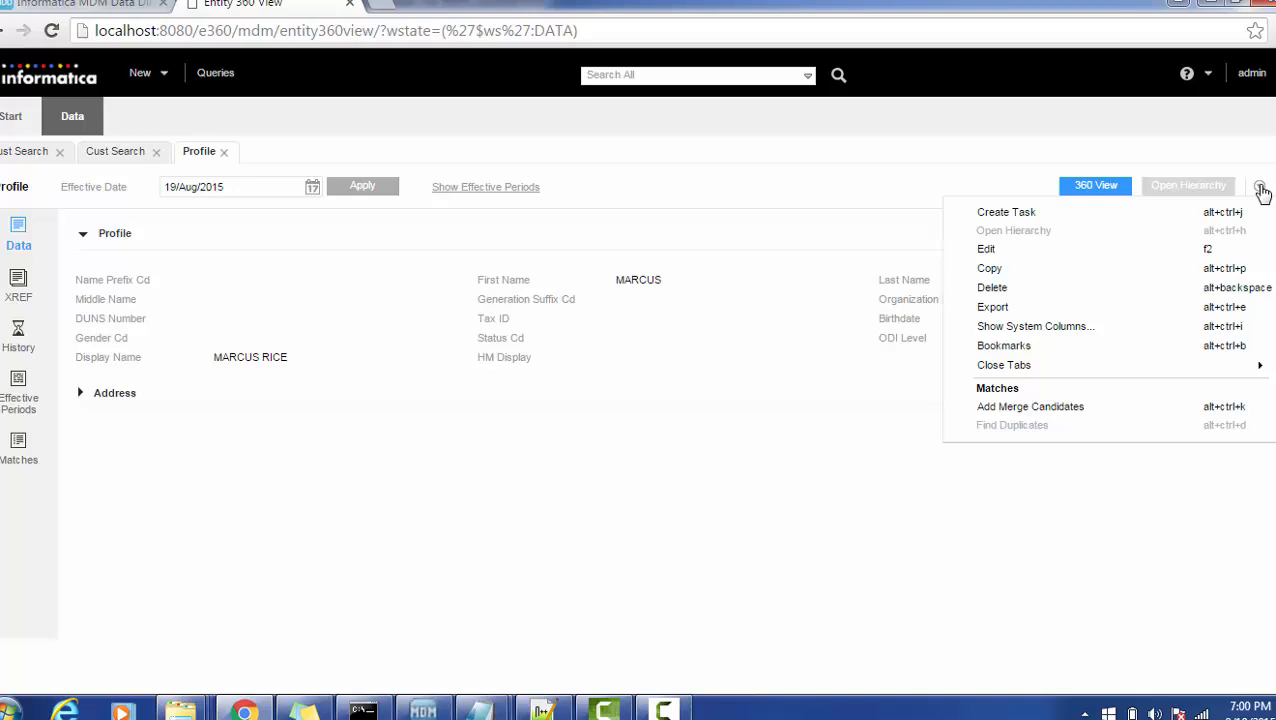
mouse_move(1004, 364)
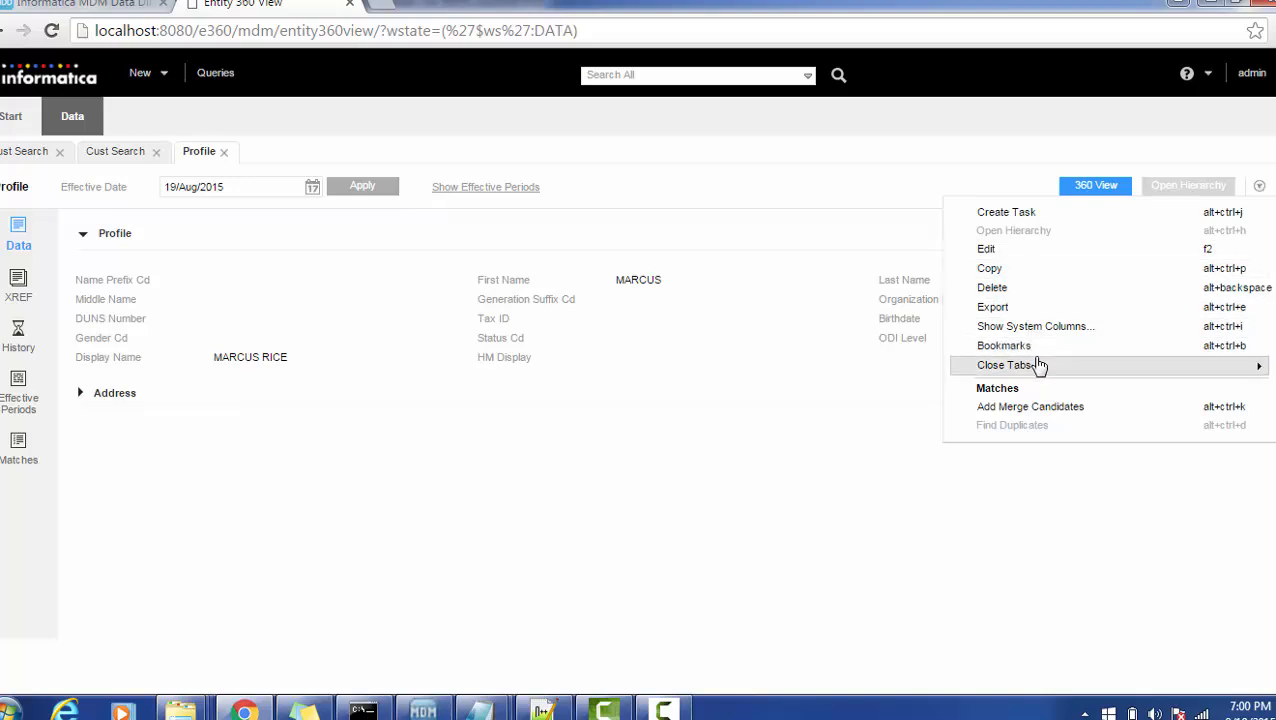
mouse_move(1032, 390)
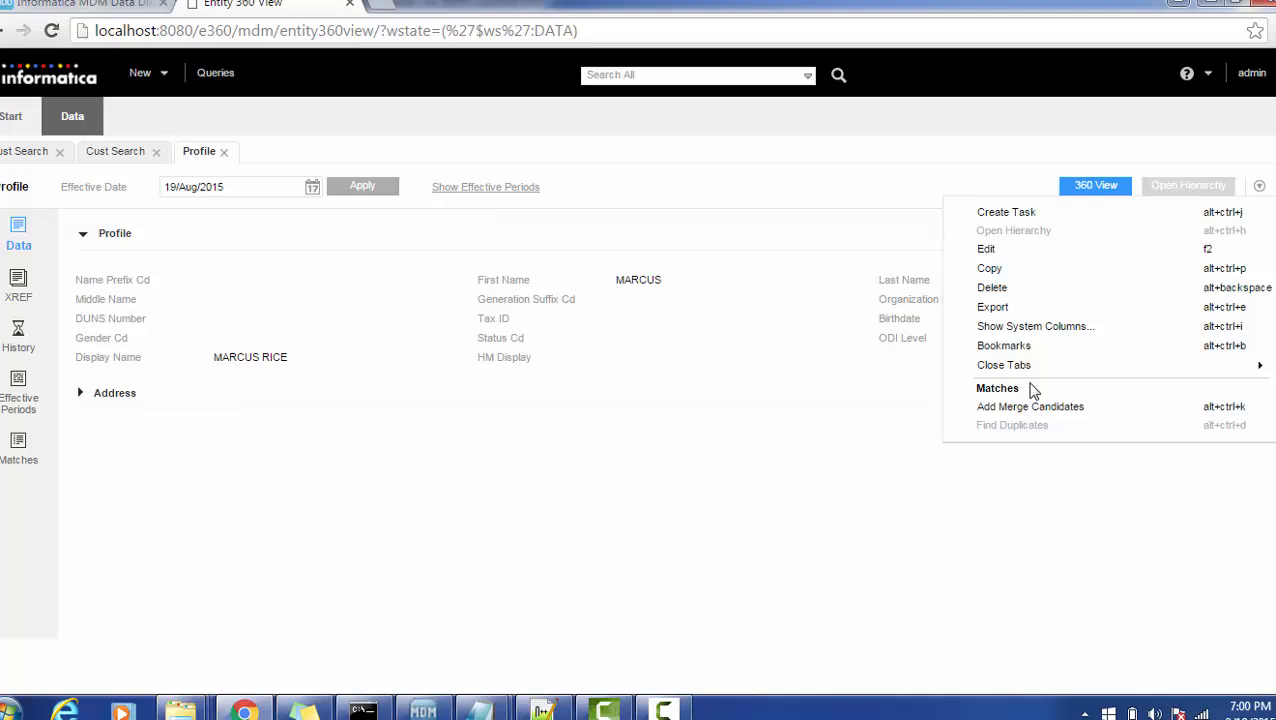
mouse_move(1048, 294)
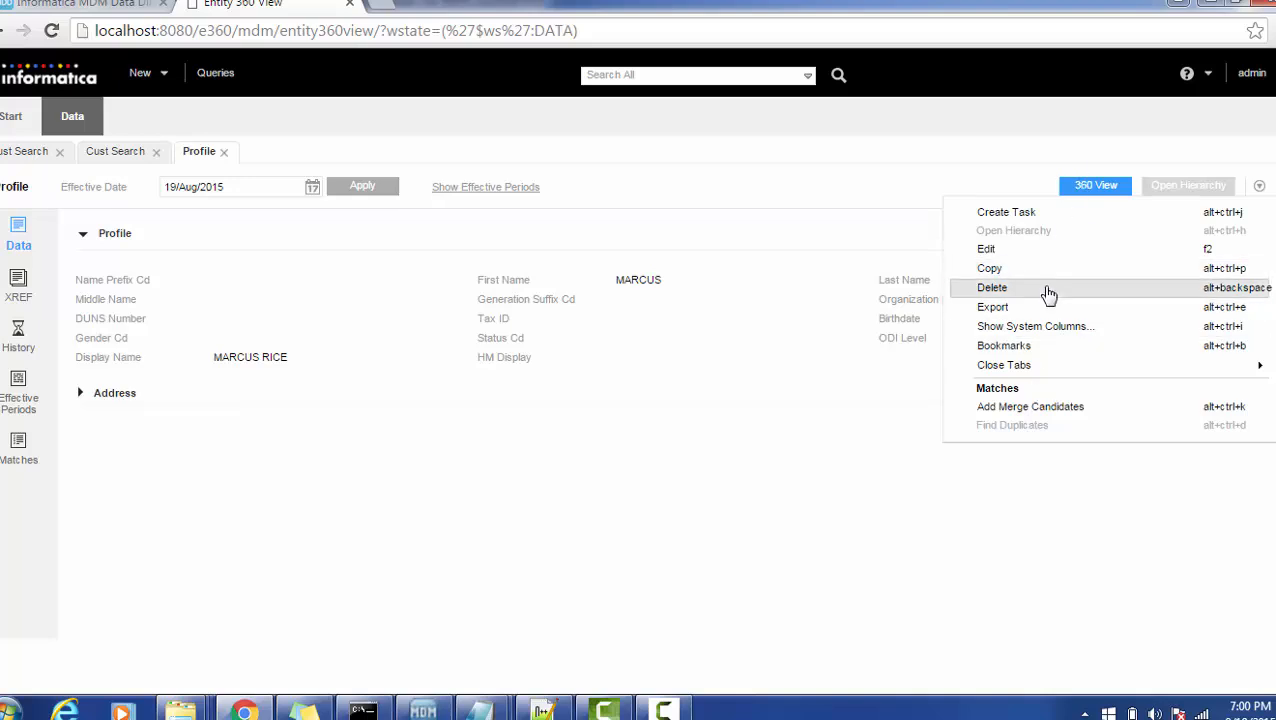
mouse_move(1040, 290)
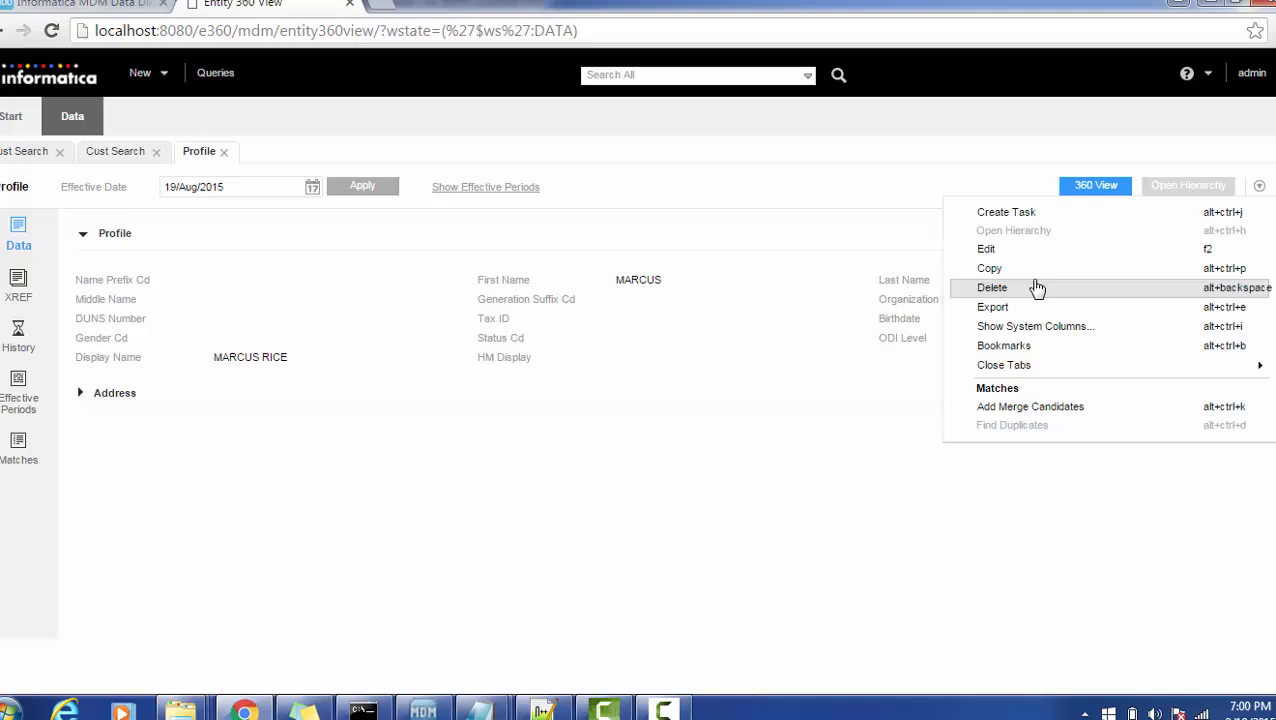
mouse_move(1030, 308)
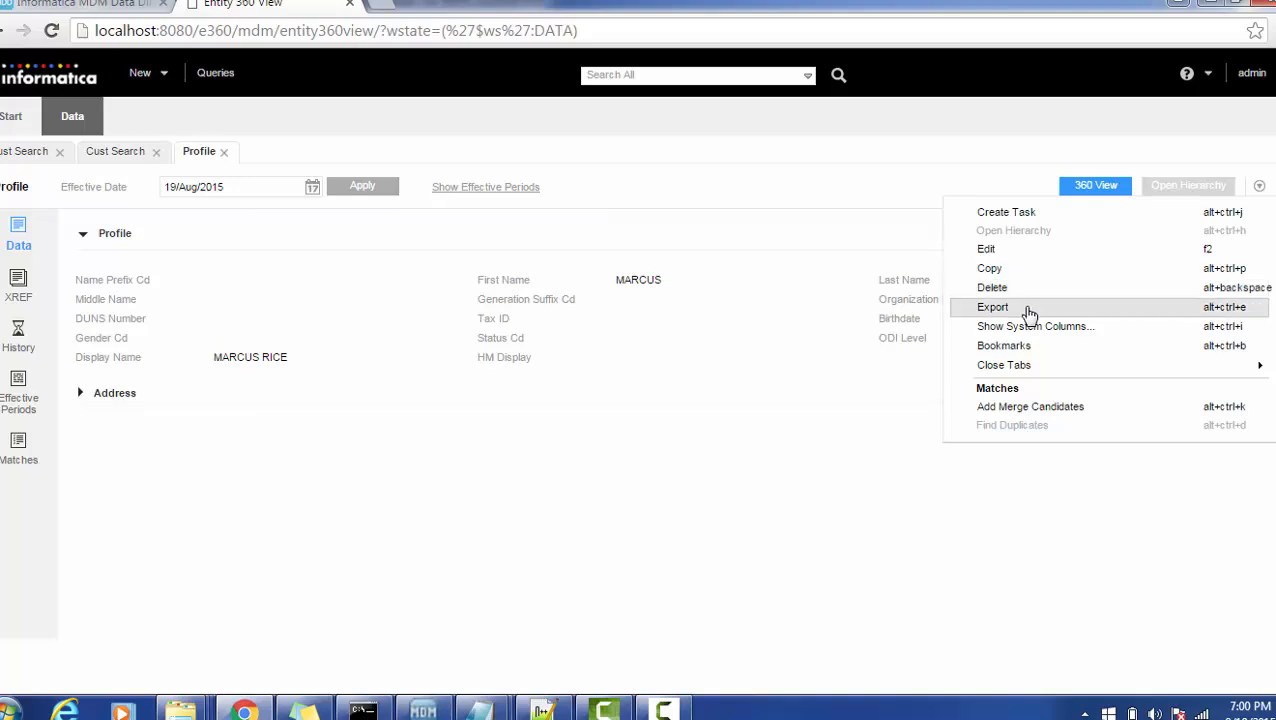
mouse_move(1030, 346)
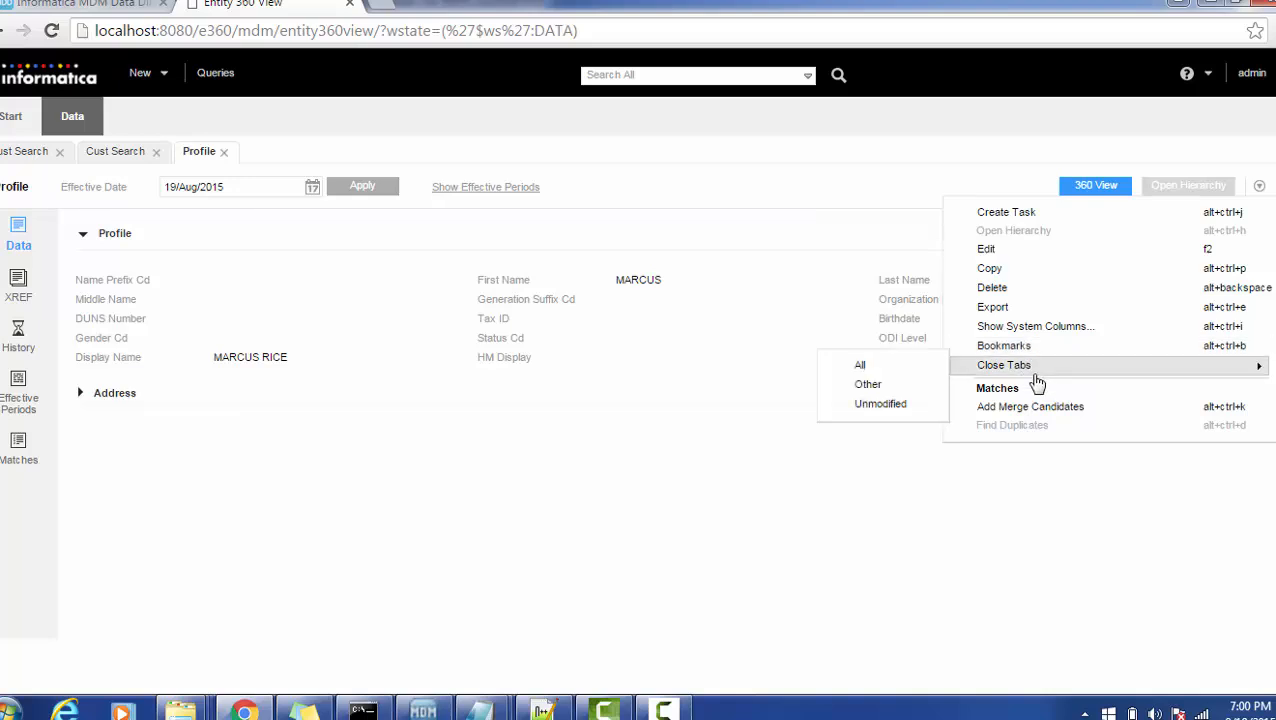
left_click(80, 4)
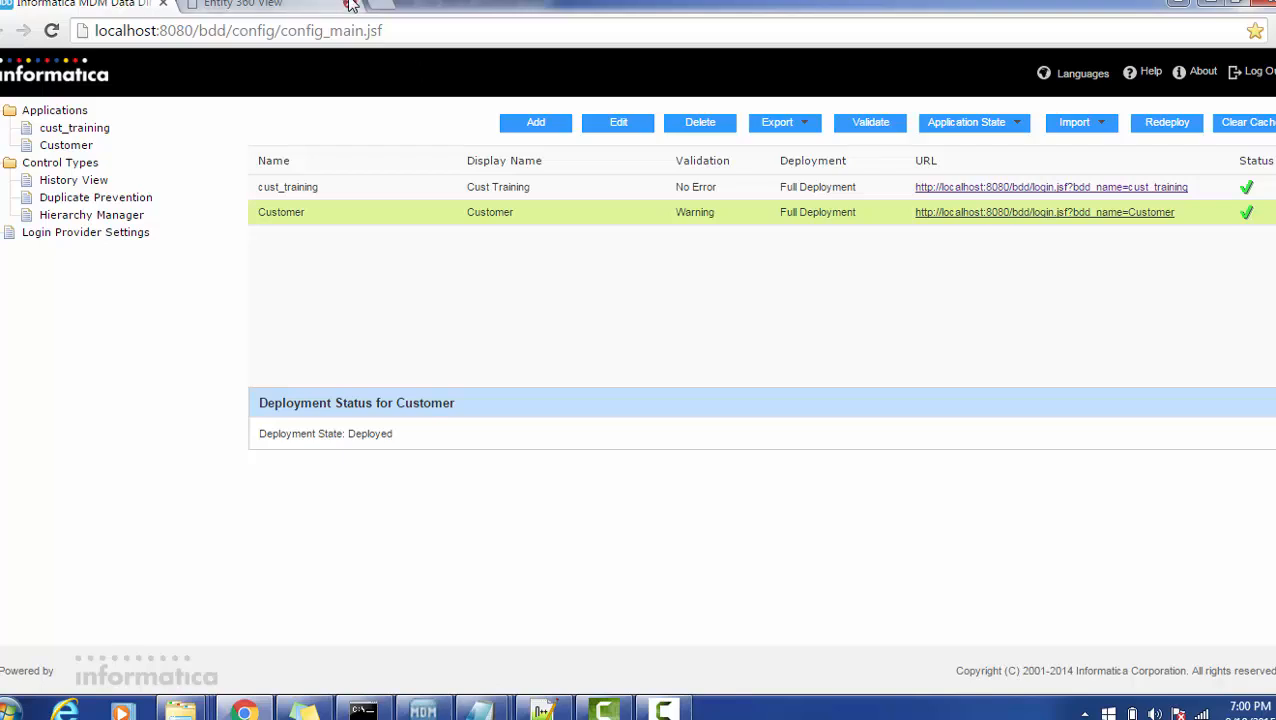
Step: Sign in as admin and show the Customer application's status as Deployed
left_click(966, 122)
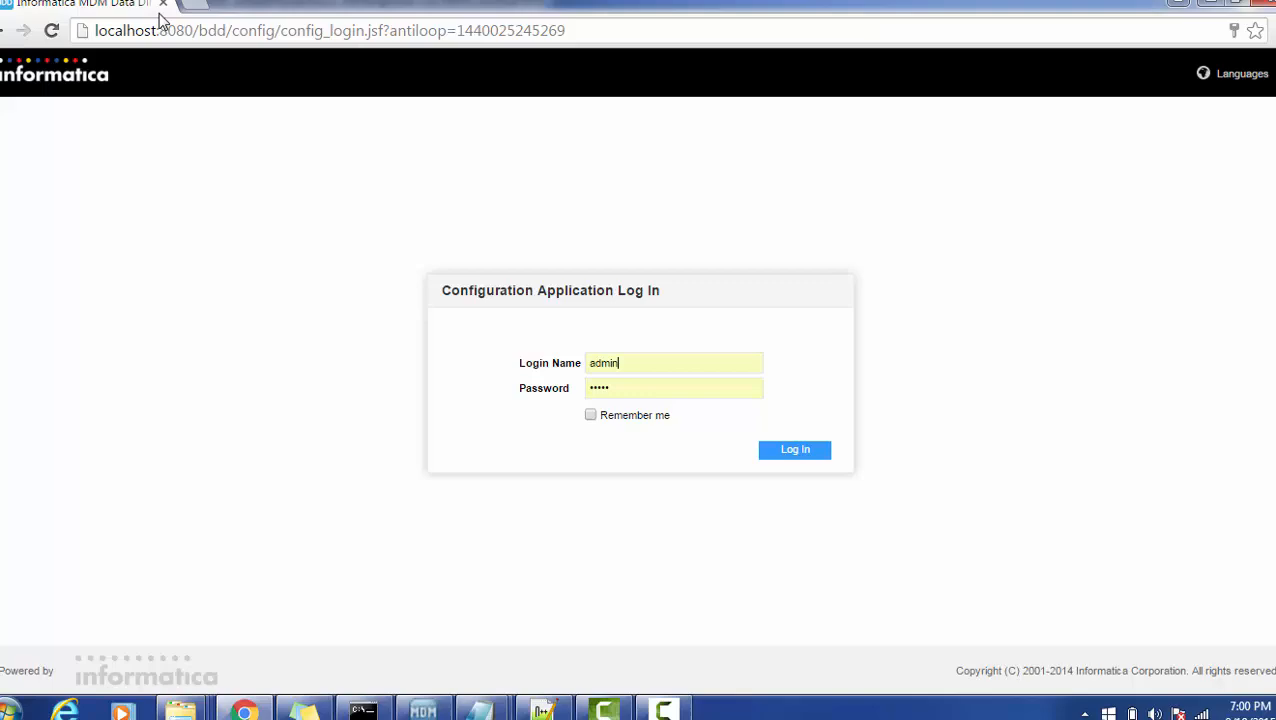
left_click(794, 448)
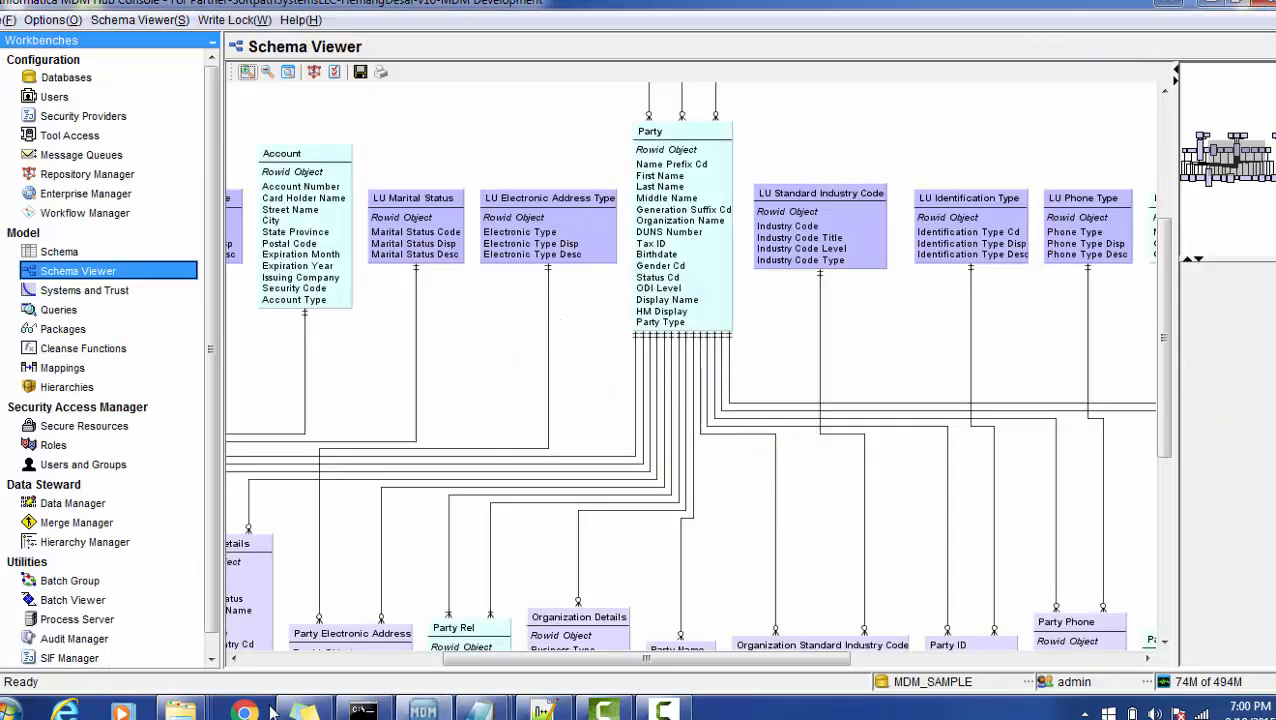
left_click(244, 710)
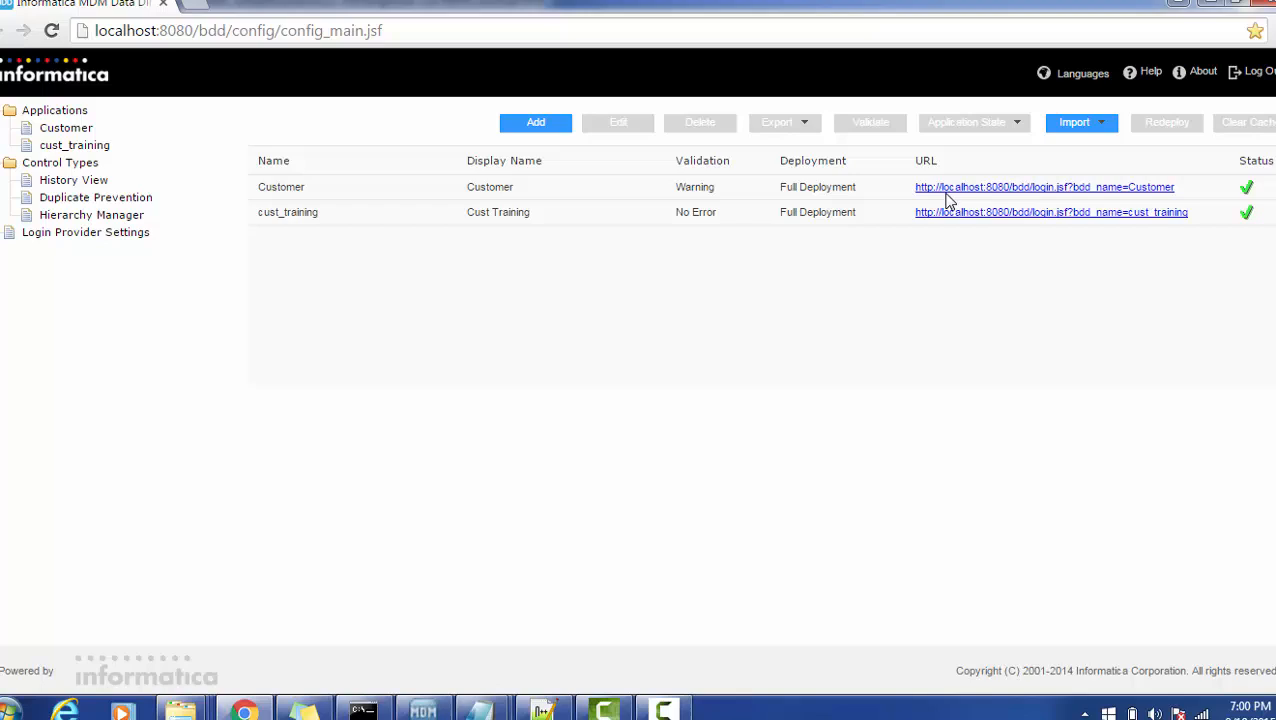
mouse_move(640, 198)
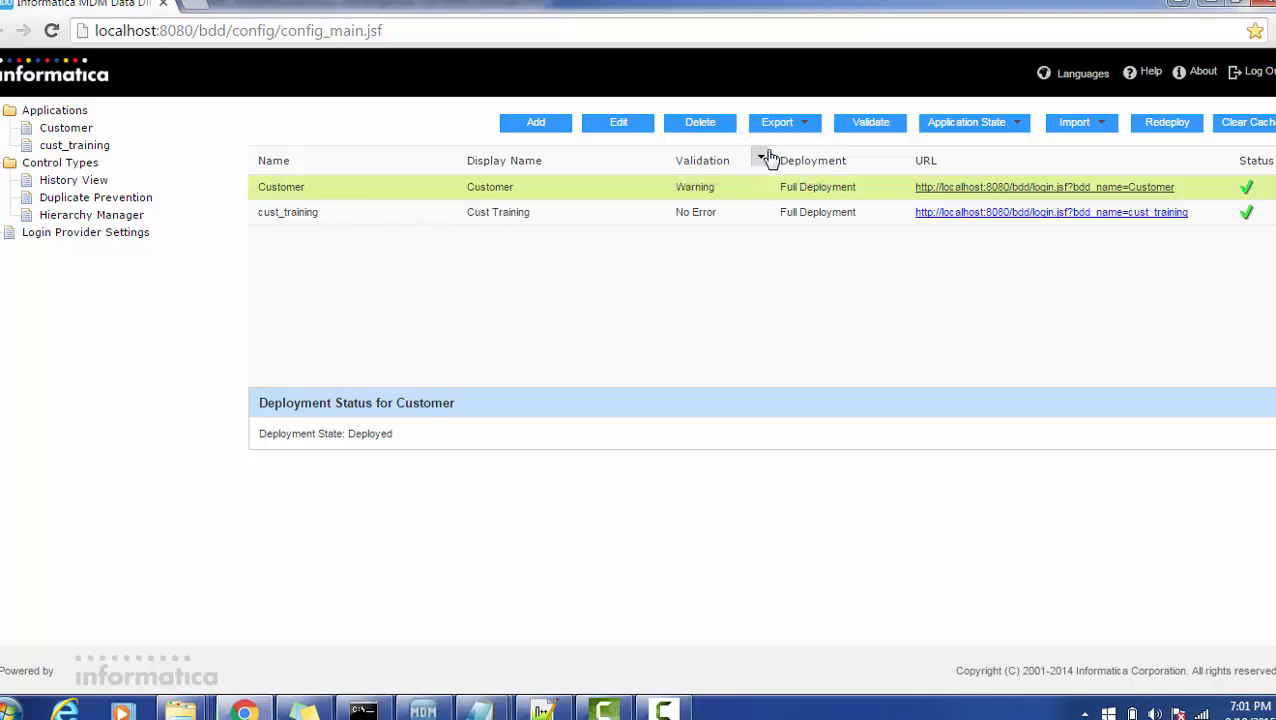
Step: Edit the Customer folder's BDDConfig.xml in Notepad++
left_click(776, 122)
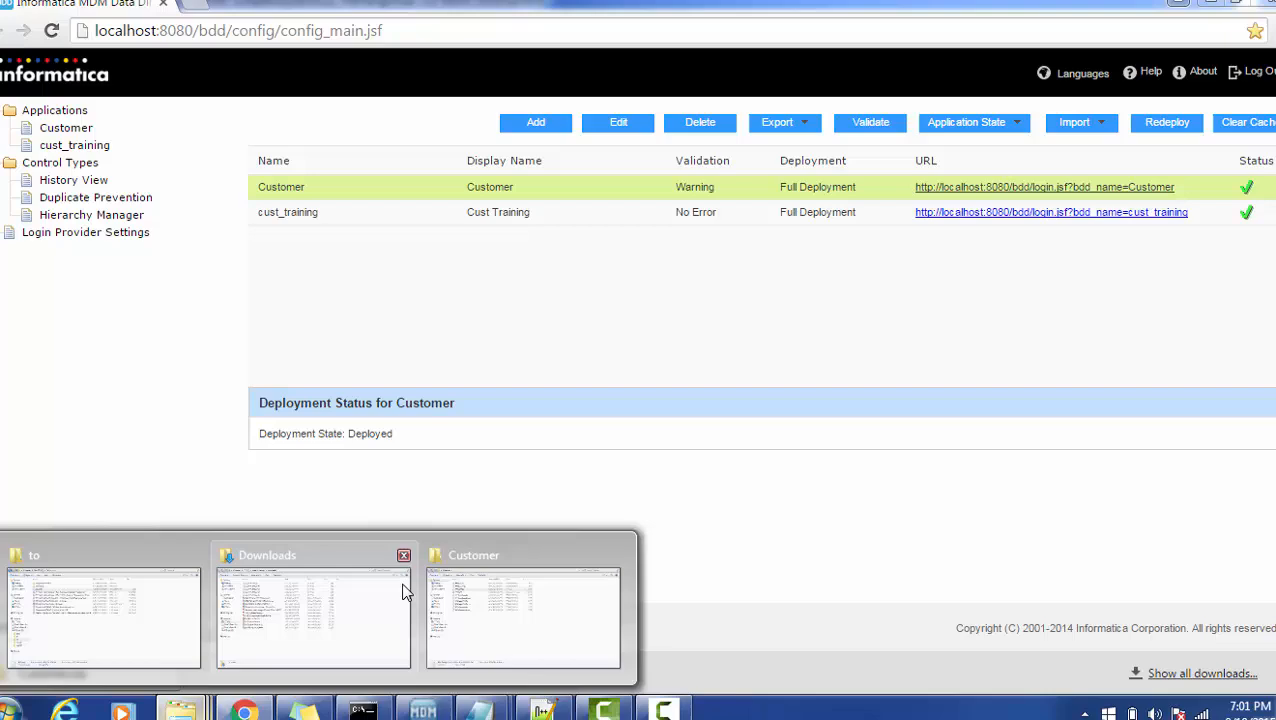
left_click(524, 616)
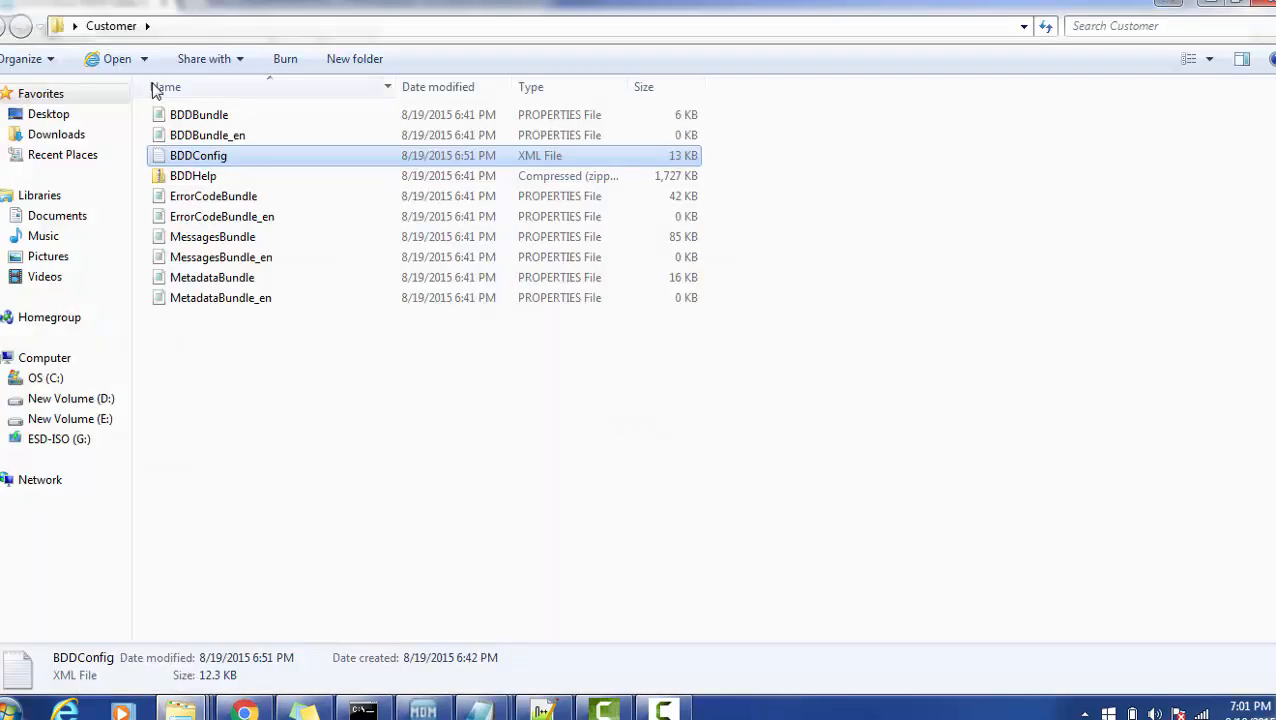
mouse_move(210, 160)
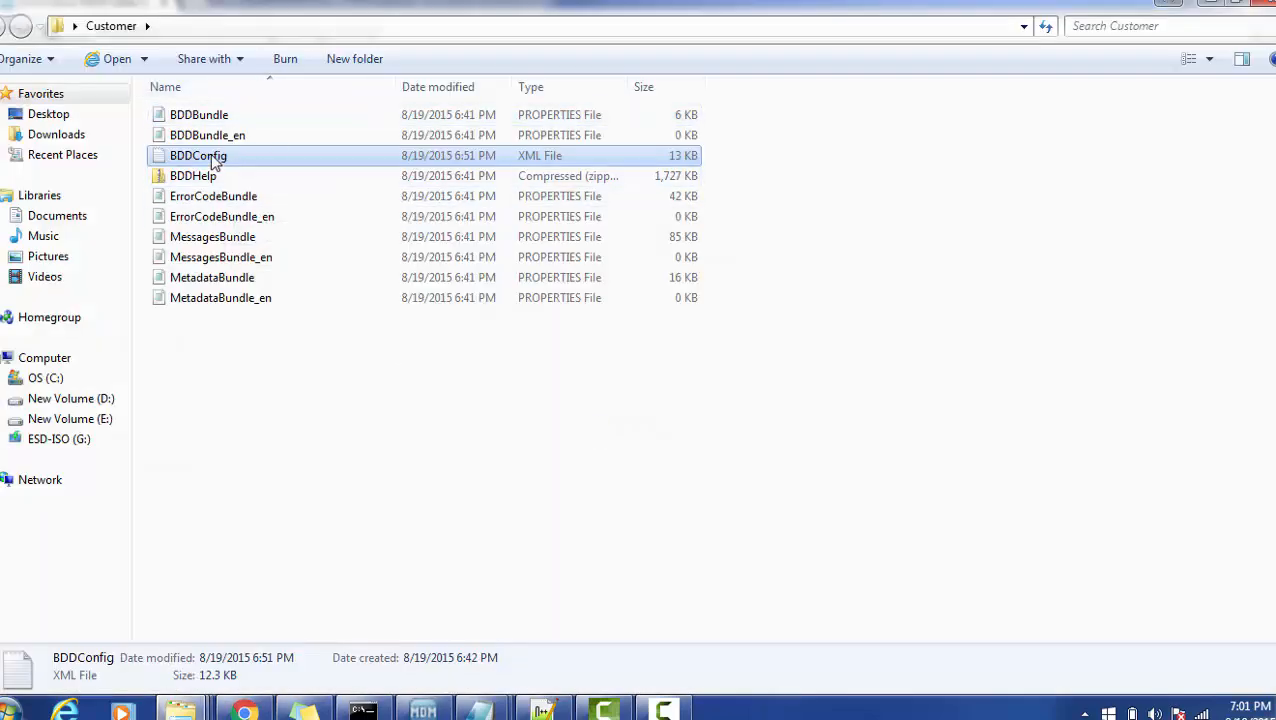
right_click(198, 156)
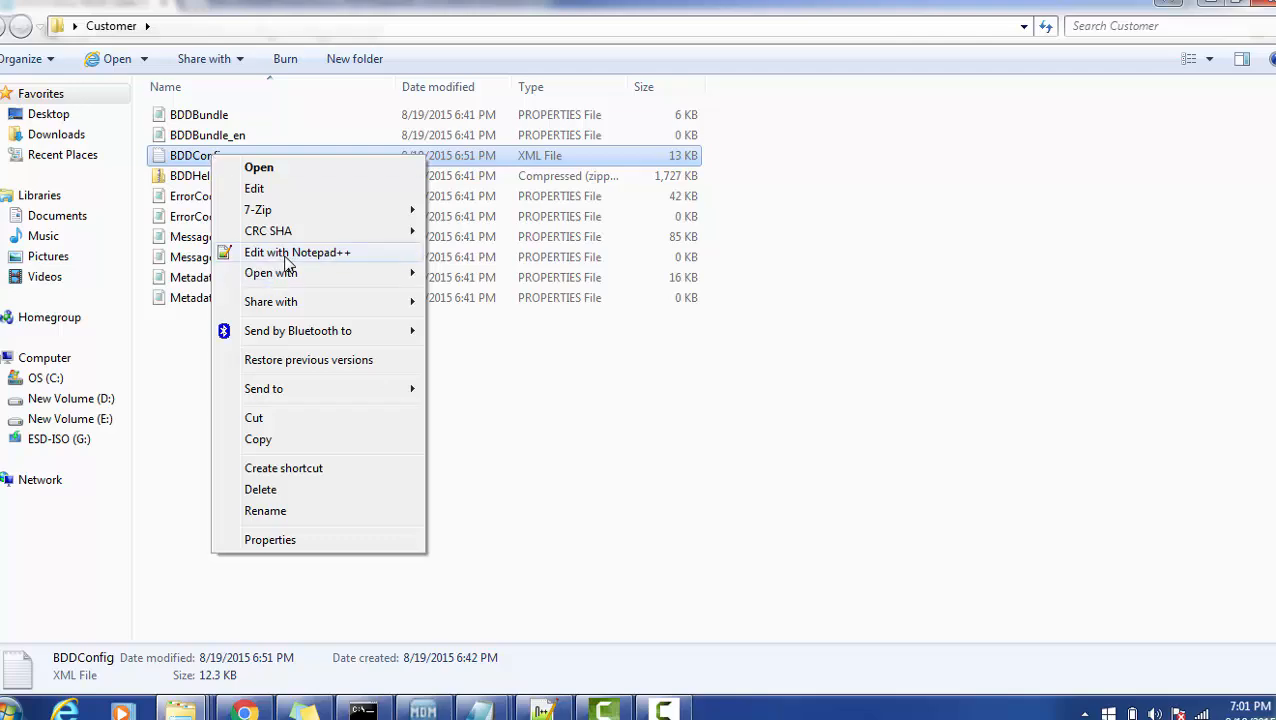
left_click(296, 252)
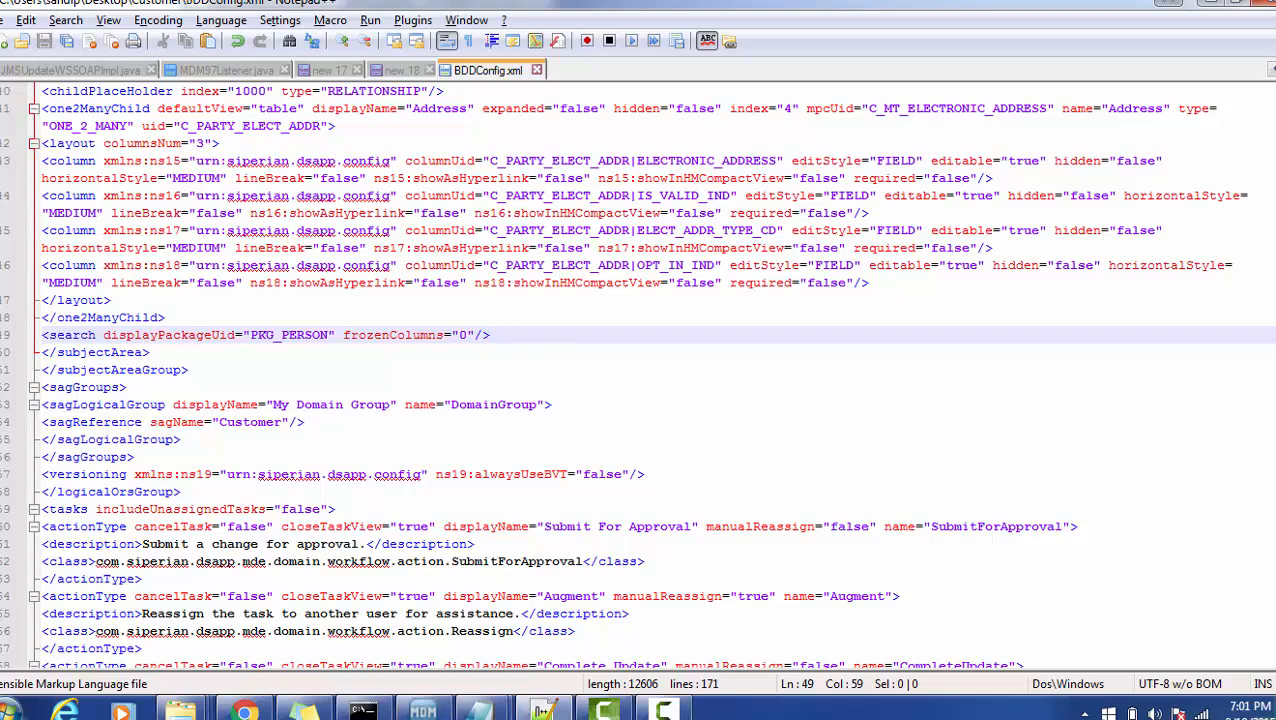
Step: Locate the subject area's search element in BDDConfig.xml and fetch the Google Search externalLinkAction snippet to paste below it
scroll("down", 3)
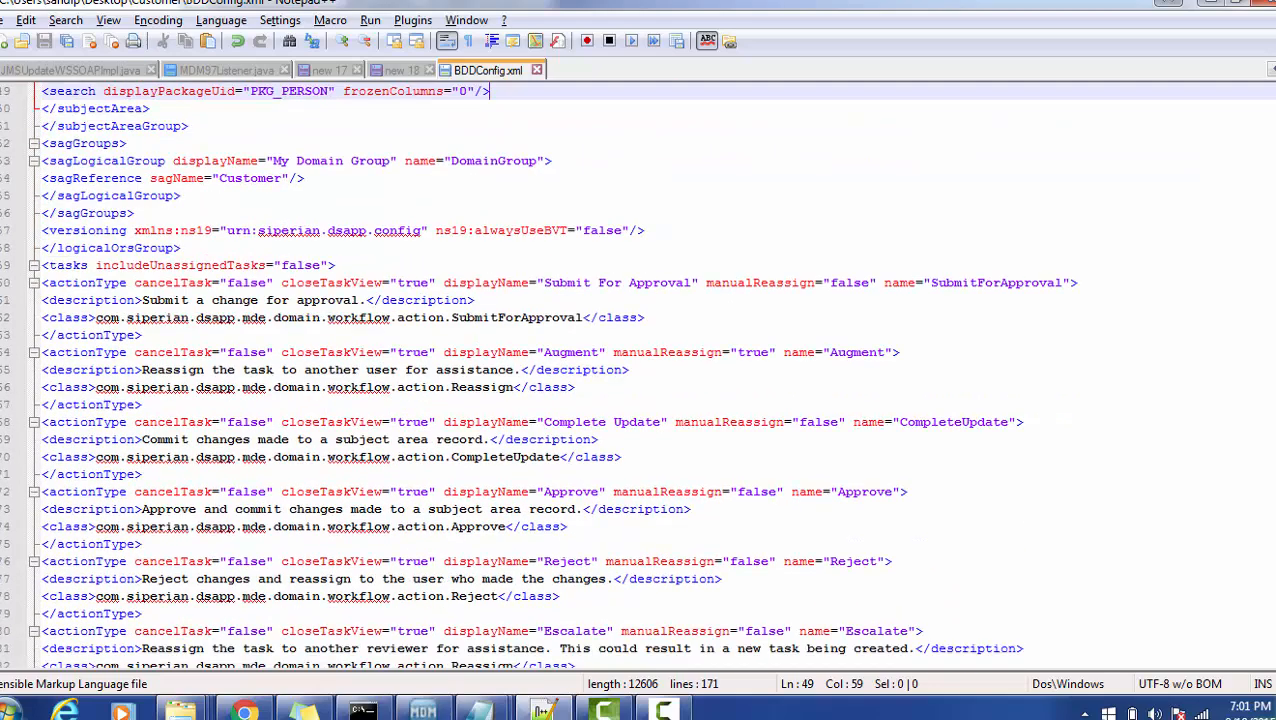
scroll("down", 3)
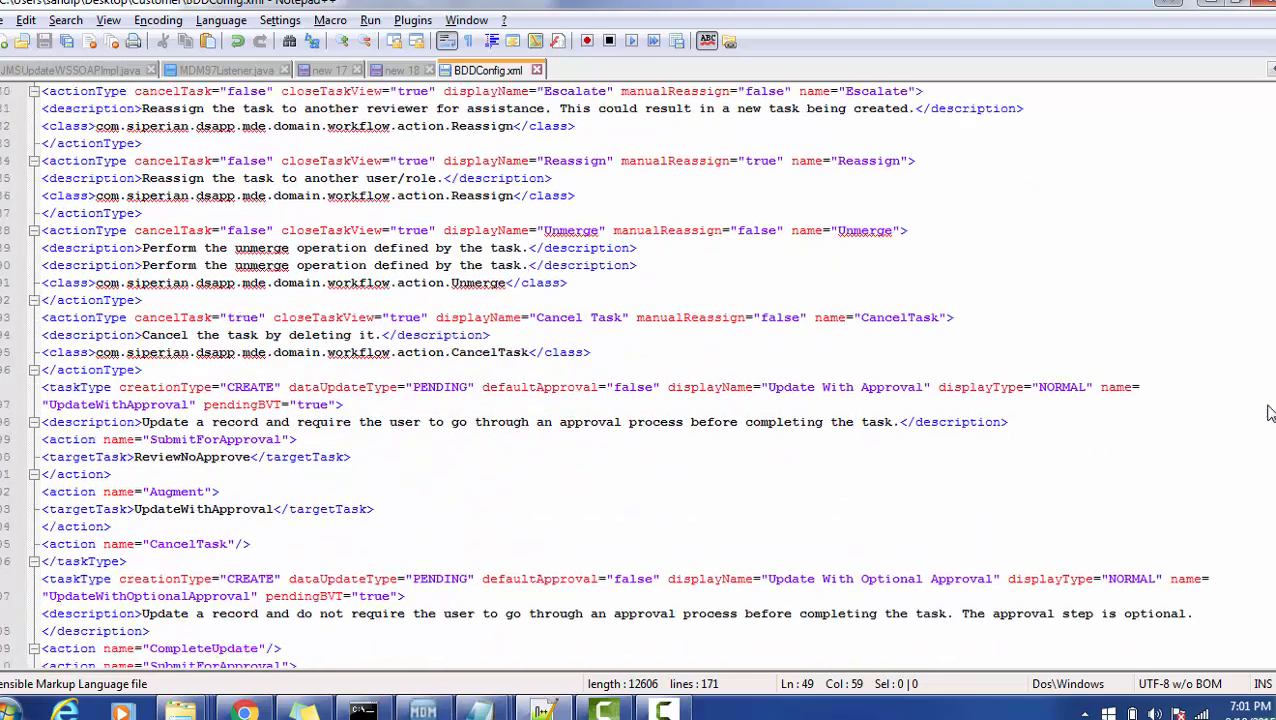
scroll("up", 3)
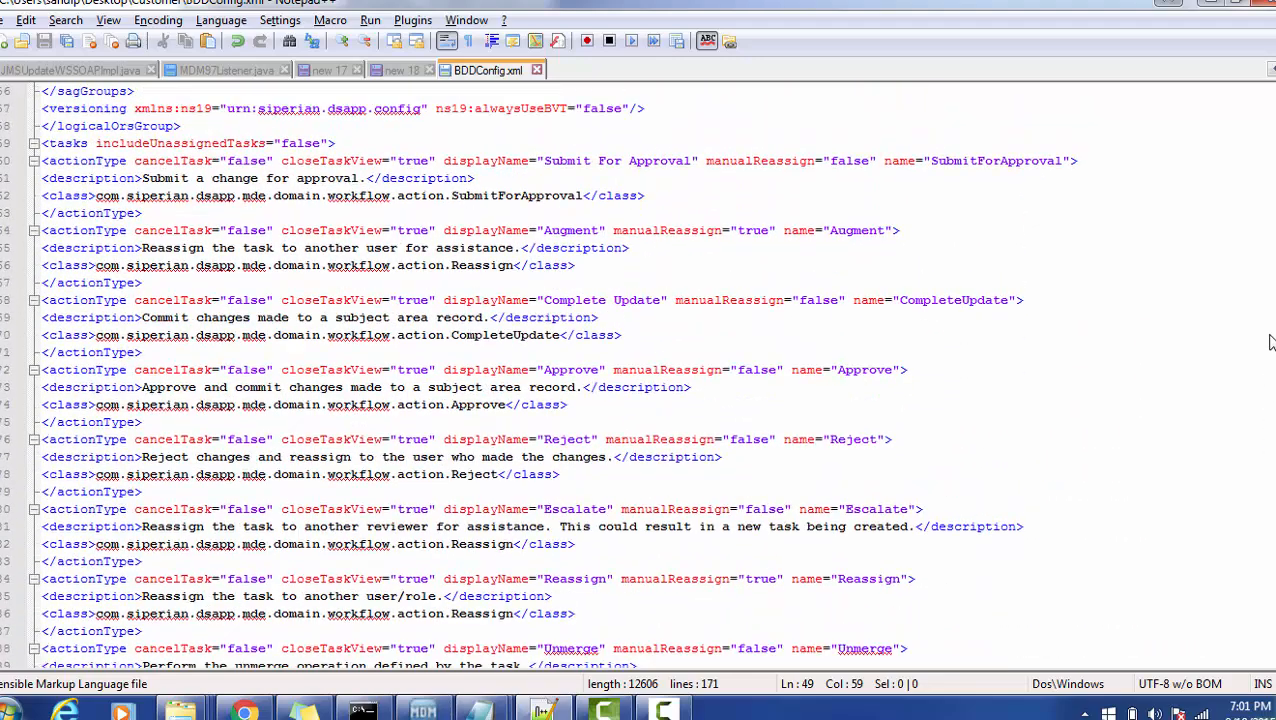
scroll("up", 3)
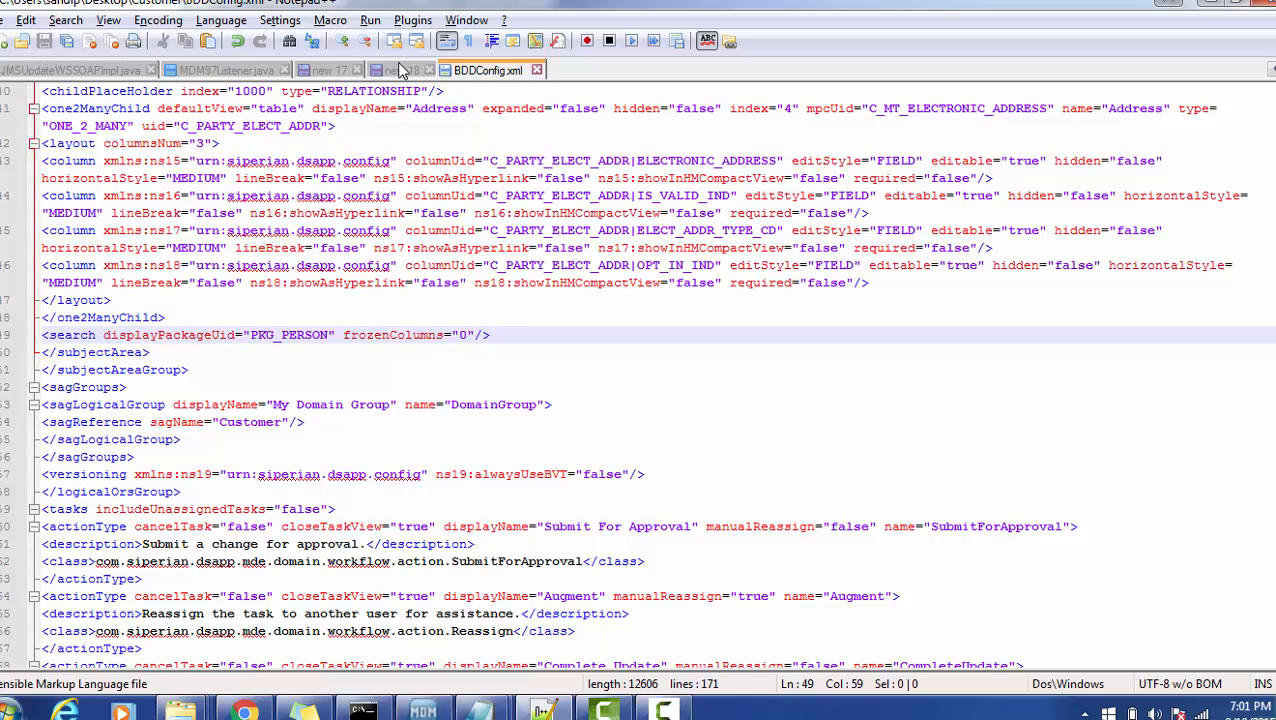
left_click(398, 70)
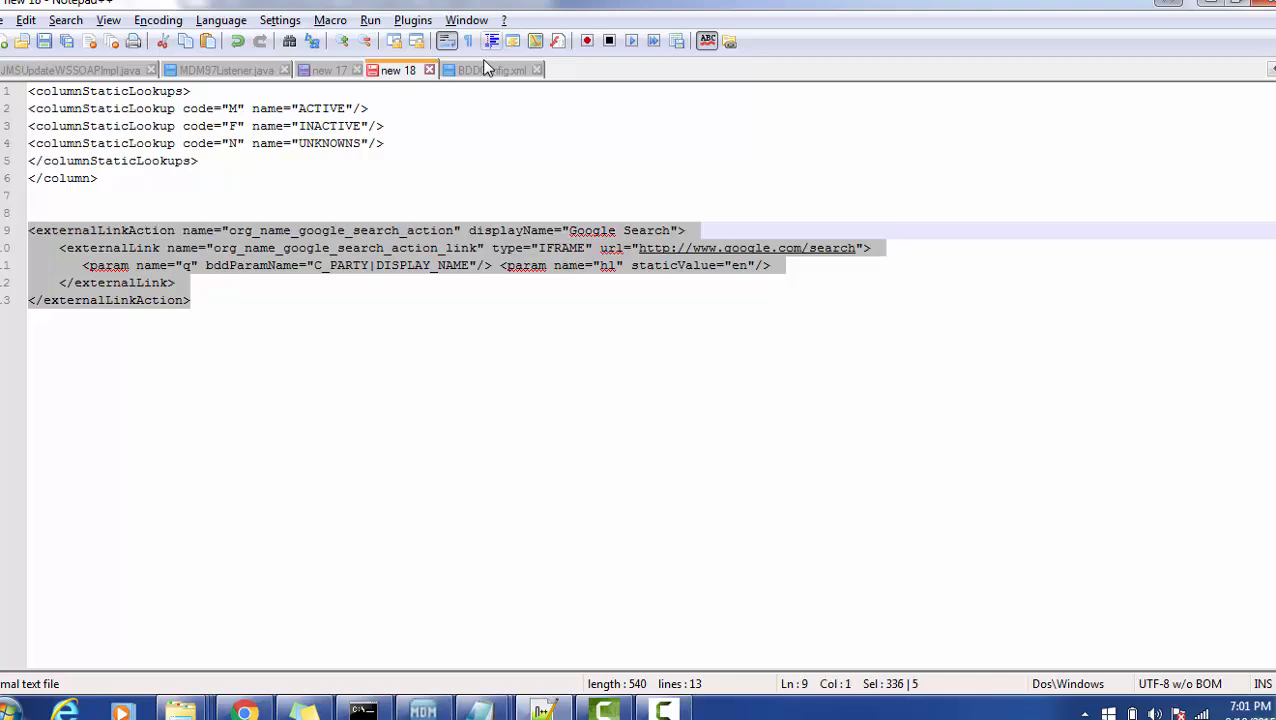
left_click(488, 68)
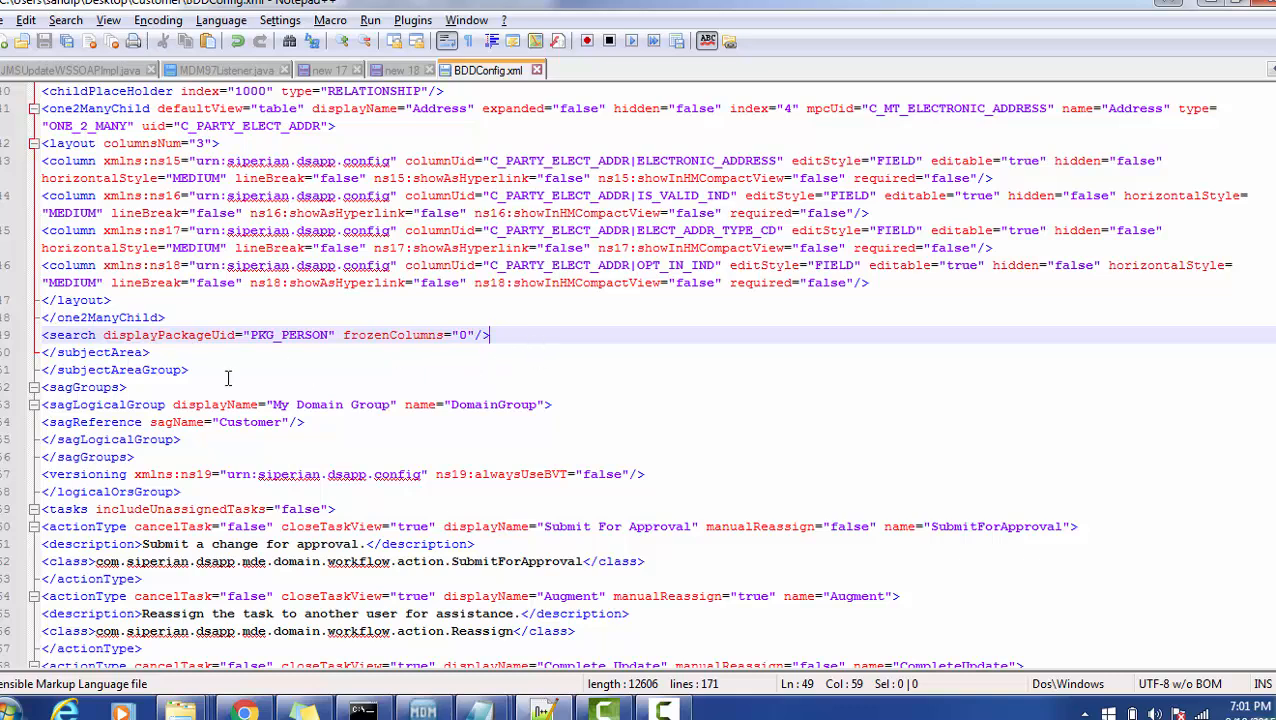
mouse_move(450, 378)
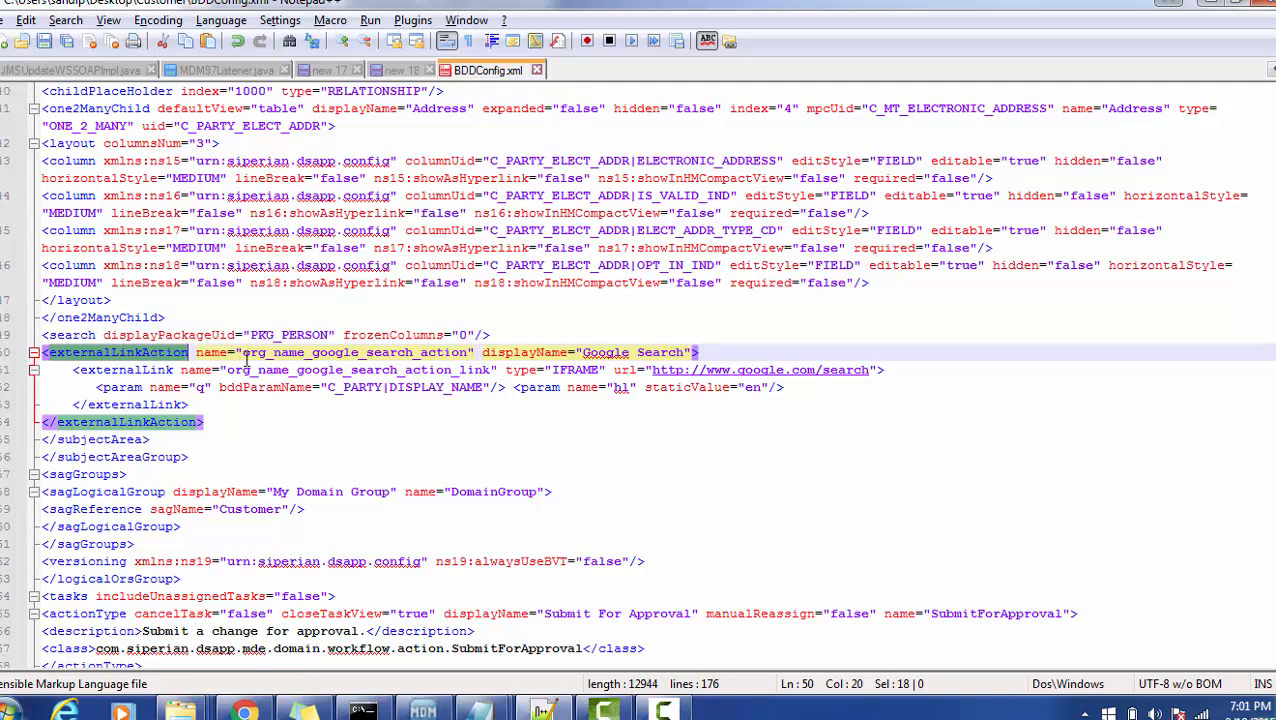
Step: Move the hl parameter of the Google Search link onto its own line in BDDConfig.xml
left_click(270, 352)
type("dis")
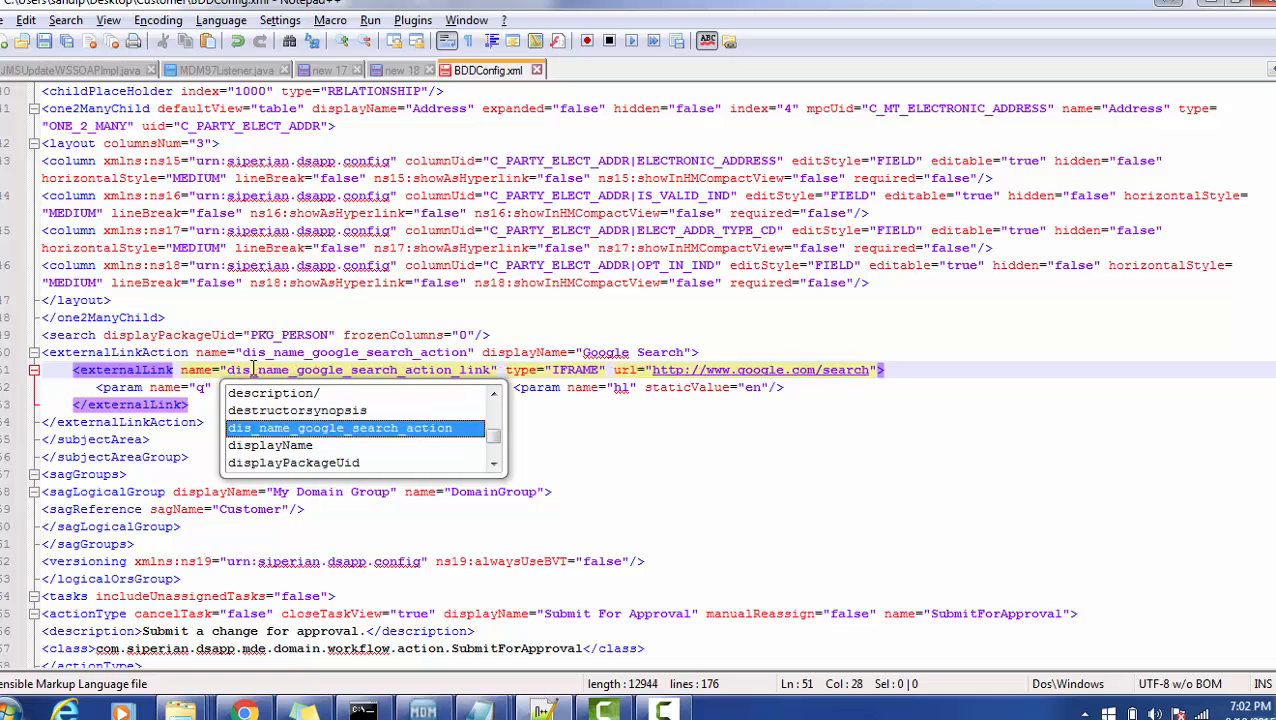
mouse_move(702, 518)
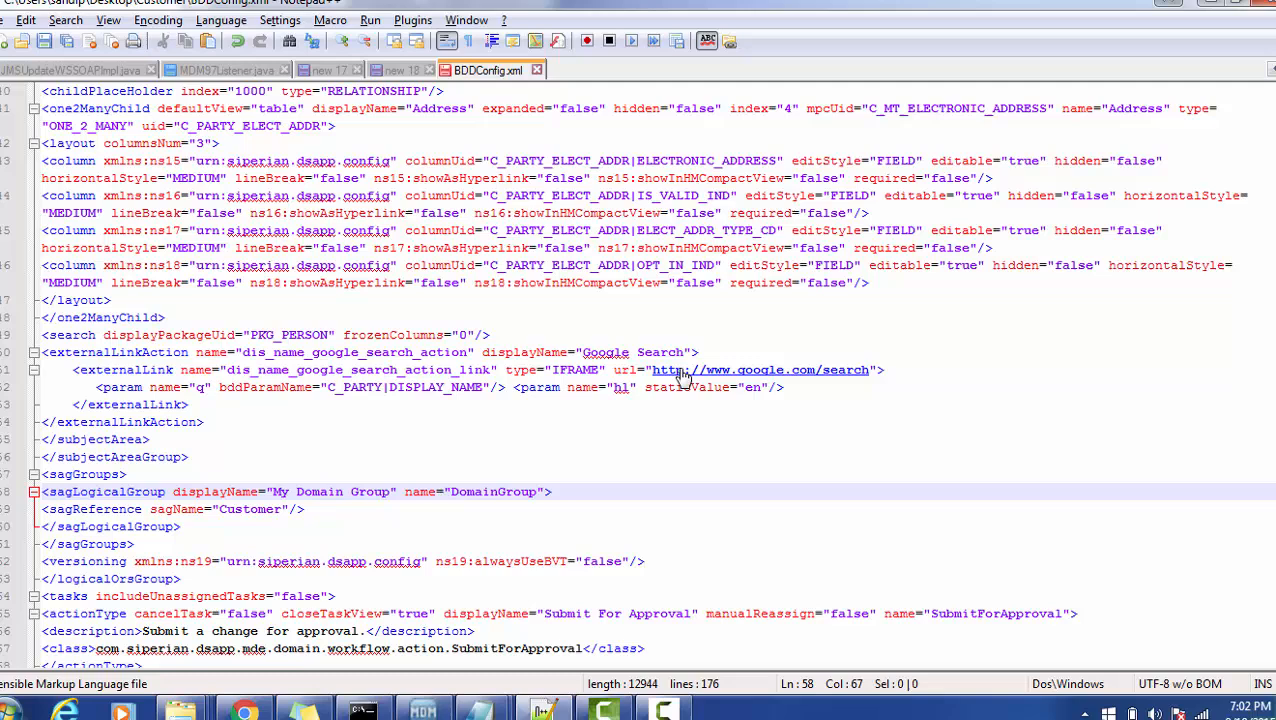
mouse_move(700, 388)
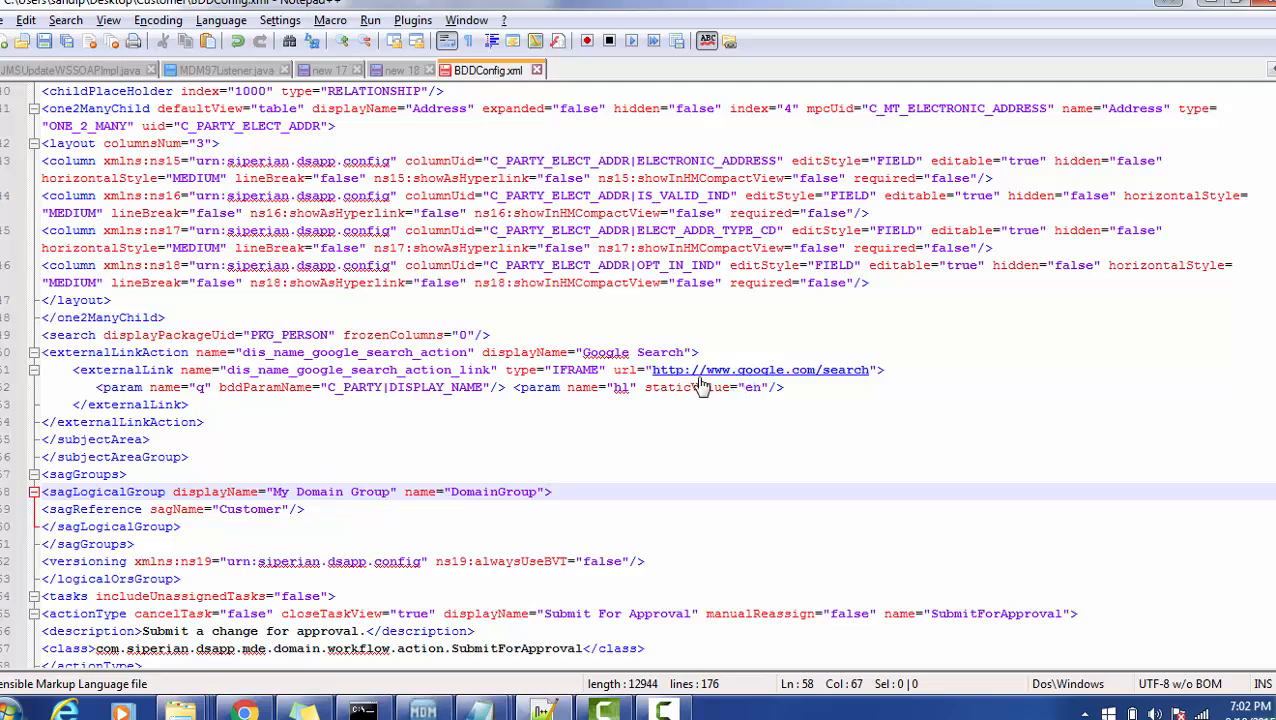
mouse_move(810, 384)
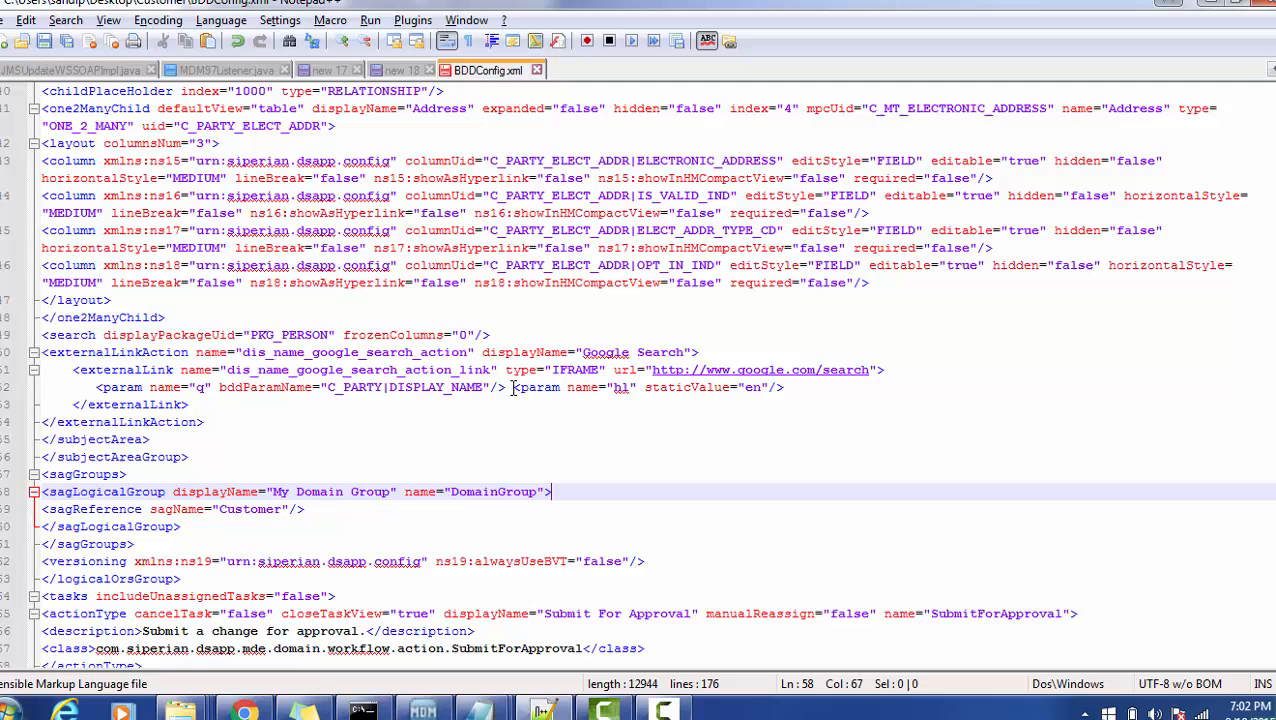
key("enter")
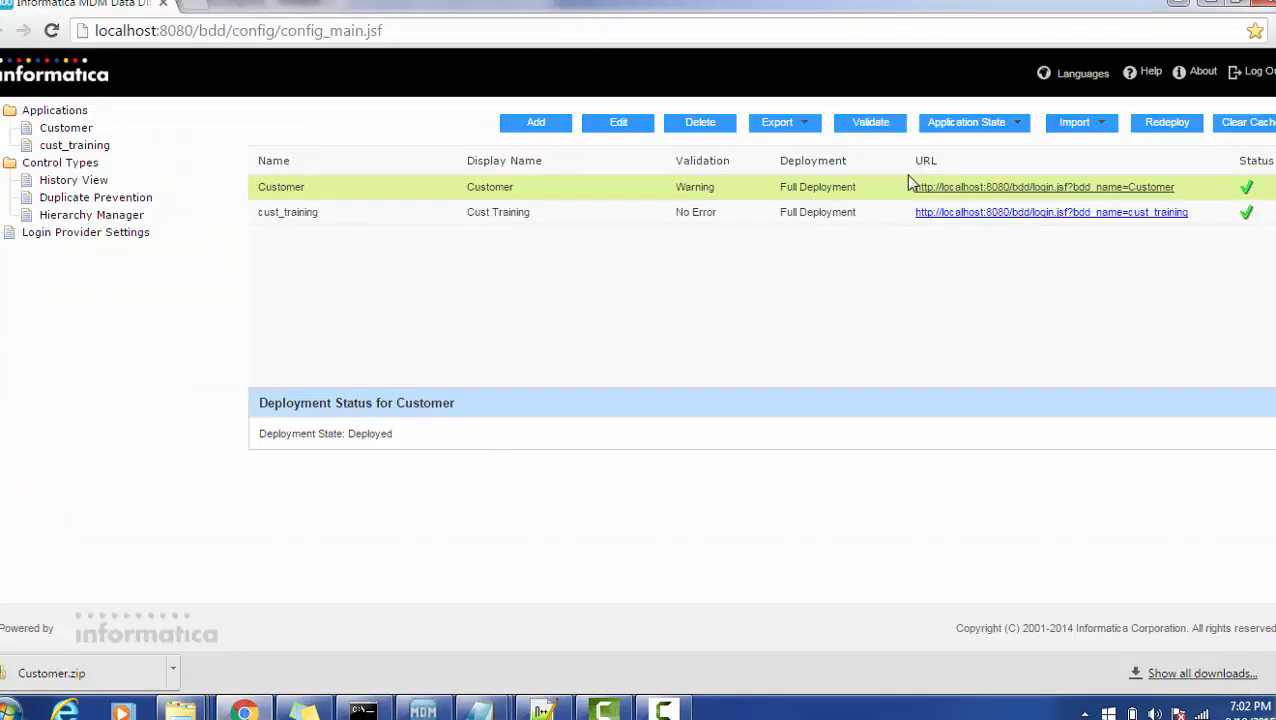
mouse_move(882, 190)
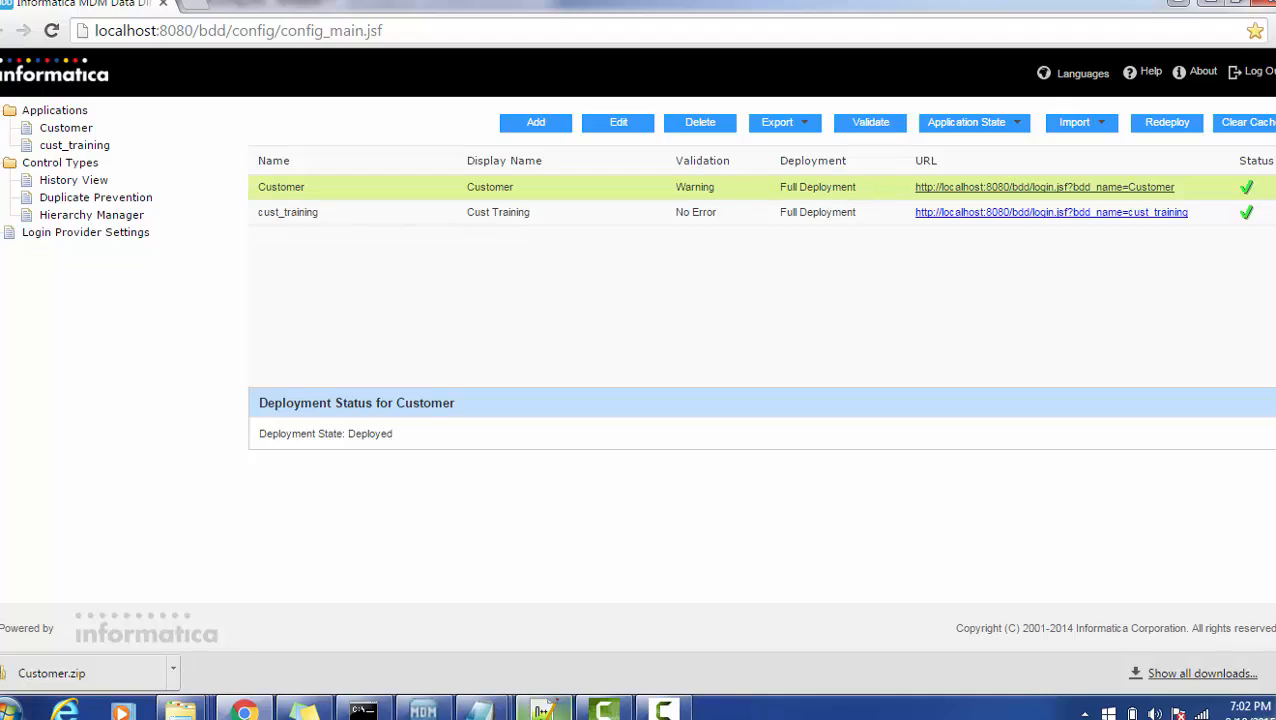
Step: Back in Chrome, choose Import > Import IDD configuration only (XML) for the Customer application
left_click(544, 710)
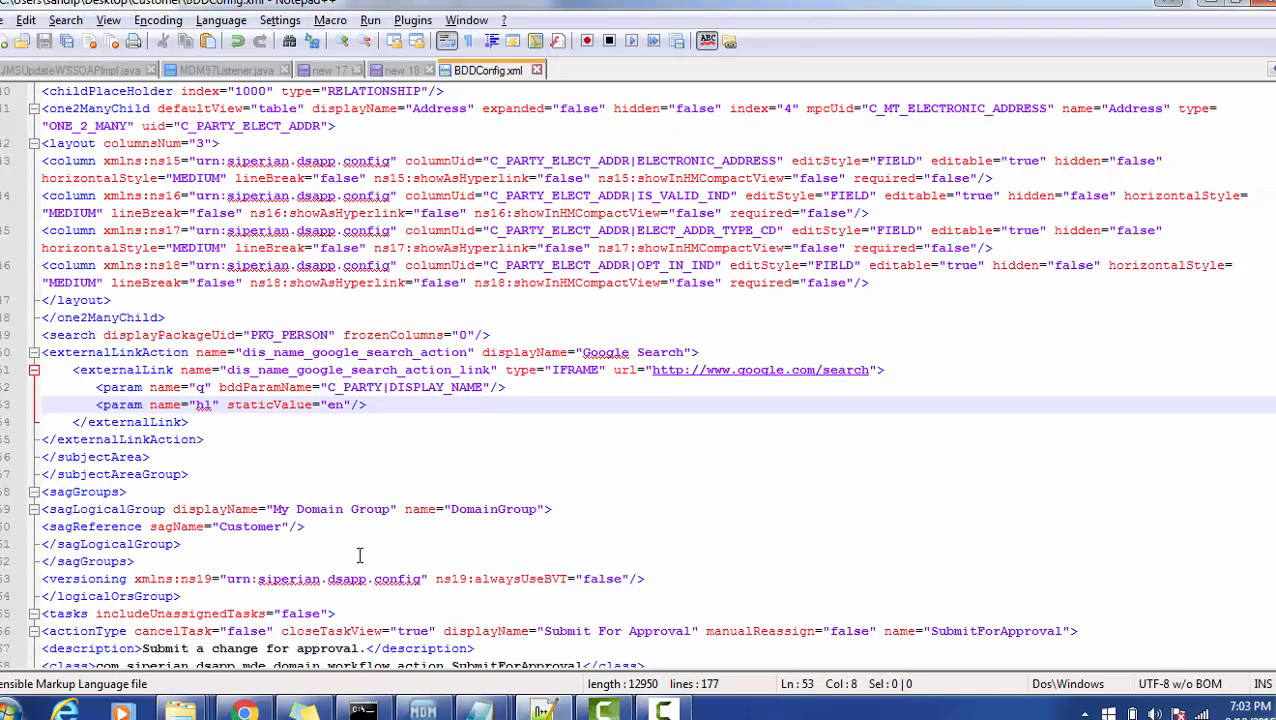
key("alt+tab")
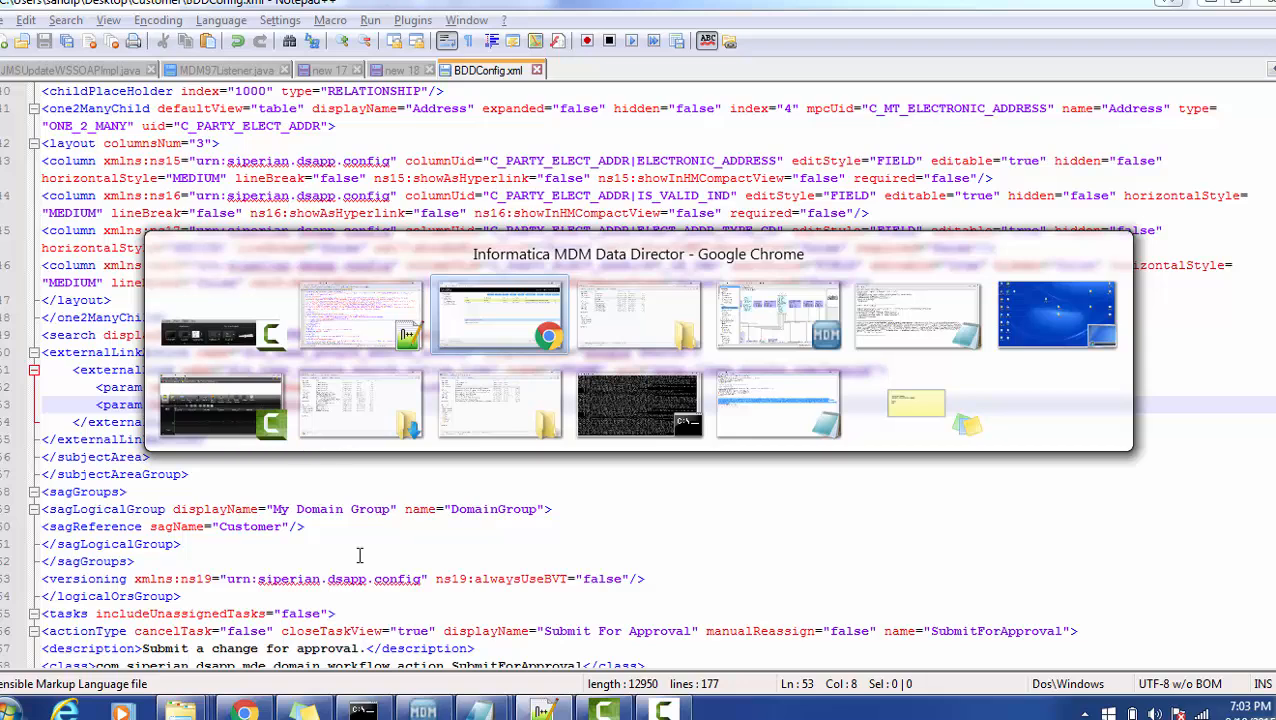
left_click(498, 316)
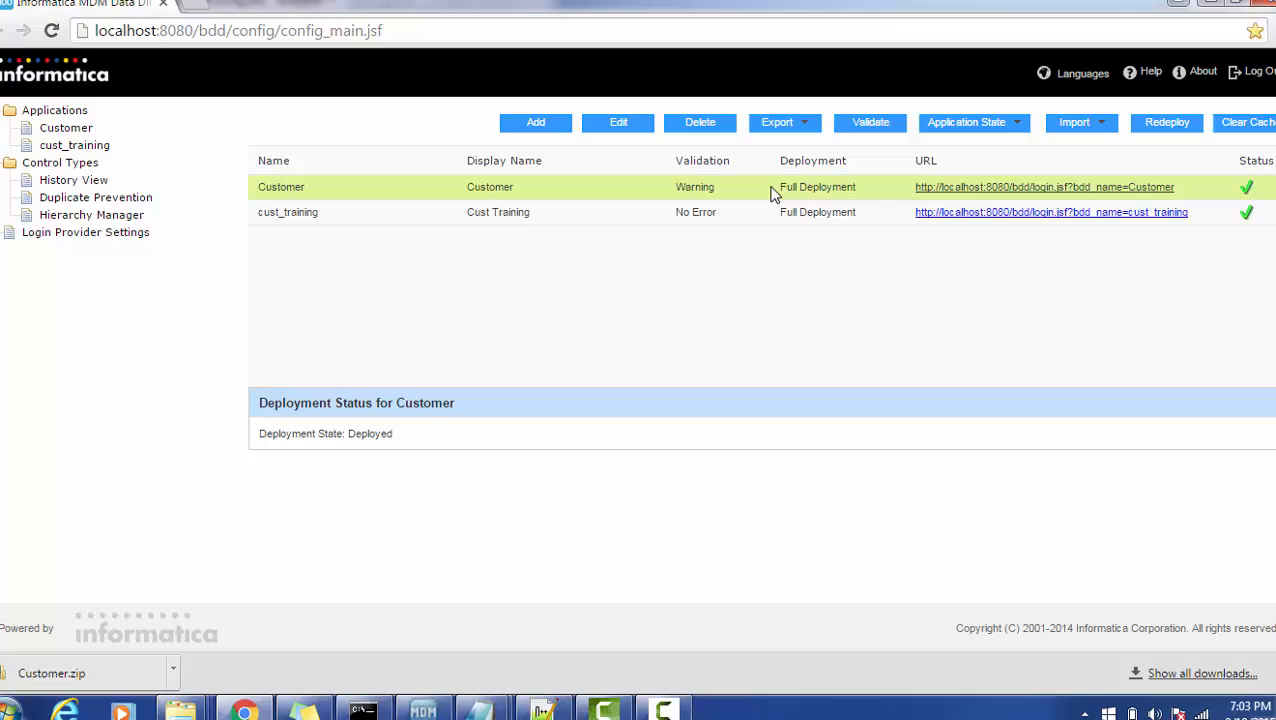
left_click(1074, 122)
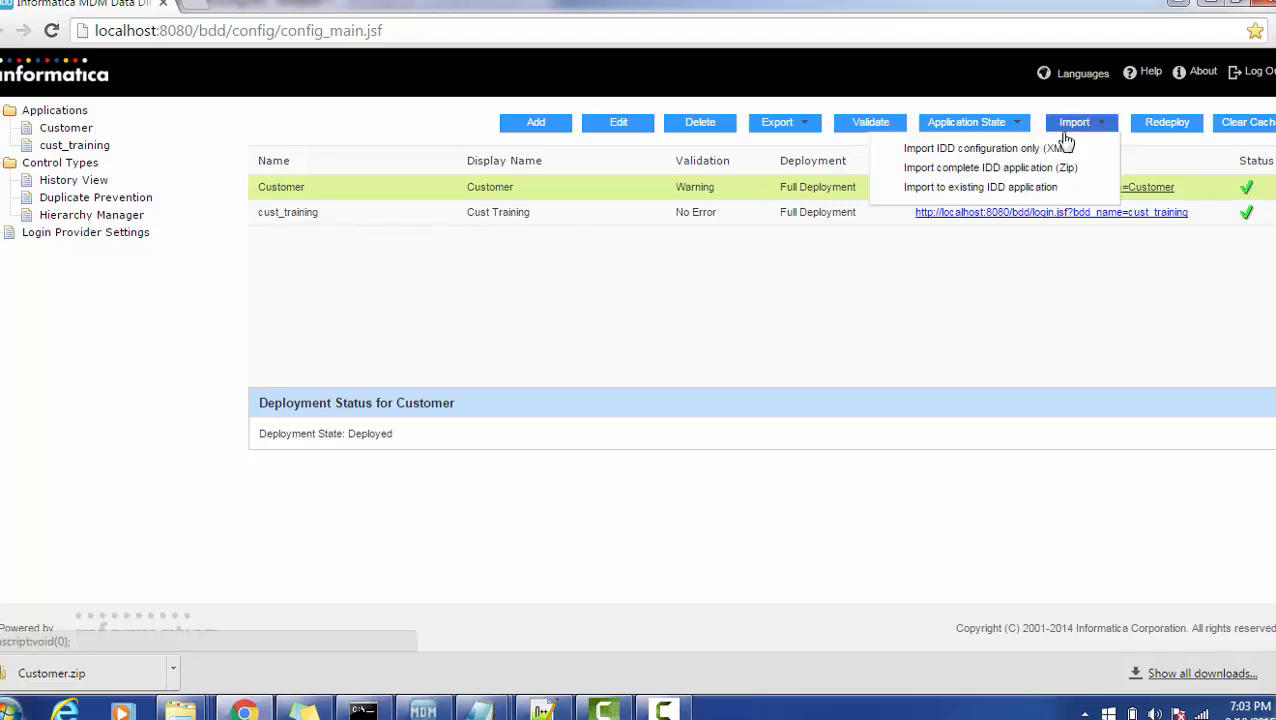
mouse_move(988, 148)
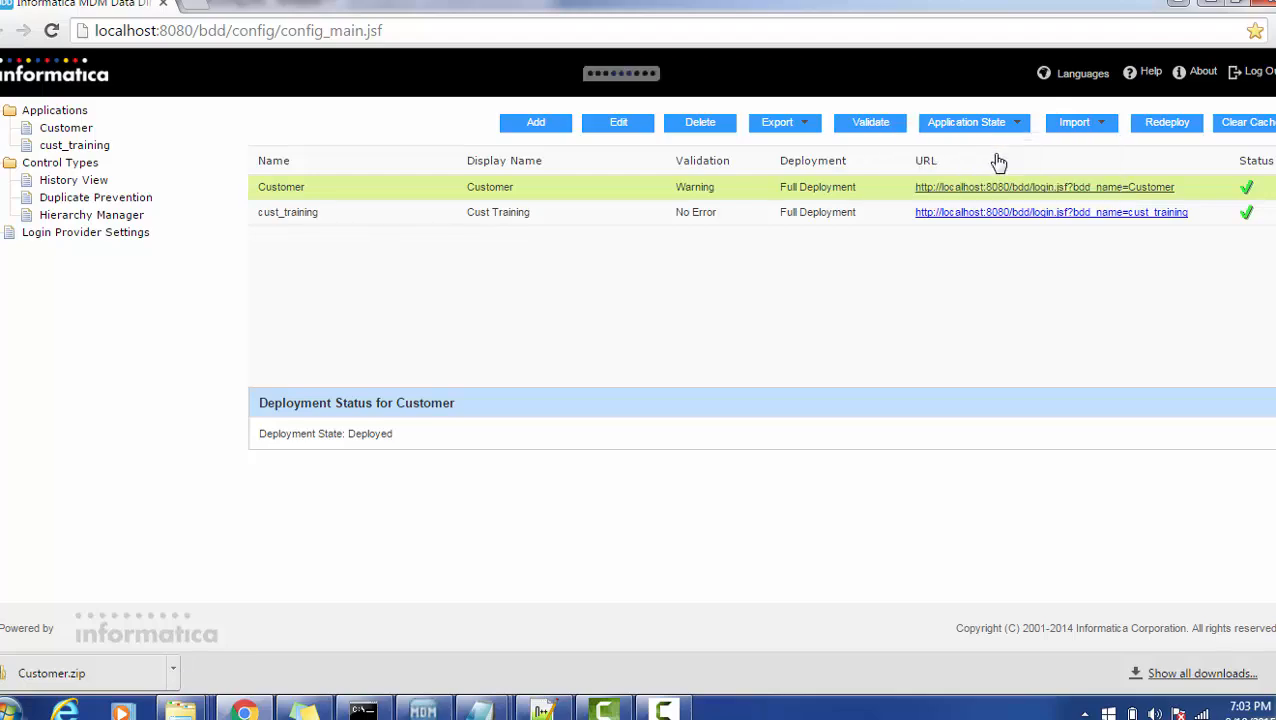
left_click(1074, 122)
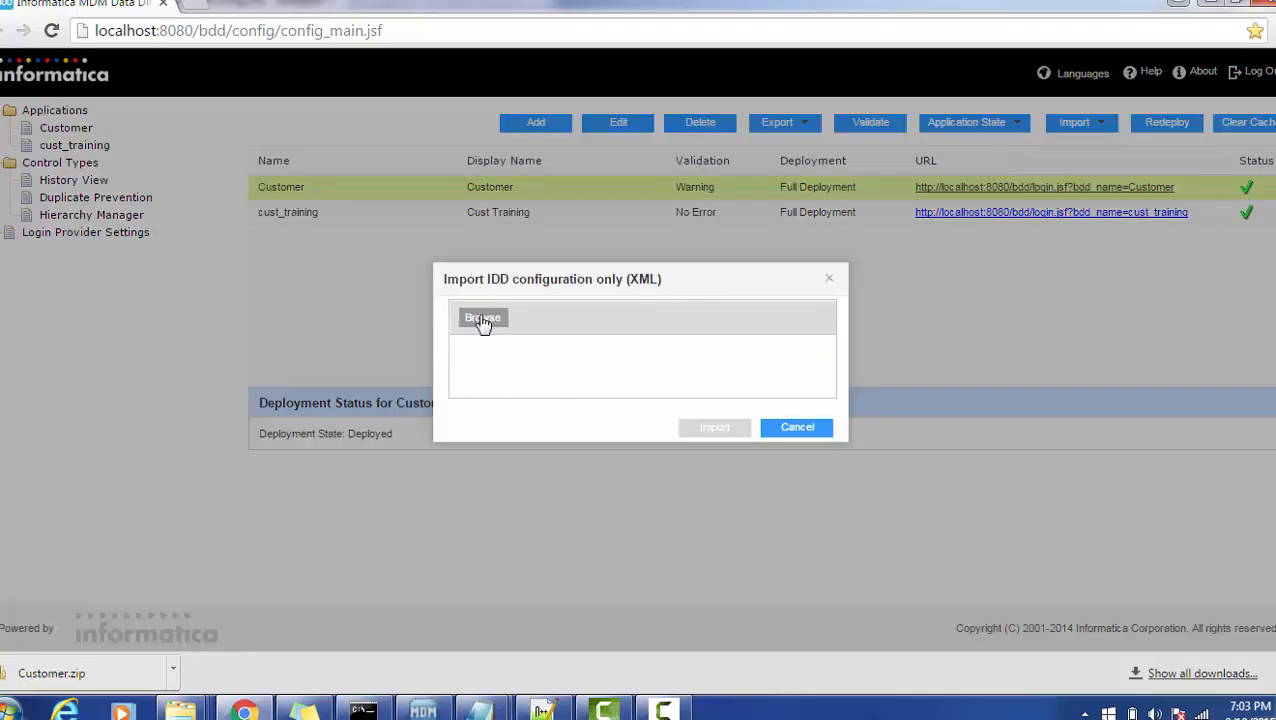
Step: Browse to BDDConfig in the Customer folder, upload it and start the import
left_click(484, 316)
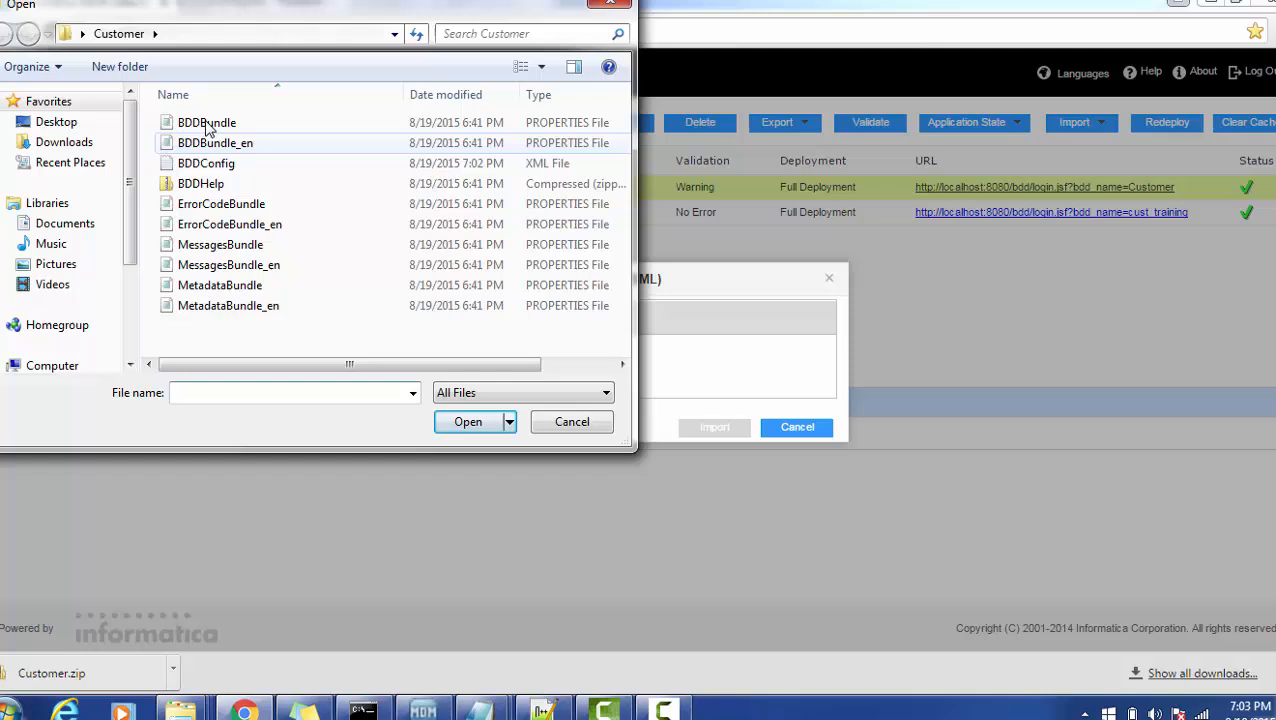
mouse_move(394, 32)
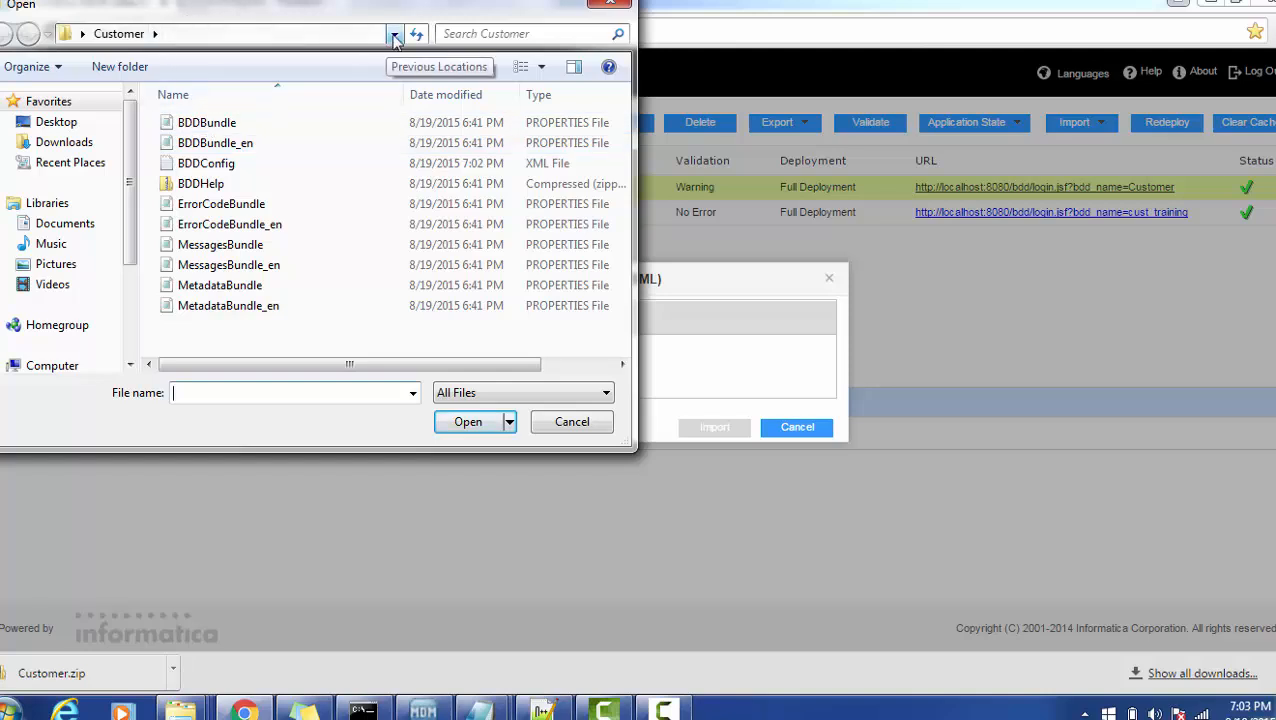
left_click(220, 32)
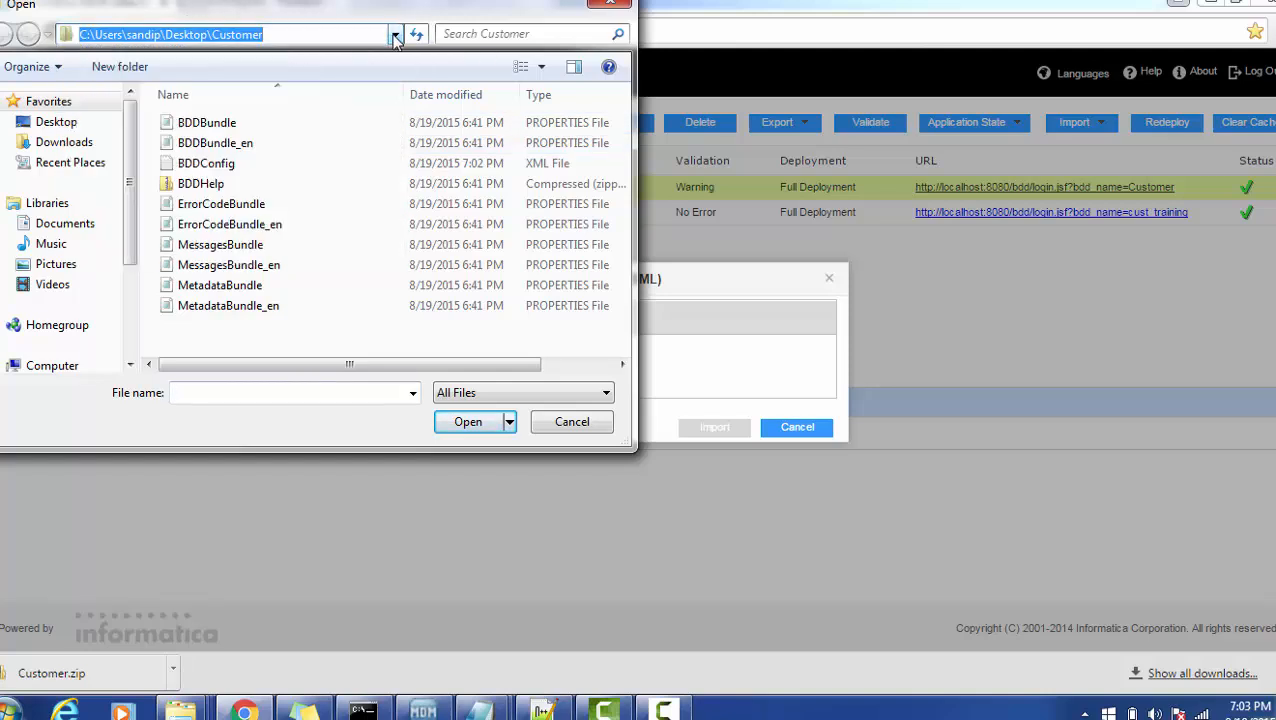
left_click(206, 164)
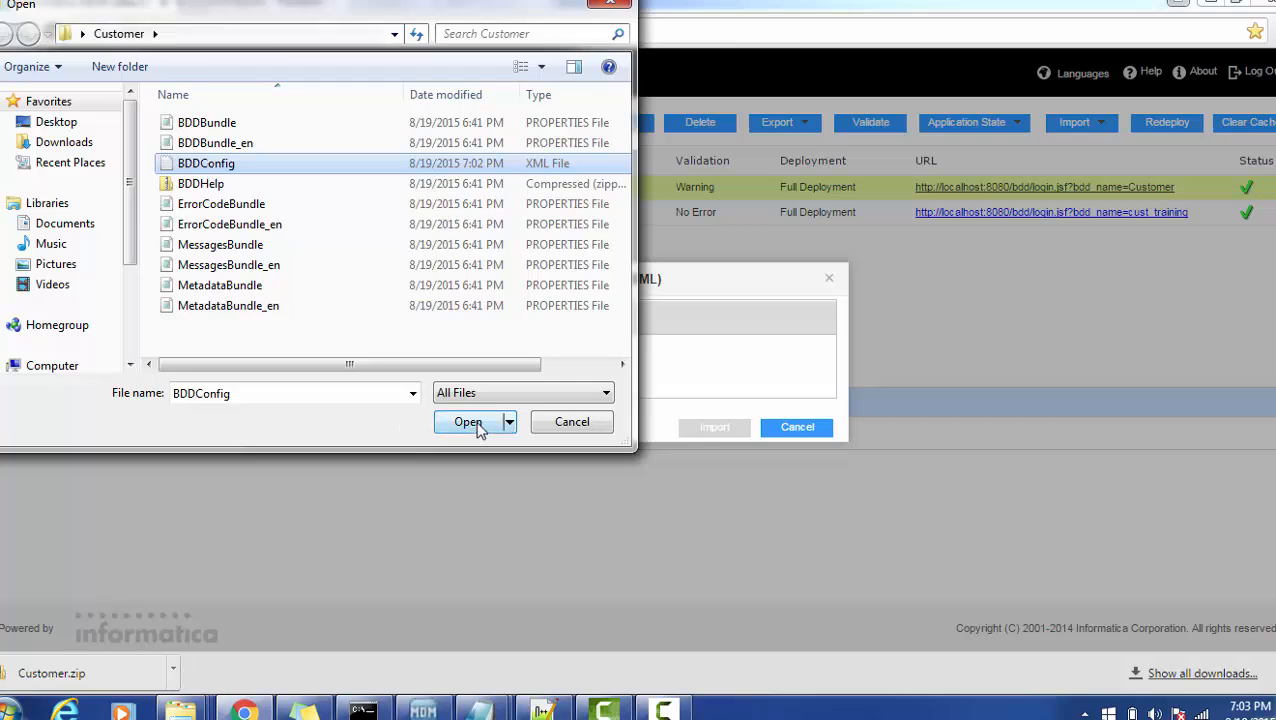
left_click(468, 420)
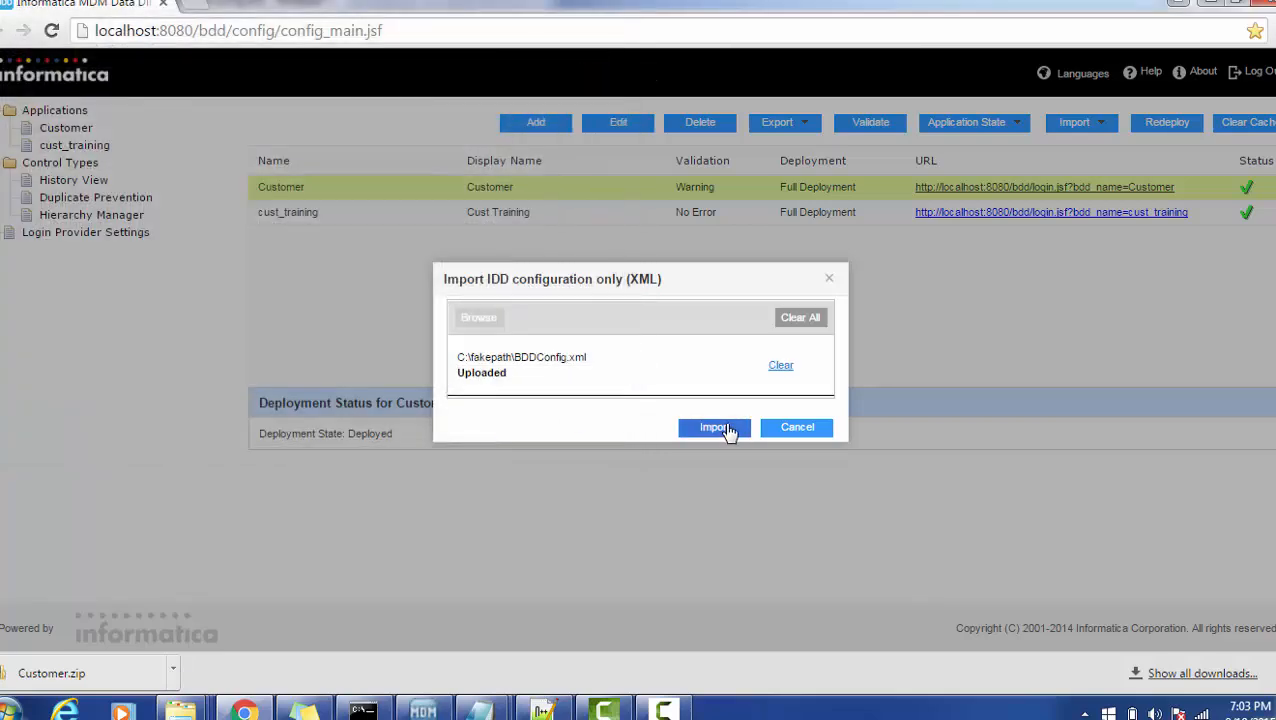
left_click(712, 428)
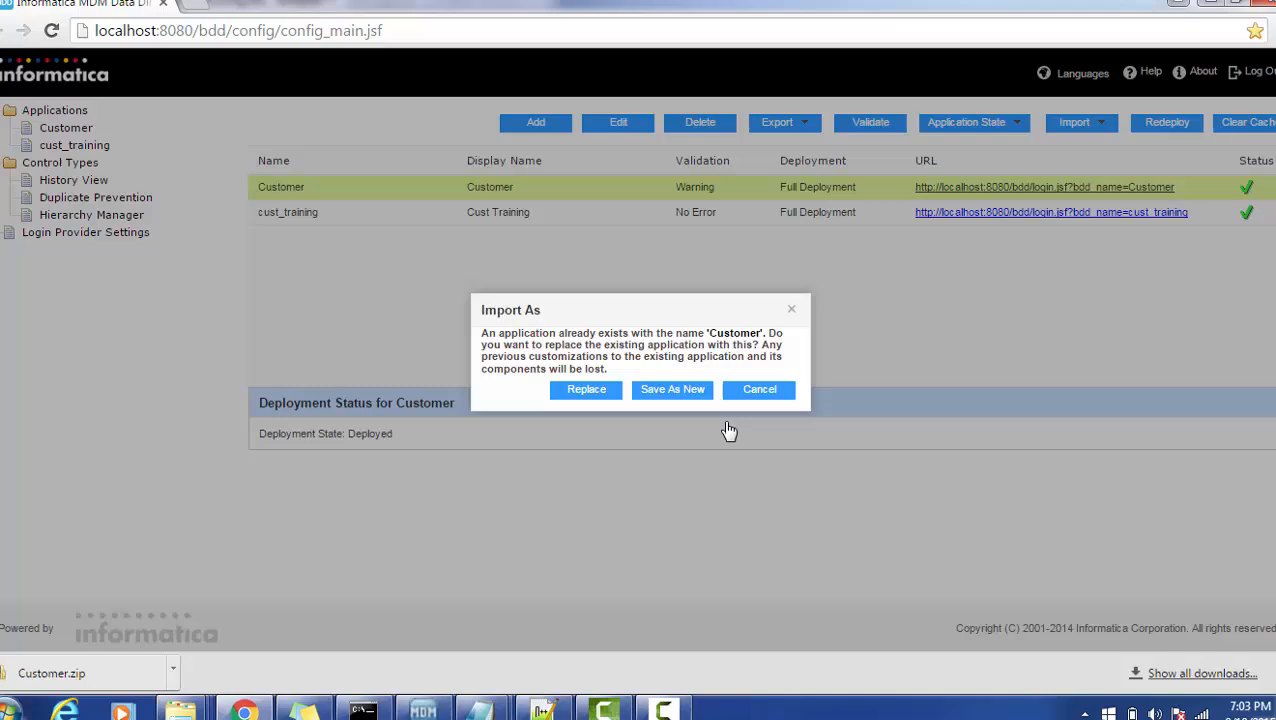
mouse_move(586, 388)
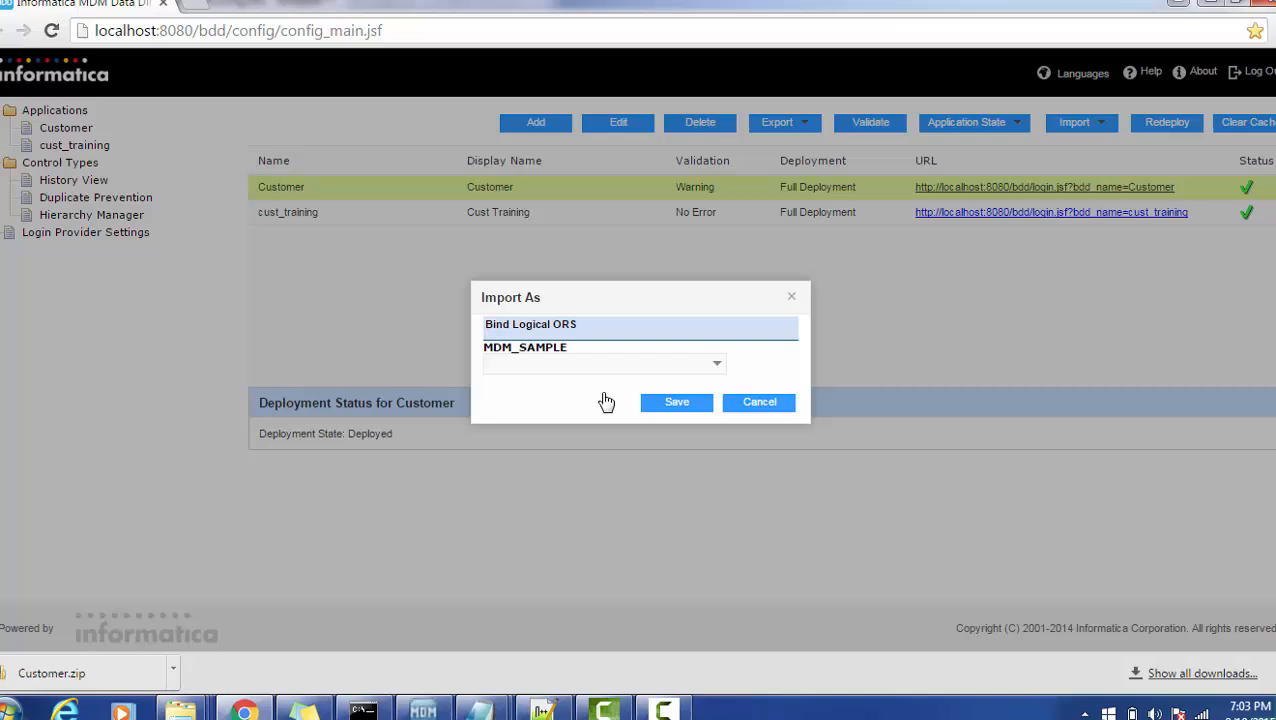
mouse_move(668, 382)
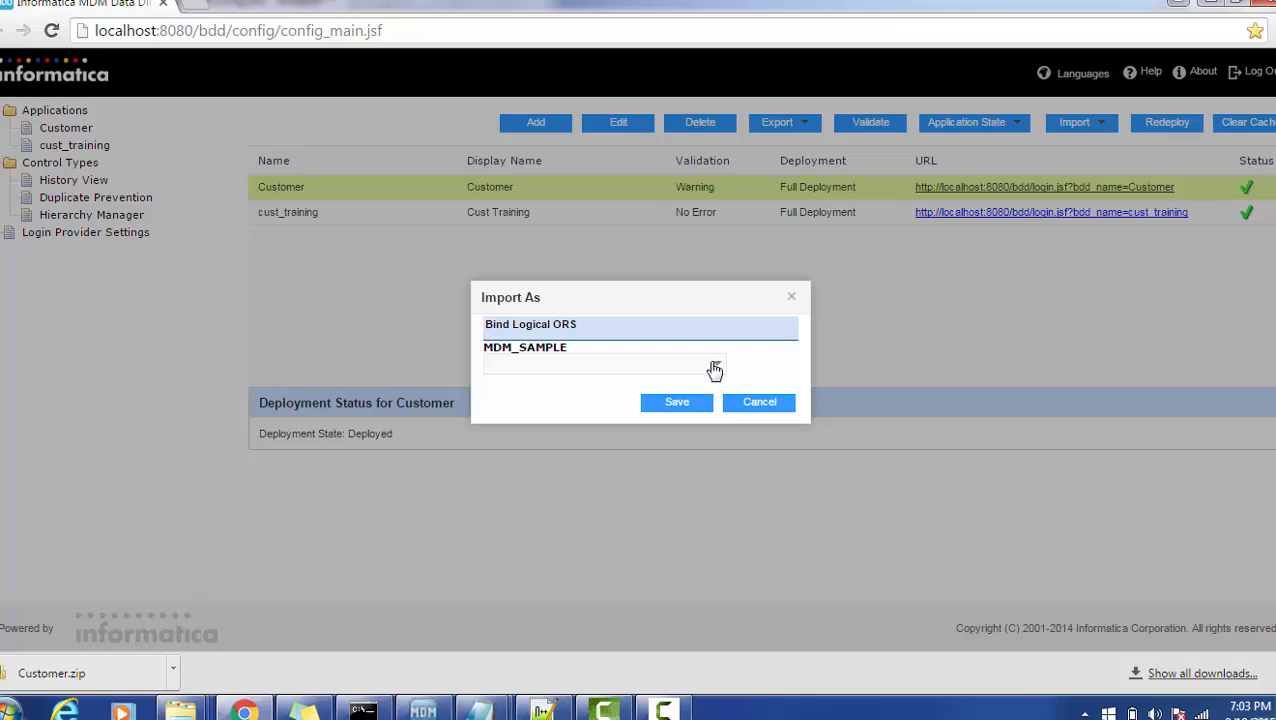
Step: Bind the replaced Customer application to the MDM_SAMPLE logical ORS and save the import
left_click(716, 364)
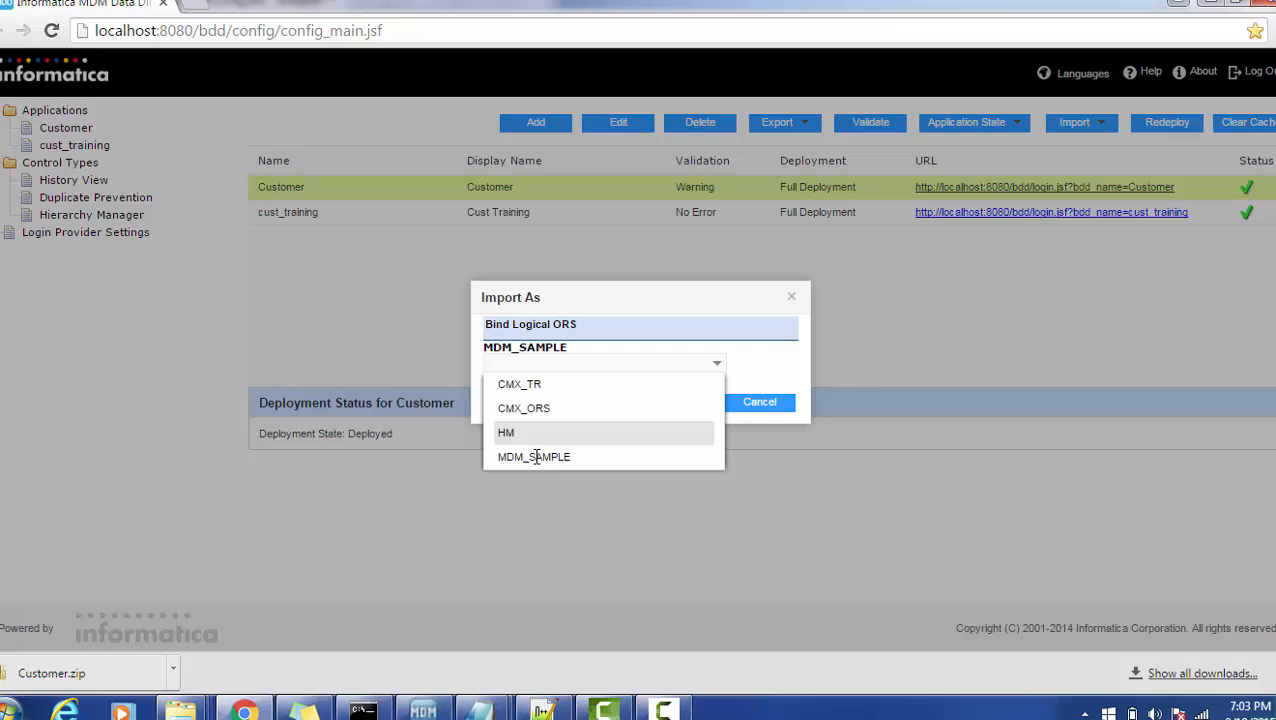
left_click(532, 456)
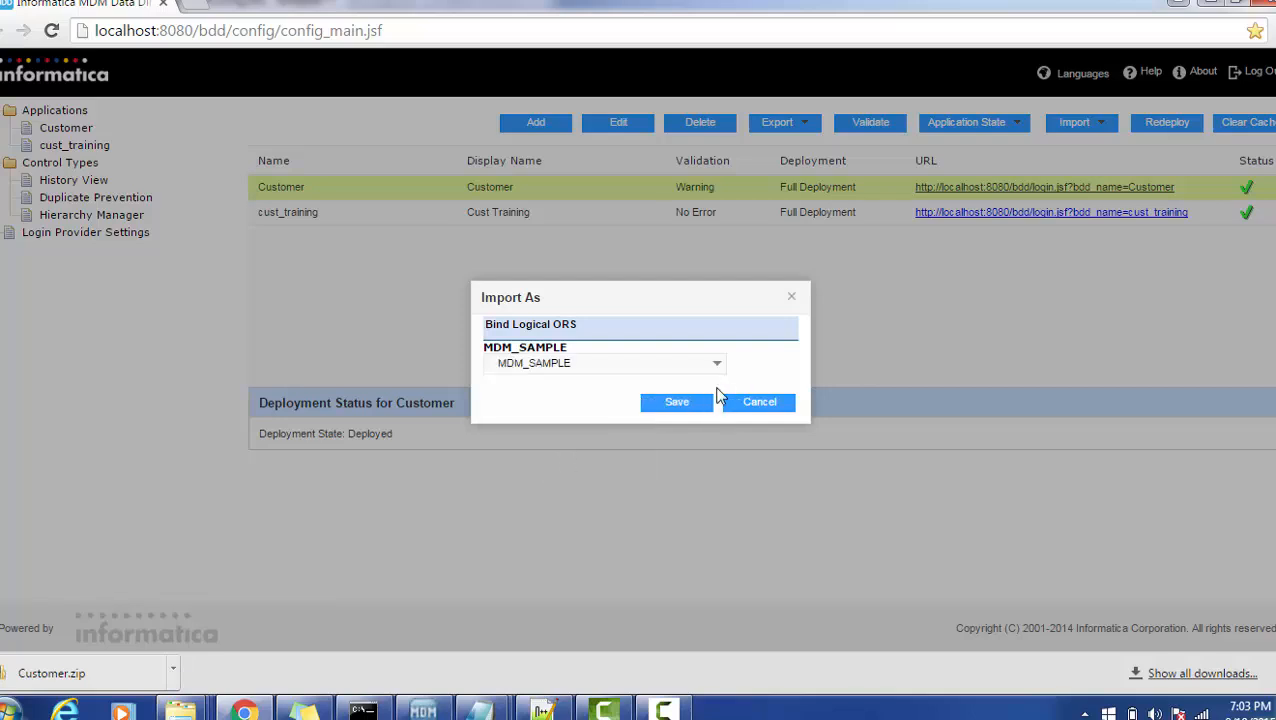
left_click(676, 400)
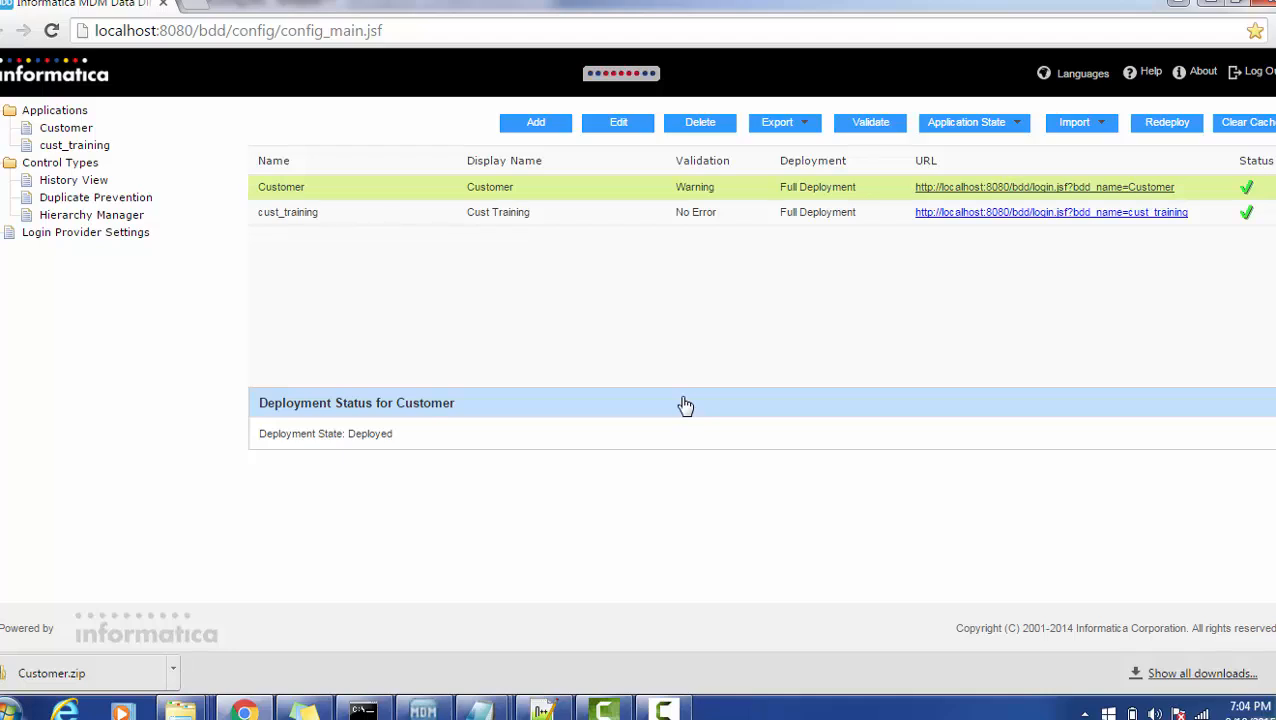
Step: Dismiss the validation results, set Application State to Full Deployment and open the Customer URL
left_click(868, 122)
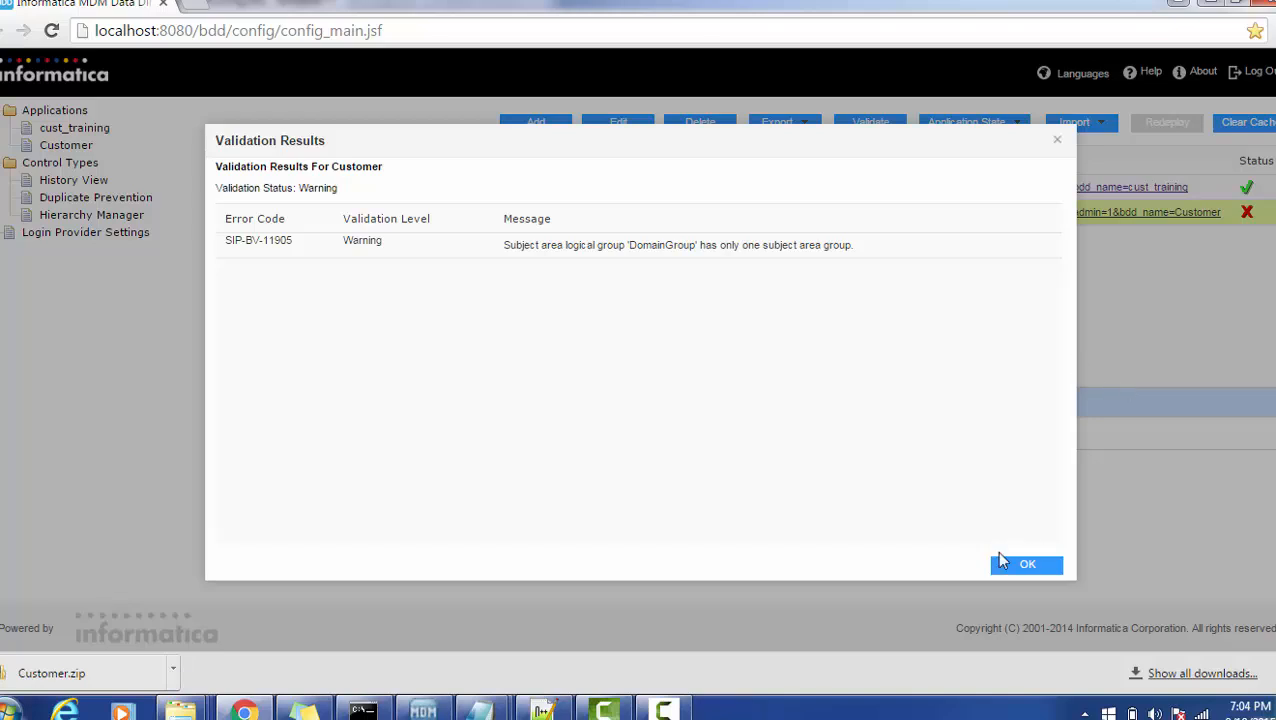
left_click(1026, 564)
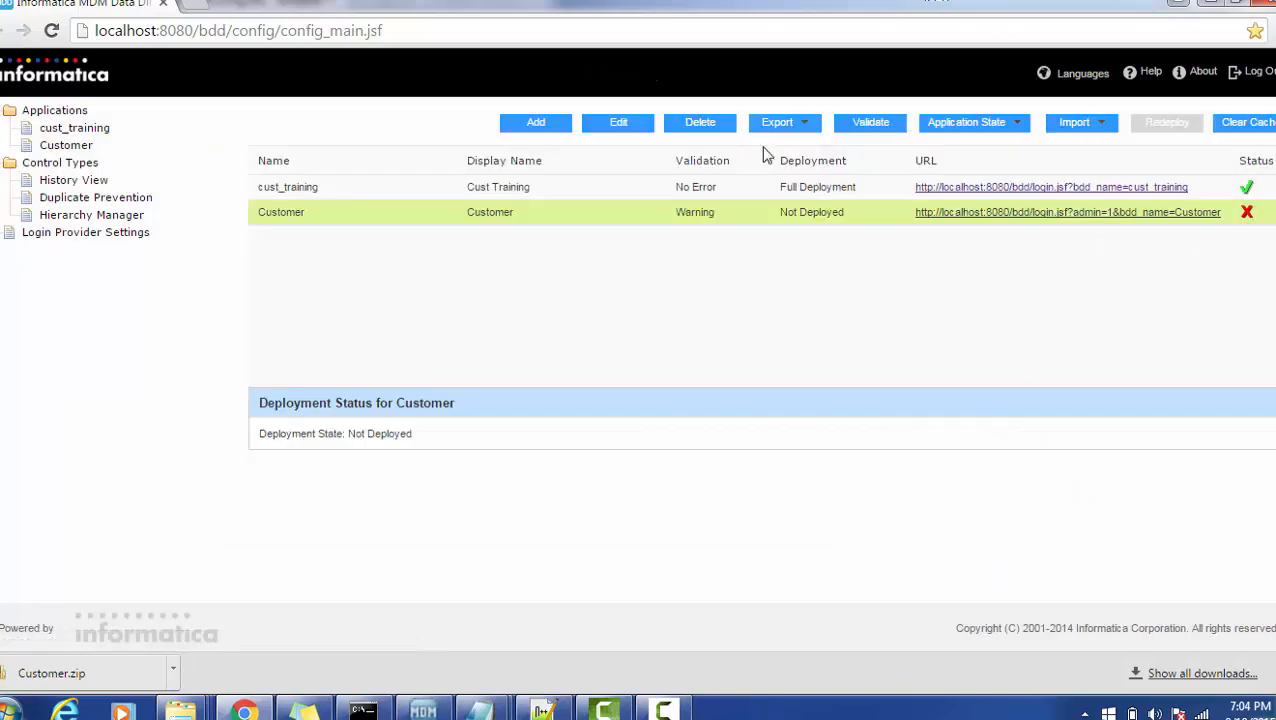
left_click(966, 122)
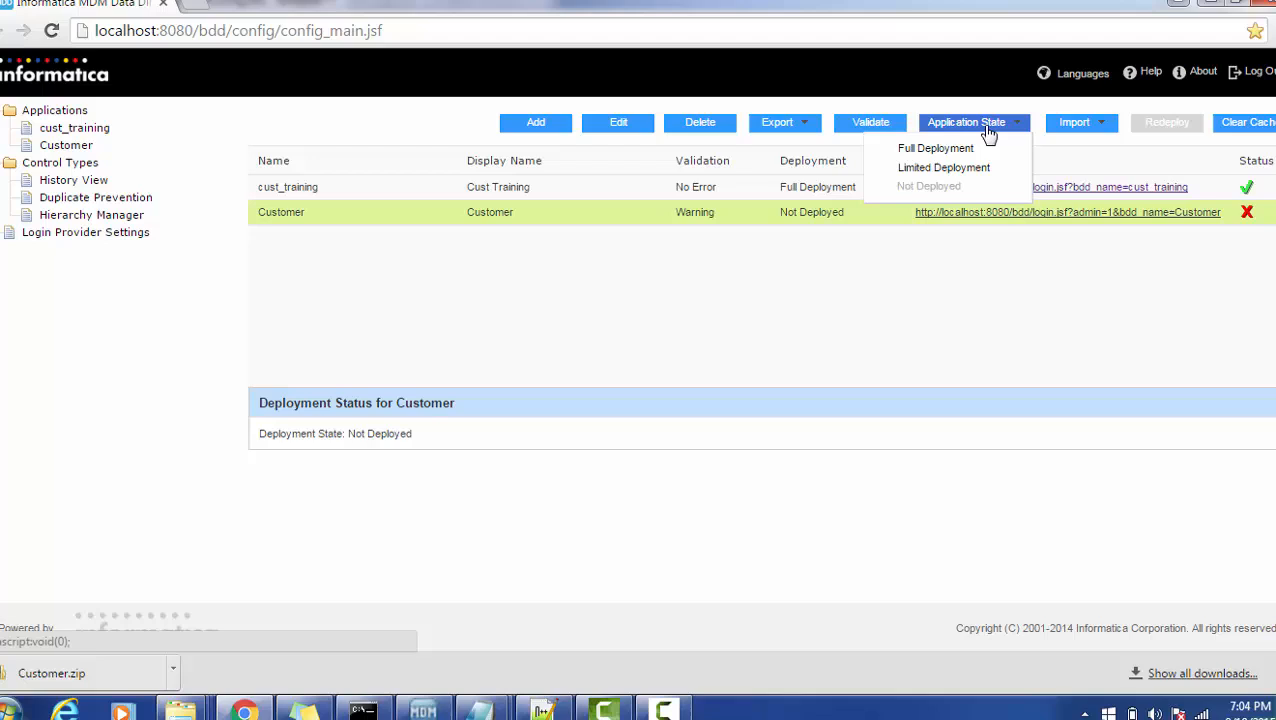
mouse_move(960, 148)
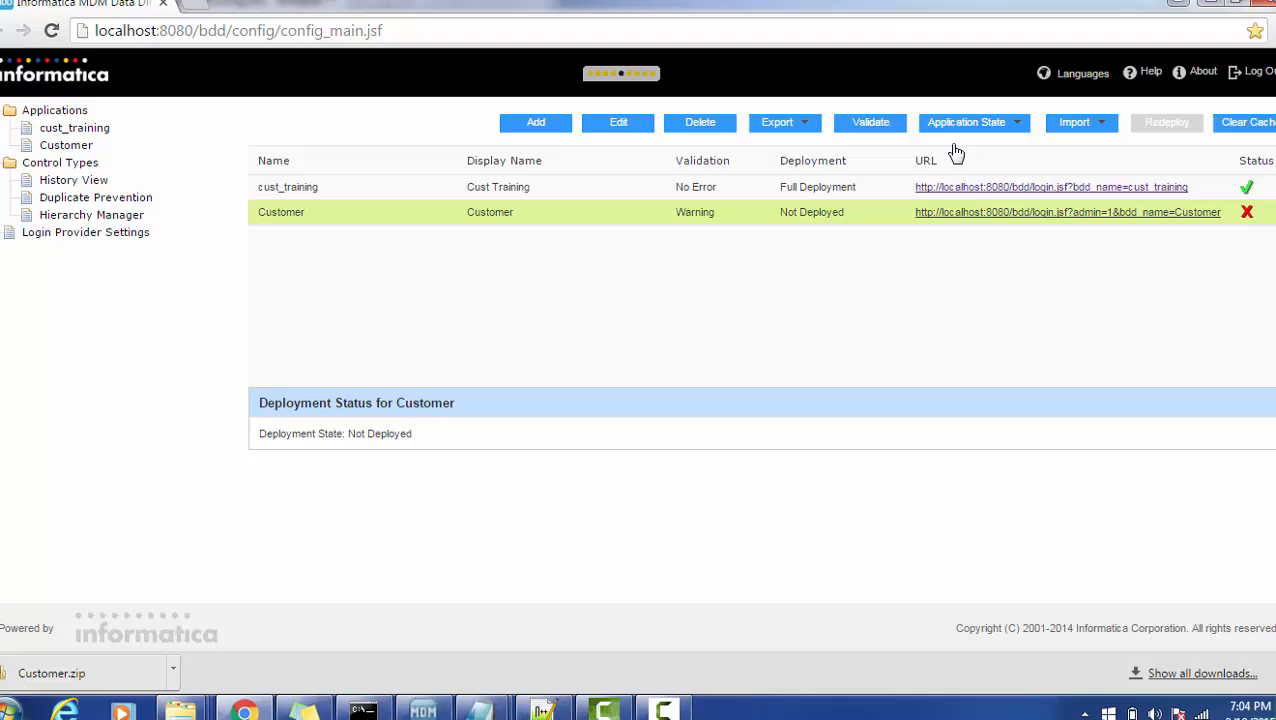
left_click(1168, 122)
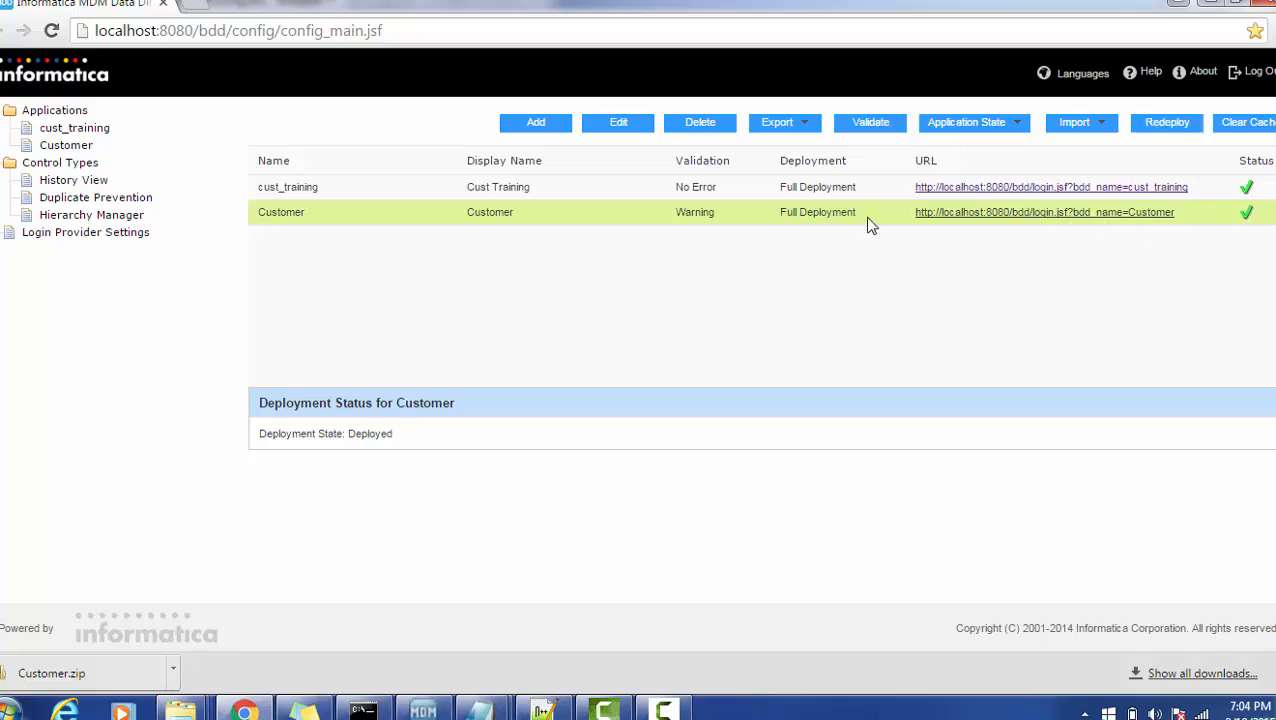
mouse_move(974, 228)
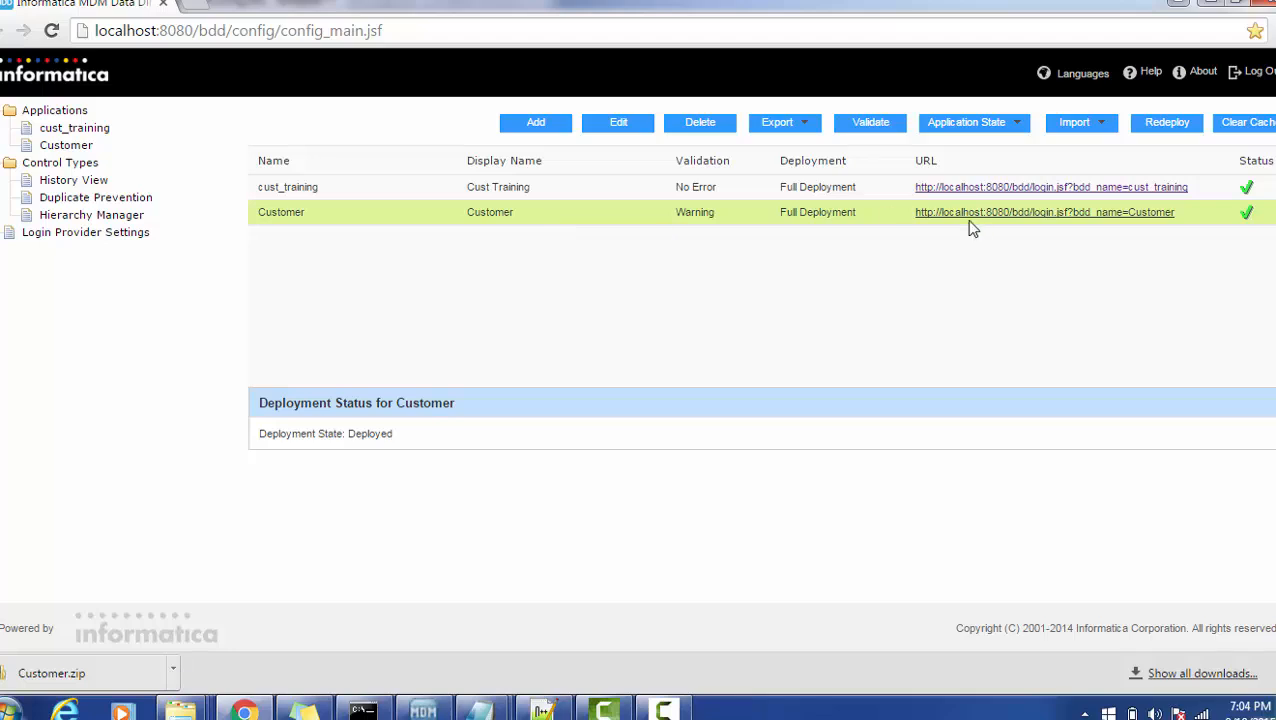
left_click(1044, 212)
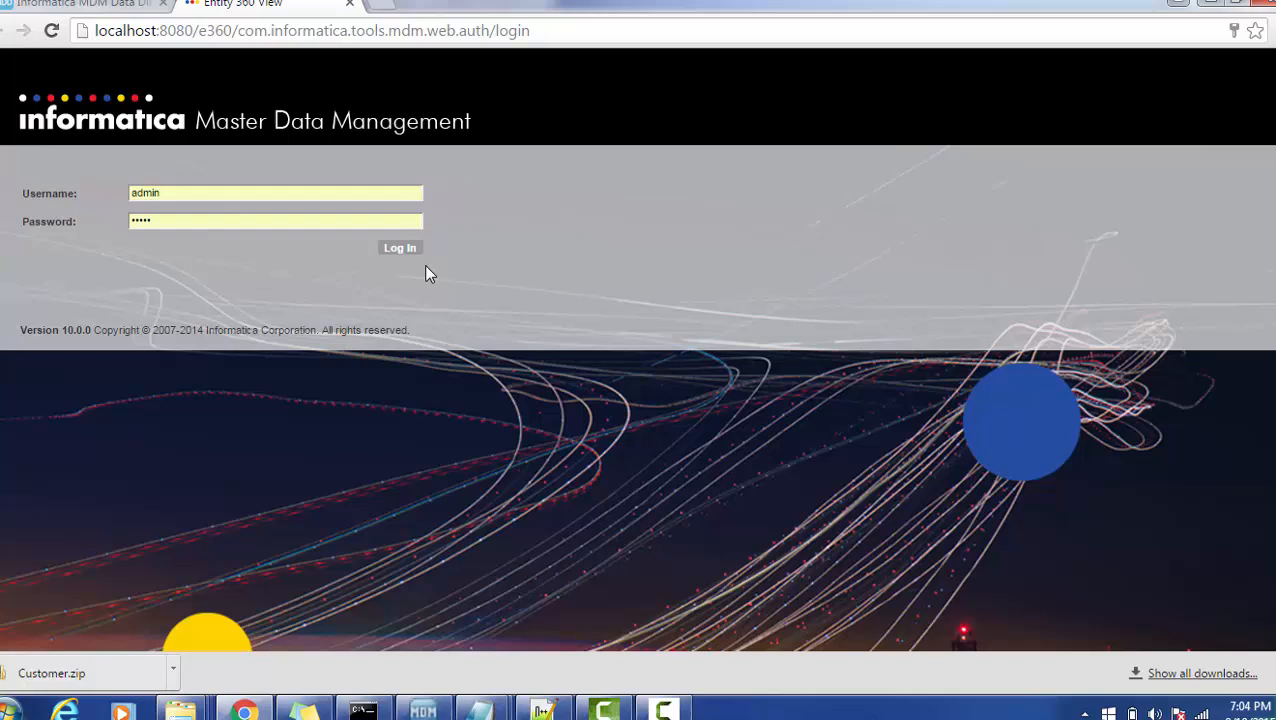
Step: Log in to the Customer application and show saved queries in the search panel
left_click(400, 248)
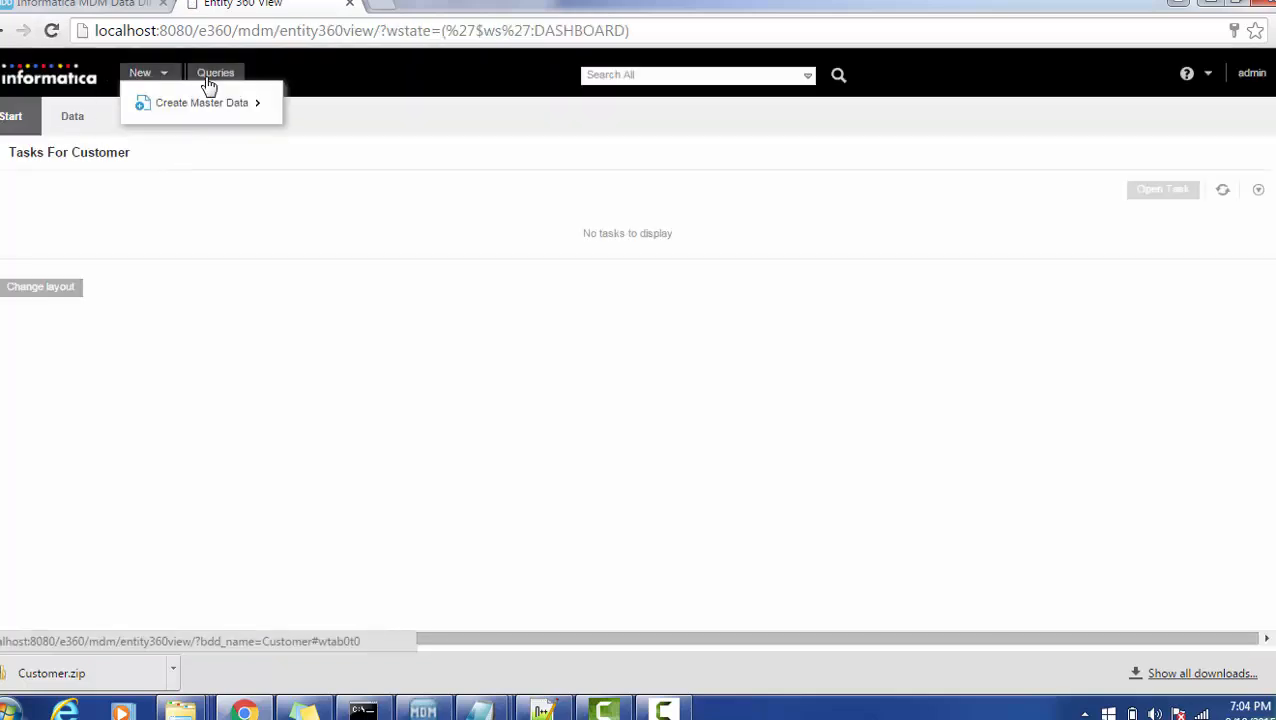
left_click(216, 72)
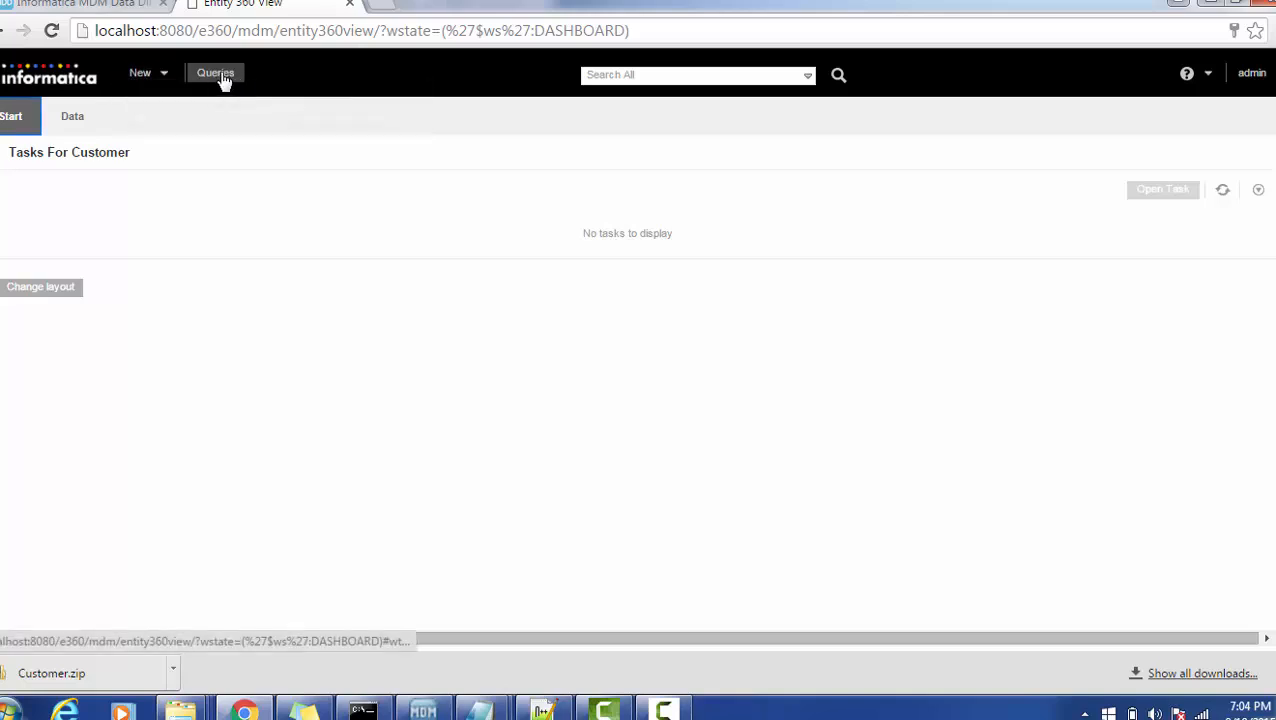
left_click(216, 72)
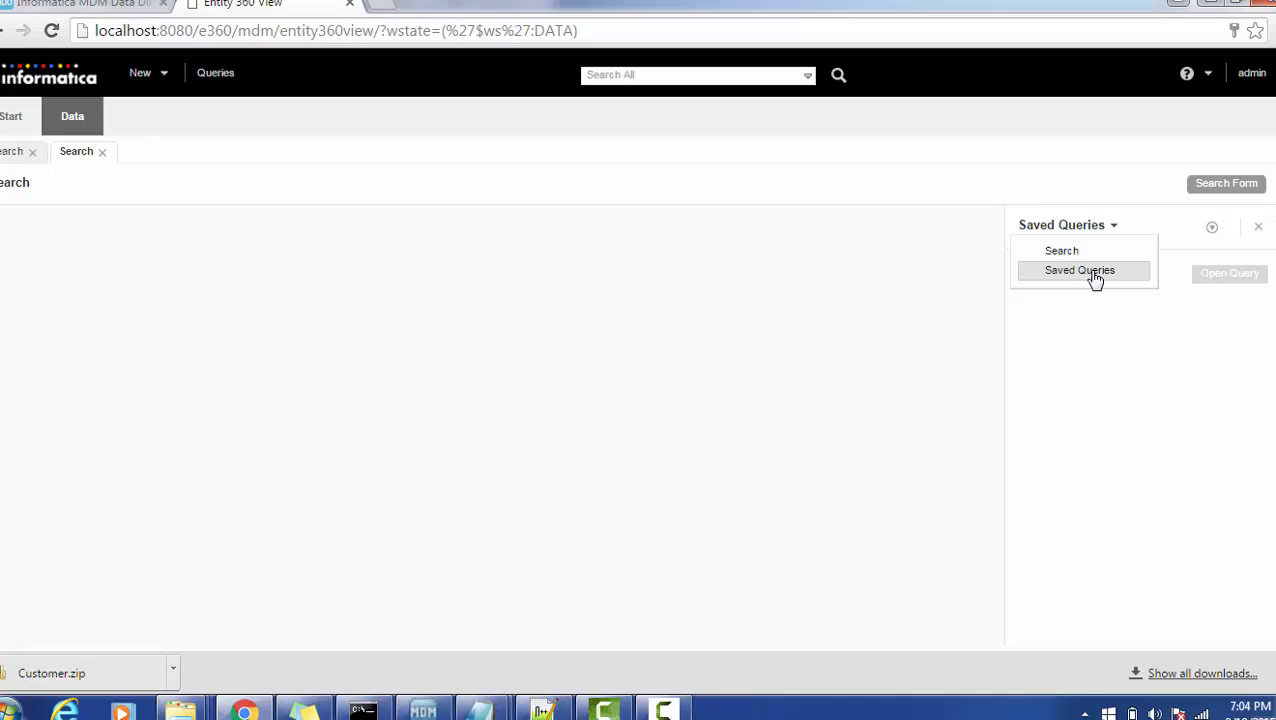
left_click(1080, 270)
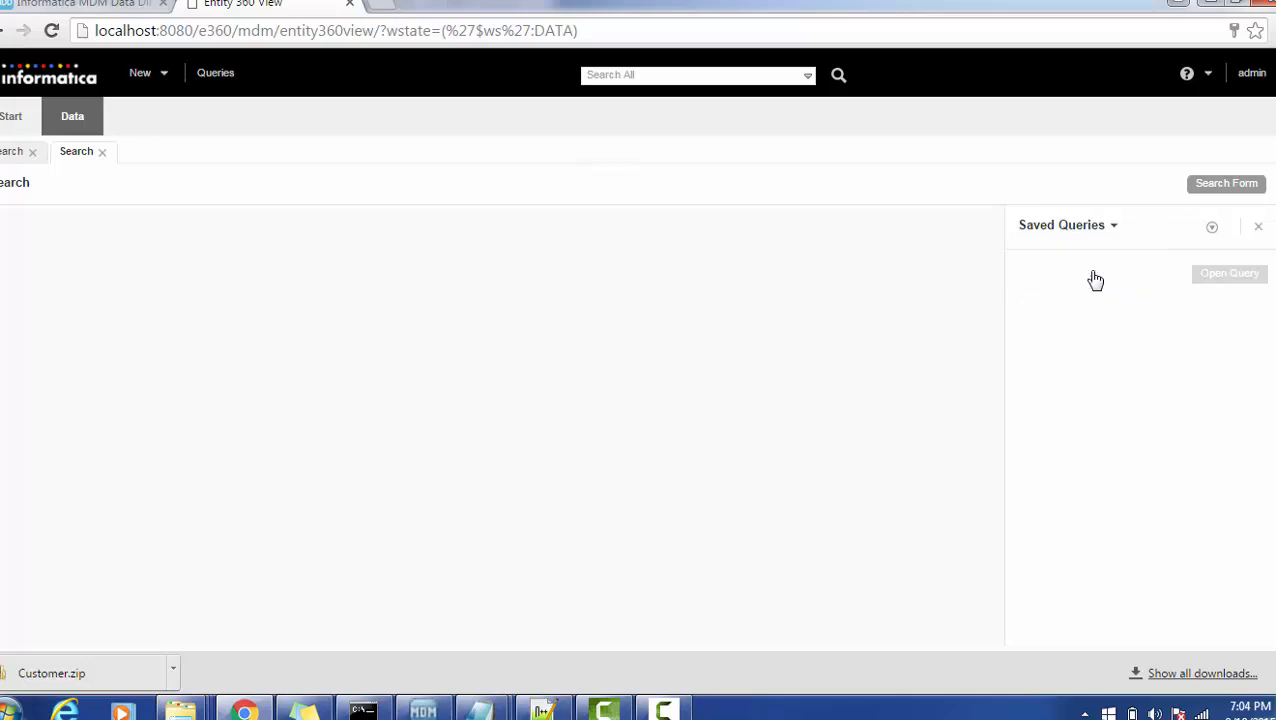
Step: Toggle the right-hand panel between the Search and Saved Queries views
left_click(1112, 224)
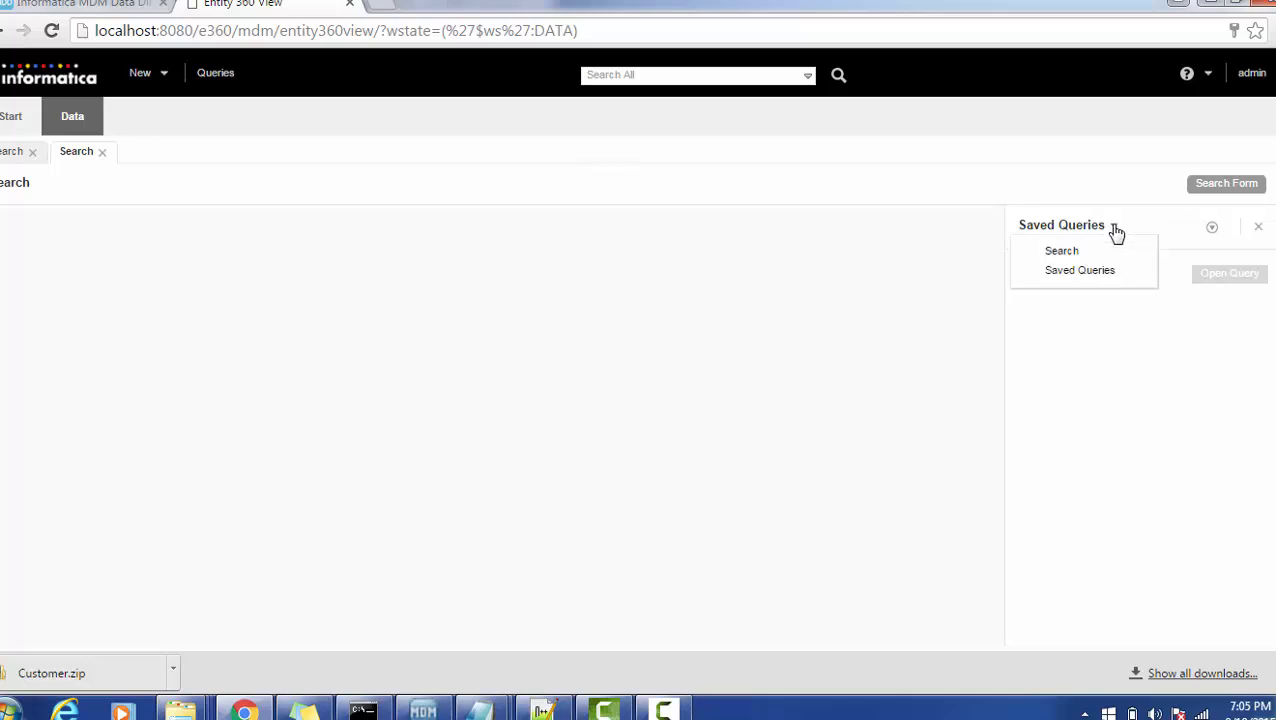
left_click(1060, 250)
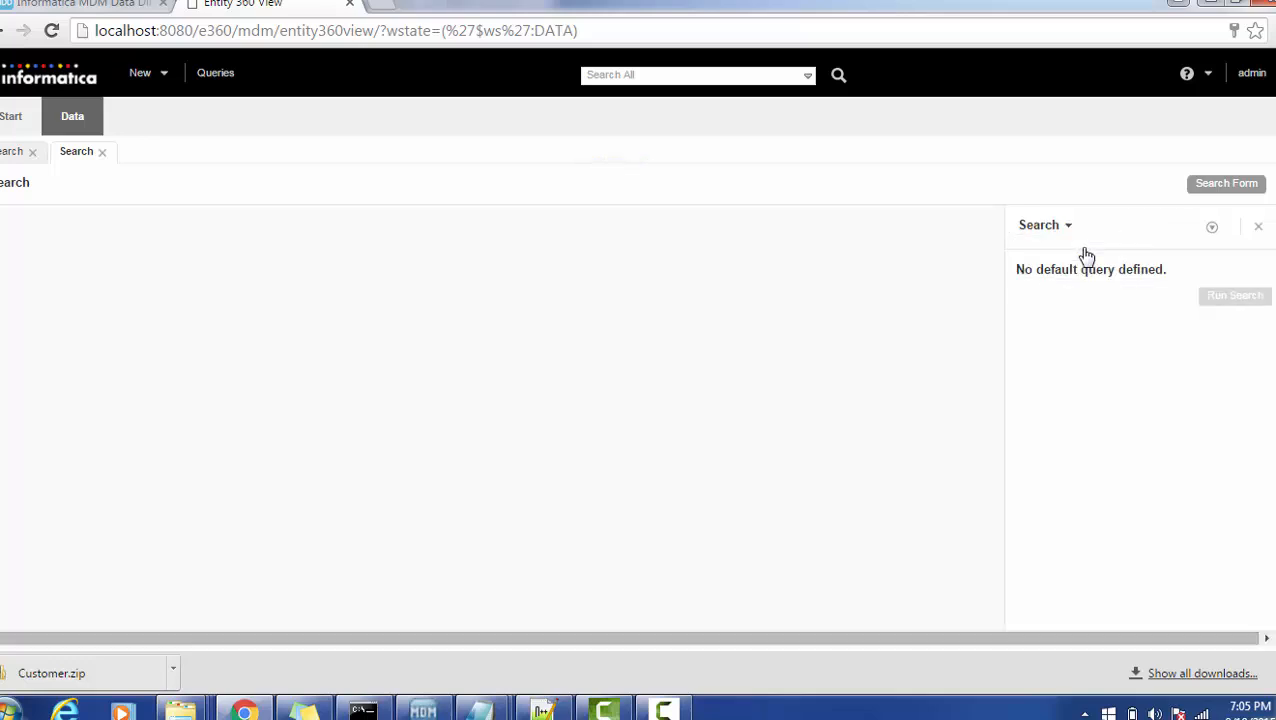
left_click(1044, 224)
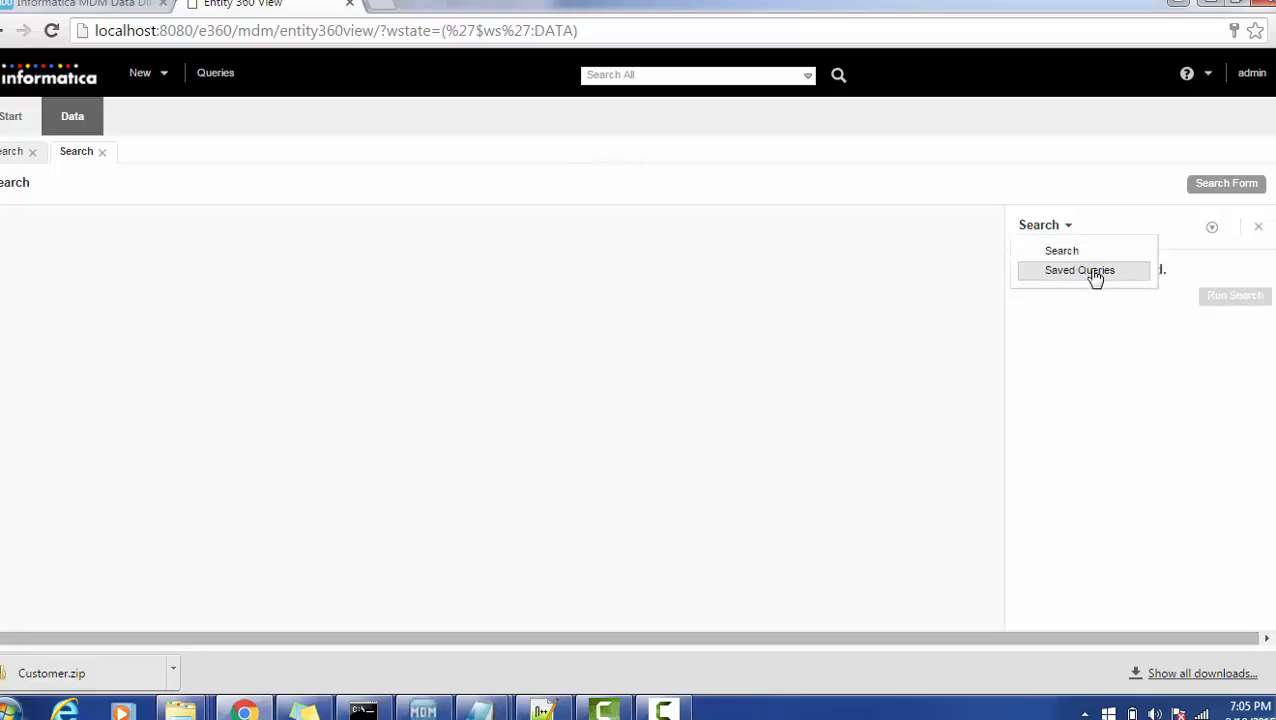
left_click(1080, 270)
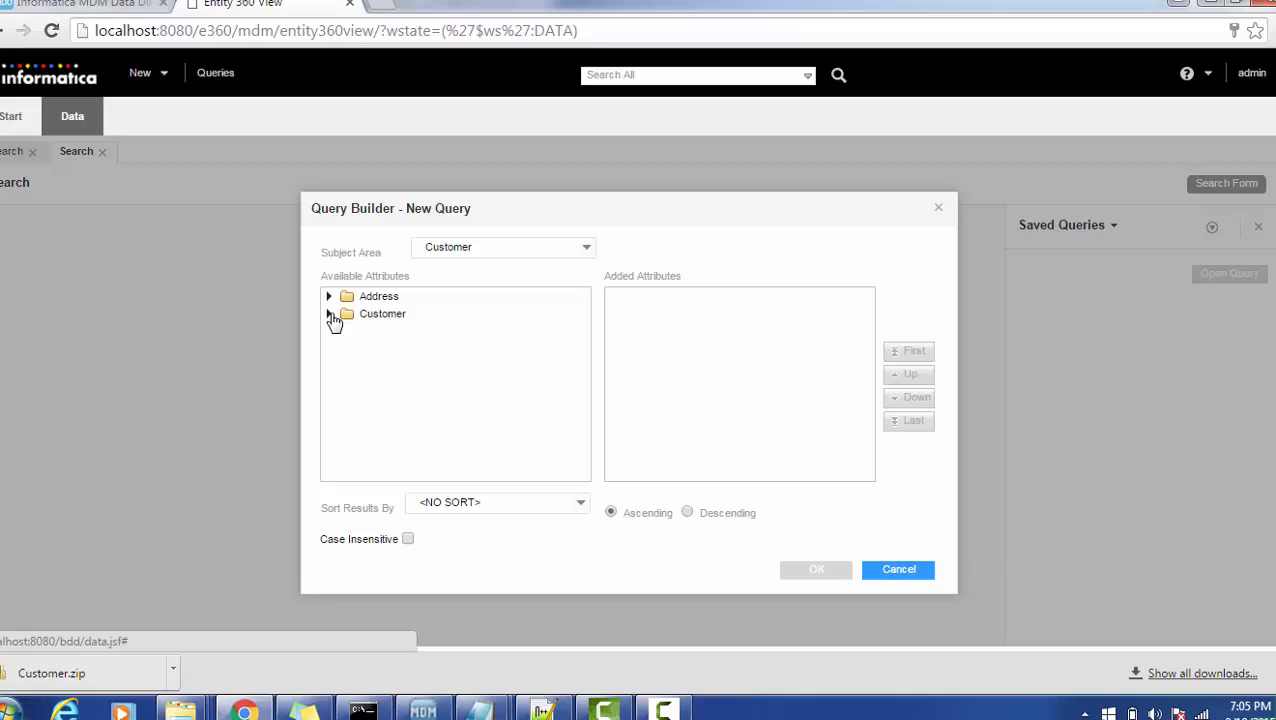
Step: Build a Customer query on Display Name and run a search for M*
left_click(328, 312)
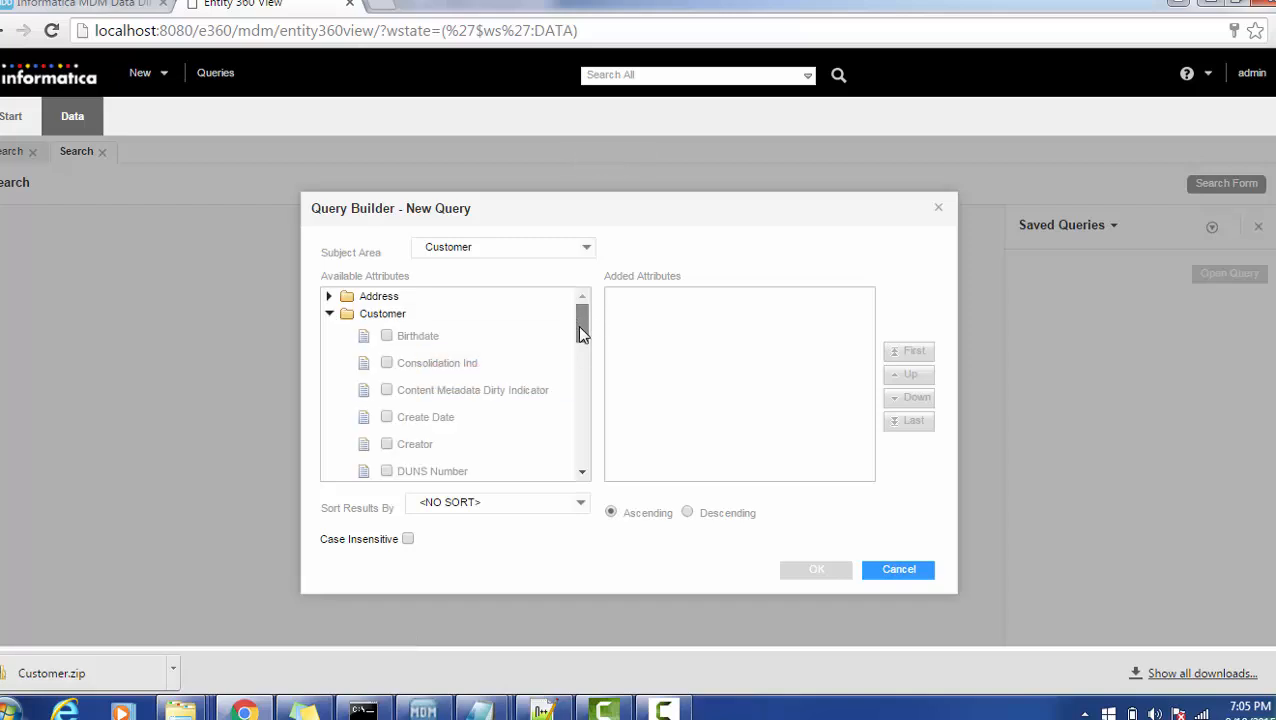
scroll("down", 3)
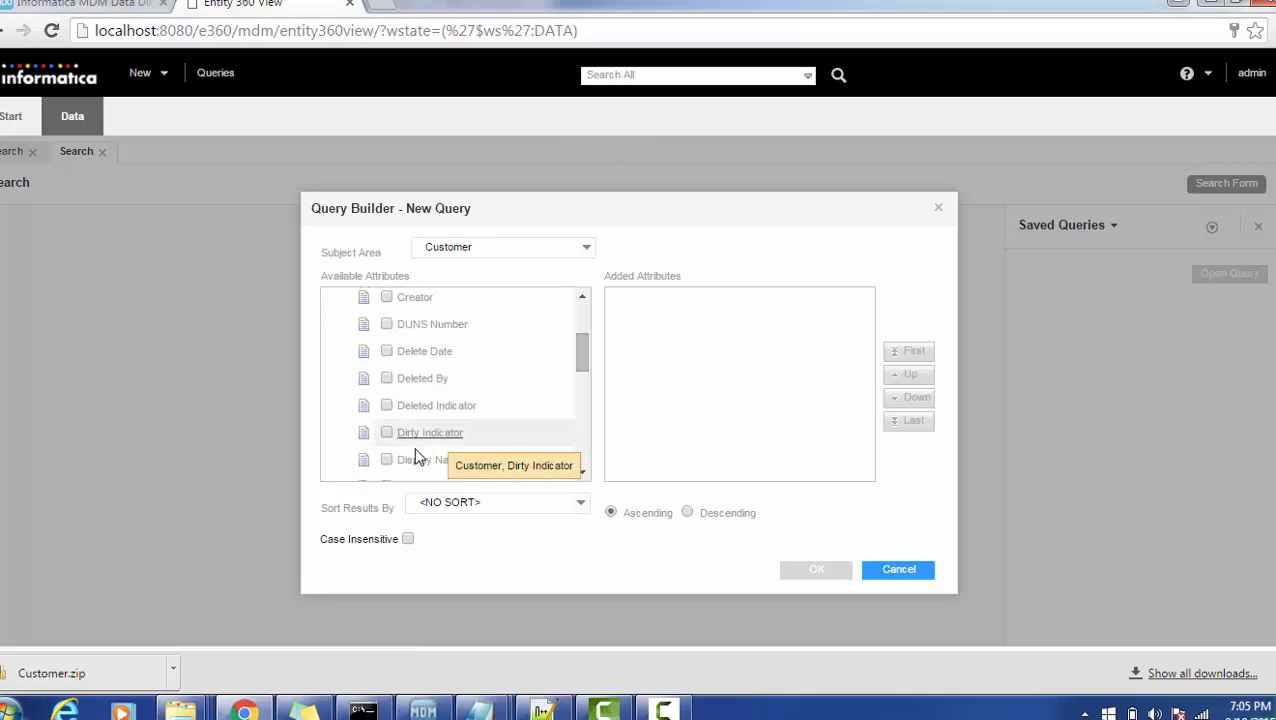
left_click(388, 458)
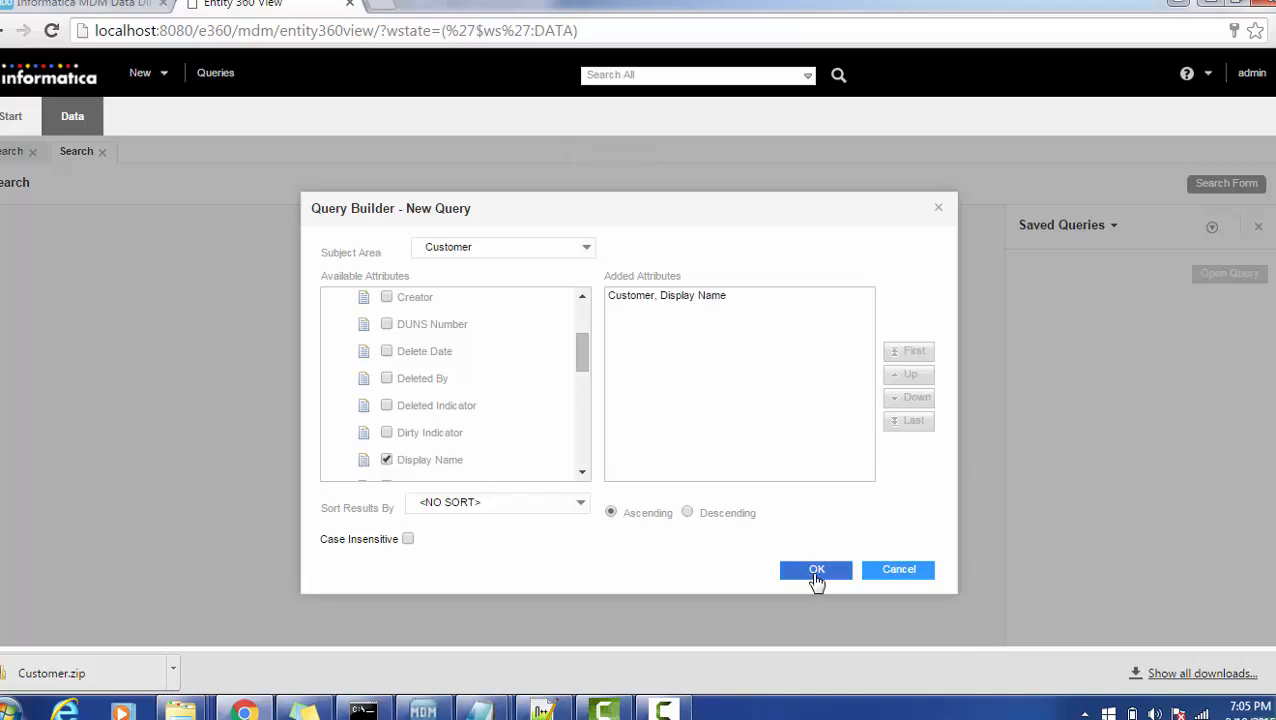
left_click(816, 568)
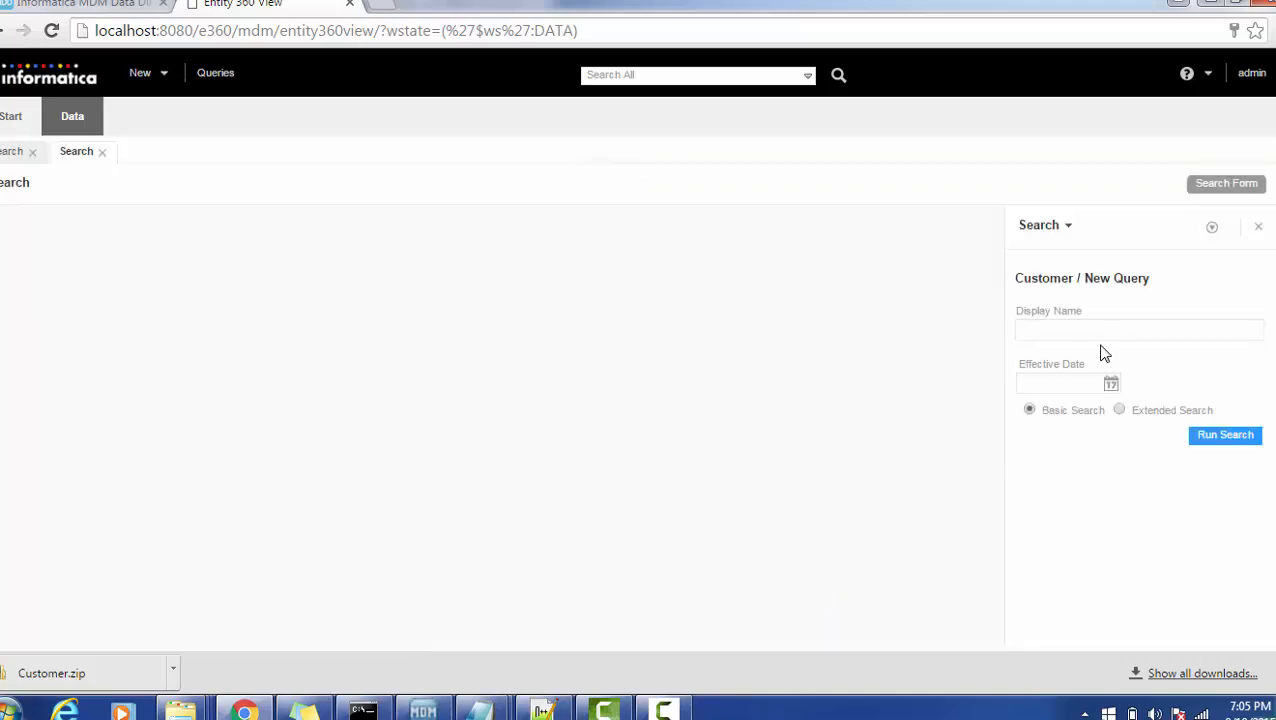
type("M*")
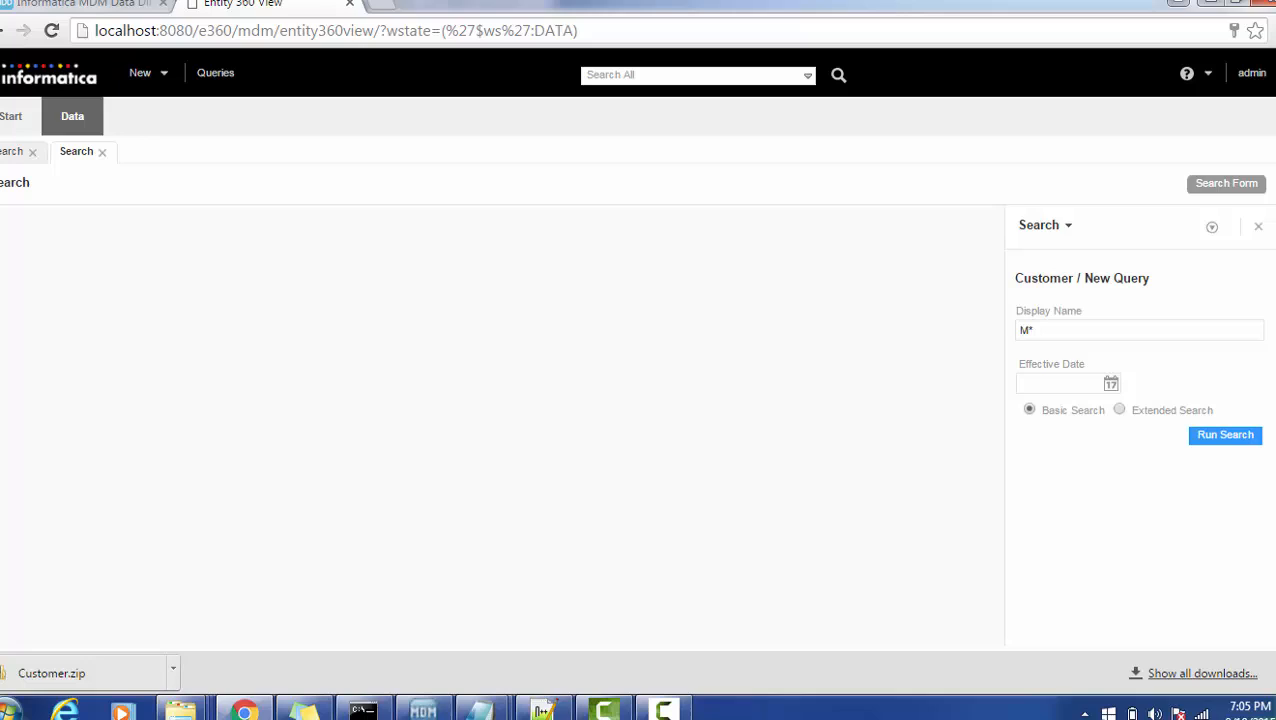
left_click(1224, 436)
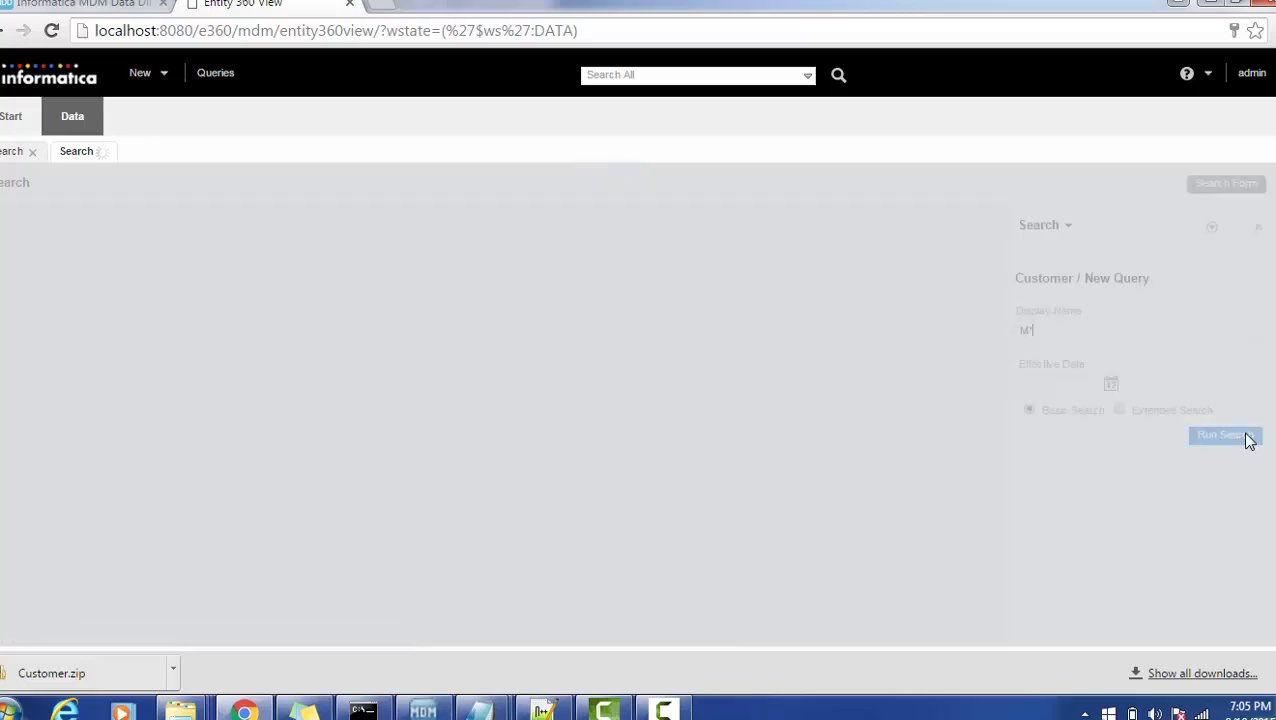
left_click(1224, 436)
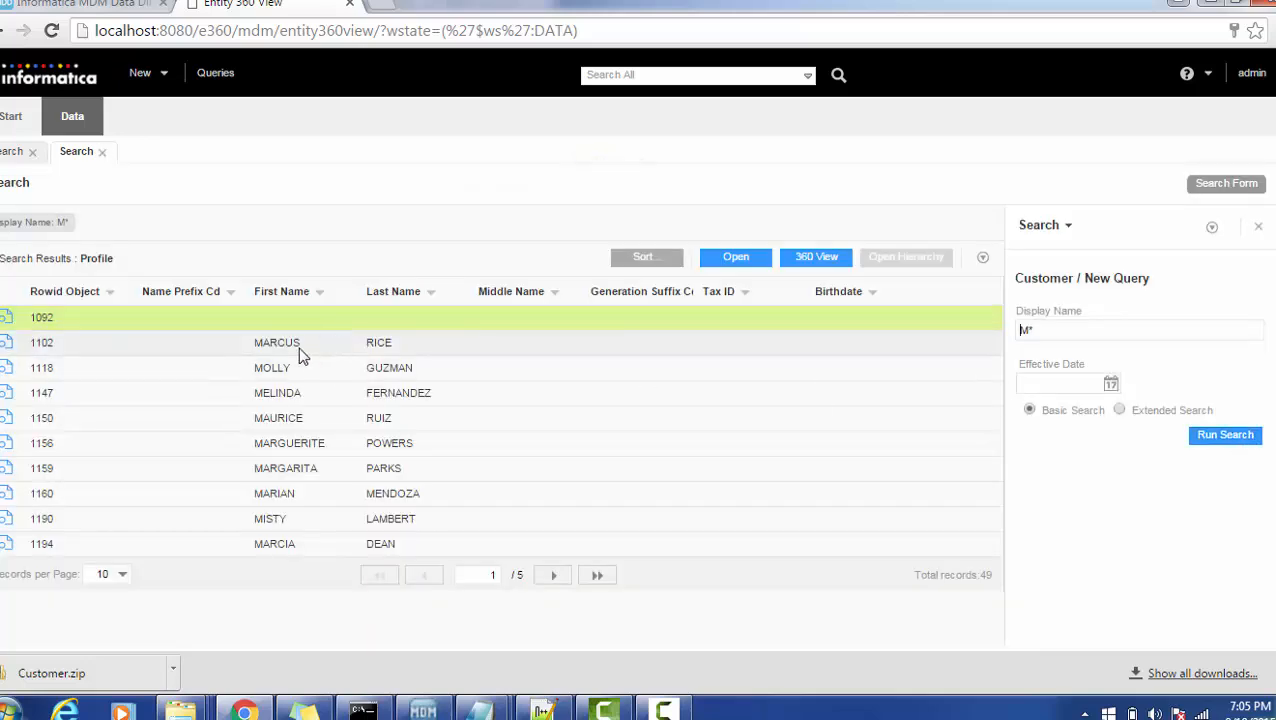
left_click(276, 342)
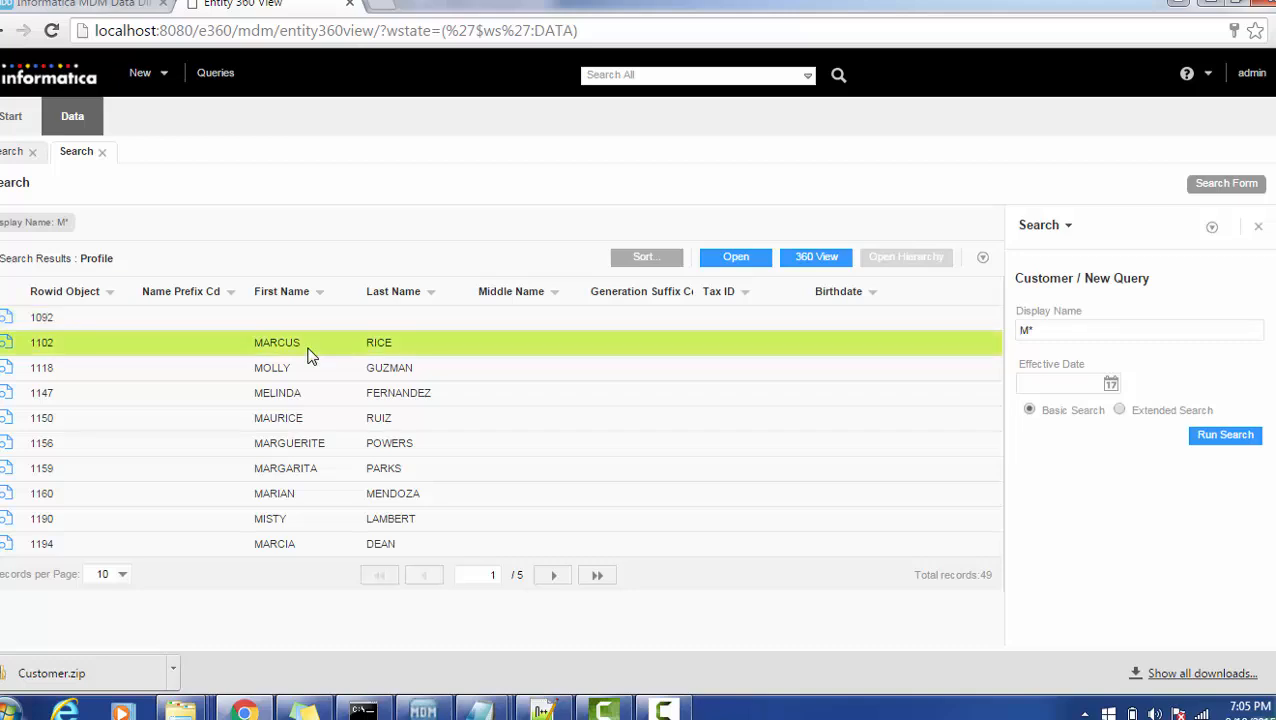
mouse_move(360, 348)
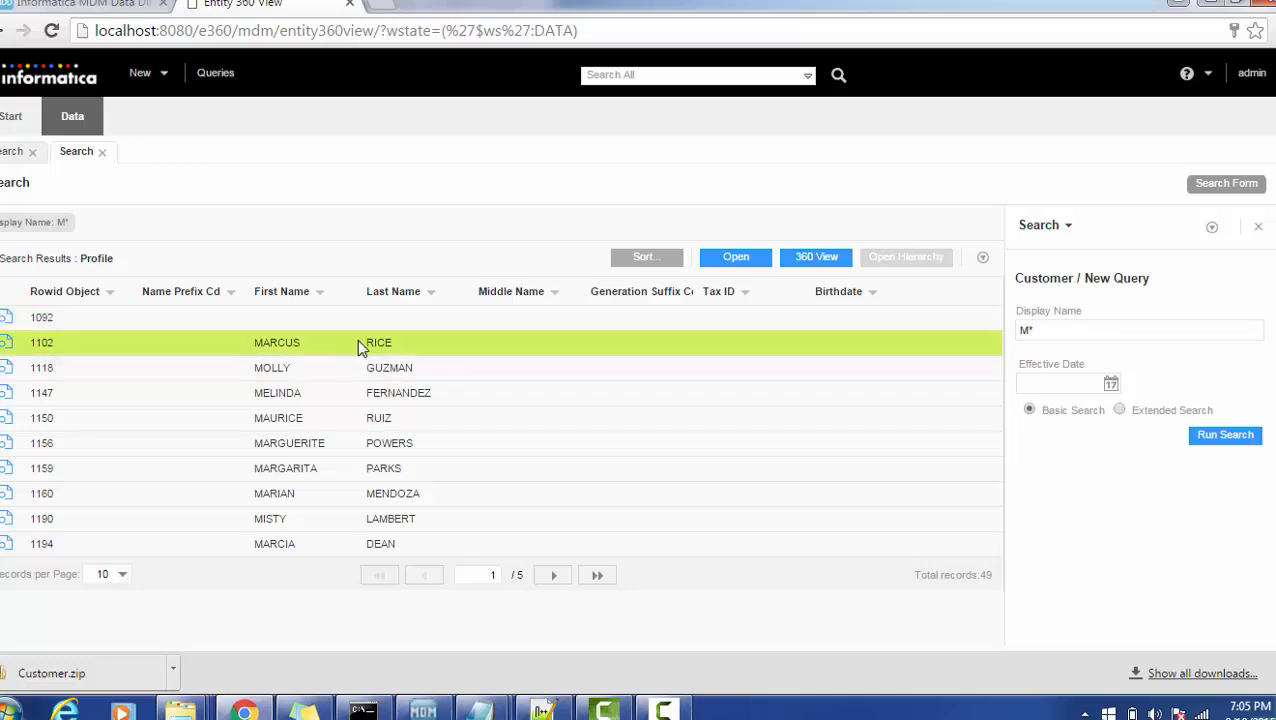
mouse_move(518, 486)
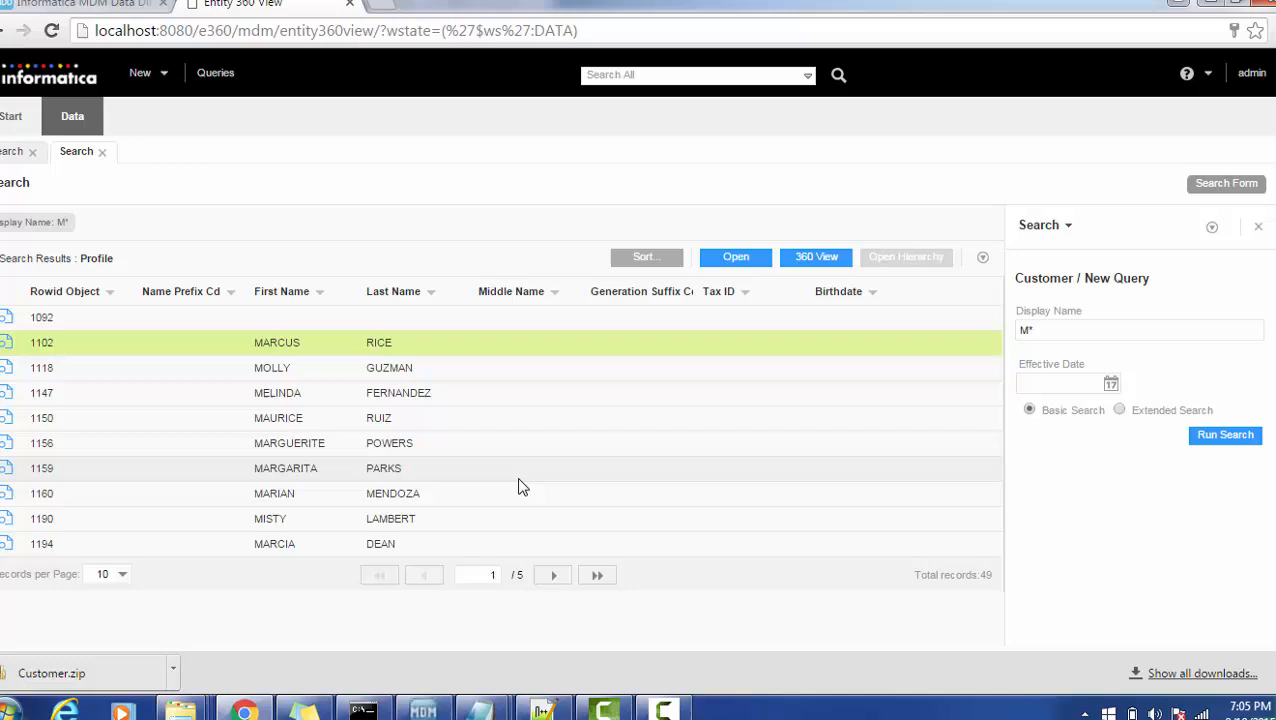
mouse_move(408, 428)
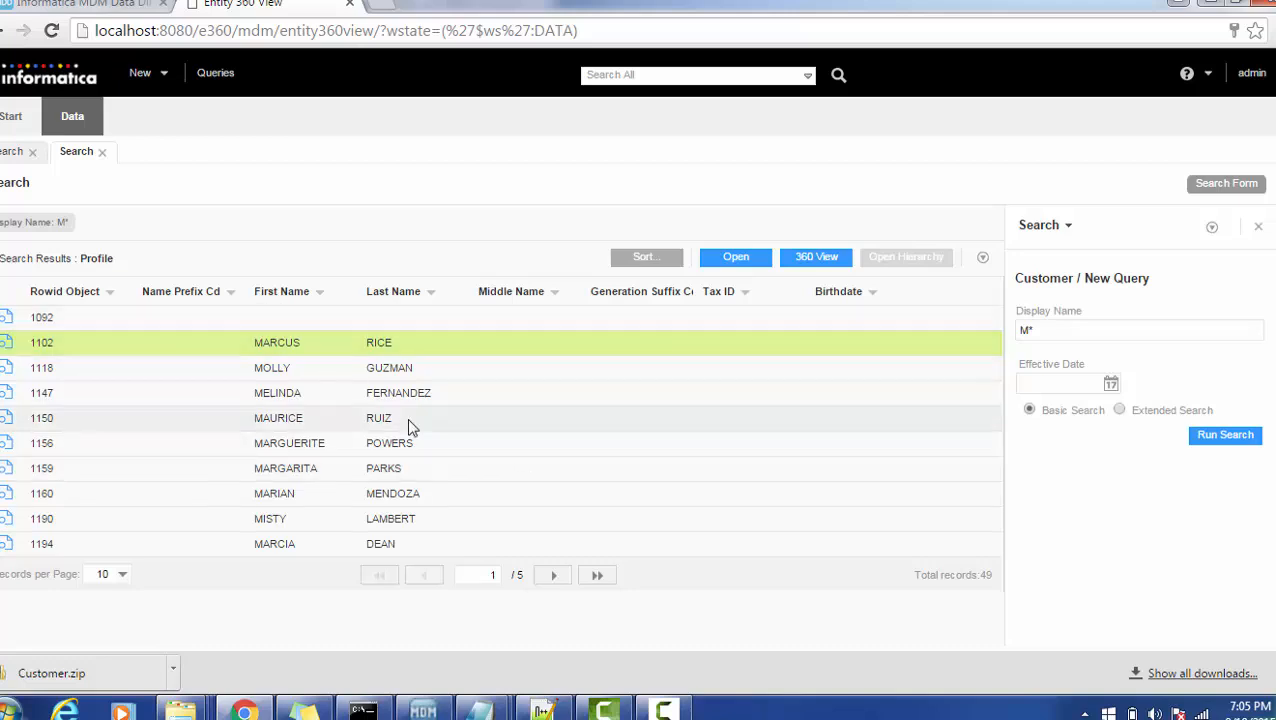
mouse_move(600, 378)
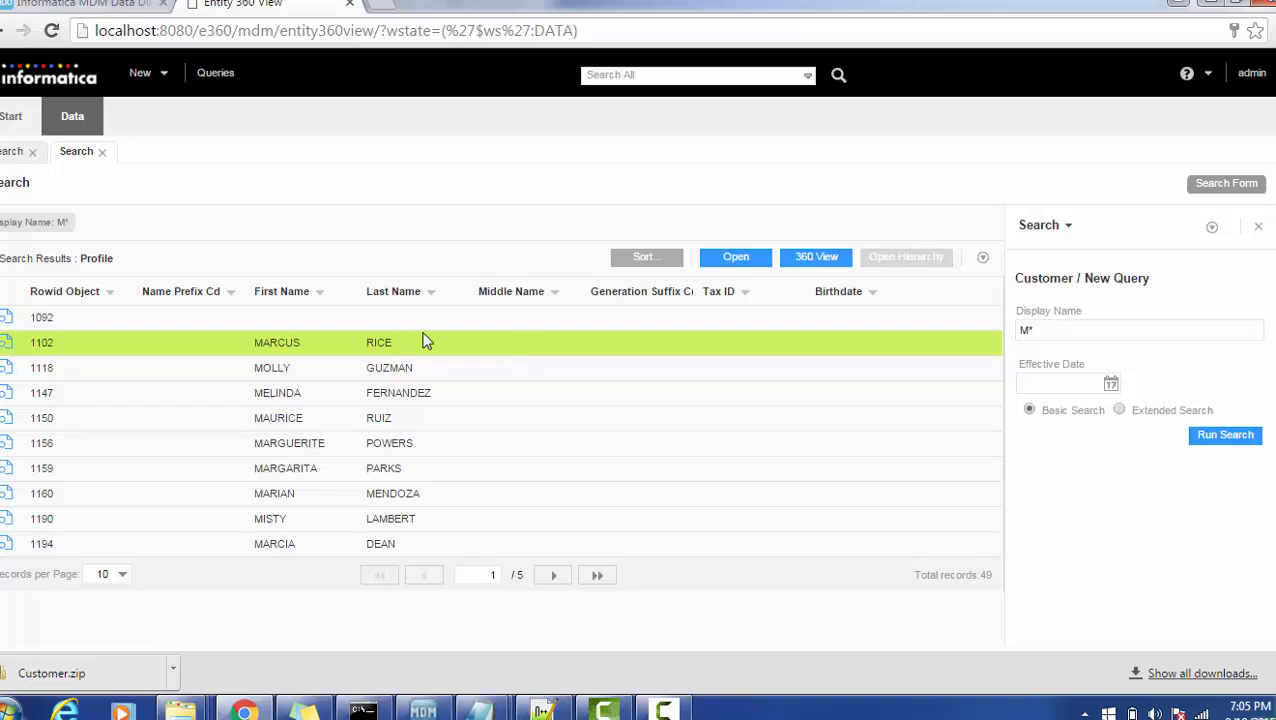
mouse_move(484, 344)
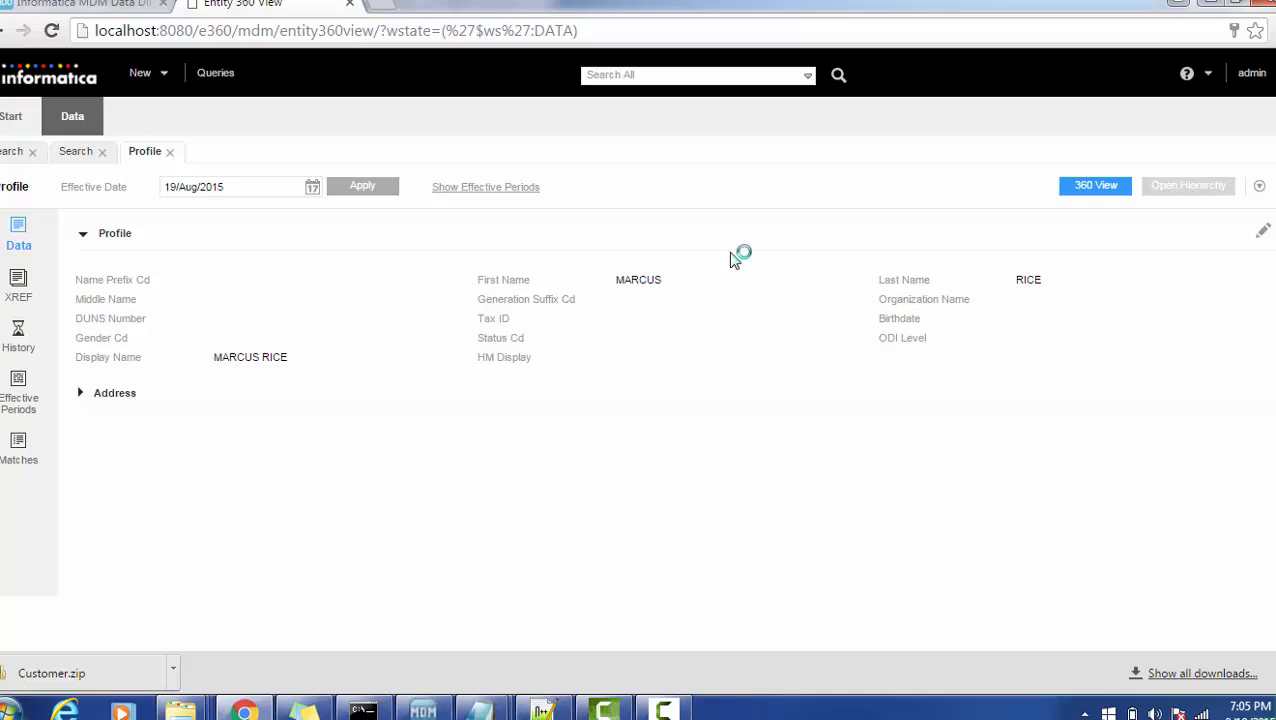
mouse_move(648, 262)
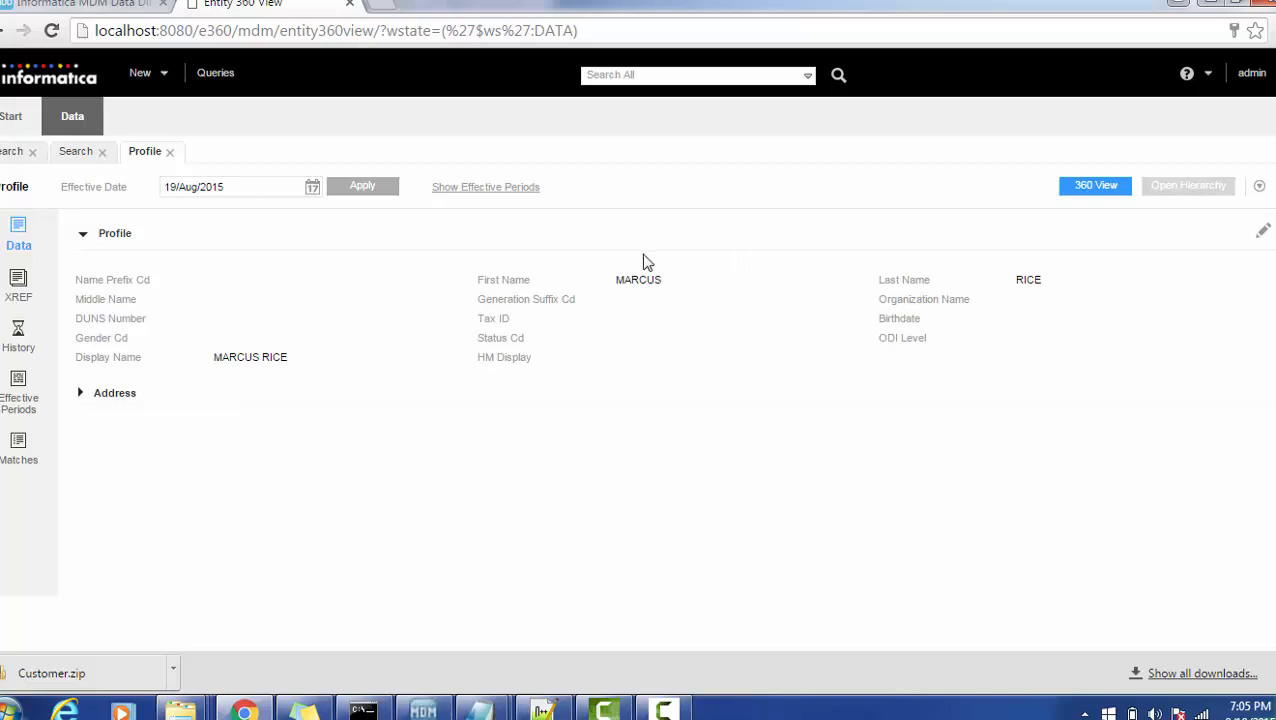
mouse_move(996, 290)
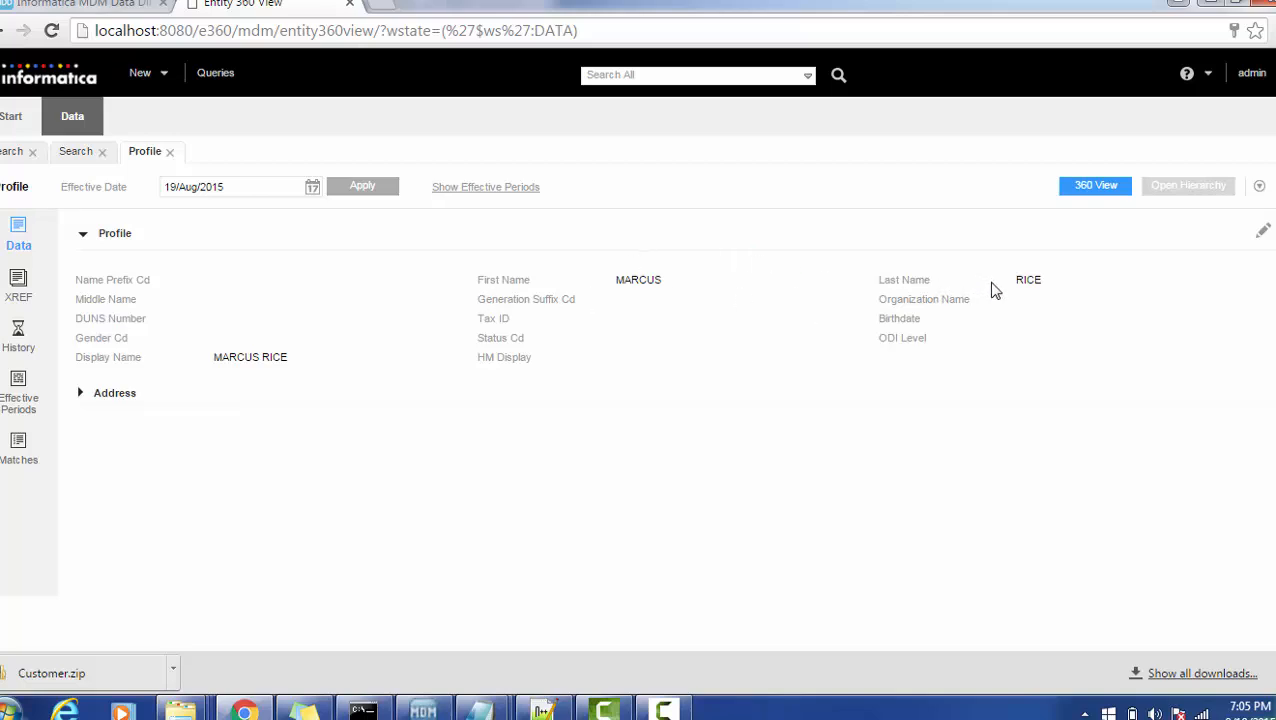
mouse_move(288, 362)
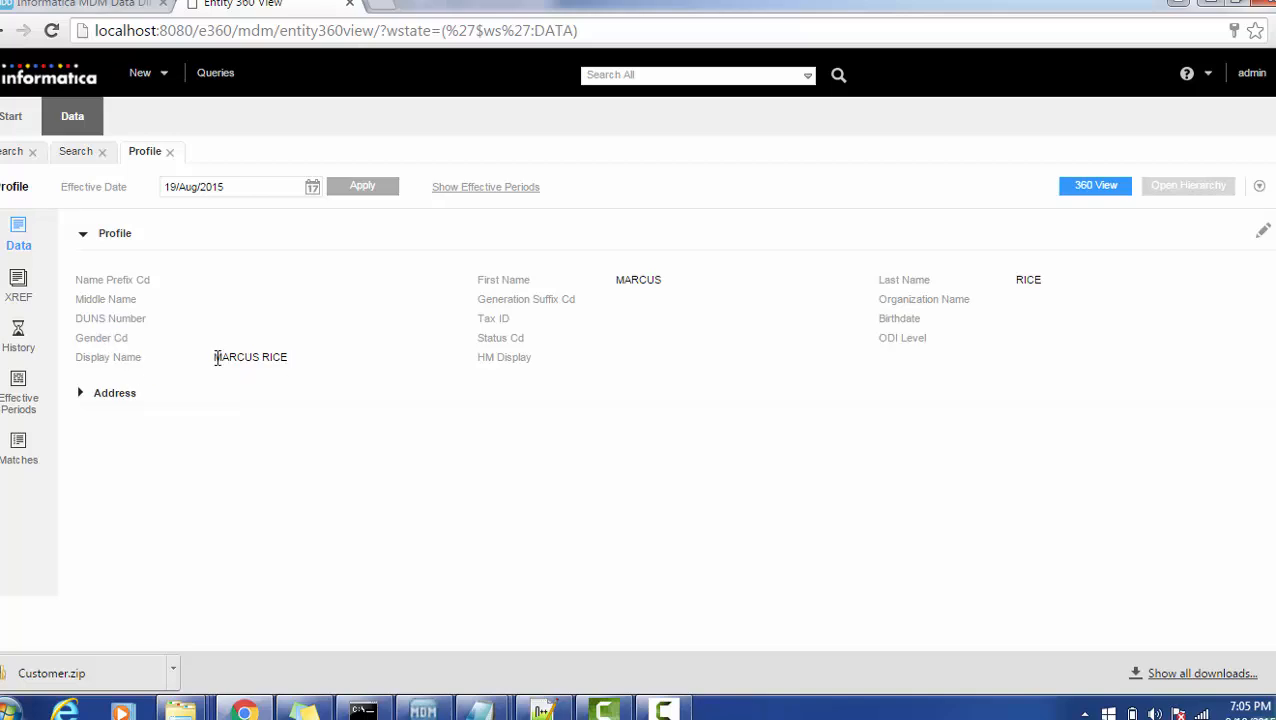
double_click(250, 356)
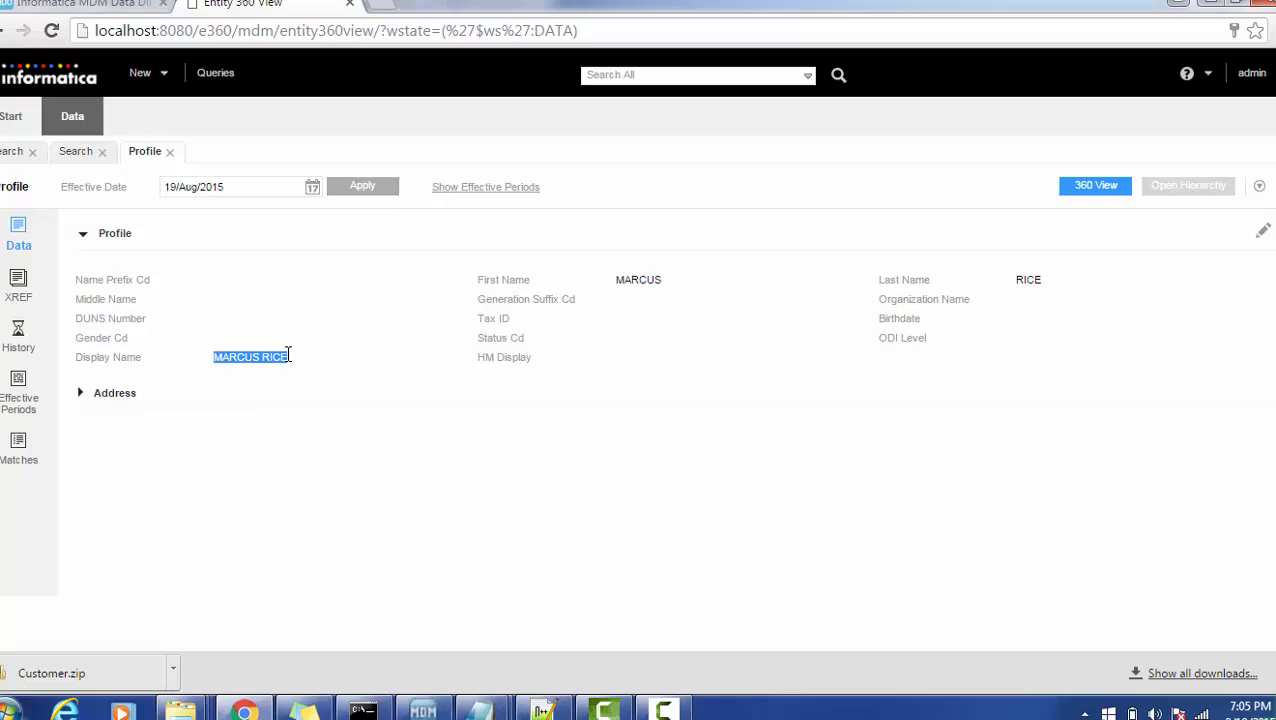
mouse_move(1270, 204)
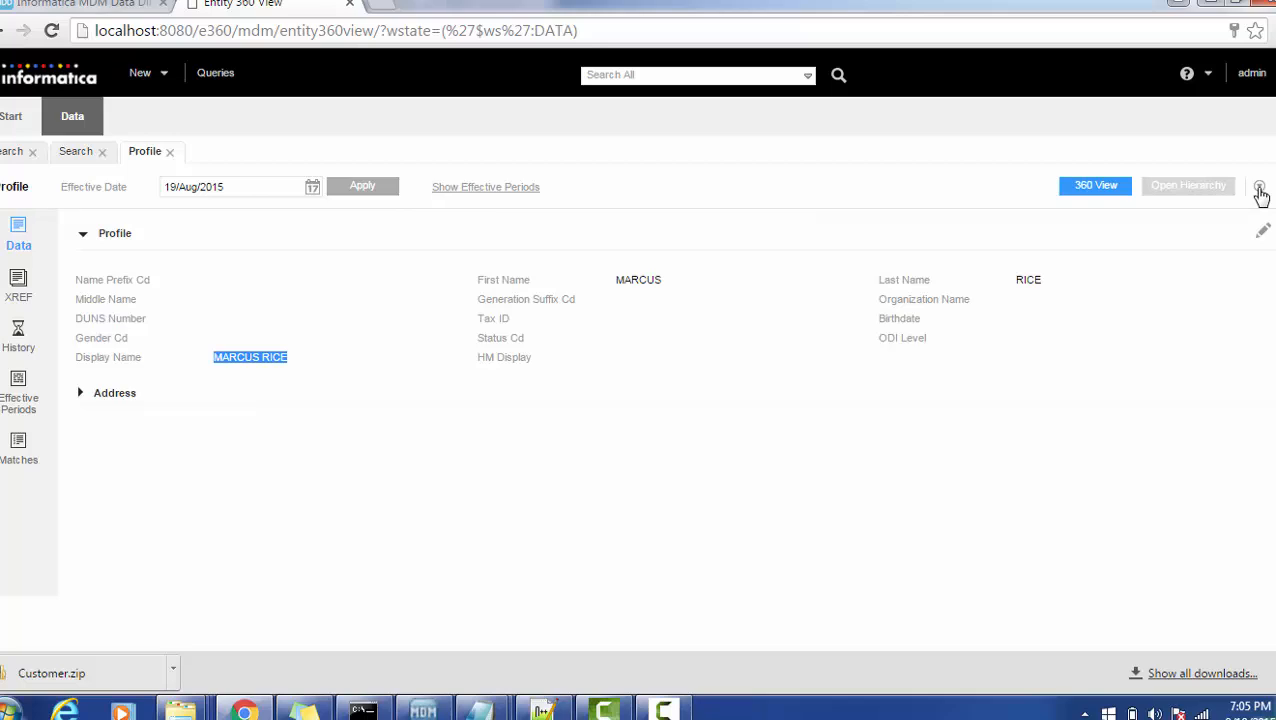
left_click(1260, 188)
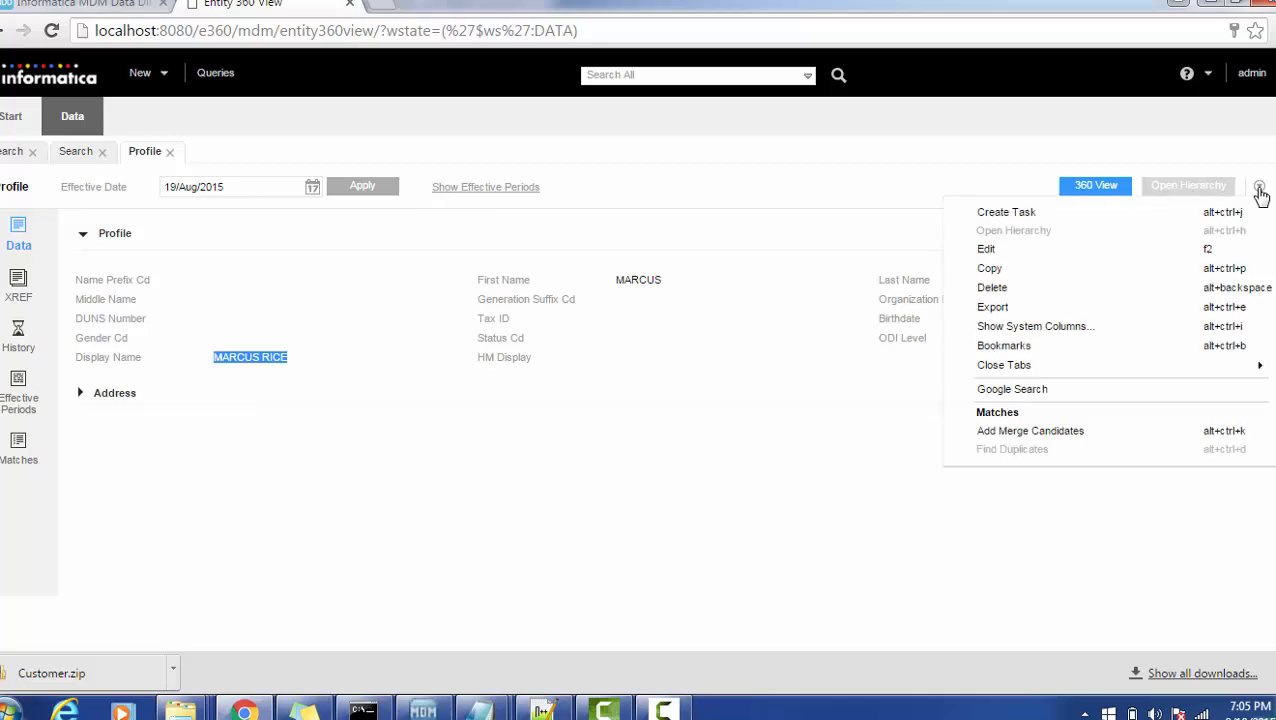
mouse_move(1096, 268)
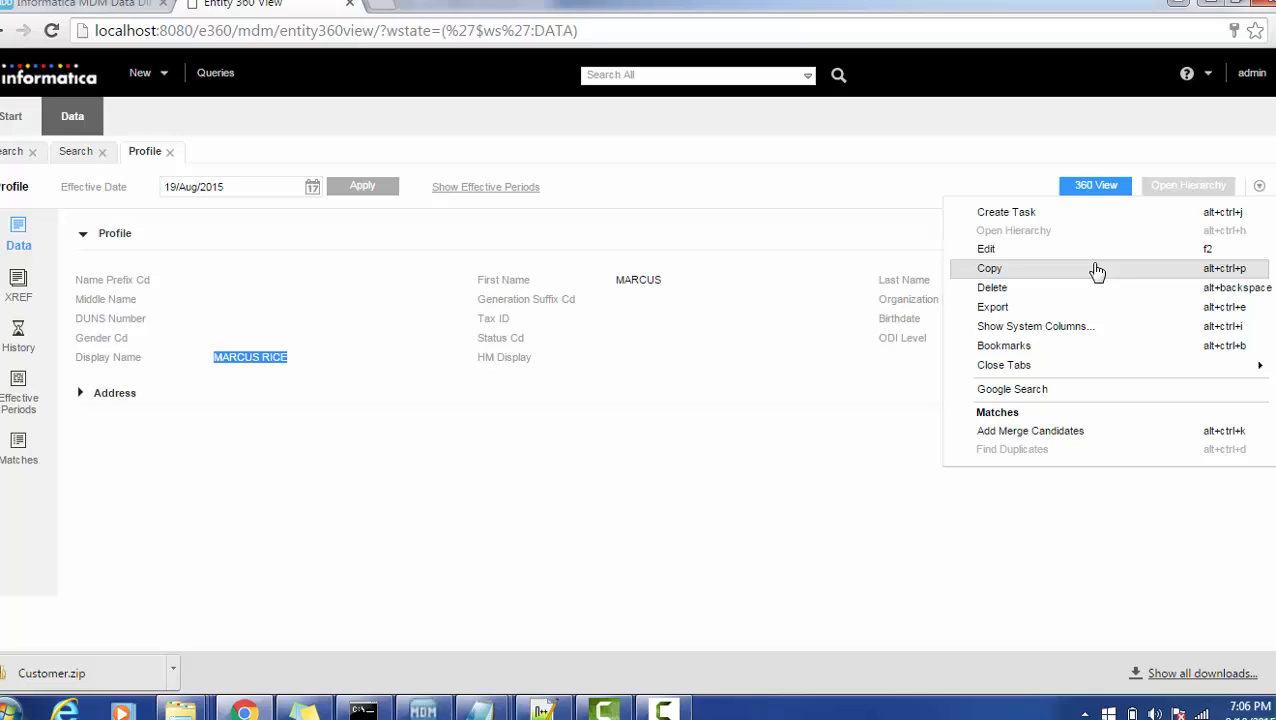
mouse_move(1050, 388)
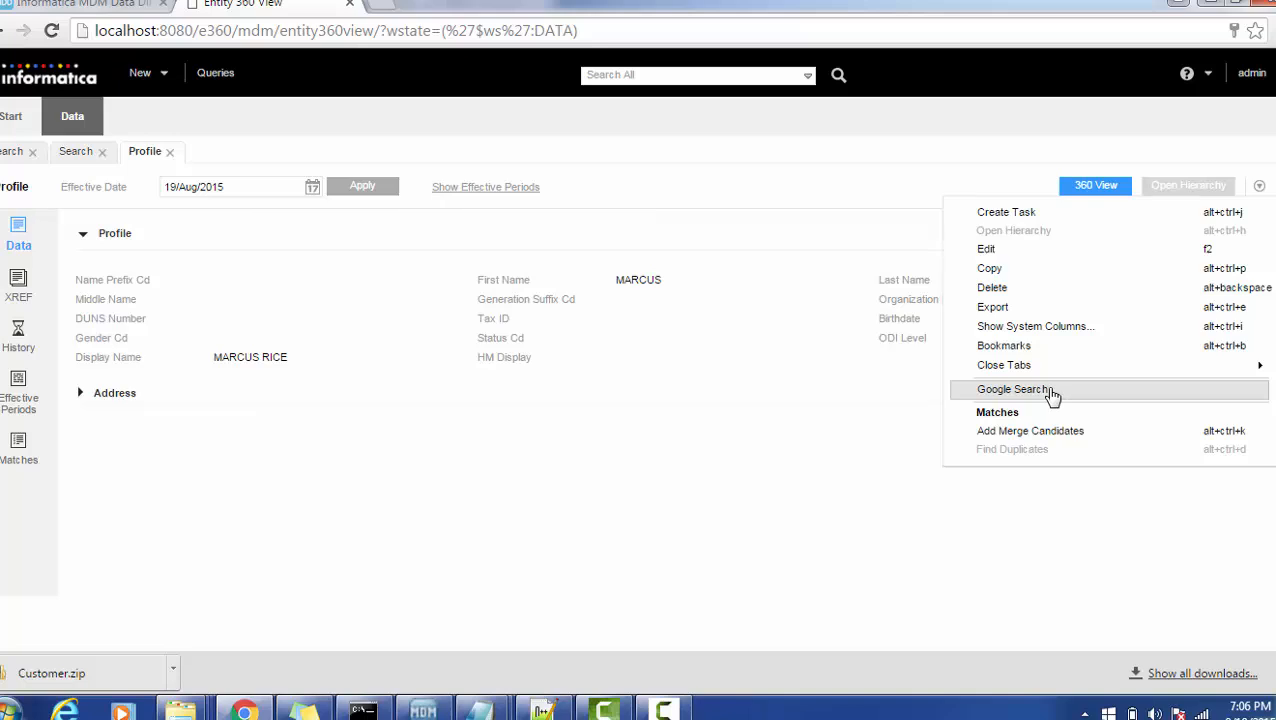
left_click(1012, 388)
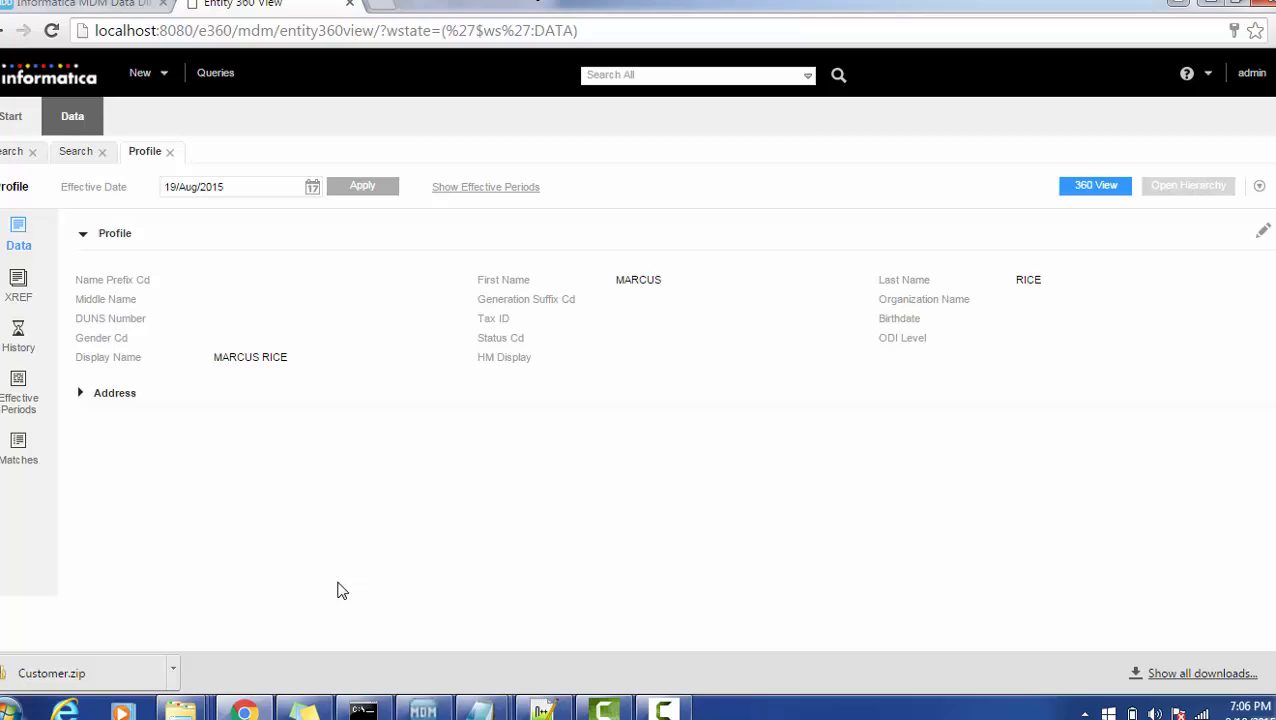
left_click(542, 710)
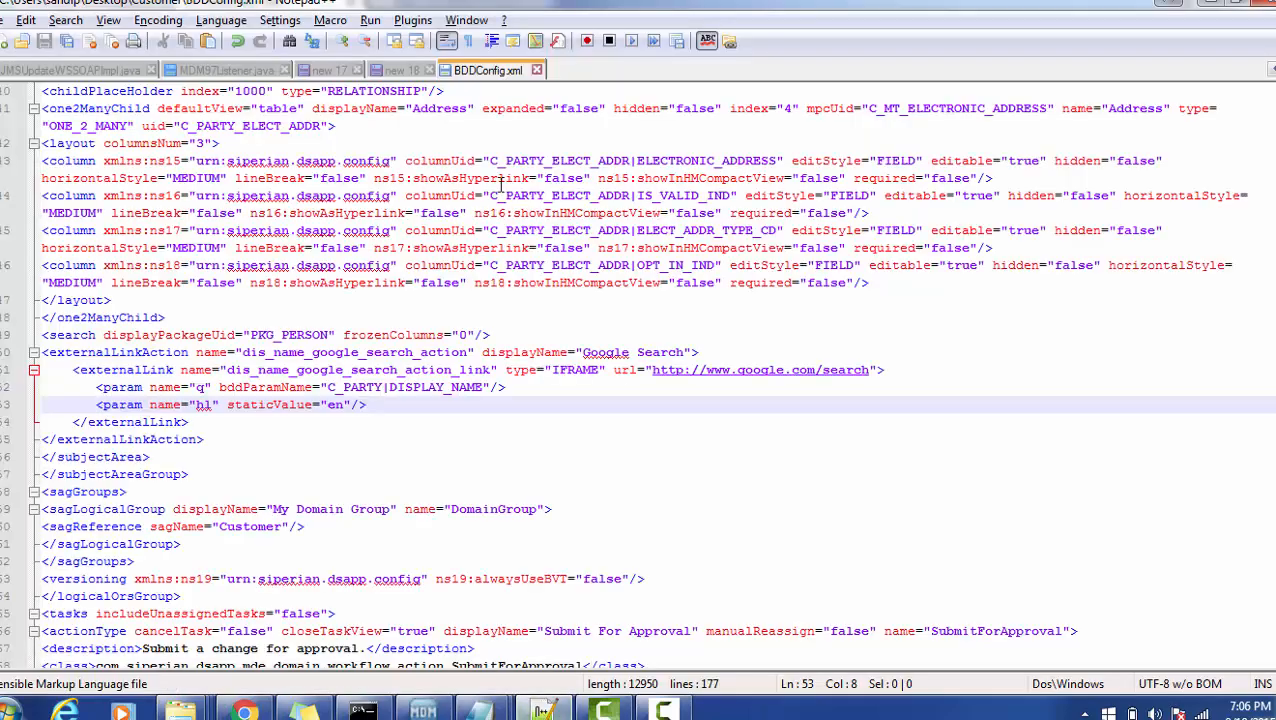
left_click(398, 70)
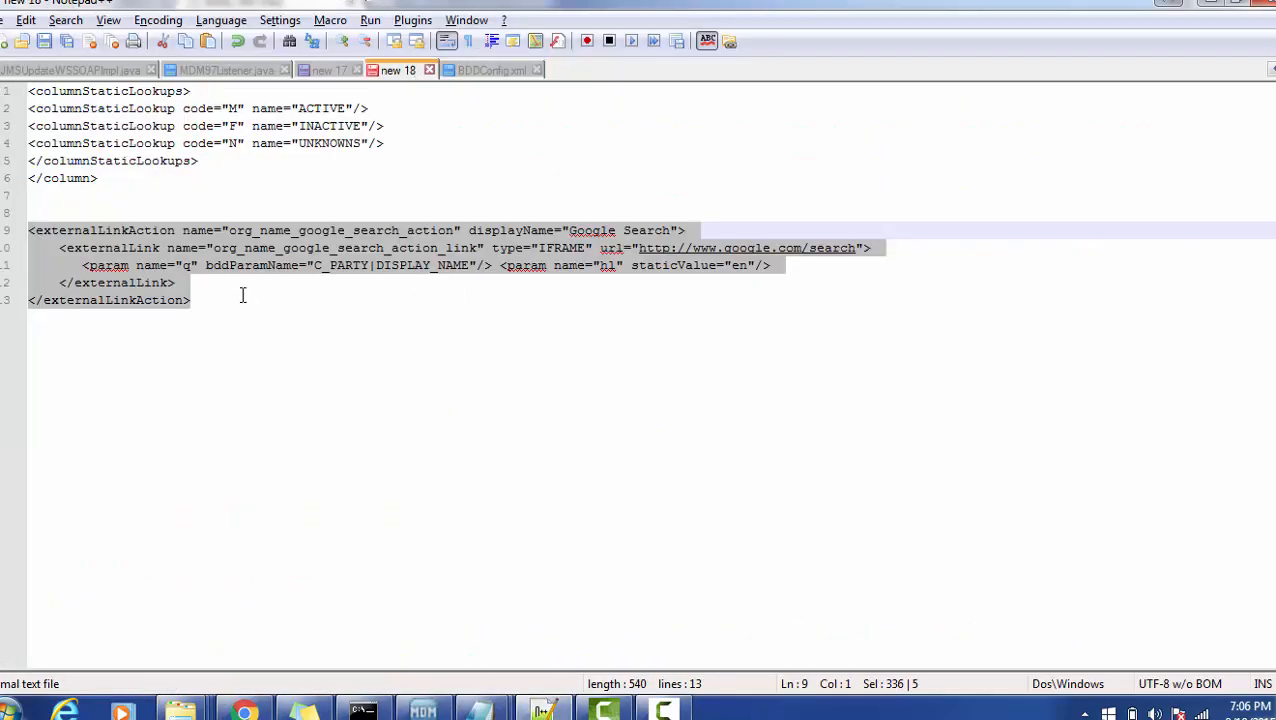
type("https://www.google.com/search?q=MARCUS%20RICE&hl=en&gws_rd=ssl")
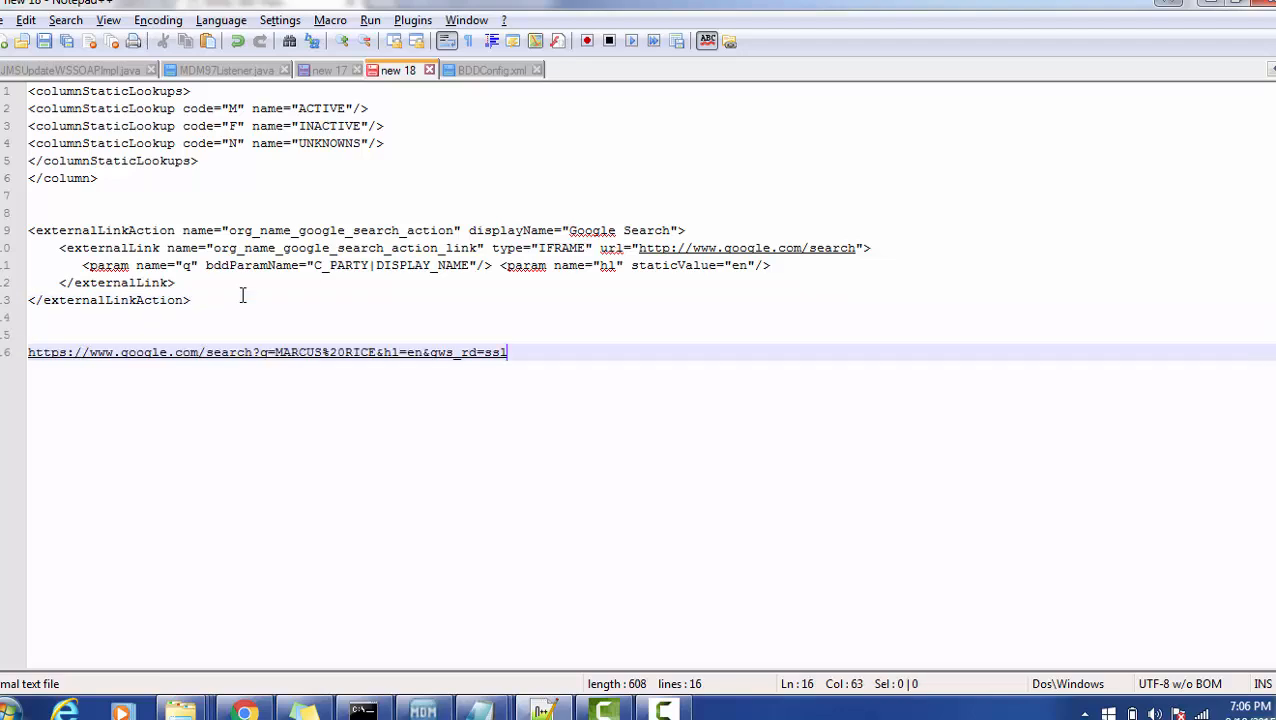
mouse_move(78, 362)
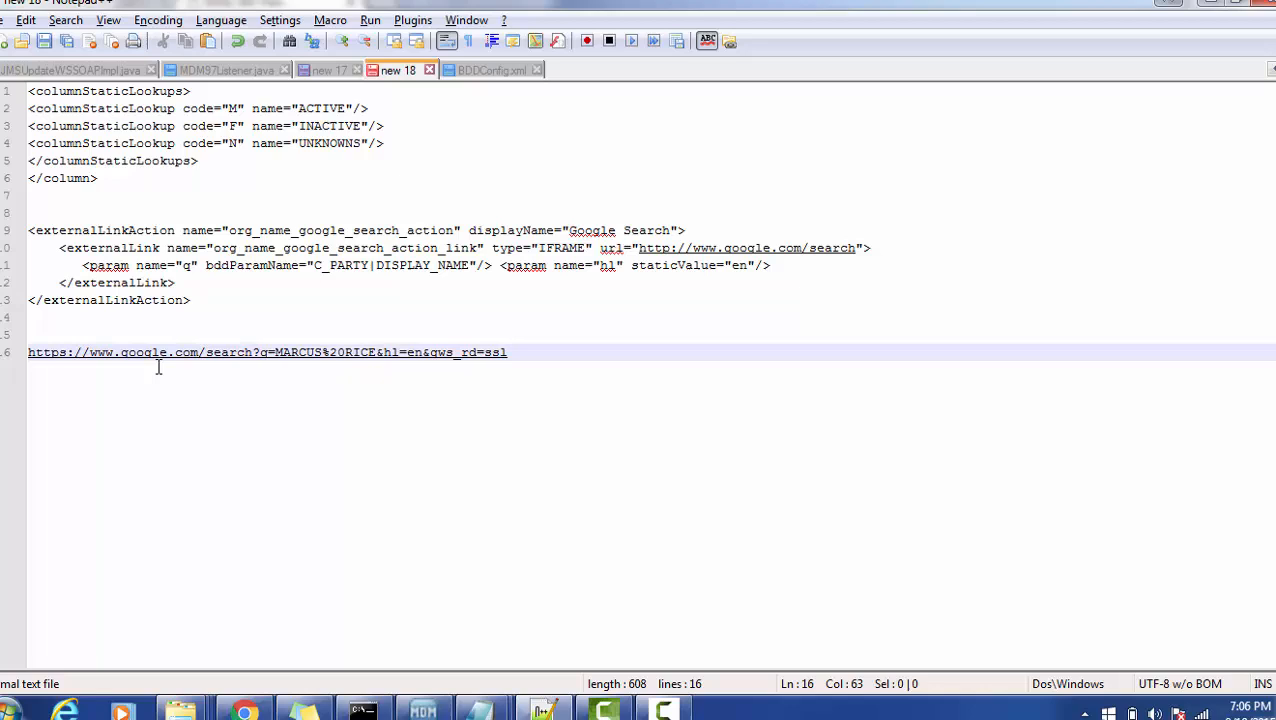
mouse_move(258, 352)
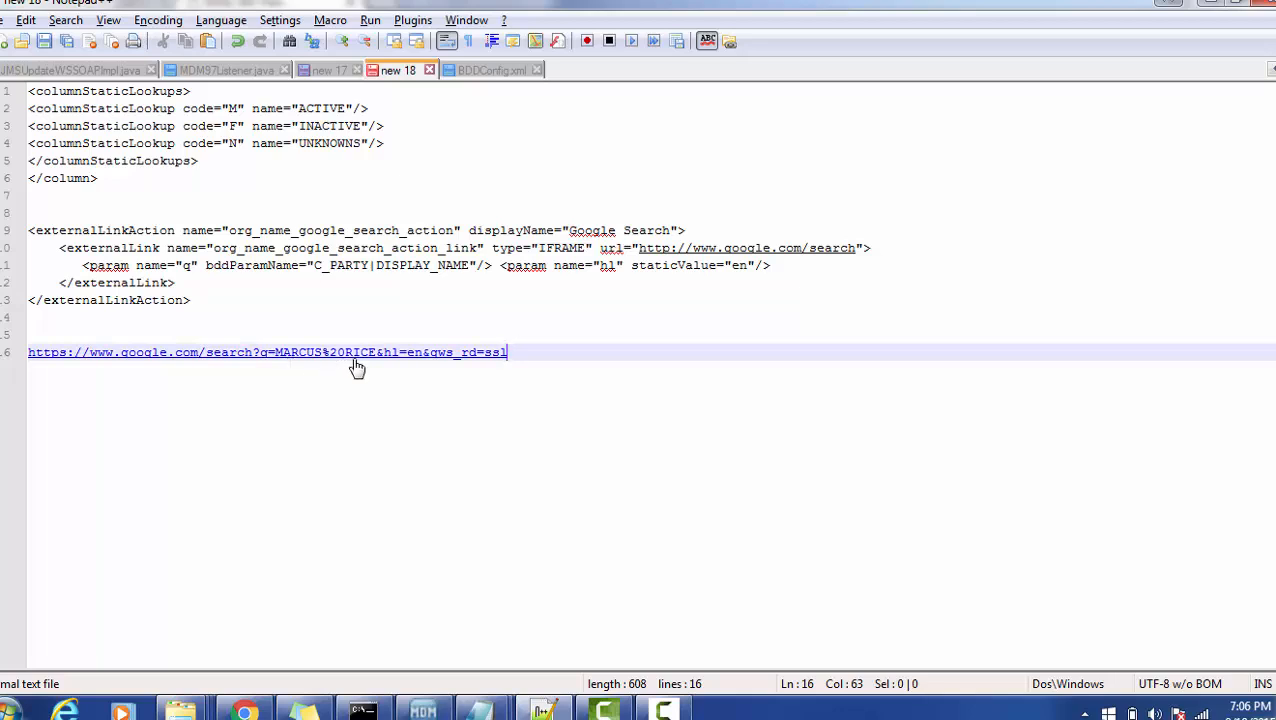
mouse_move(404, 364)
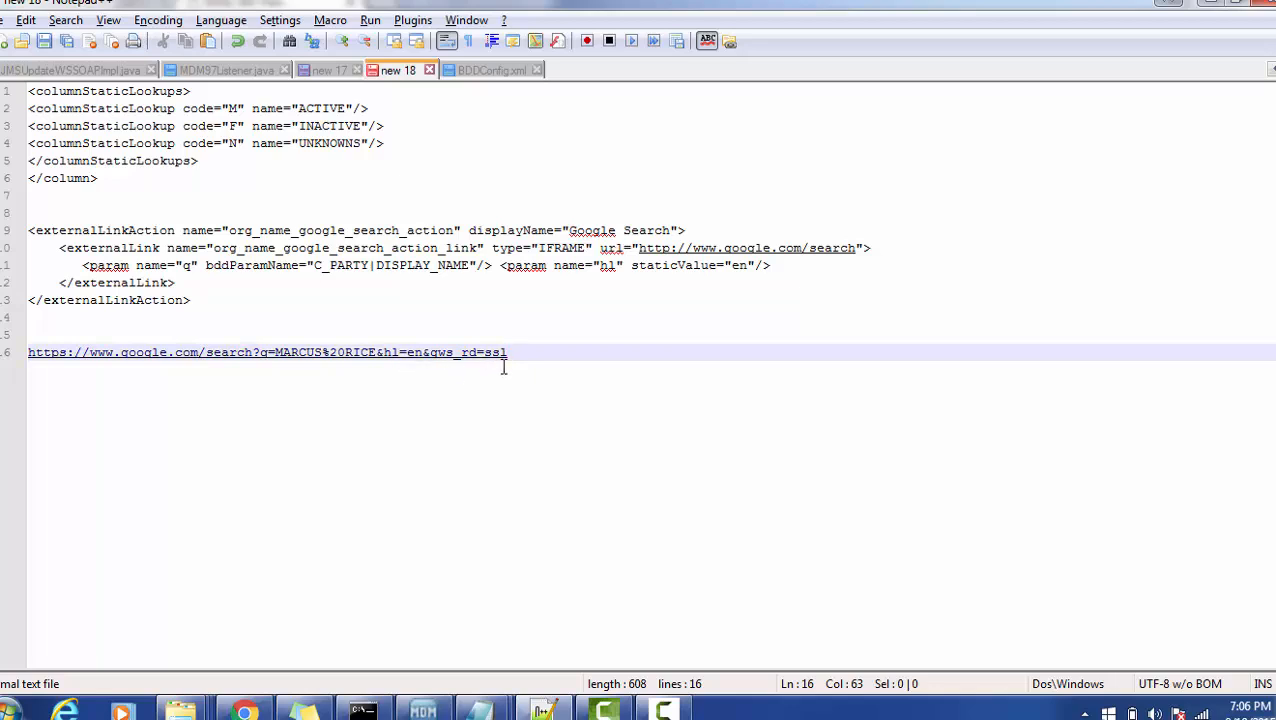
mouse_move(526, 496)
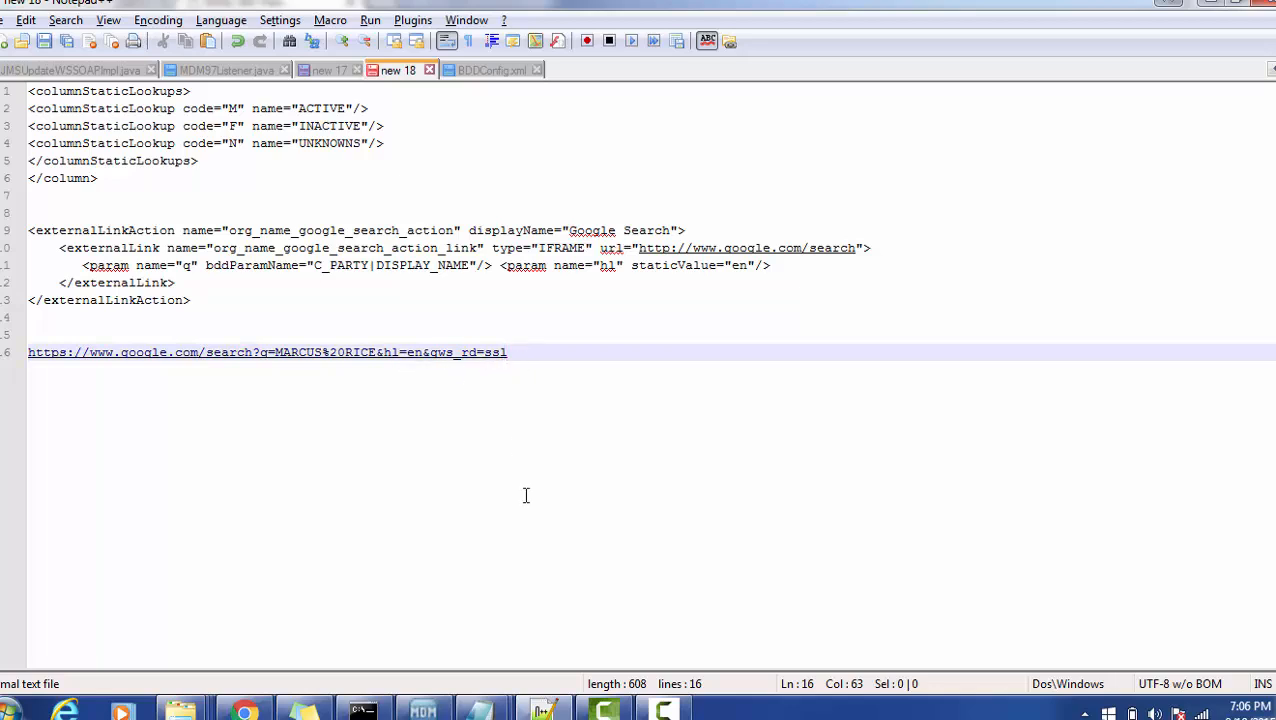
left_click(488, 70)
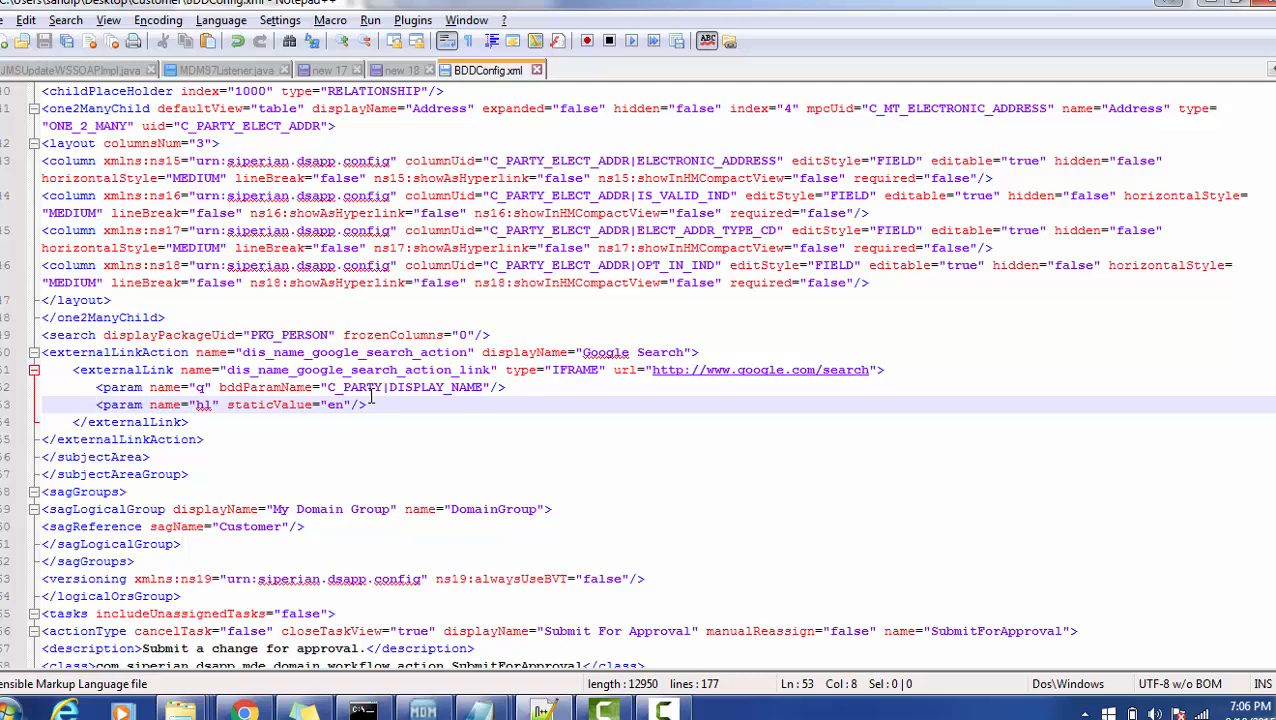
mouse_move(808, 384)
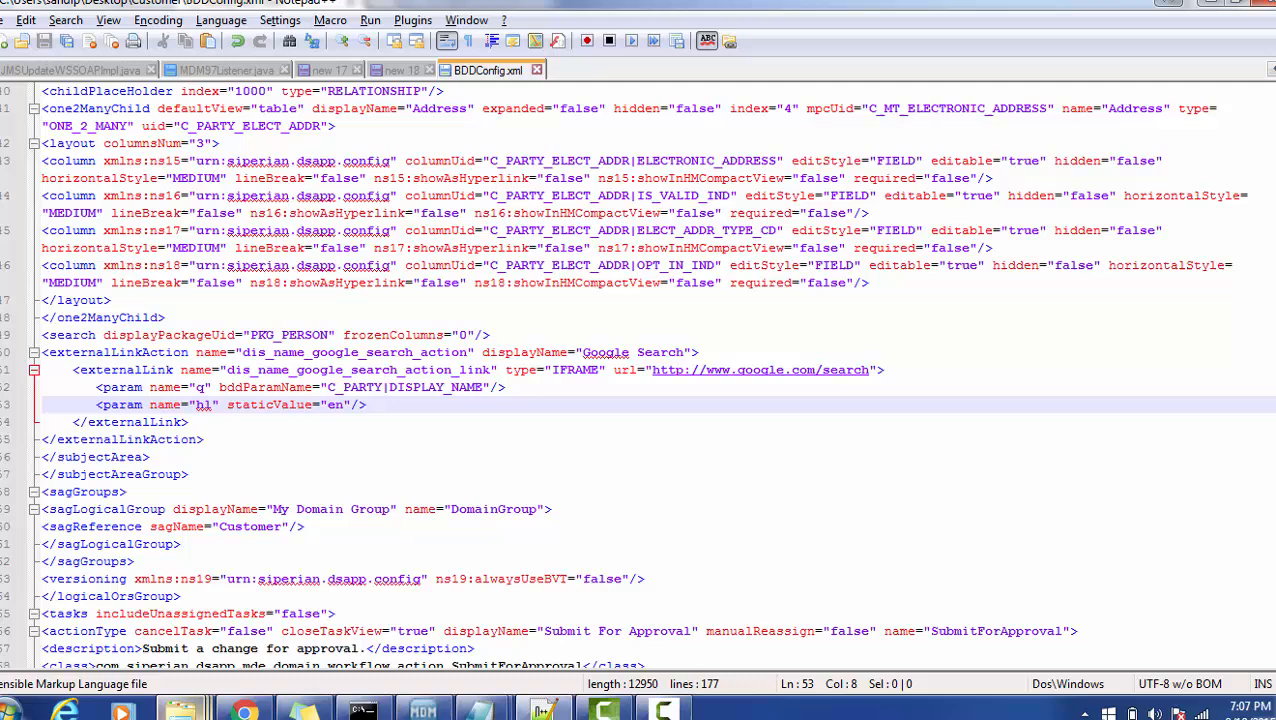
left_click(244, 710)
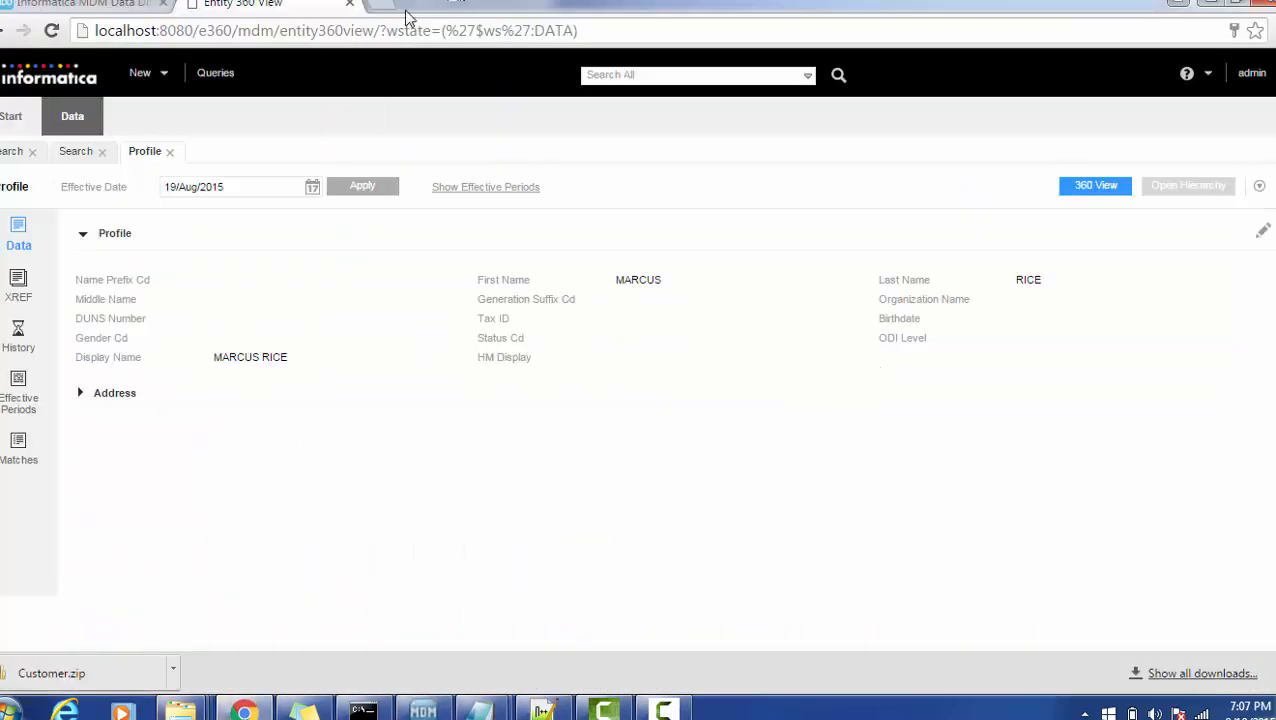
left_click(394, 6)
type("https://twitter.com")
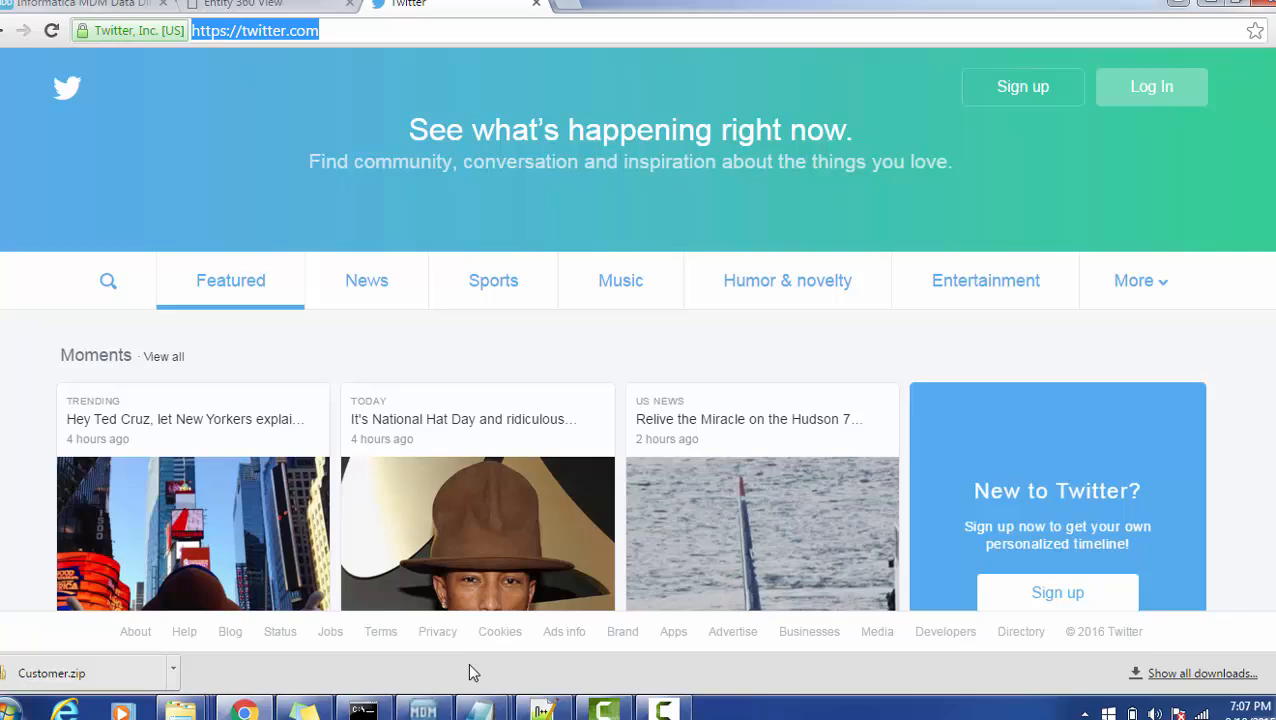
mouse_move(544, 710)
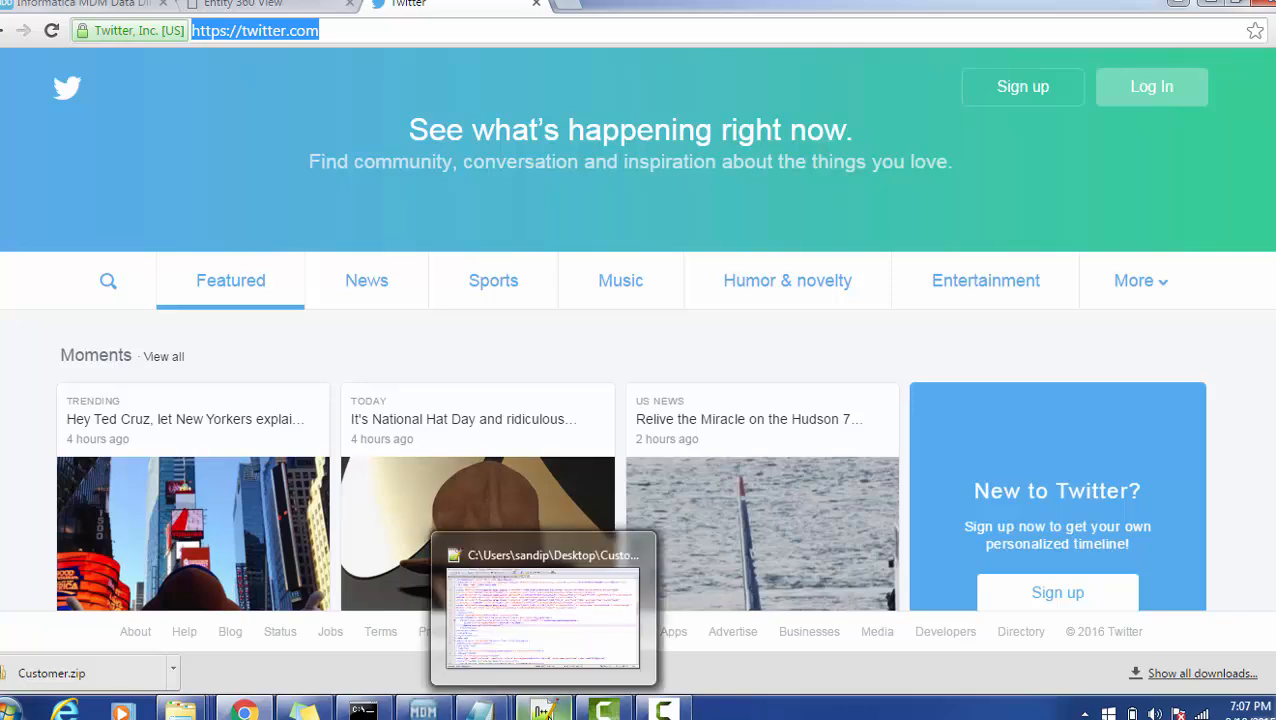
mouse_move(544, 610)
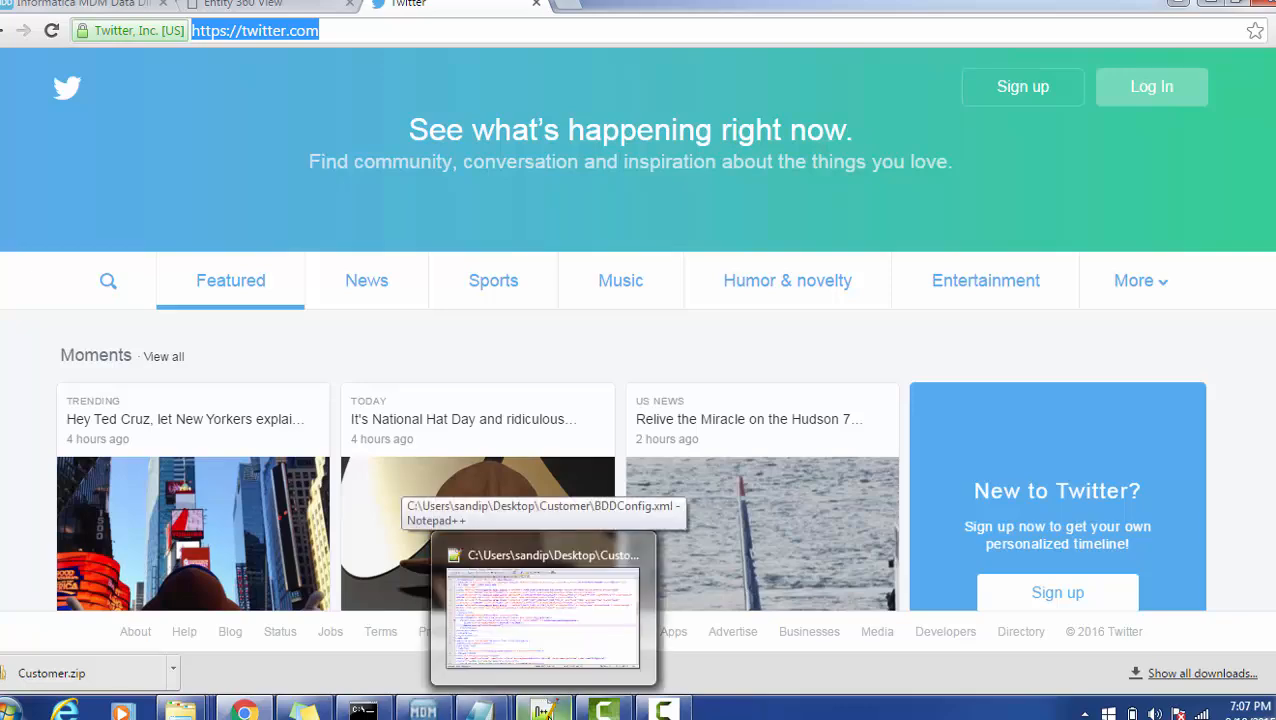
left_click(544, 610)
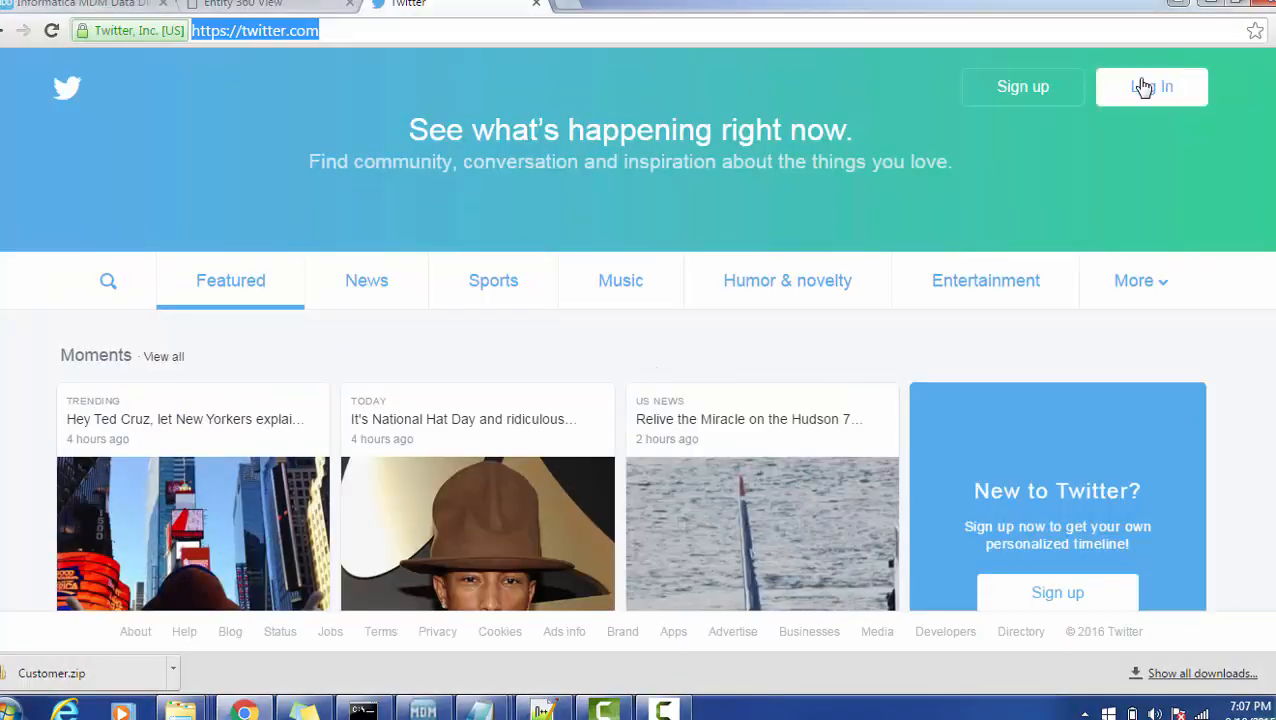
left_click(1152, 88)
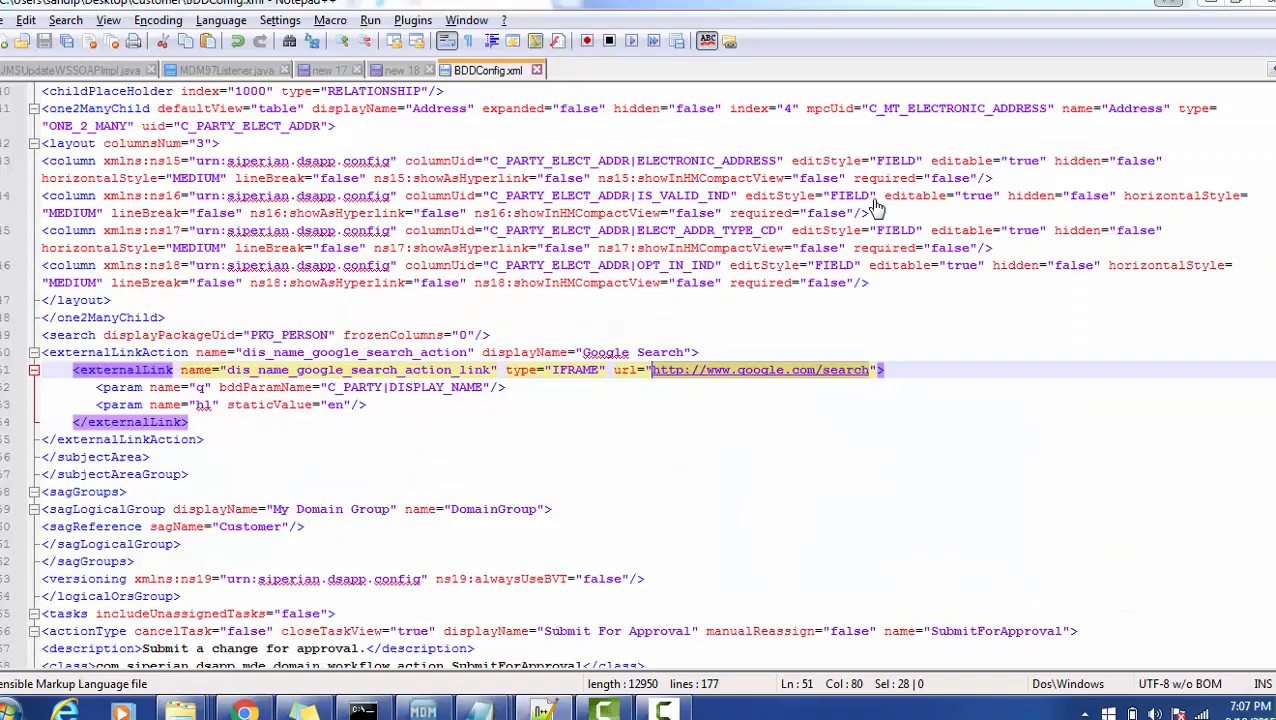
type("https://twitter.com/")
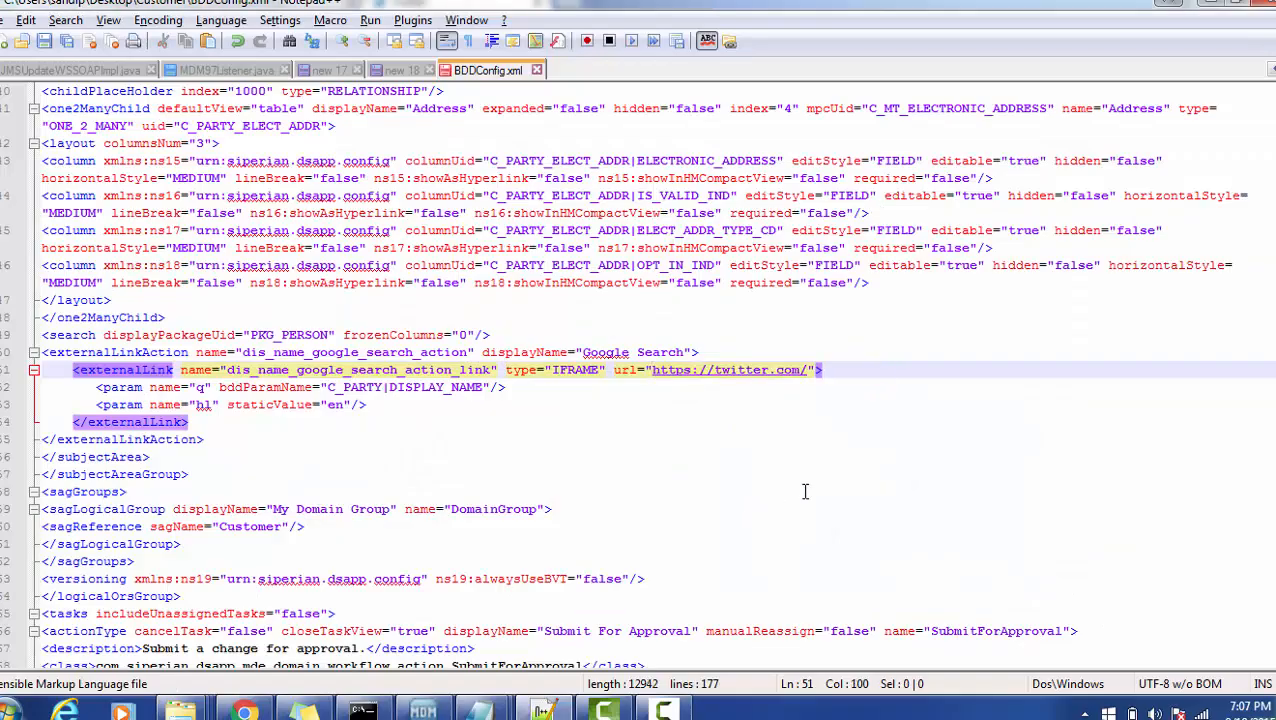
mouse_move(238, 404)
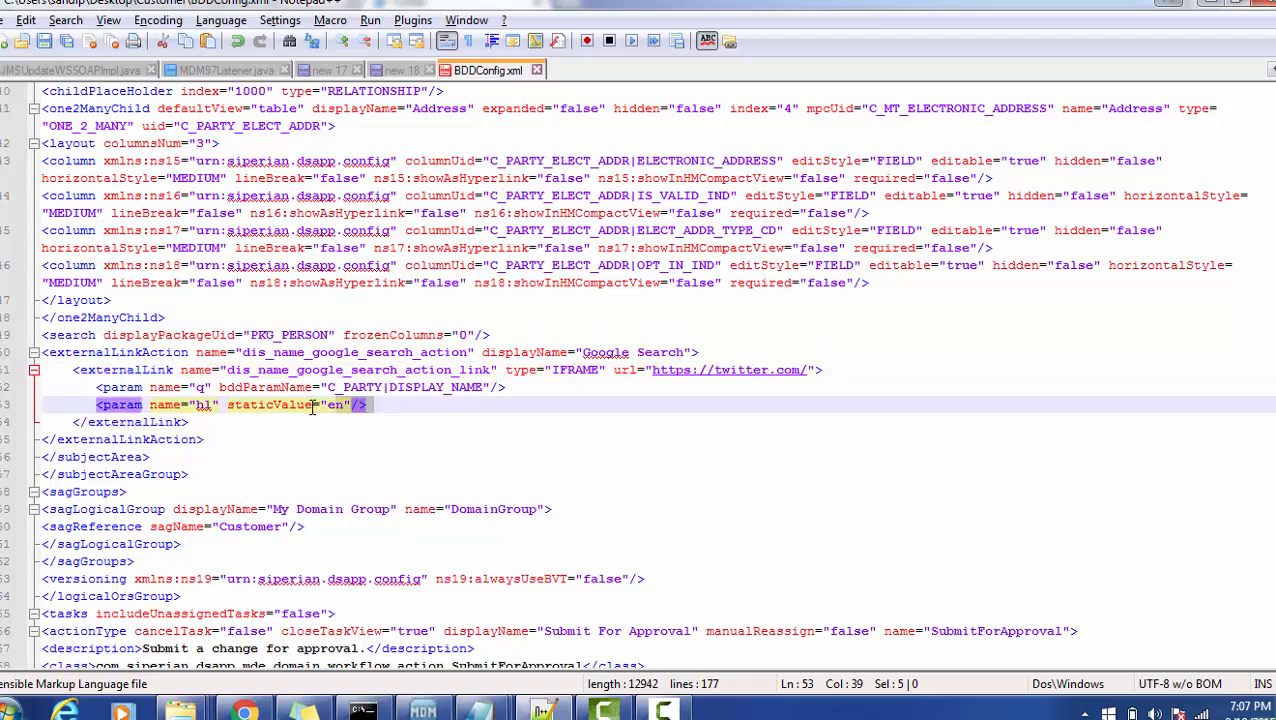
left_click(824, 368)
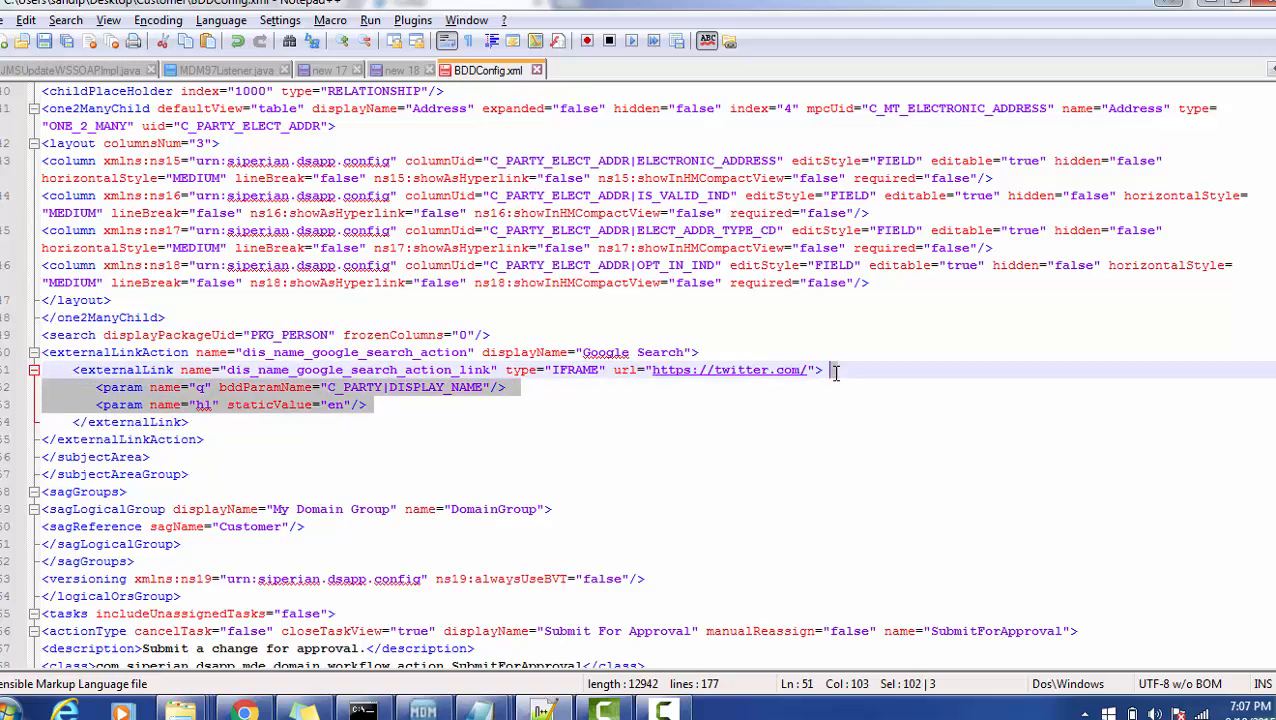
key("Delete")
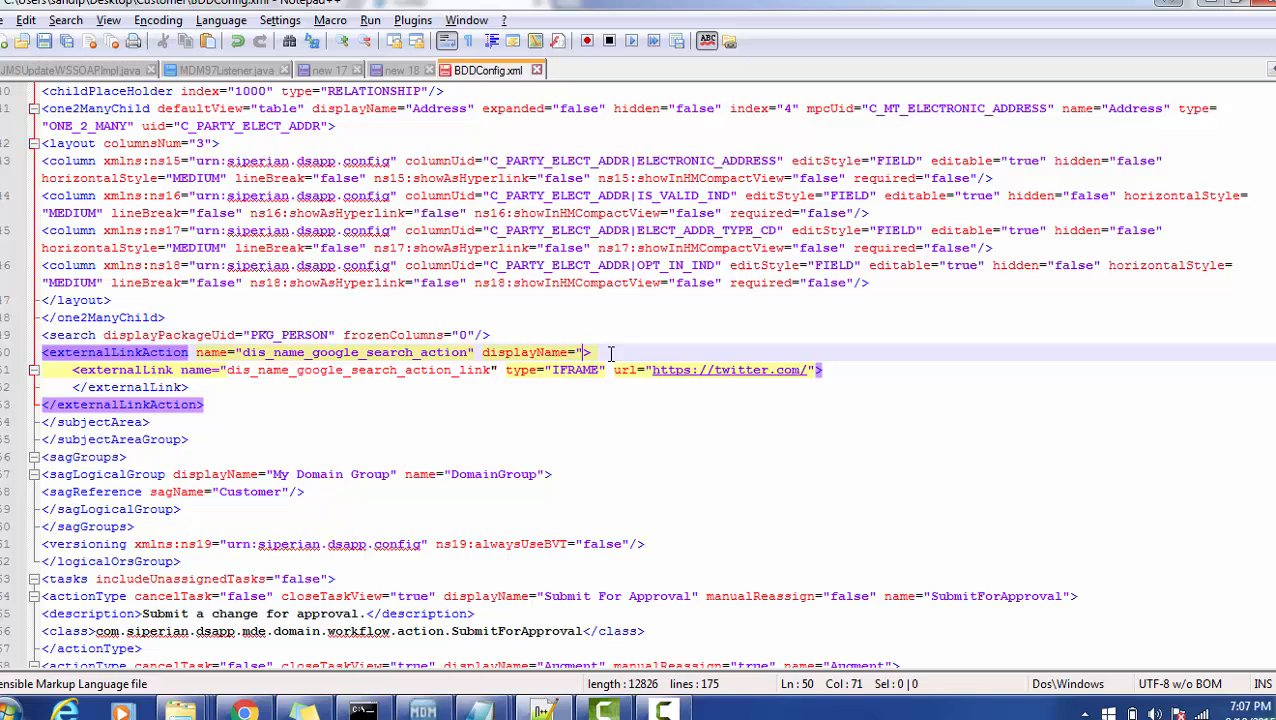
Step: Set the action's displayName to Twitter and save BDDConfig.xml
type("Twitter\"")
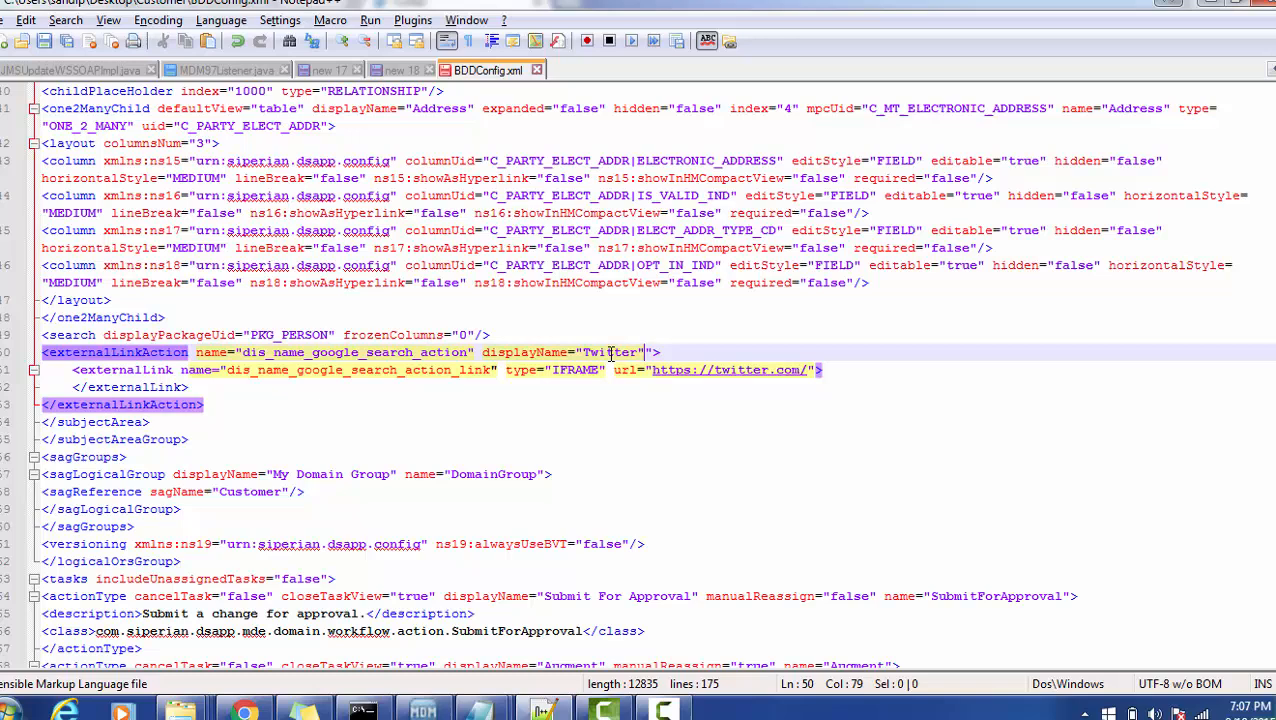
key("Backspace")
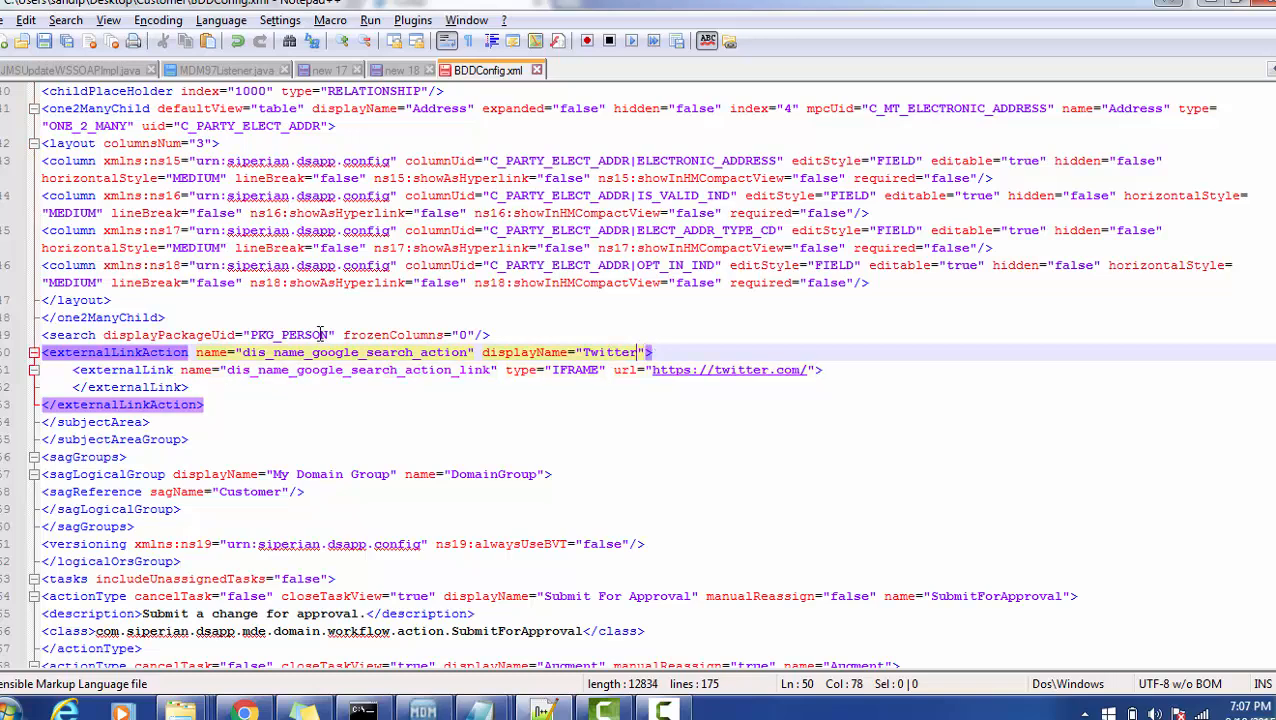
mouse_move(396, 352)
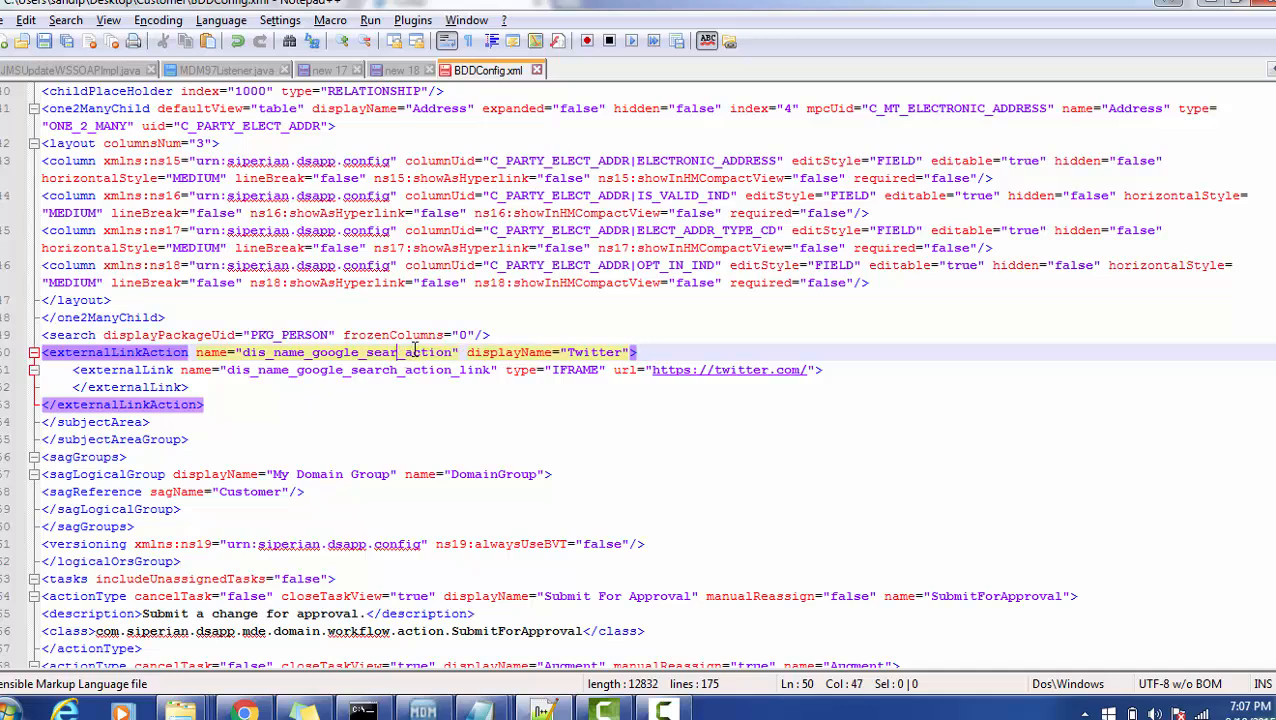
key("BackSpace")
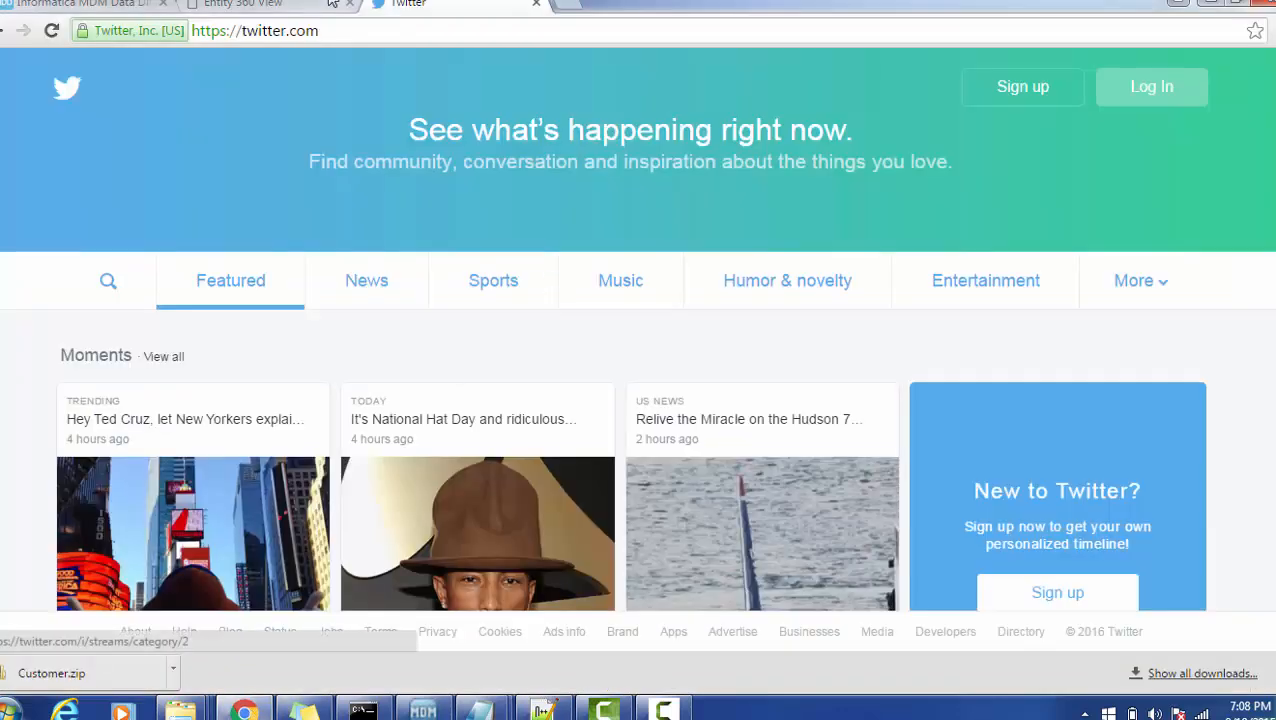
Step: Return to the Data Director application list and select the Customer application
left_click(244, 4)
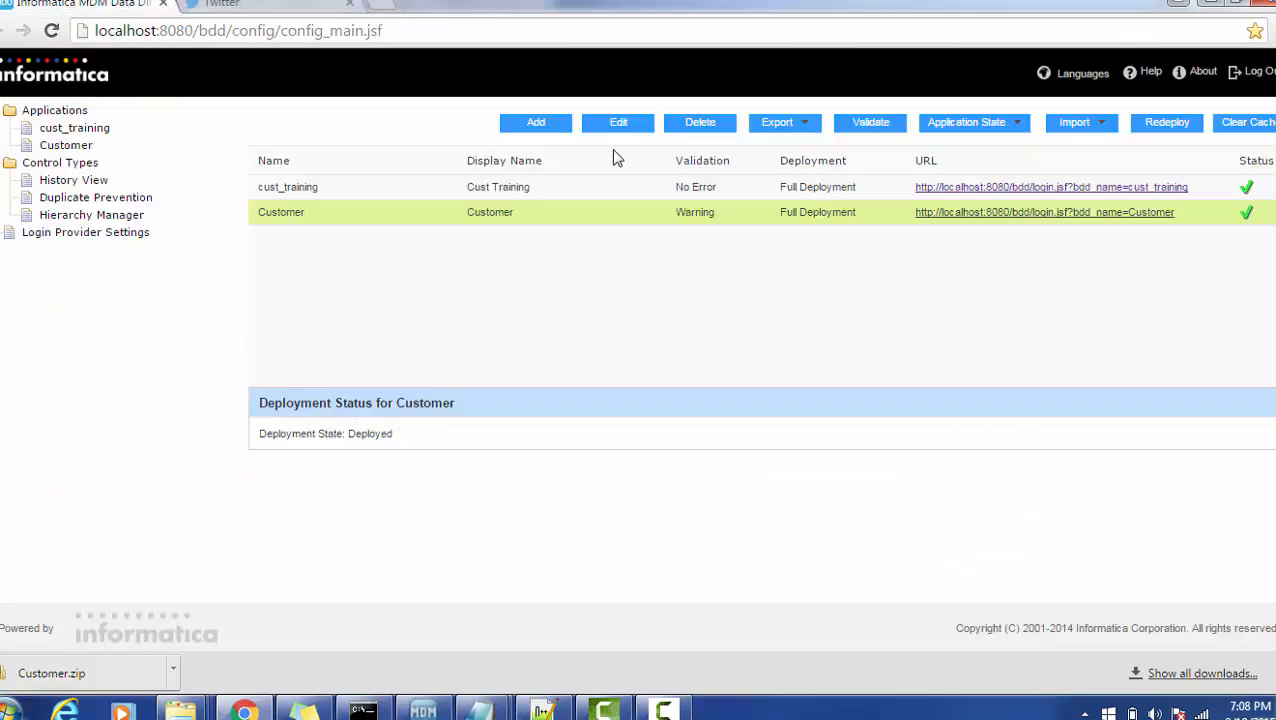
left_click(1074, 122)
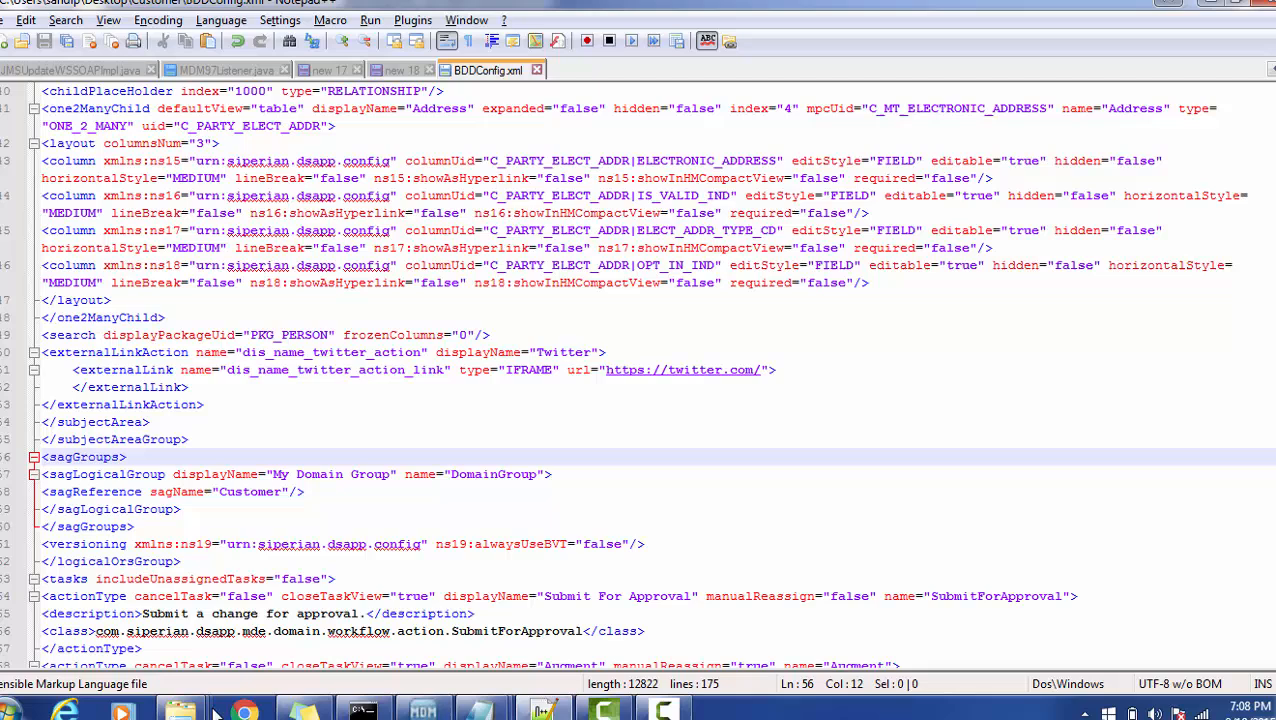
left_click(244, 710)
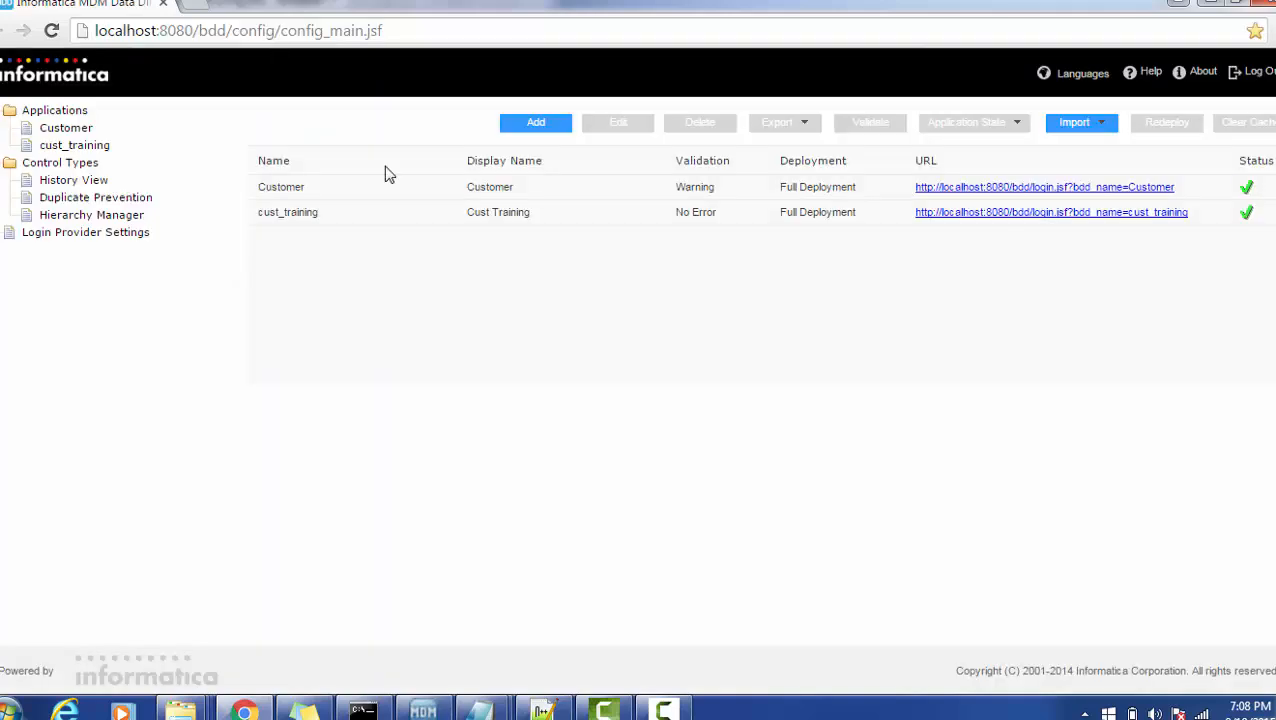
left_click(280, 188)
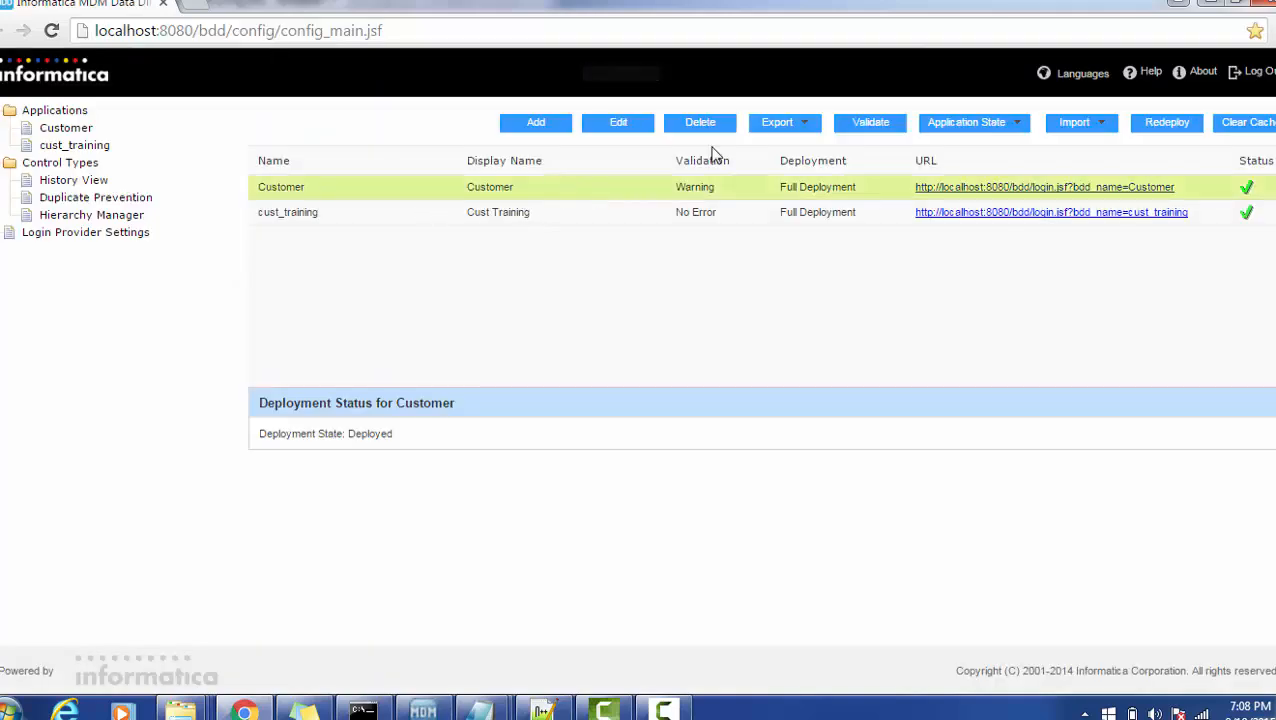
Step: Import the edited BDDConfig.xml, replacing the existing Customer application
left_click(1074, 122)
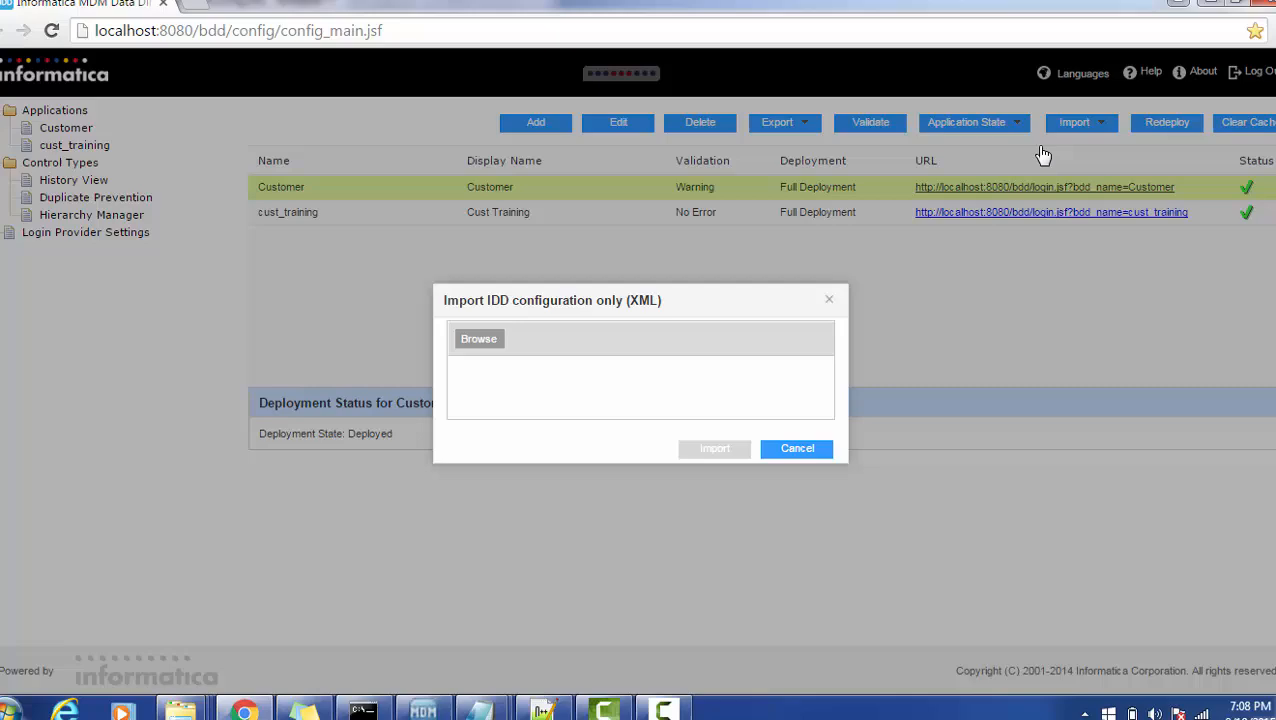
left_click(480, 338)
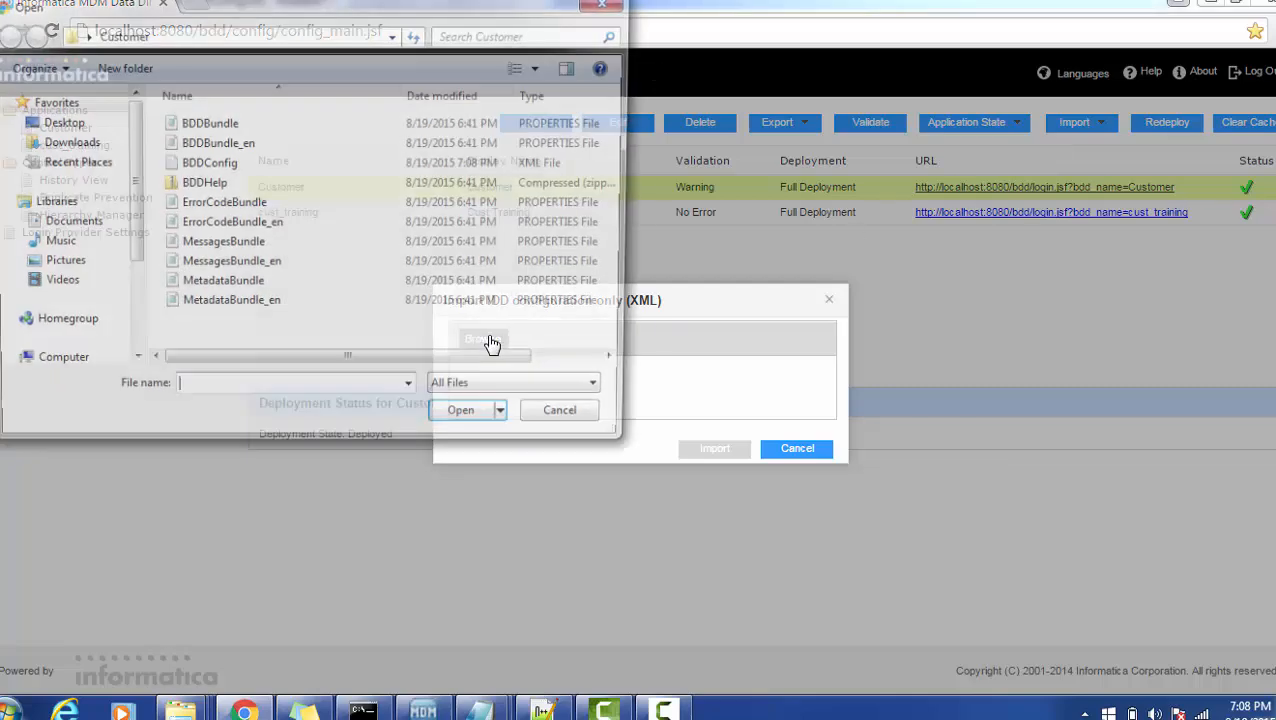
left_click(210, 162)
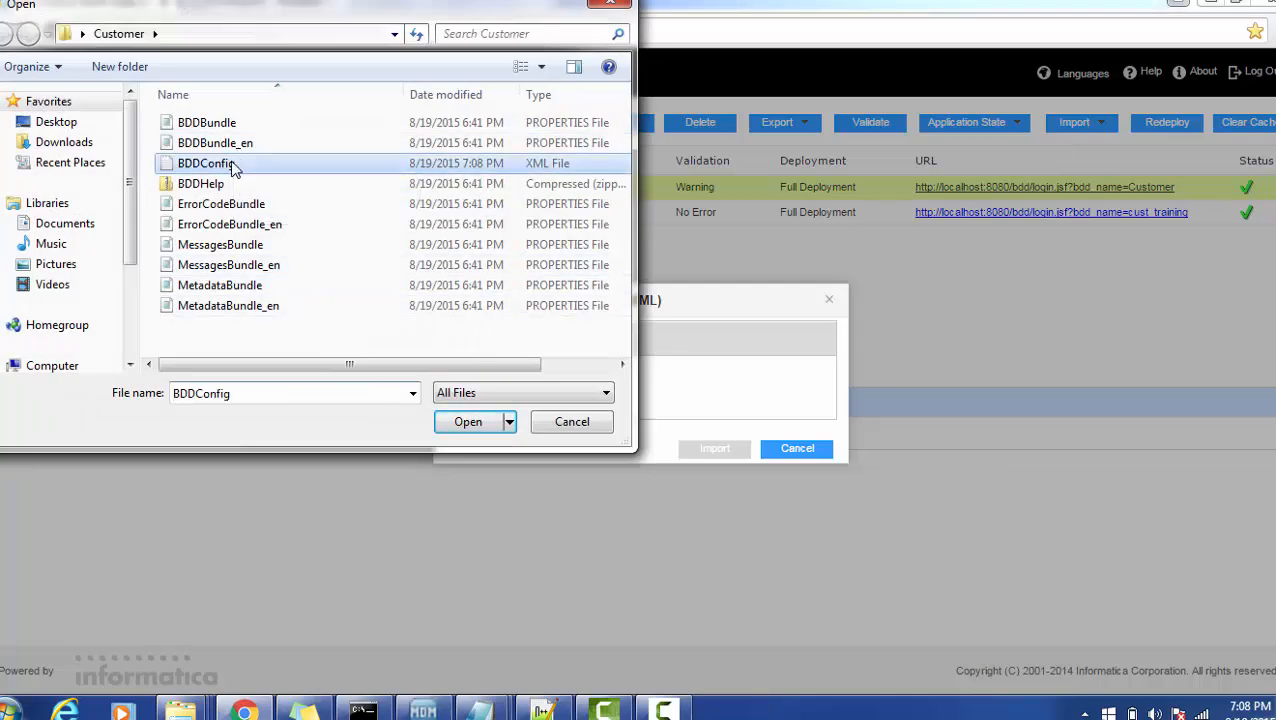
left_click(468, 420)
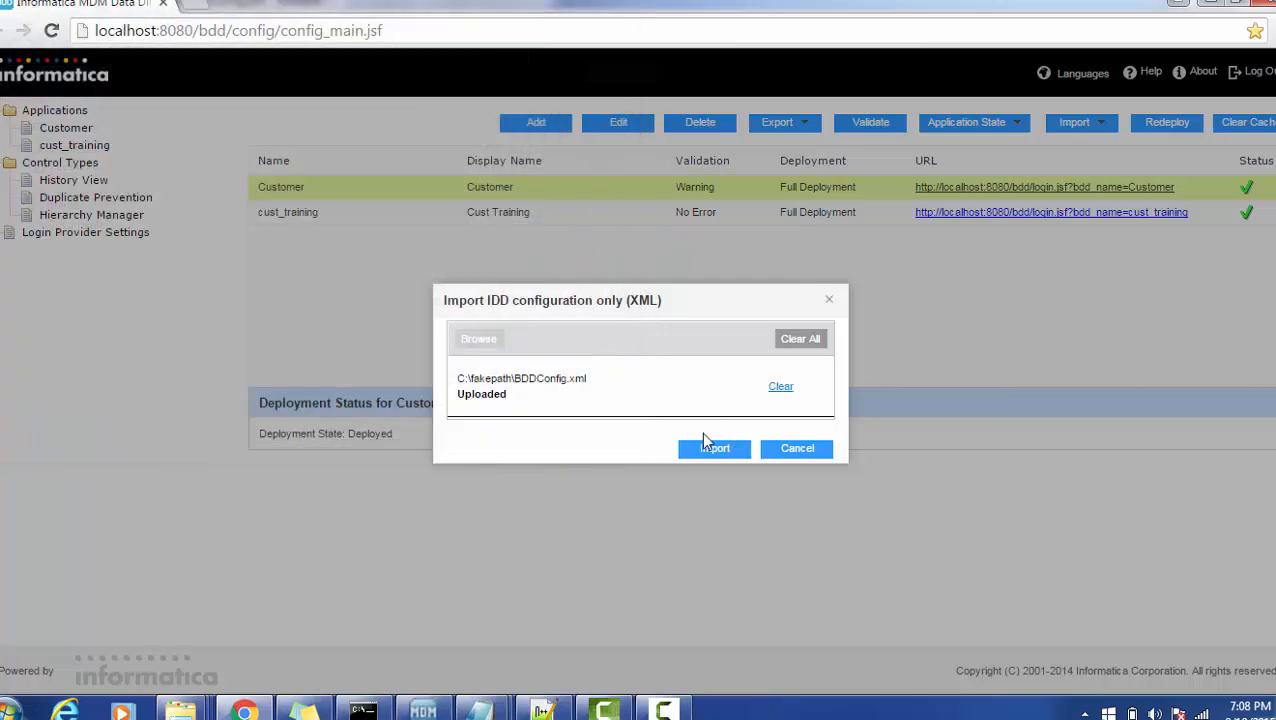
left_click(714, 448)
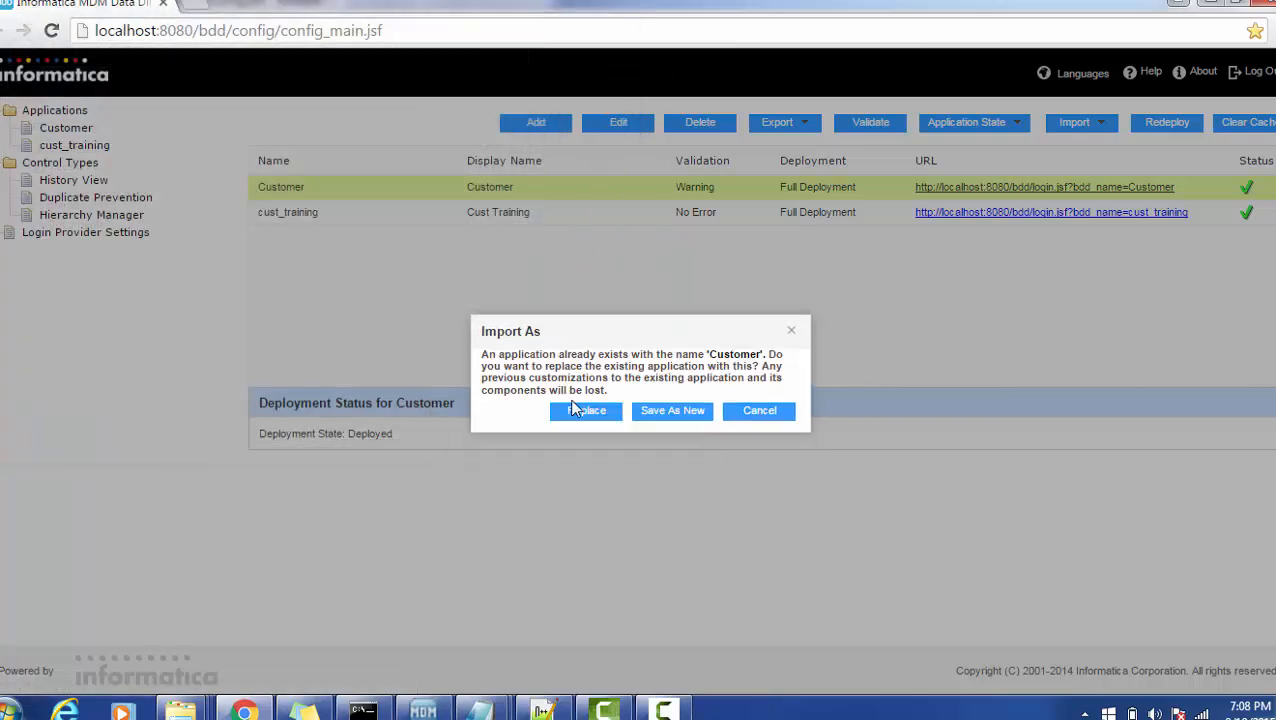
left_click(672, 410)
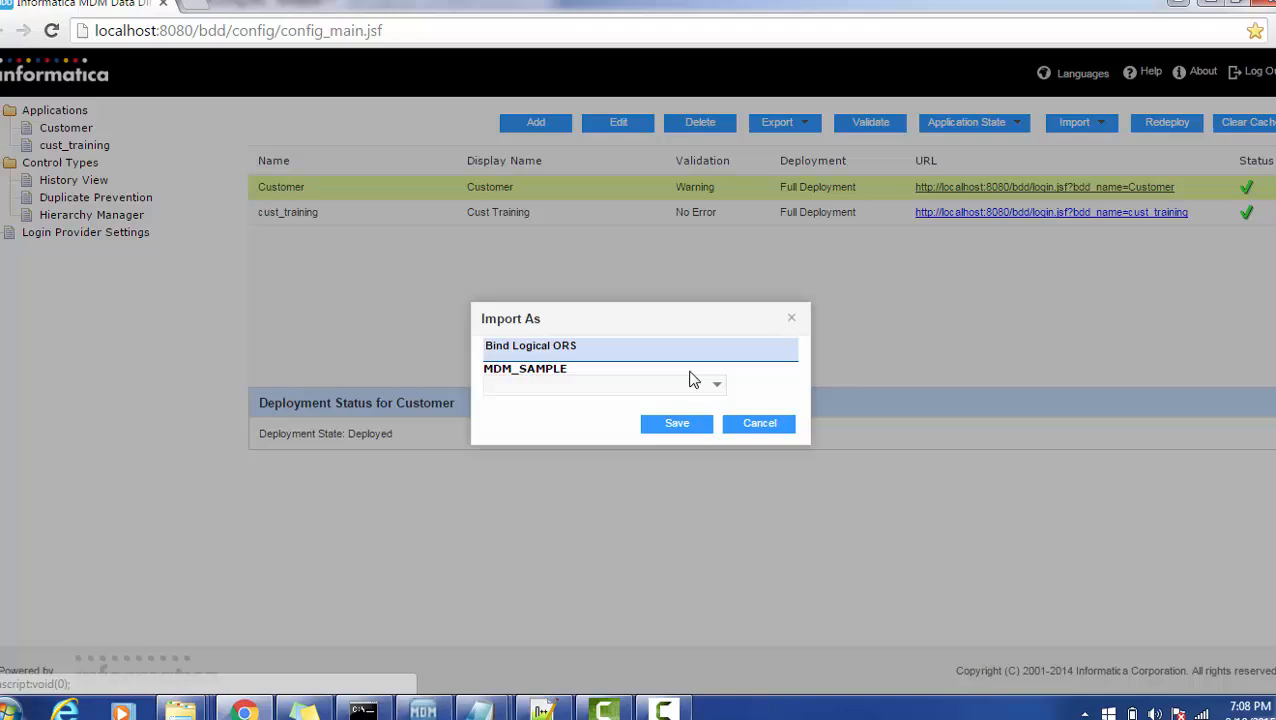
Step: Bind the import to the MDM_SAMPLE ORS, confirm it, and review the Warning validation status
left_click(714, 384)
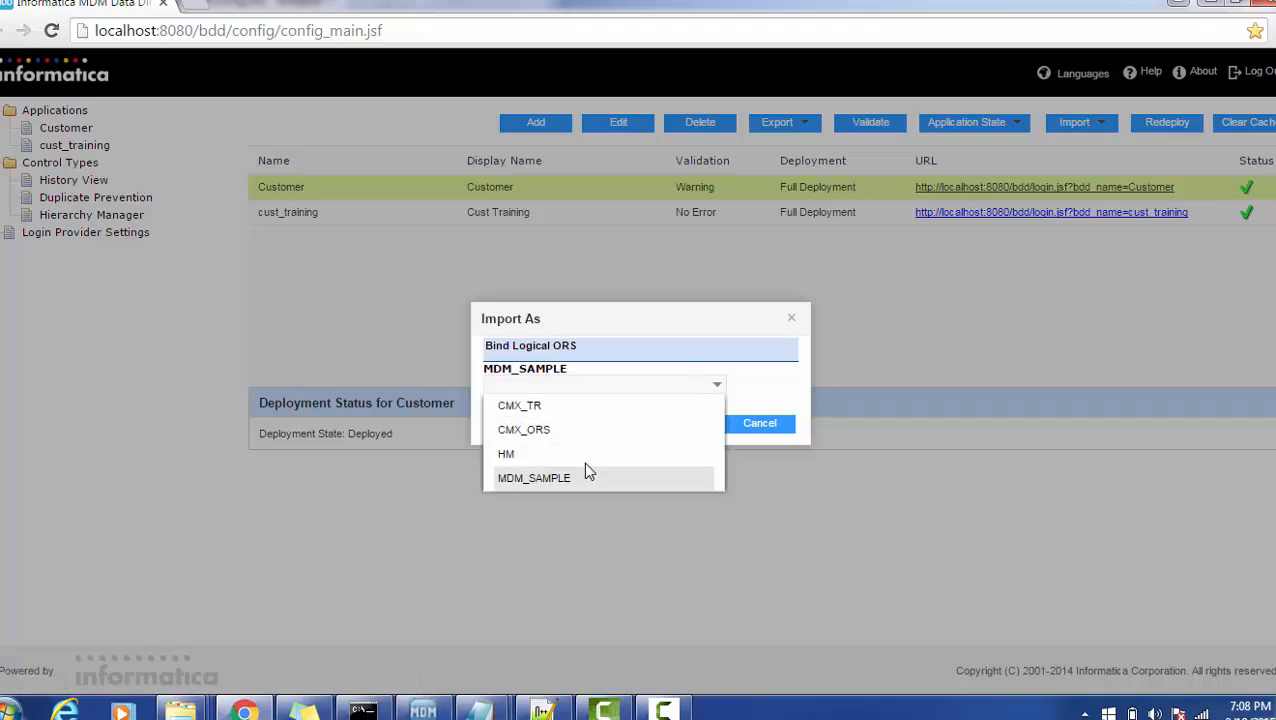
left_click(532, 476)
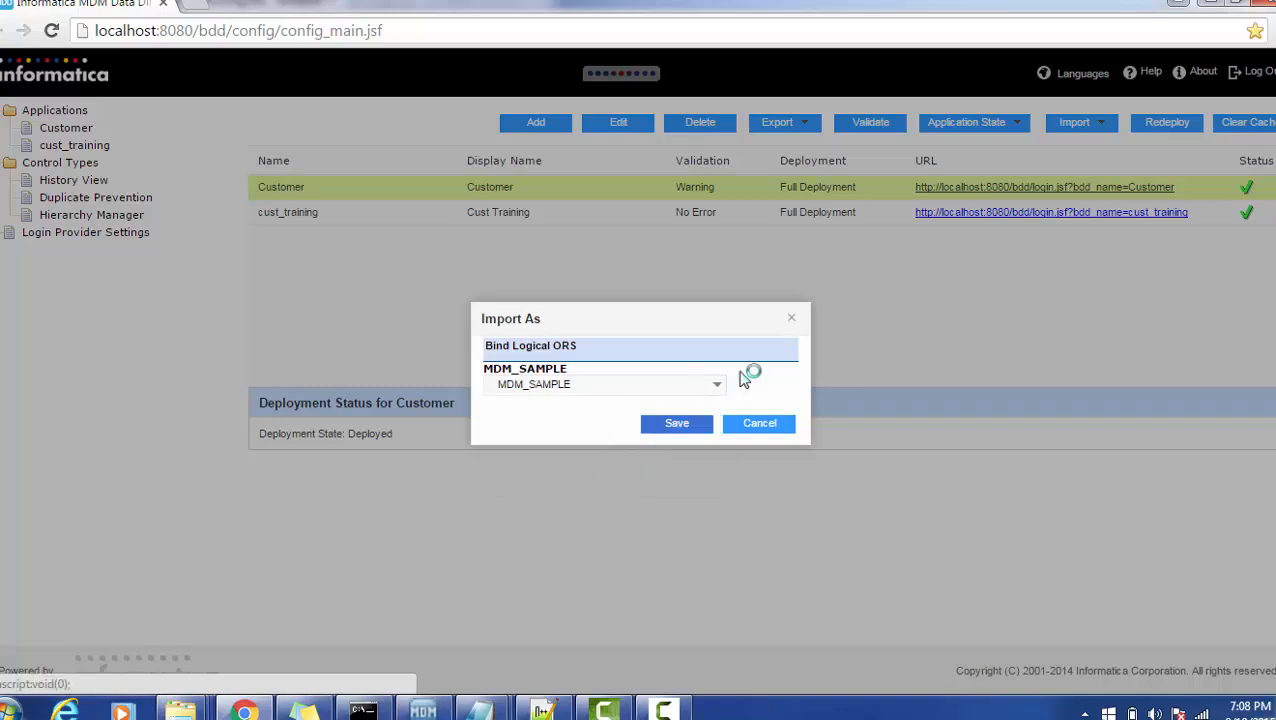
left_click(760, 424)
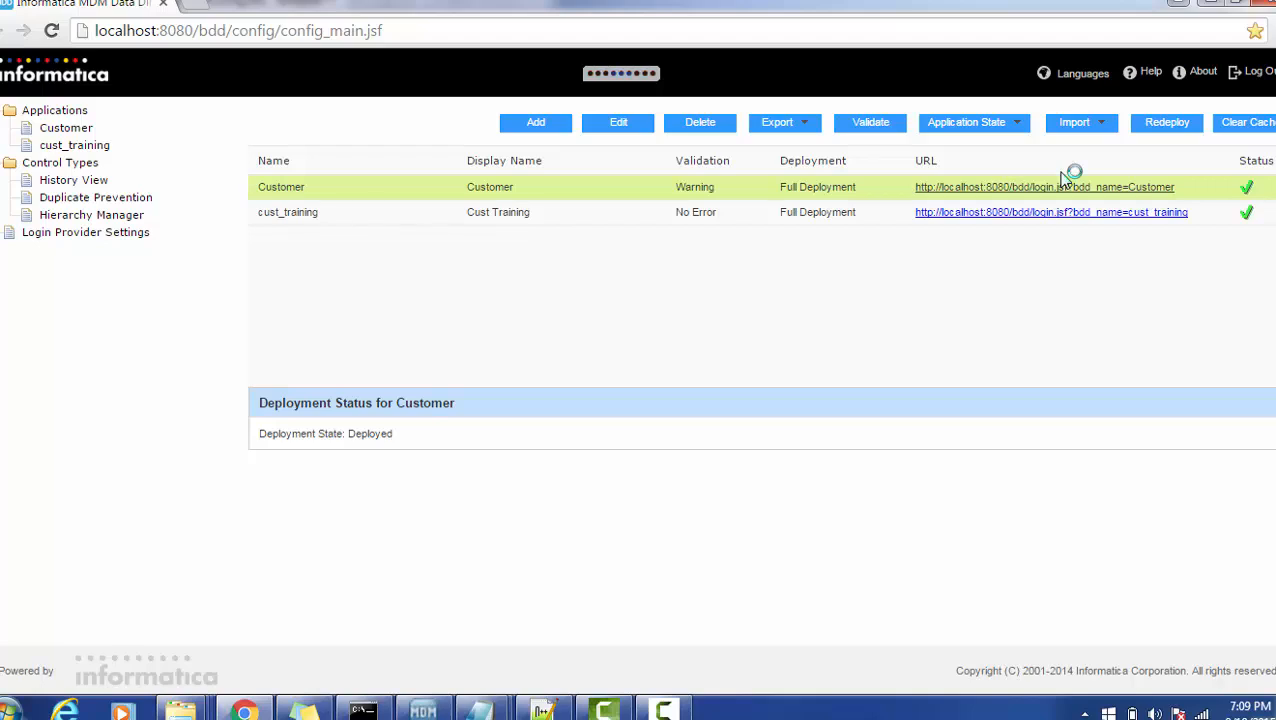
left_click(868, 122)
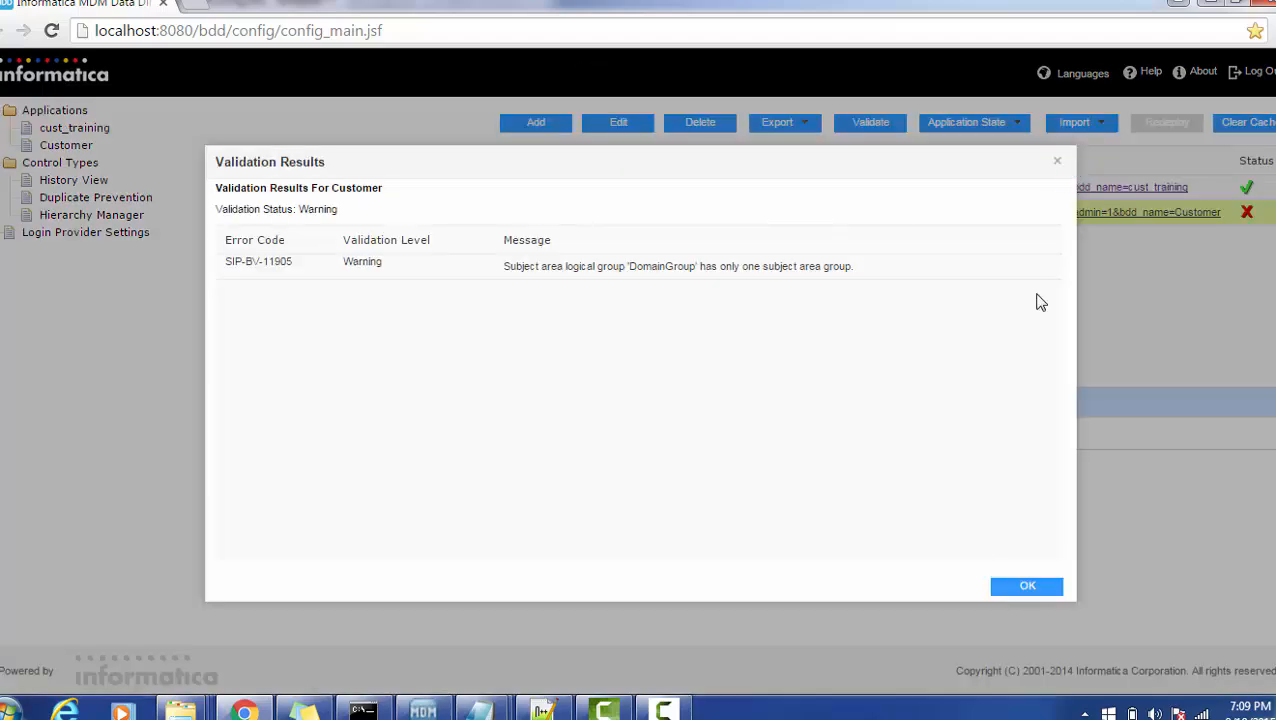
mouse_move(1026, 584)
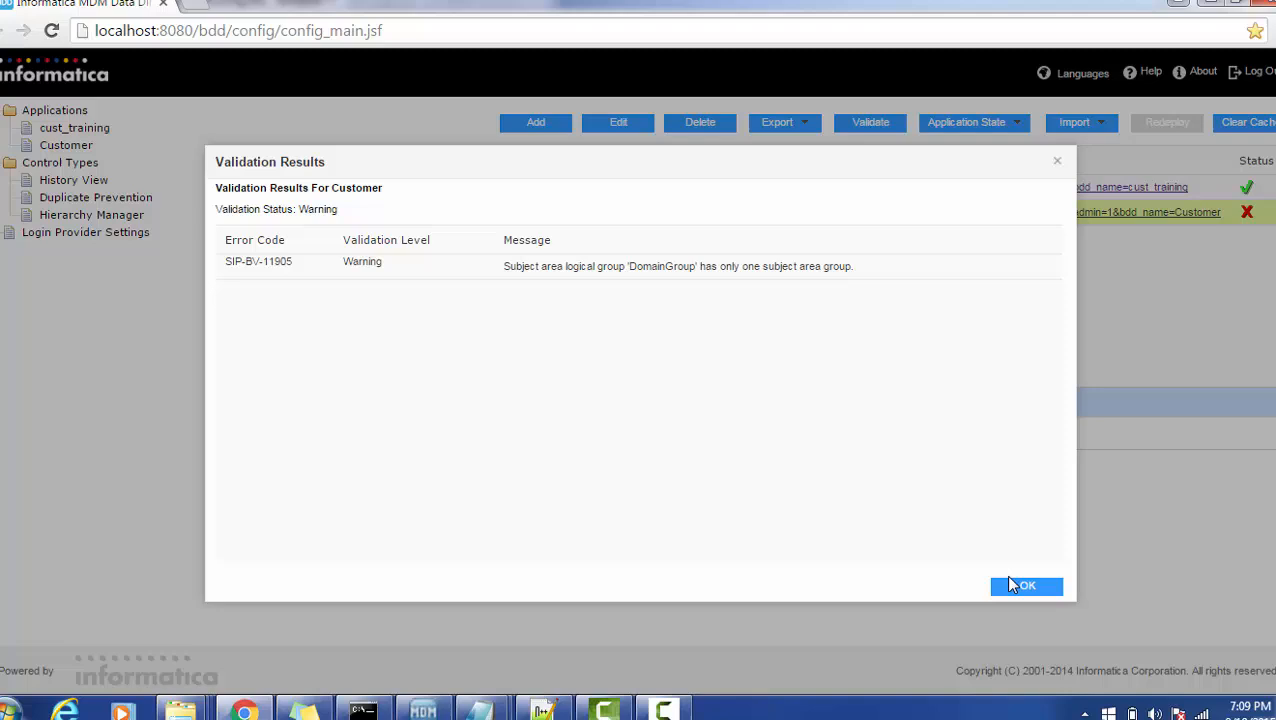
left_click(1024, 584)
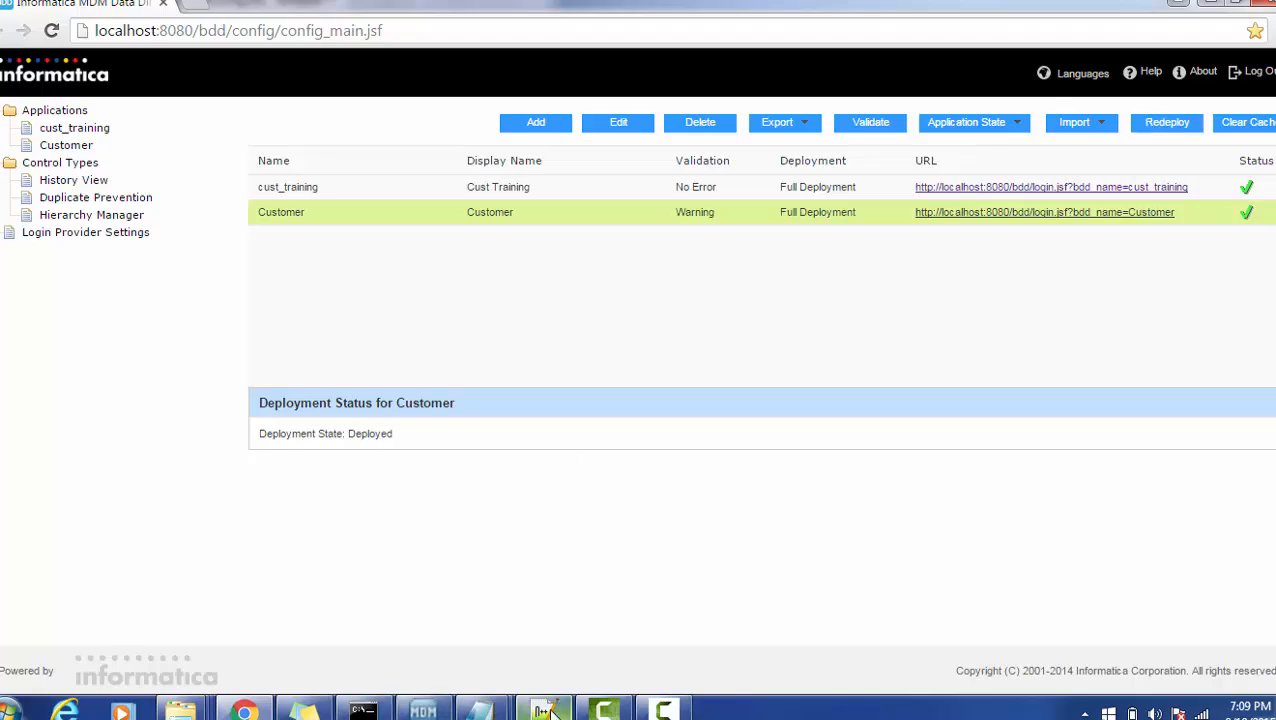
Step: Sign in to the Customer application and go to the search view in the data workspace
left_click(544, 710)
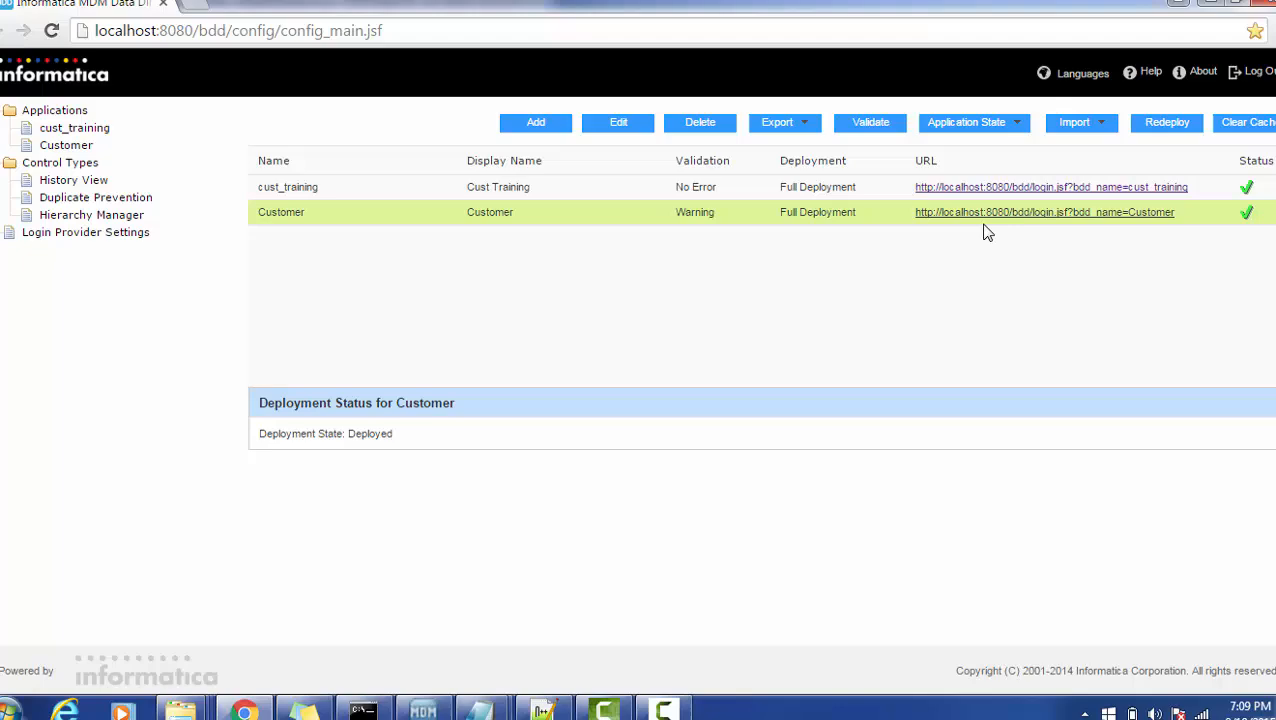
mouse_move(1004, 218)
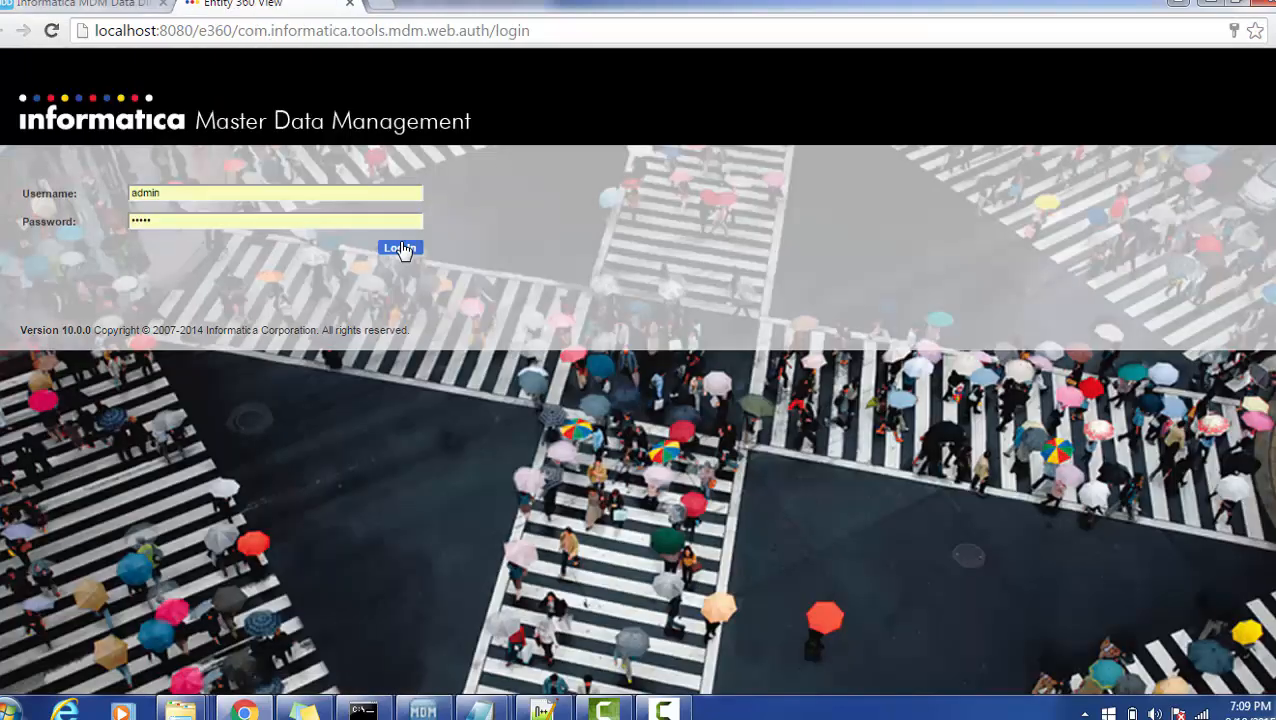
left_click(400, 248)
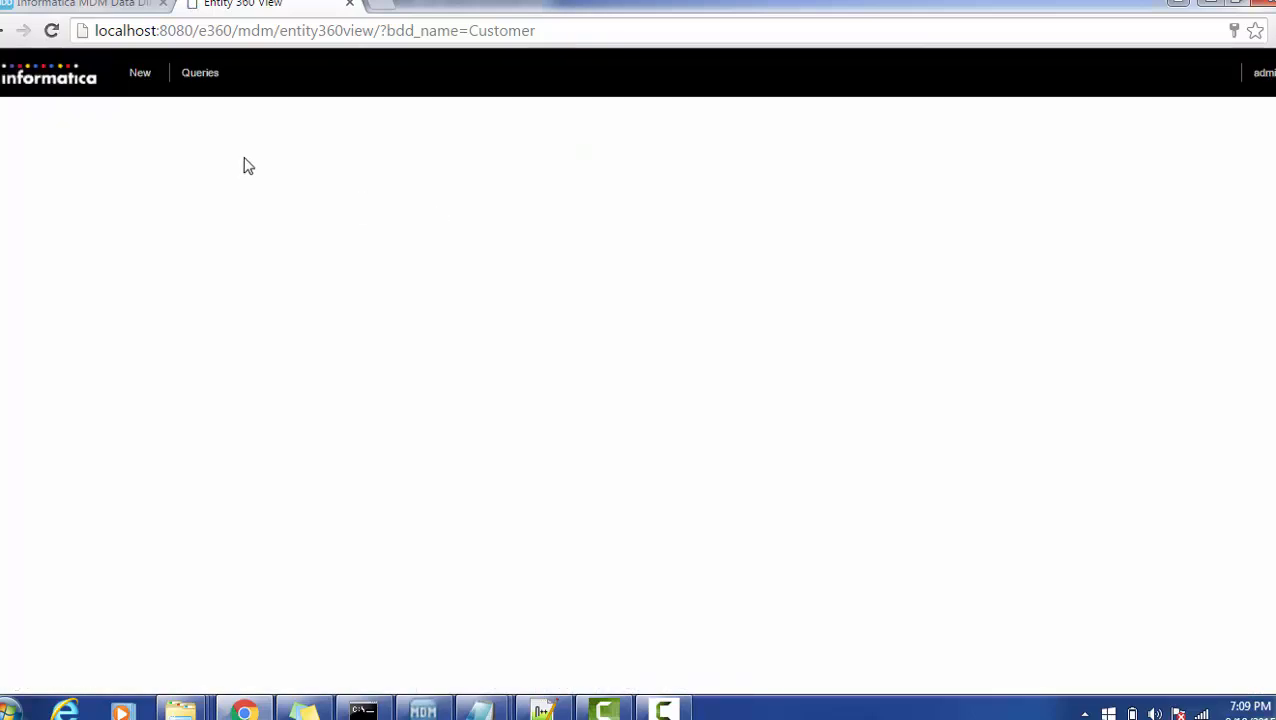
left_click(140, 72)
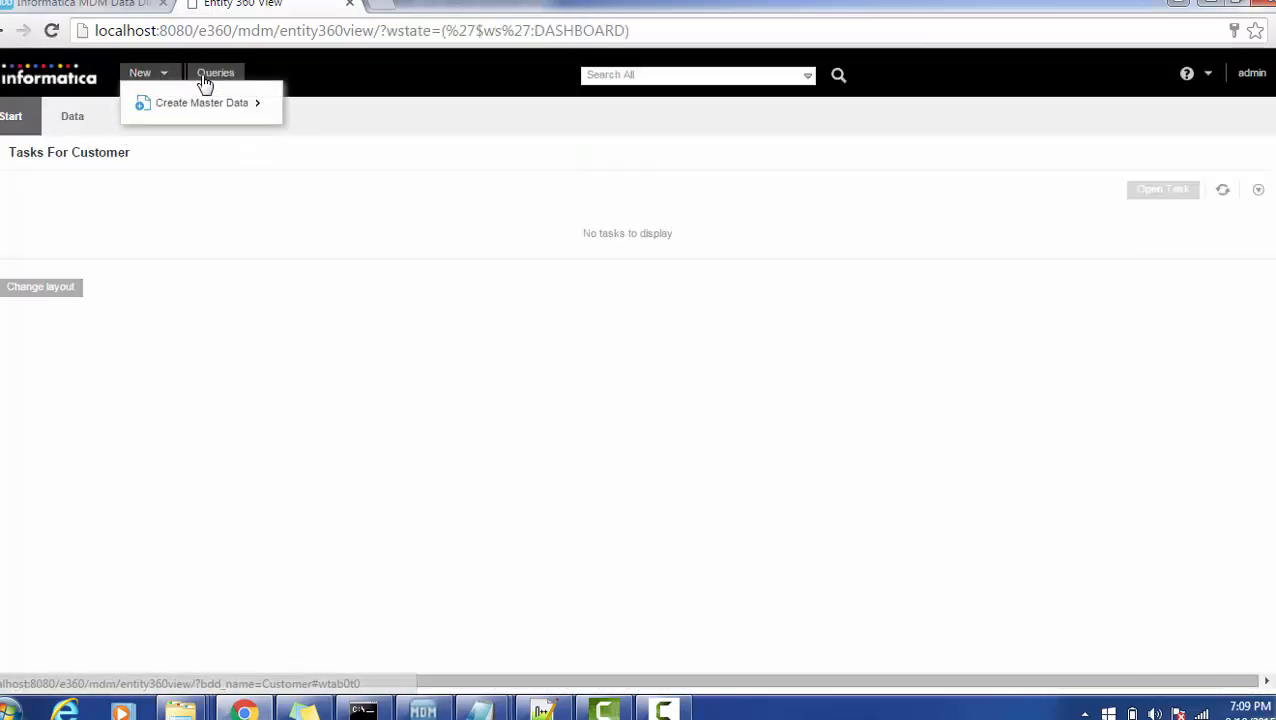
left_click(72, 116)
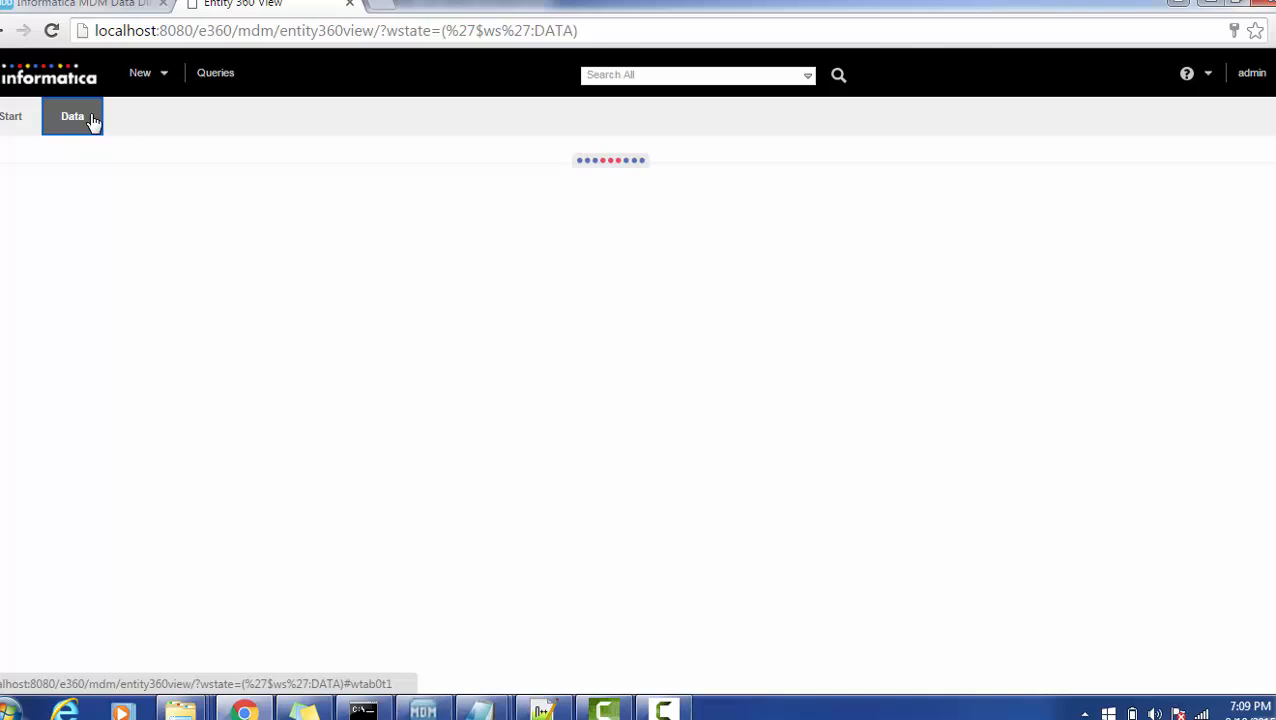
left_click(72, 116)
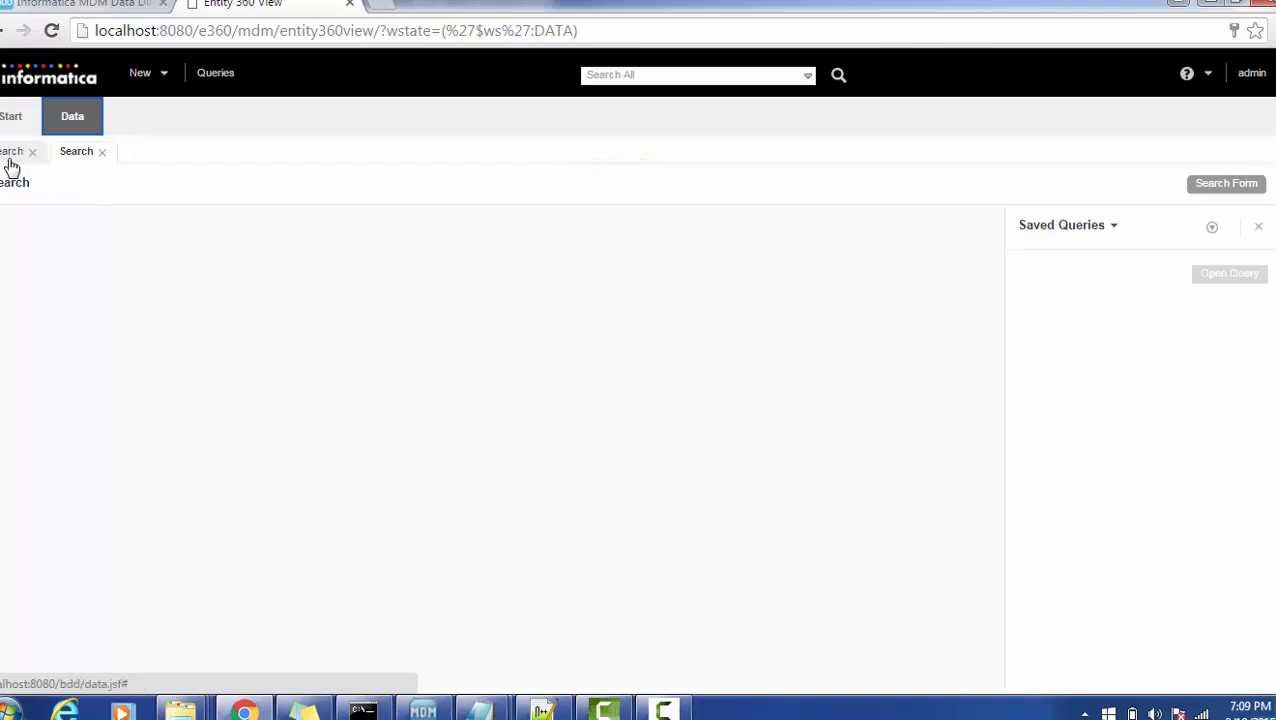
mouse_move(1116, 232)
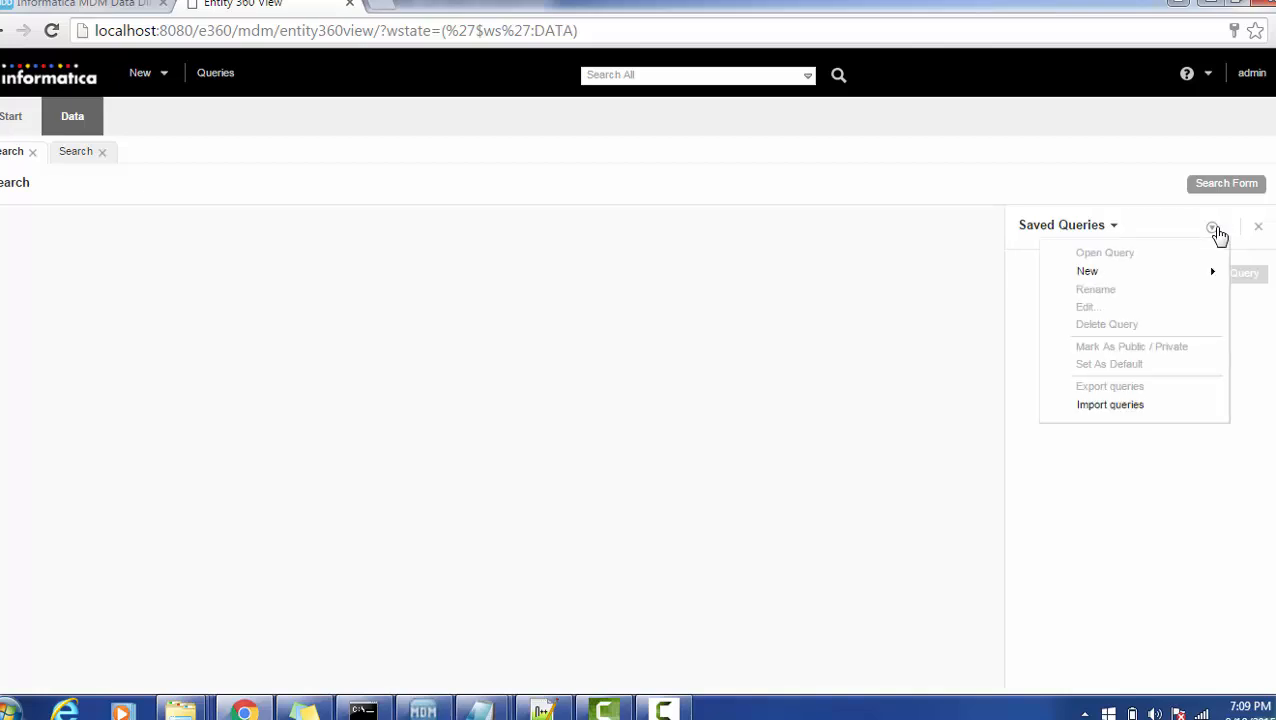
mouse_move(1050, 276)
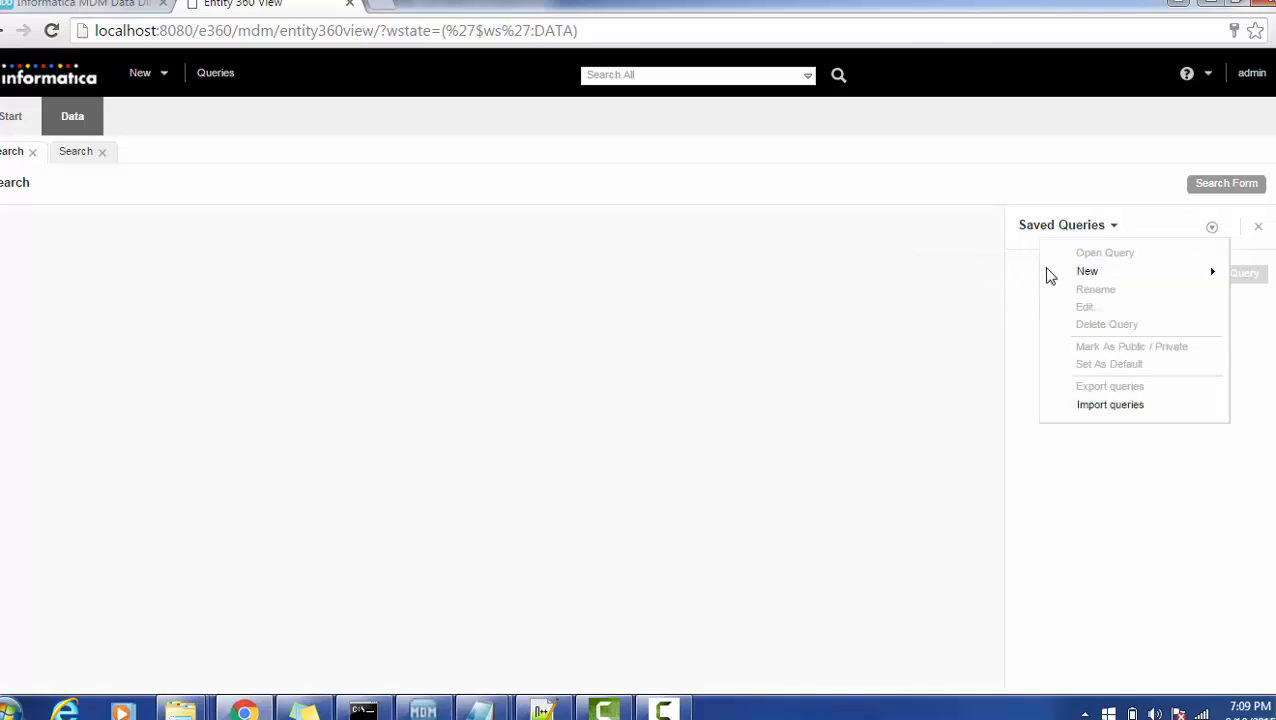
mouse_move(1088, 272)
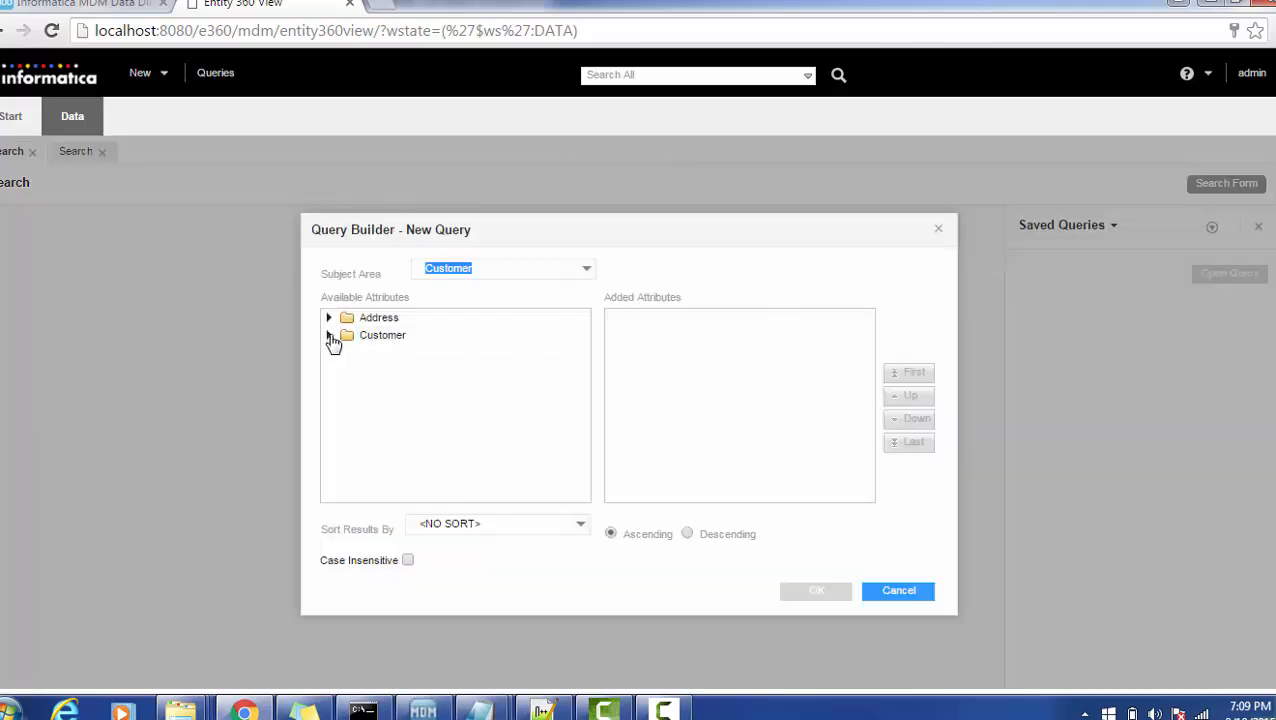
Step: Create a new query on Customer Display Name and run the search for M1
left_click(336, 336)
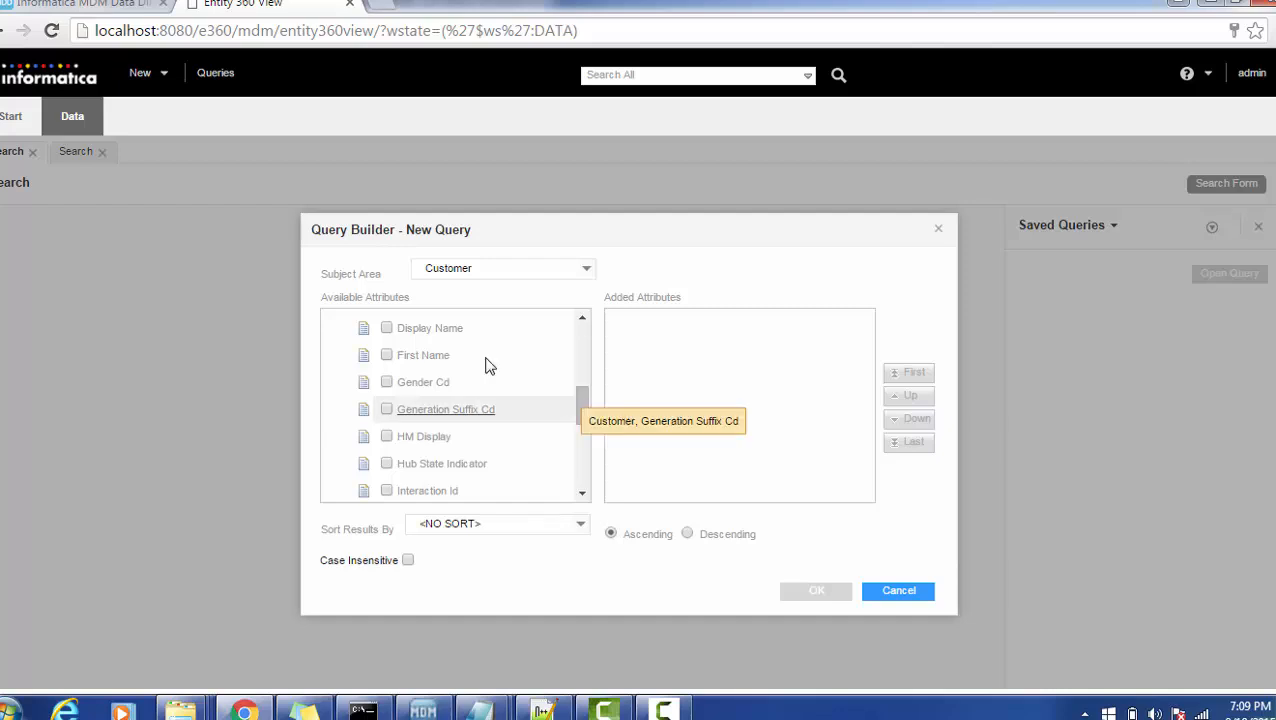
left_click(386, 328)
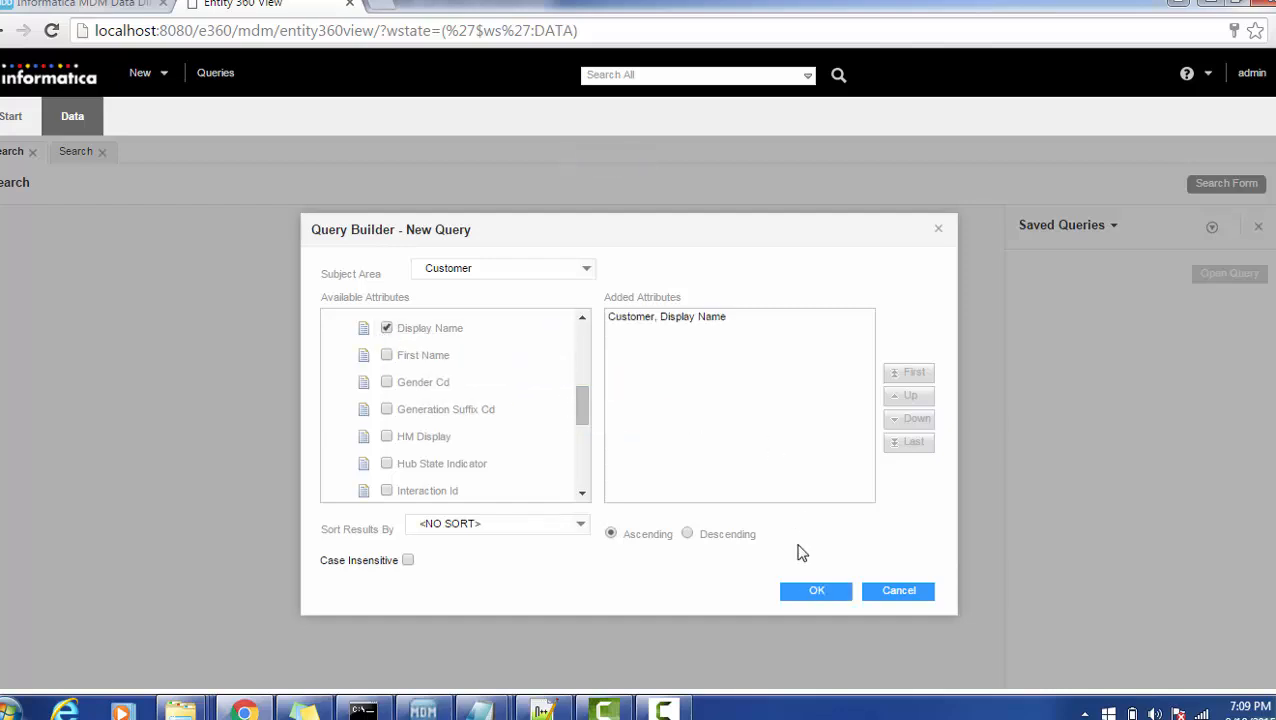
left_click(816, 590)
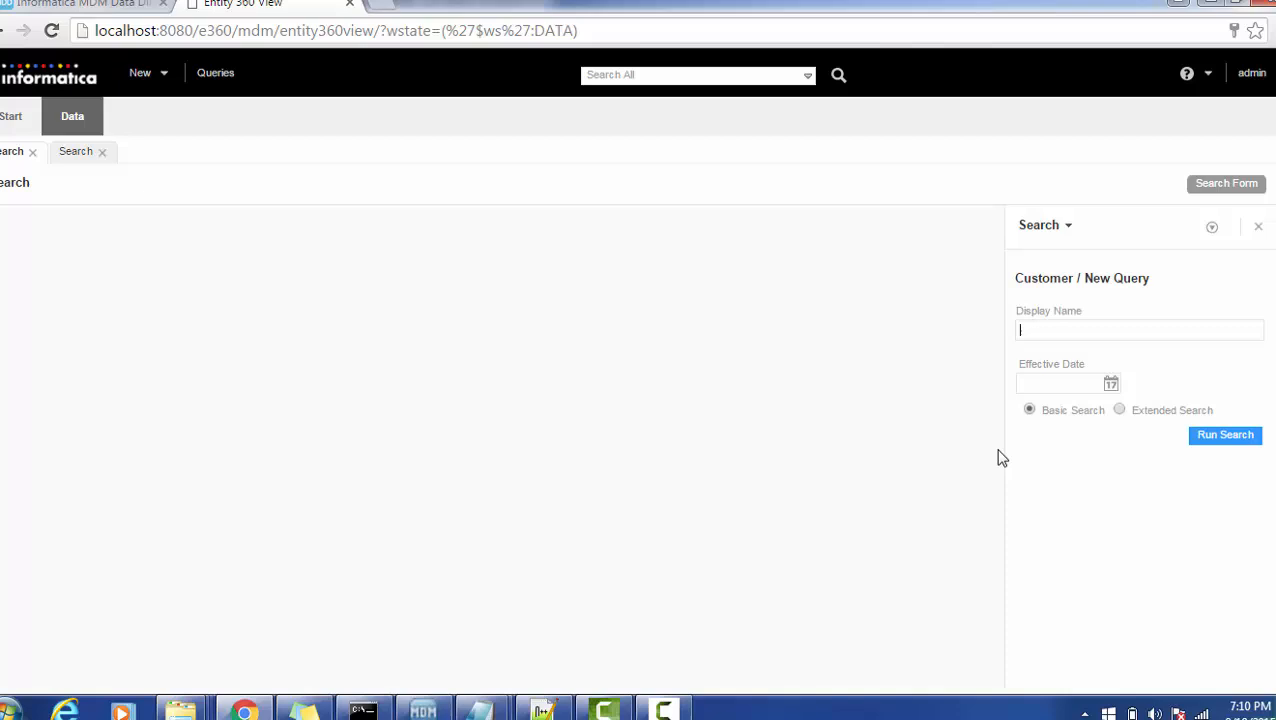
type("M1")
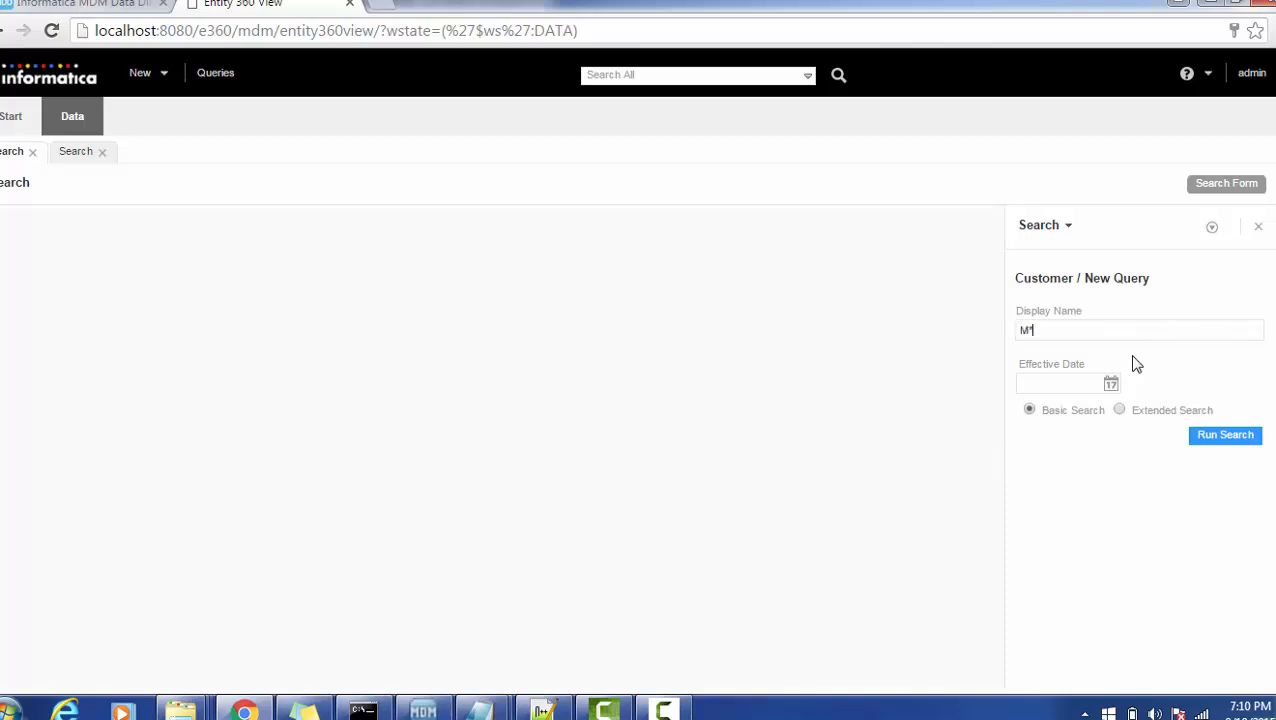
left_click(1224, 436)
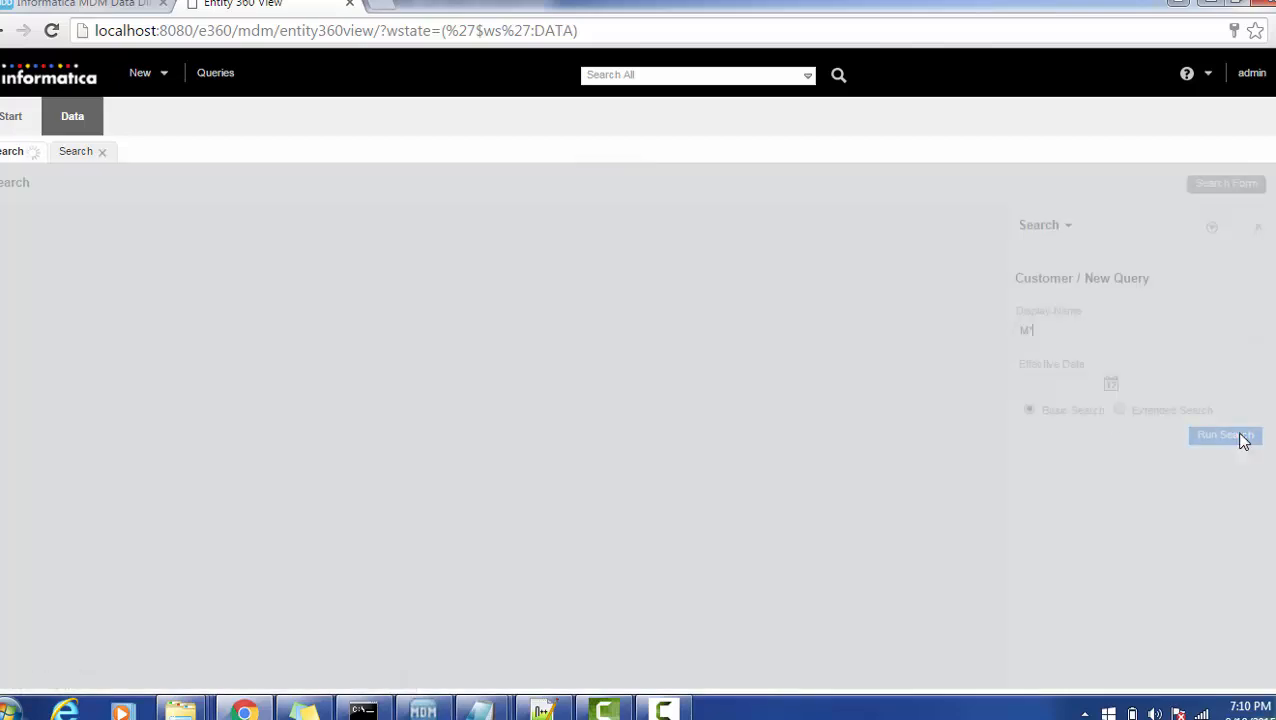
left_click(1224, 436)
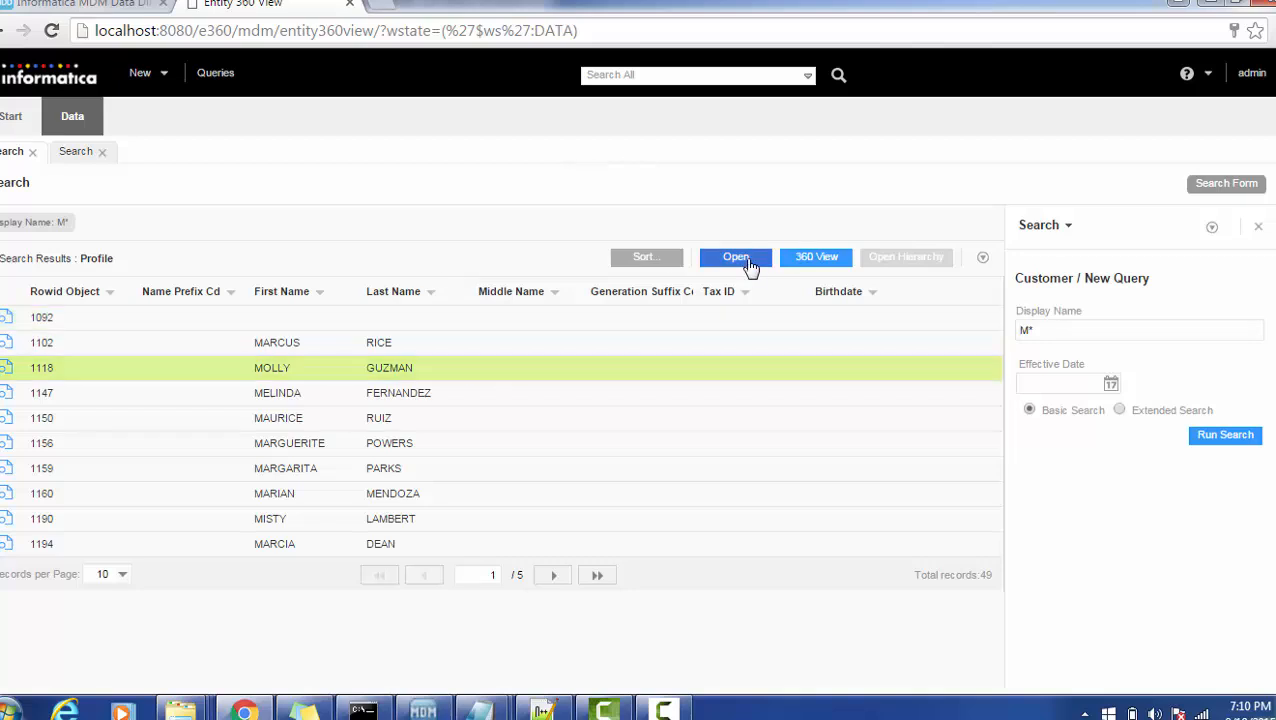
left_click(736, 256)
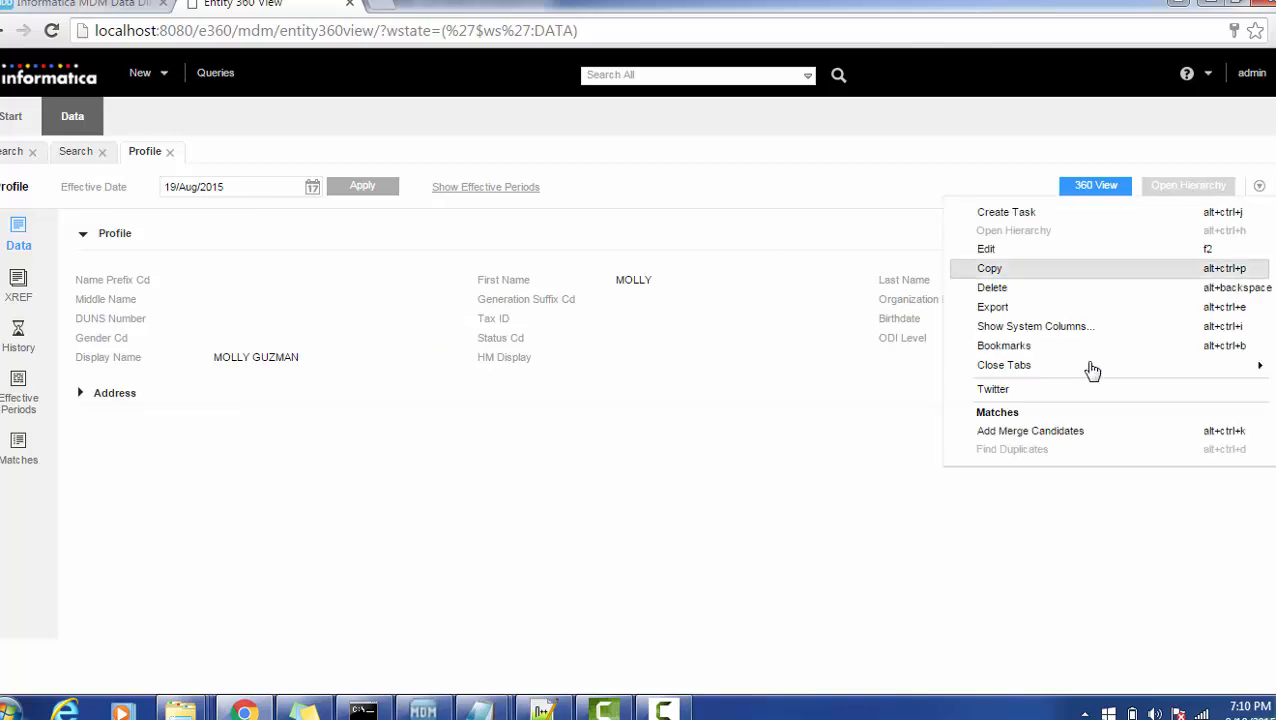
mouse_move(1040, 390)
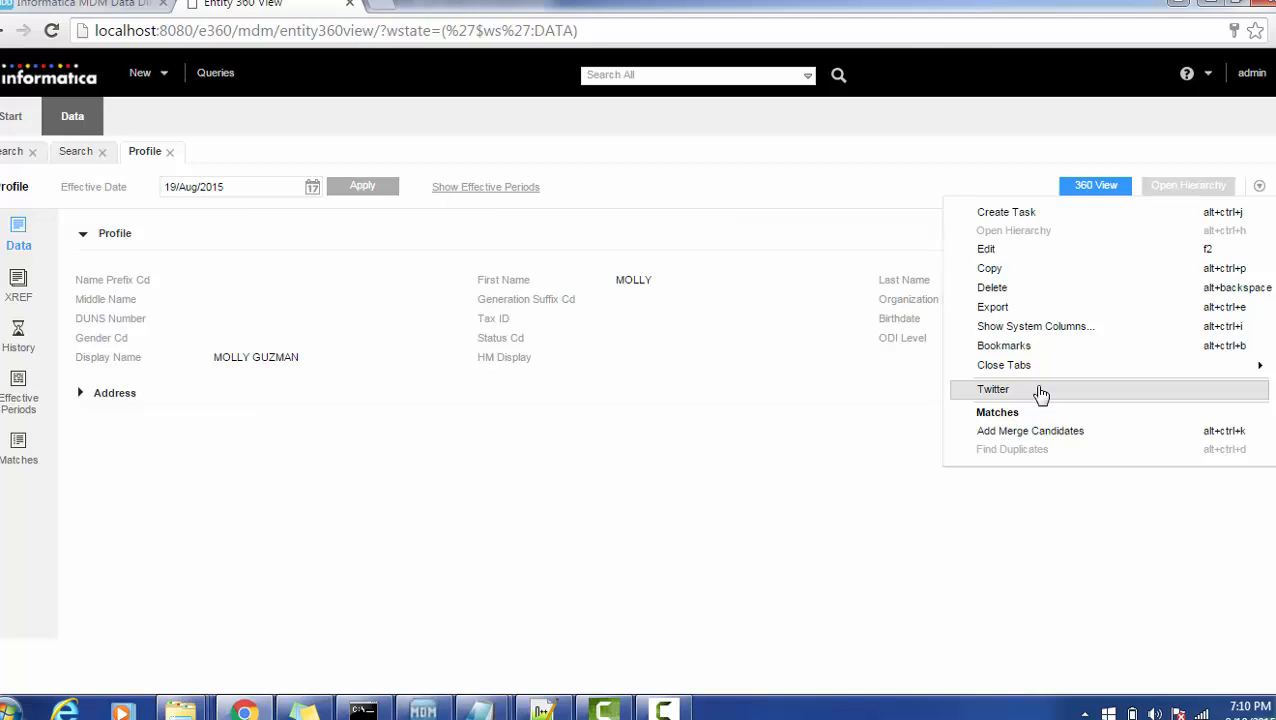
mouse_move(1012, 392)
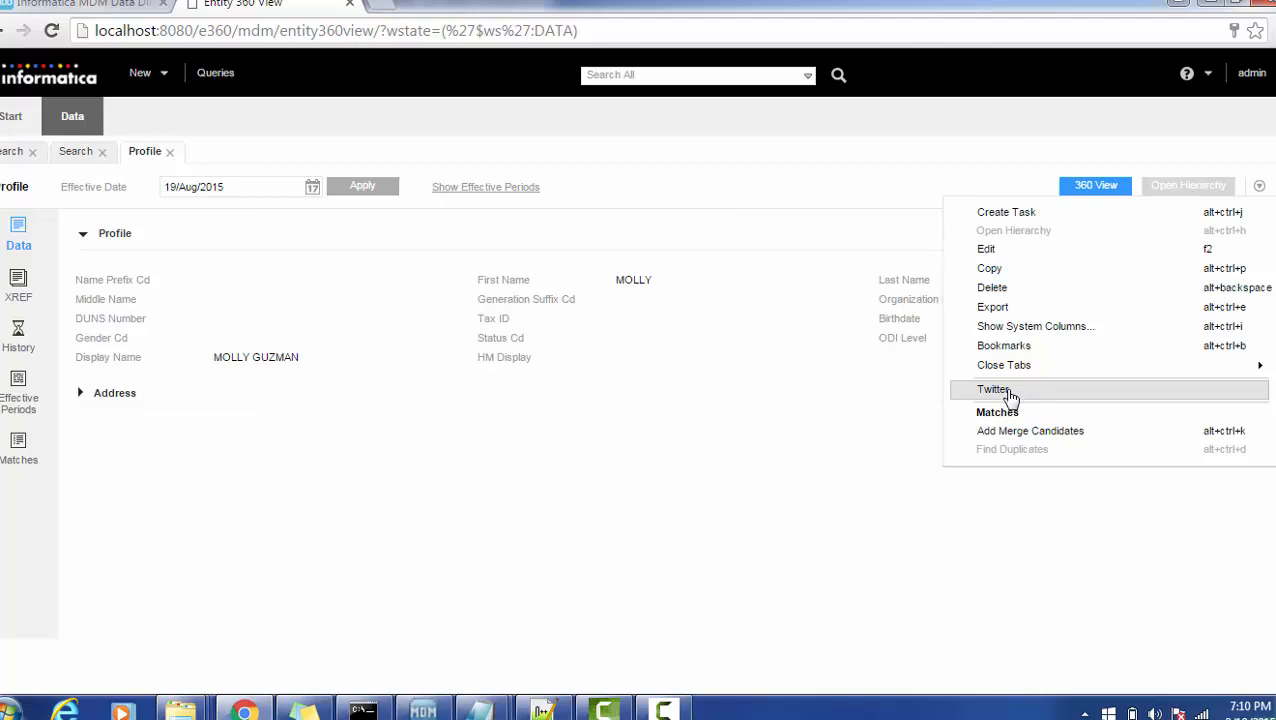
left_click(992, 388)
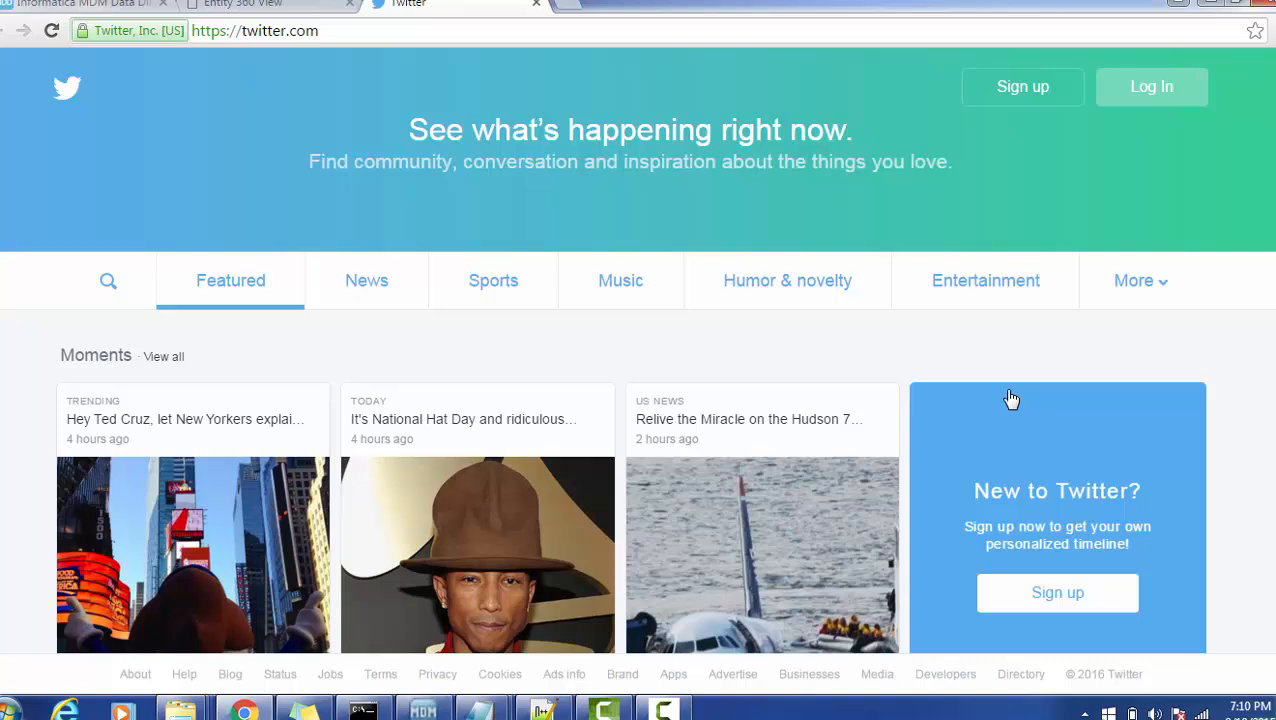
mouse_move(310, 8)
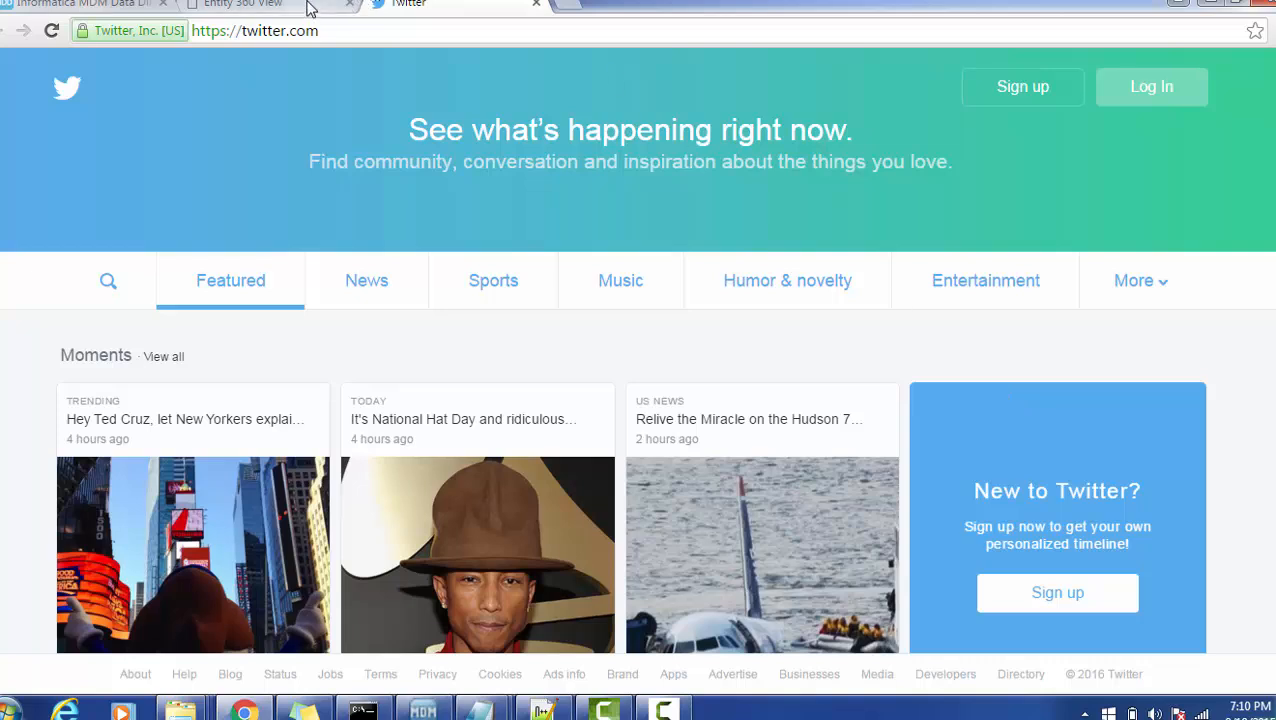
left_click(240, 4)
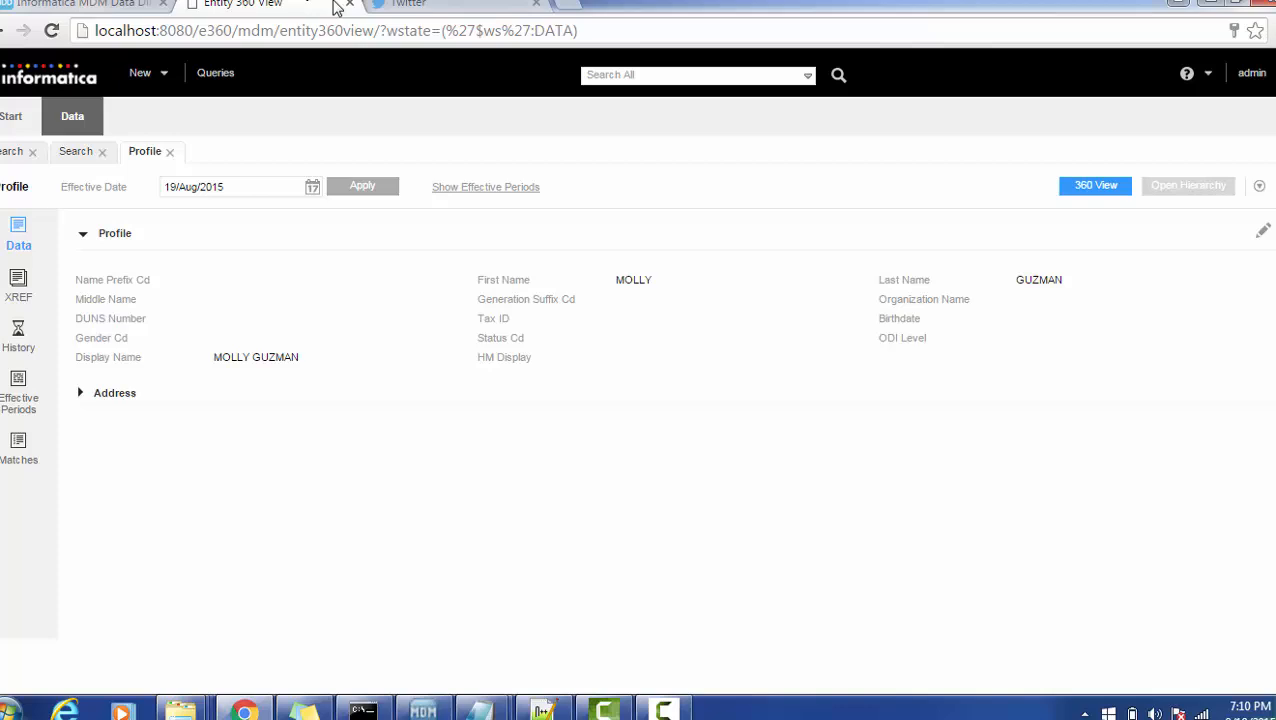
left_click(1260, 186)
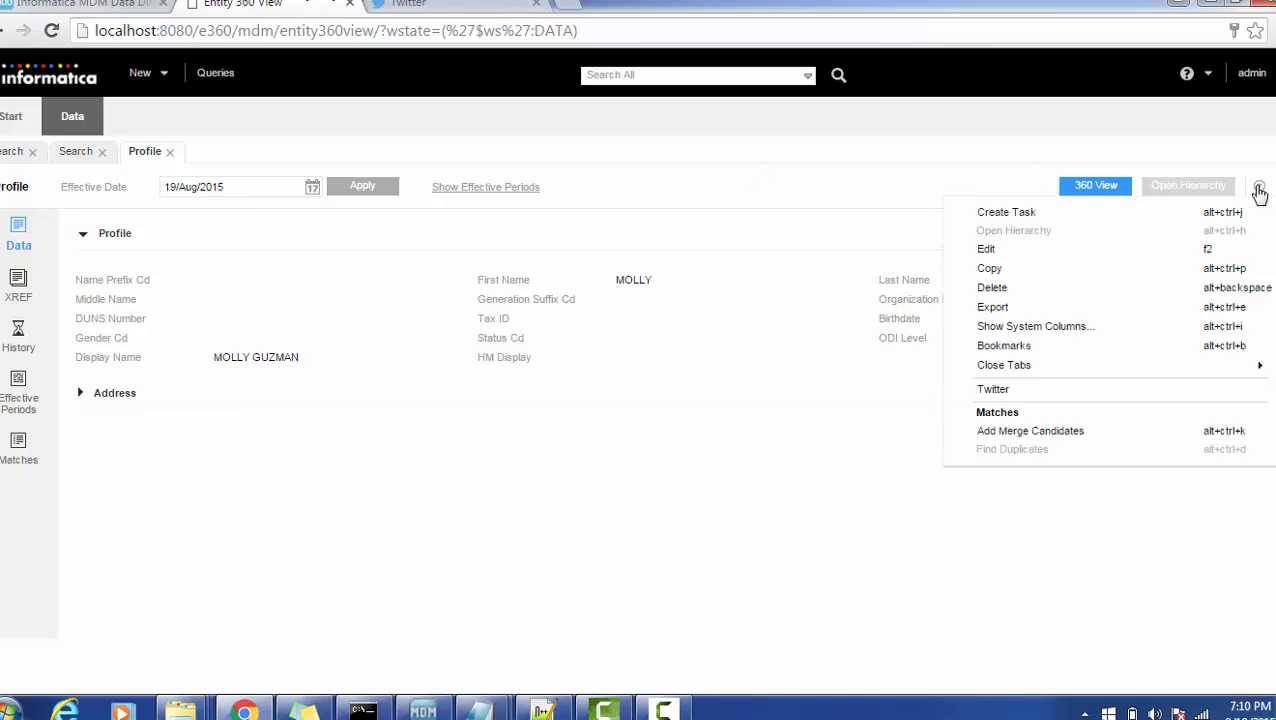